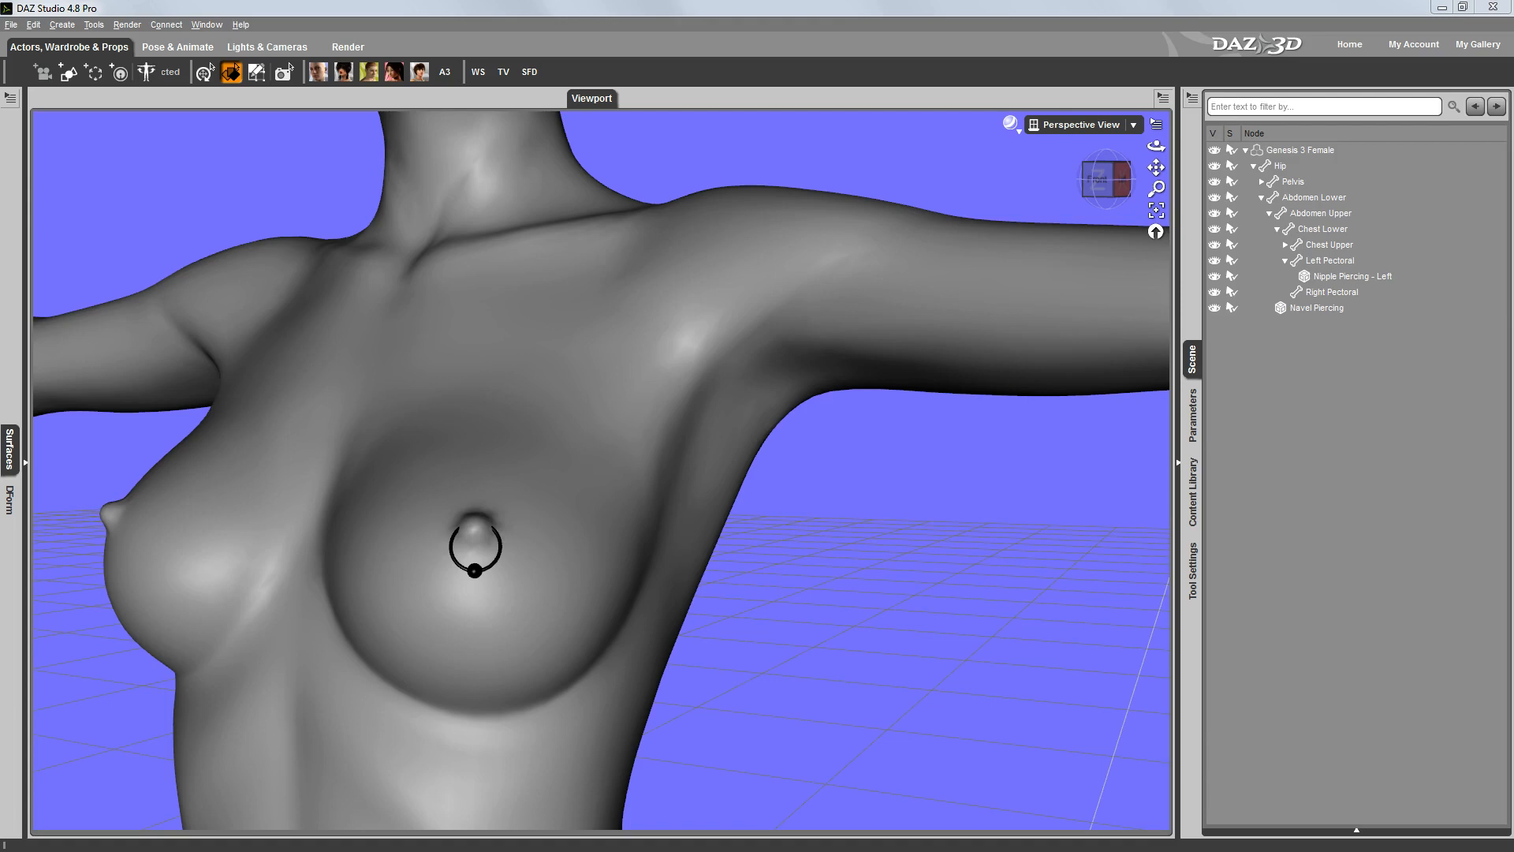
Step: Select the left nipple piercing, then bring up the figure's currently used properties
left_click(1353, 276)
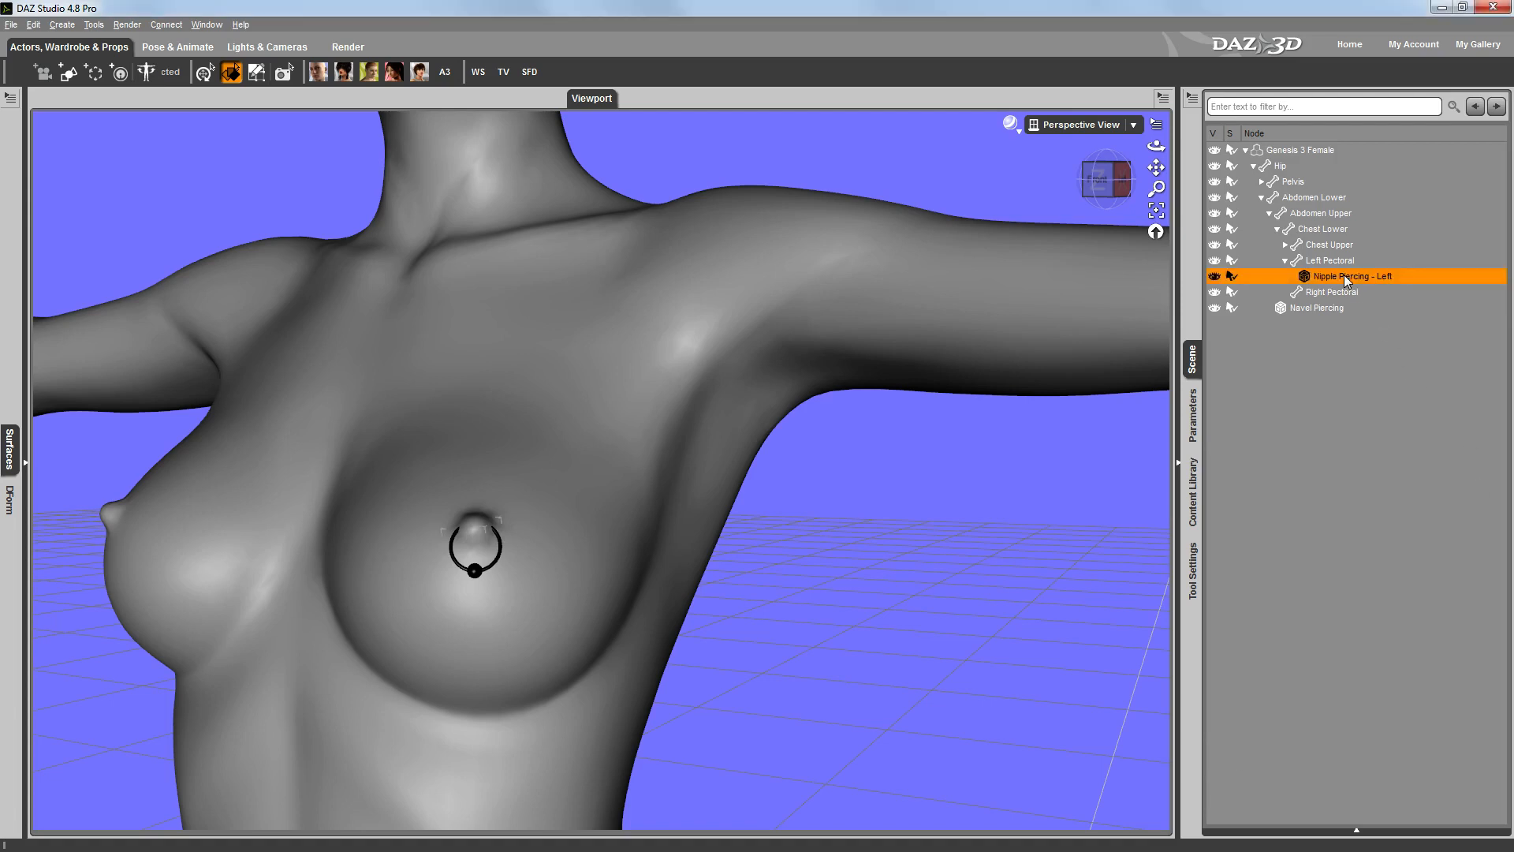
mouse_move(1363, 288)
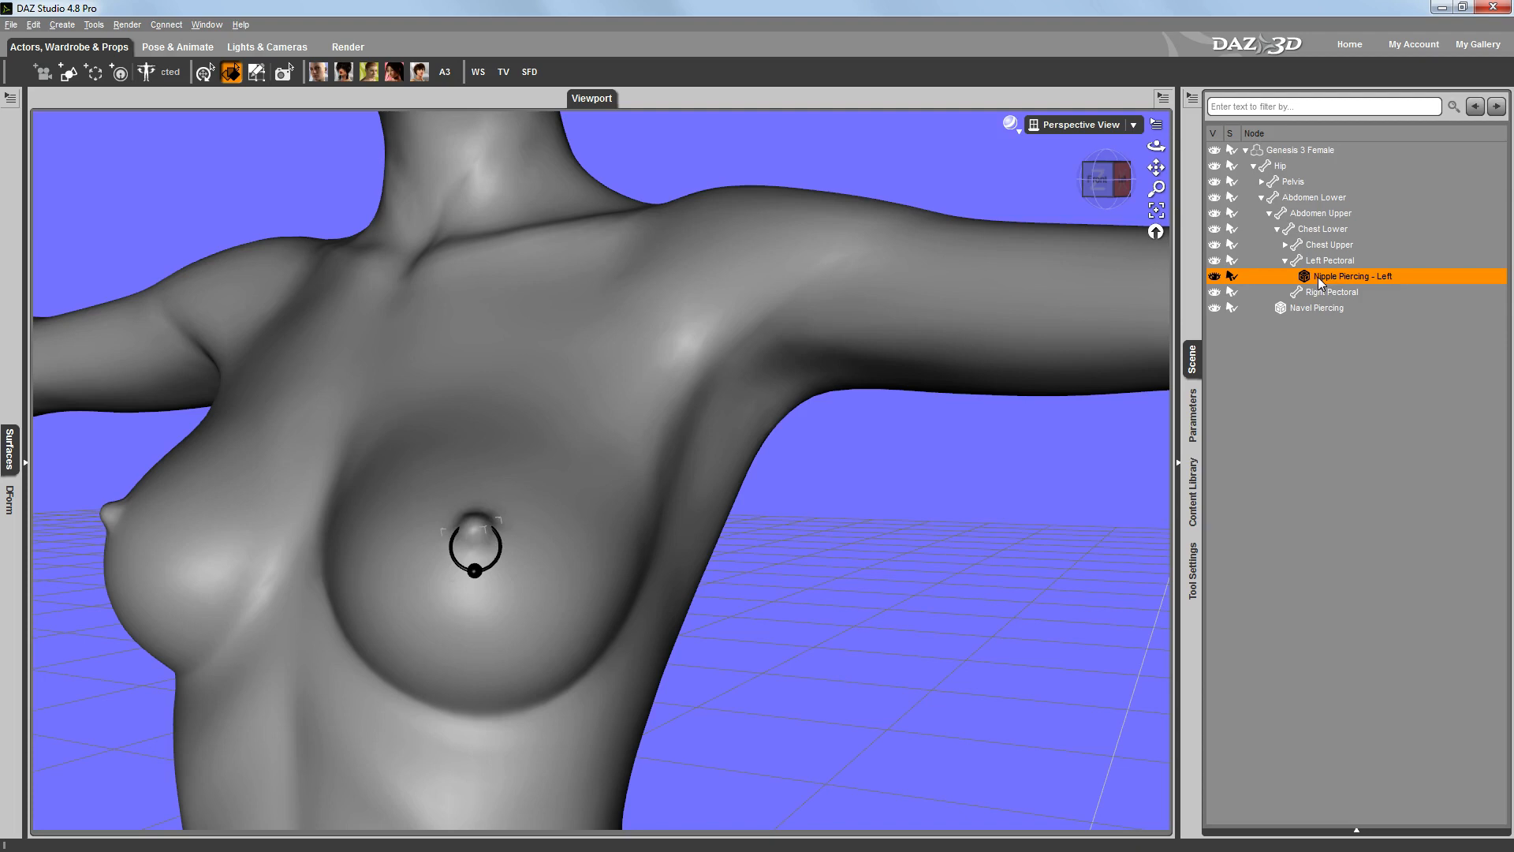
mouse_move(1385, 285)
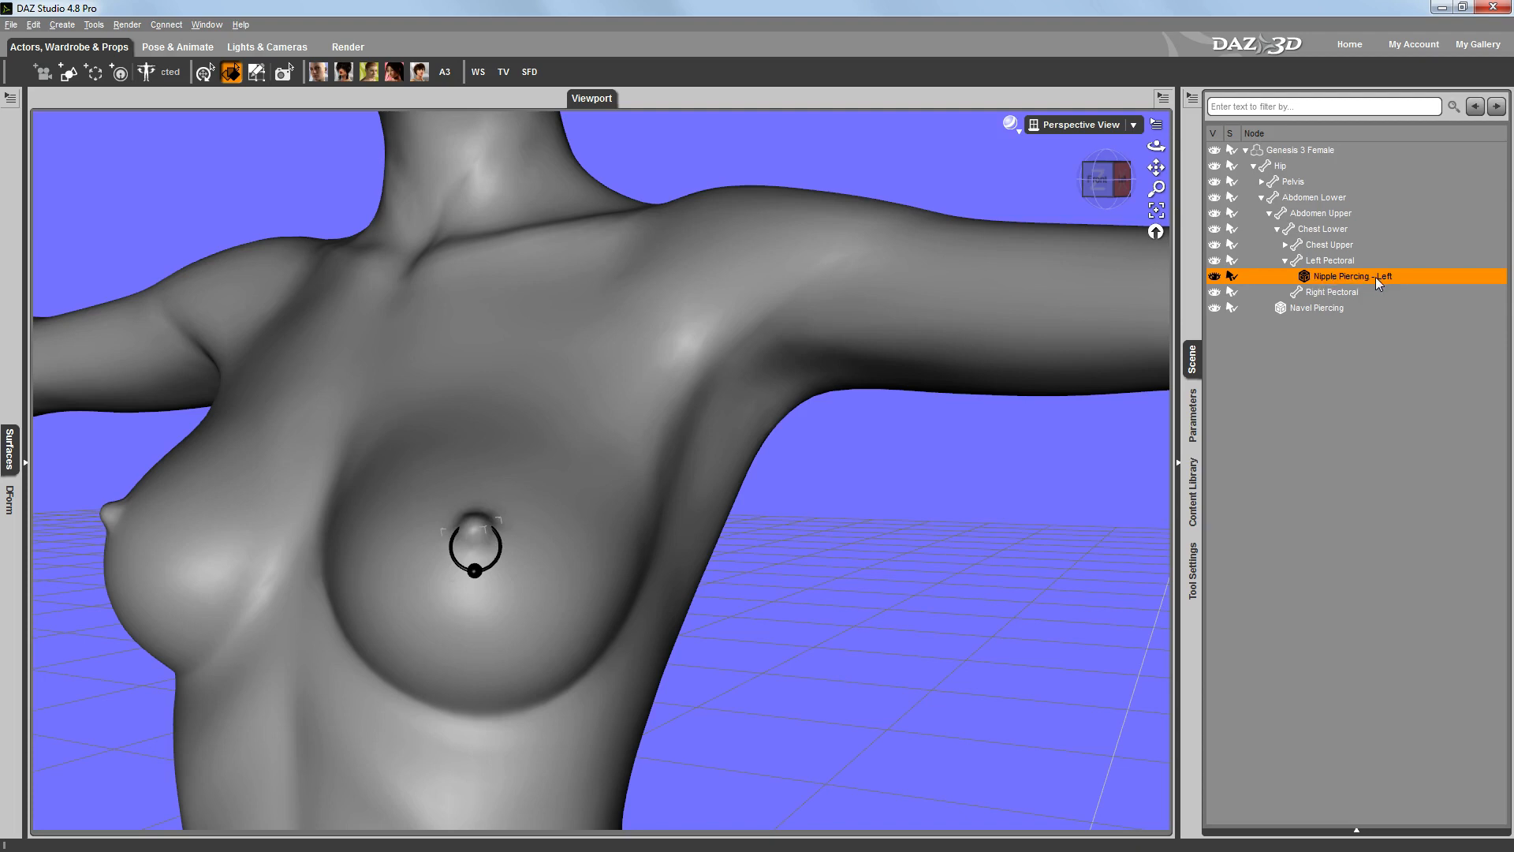
mouse_move(1341, 271)
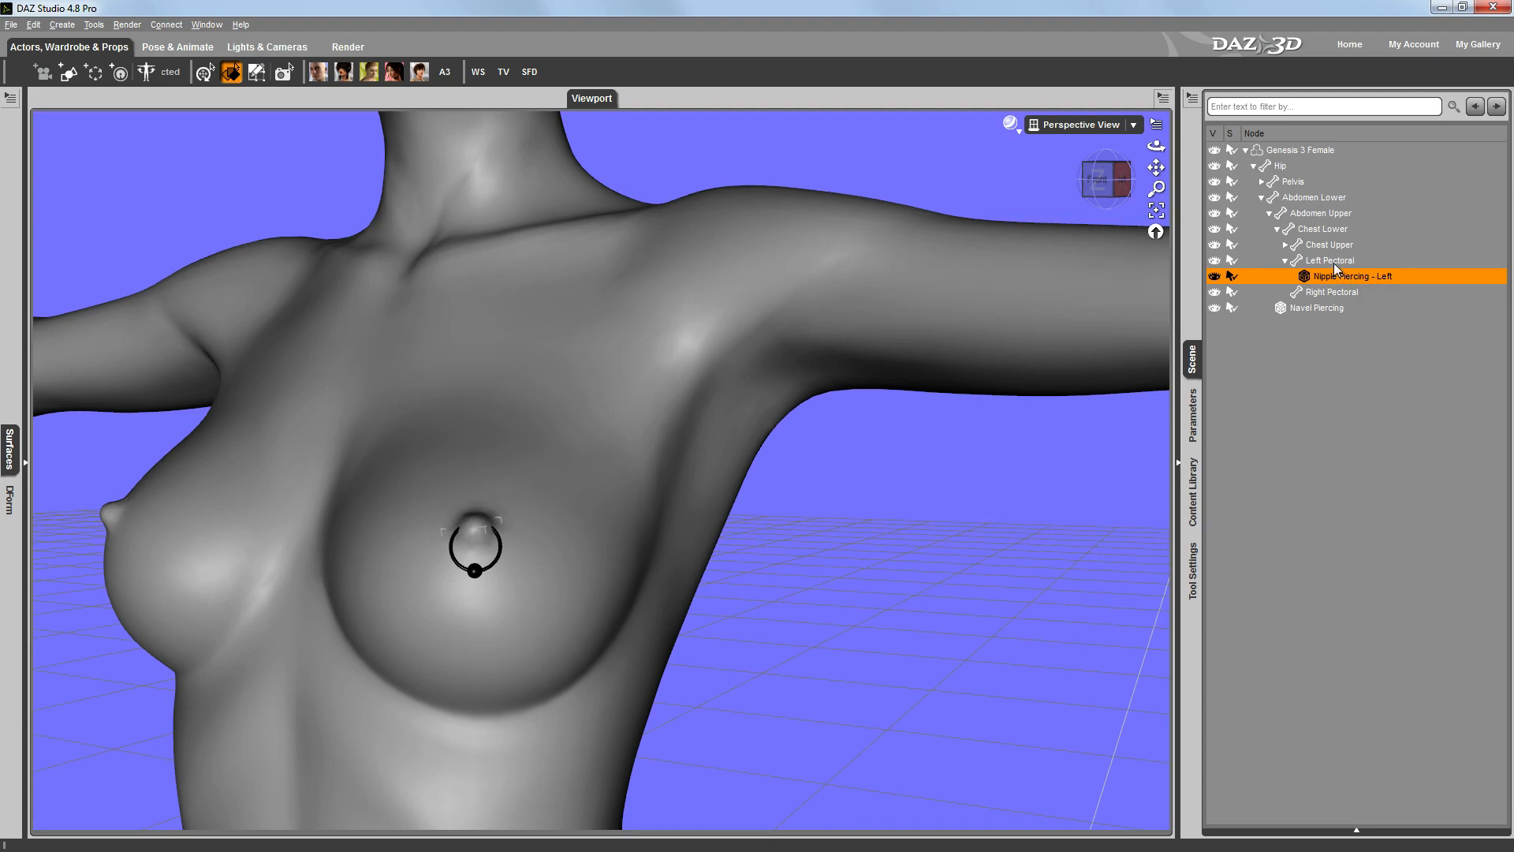
mouse_move(1318, 165)
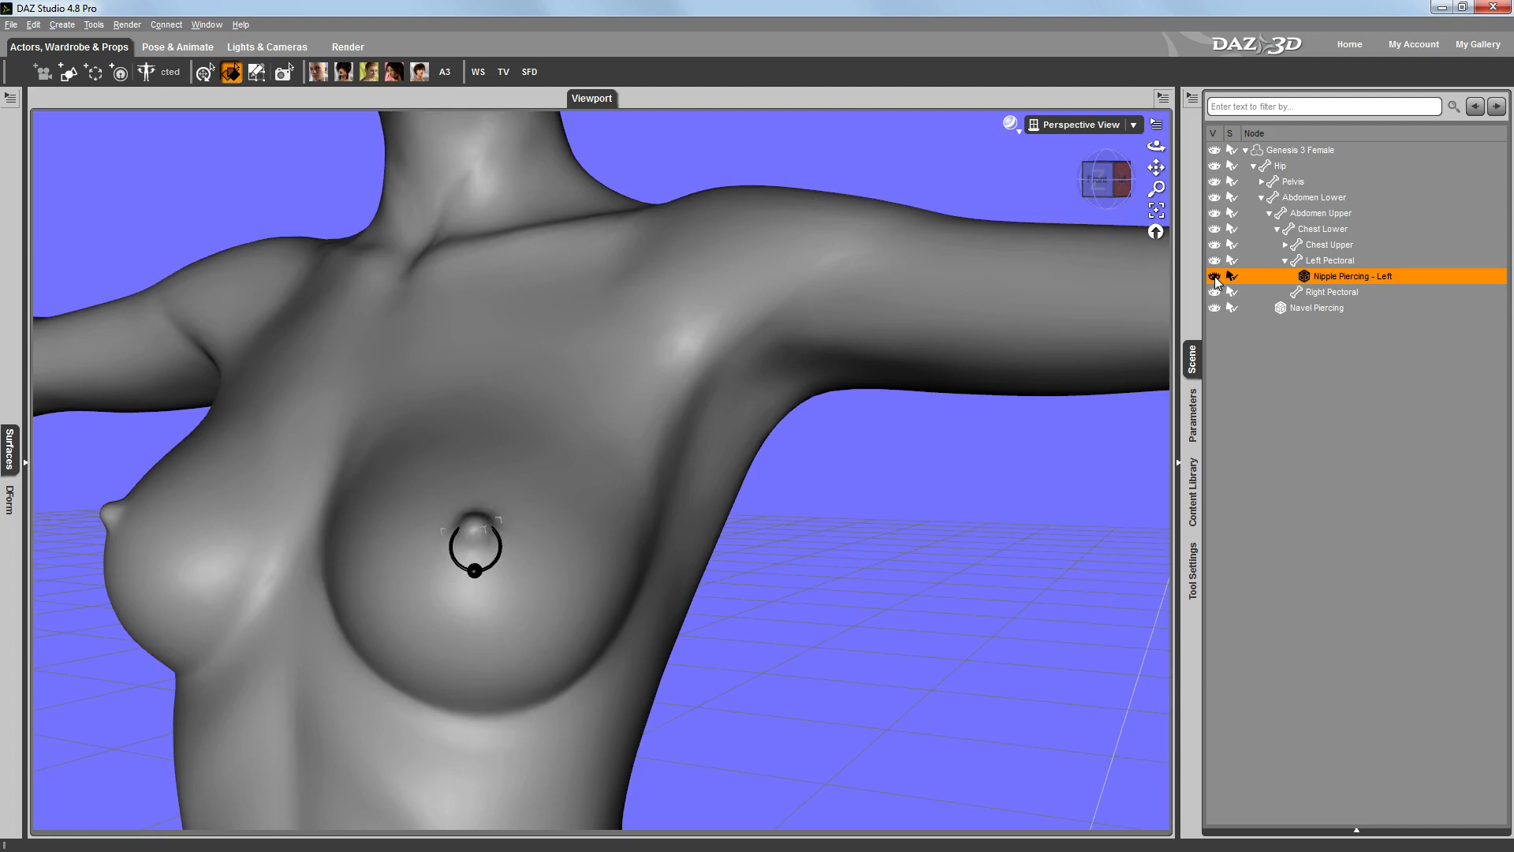
left_click(1214, 276)
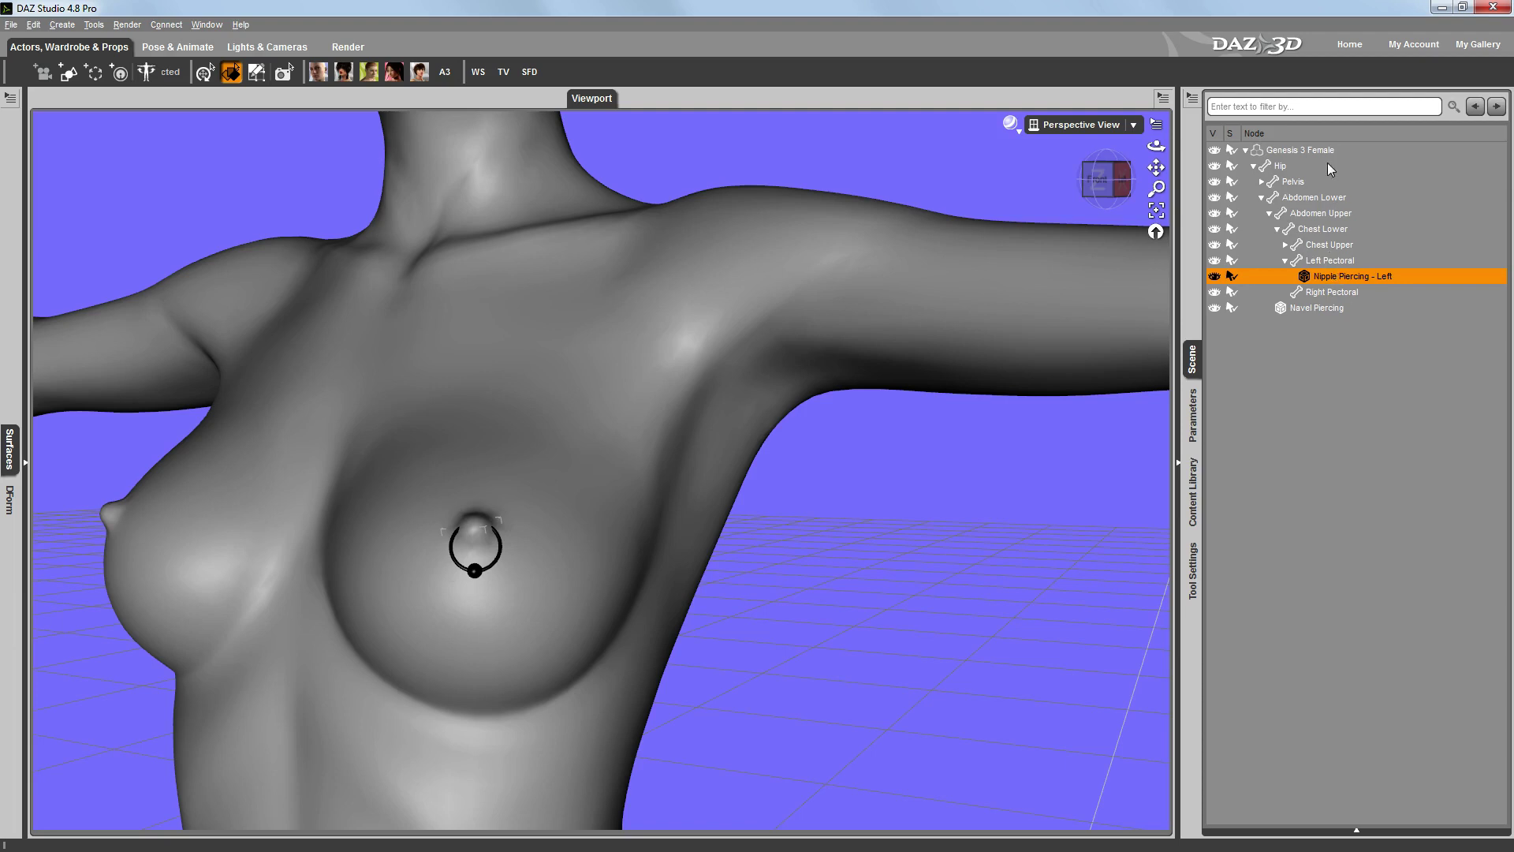
left_click(1192, 416)
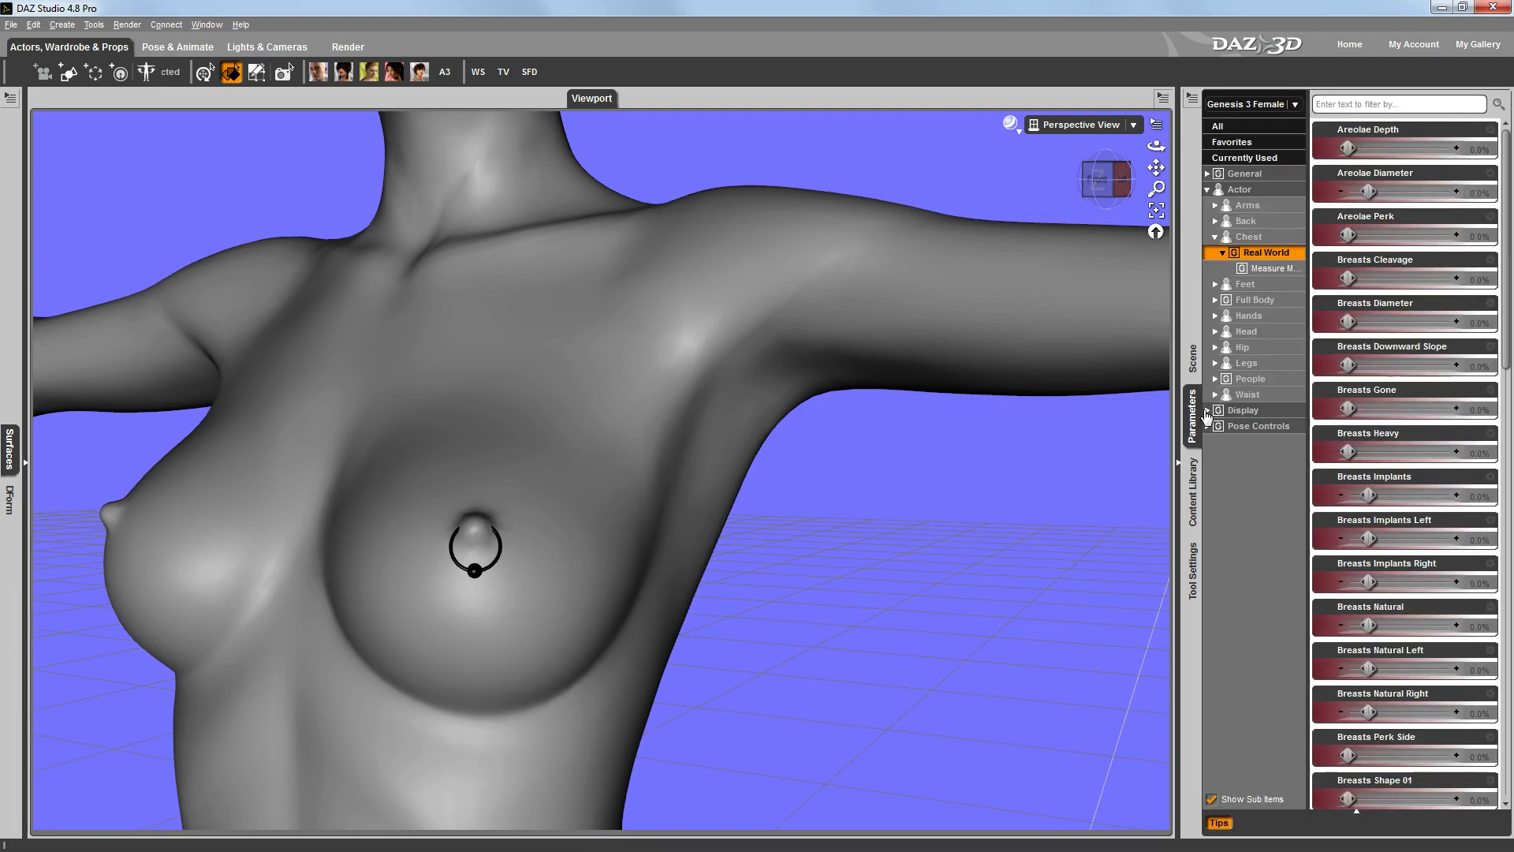
left_click(1244, 173)
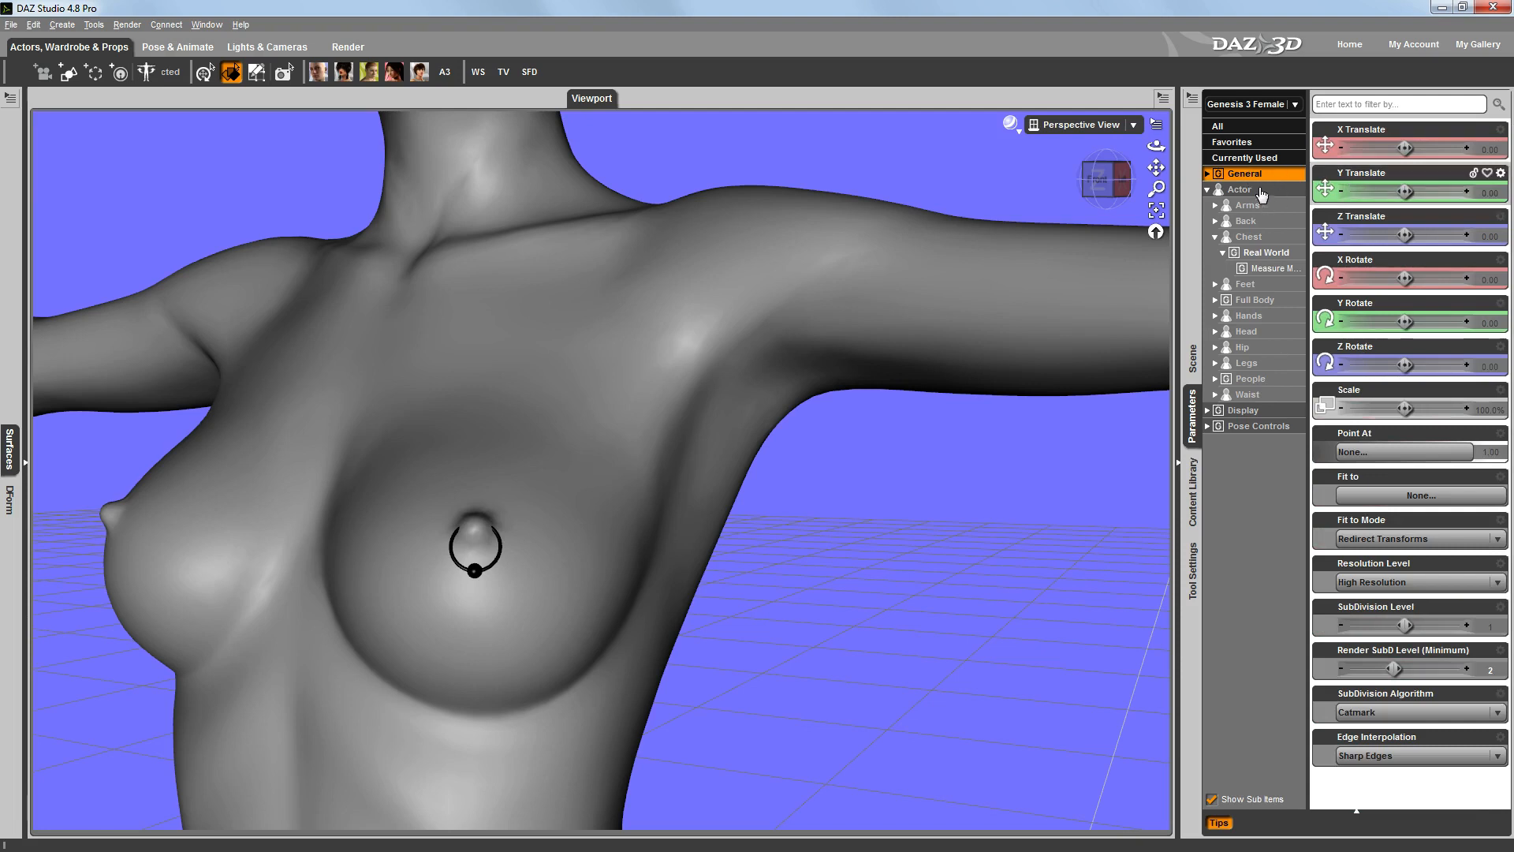
left_click(1245, 157)
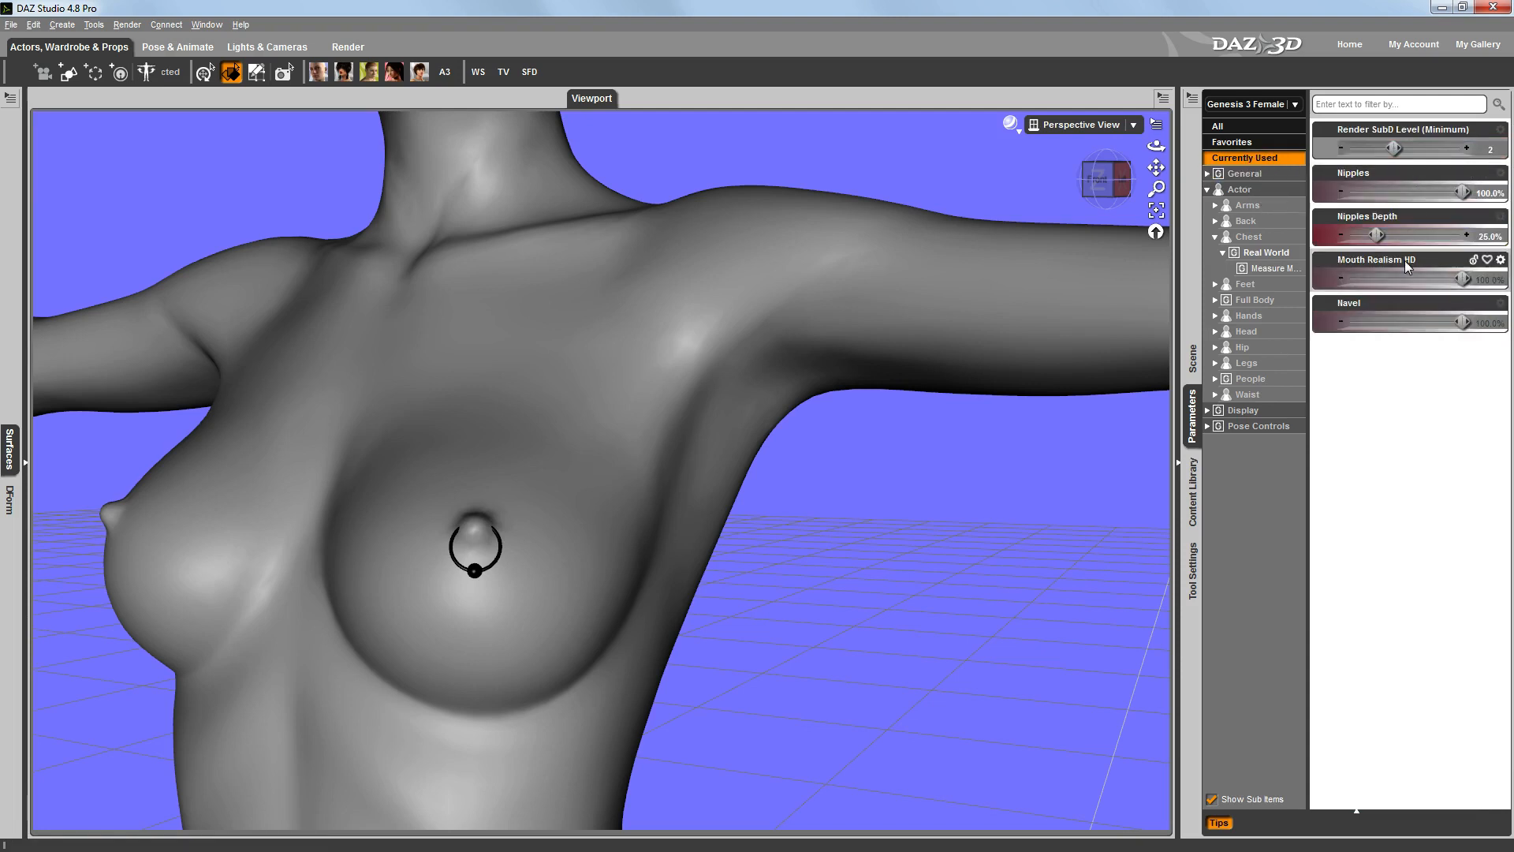
mouse_move(1432, 194)
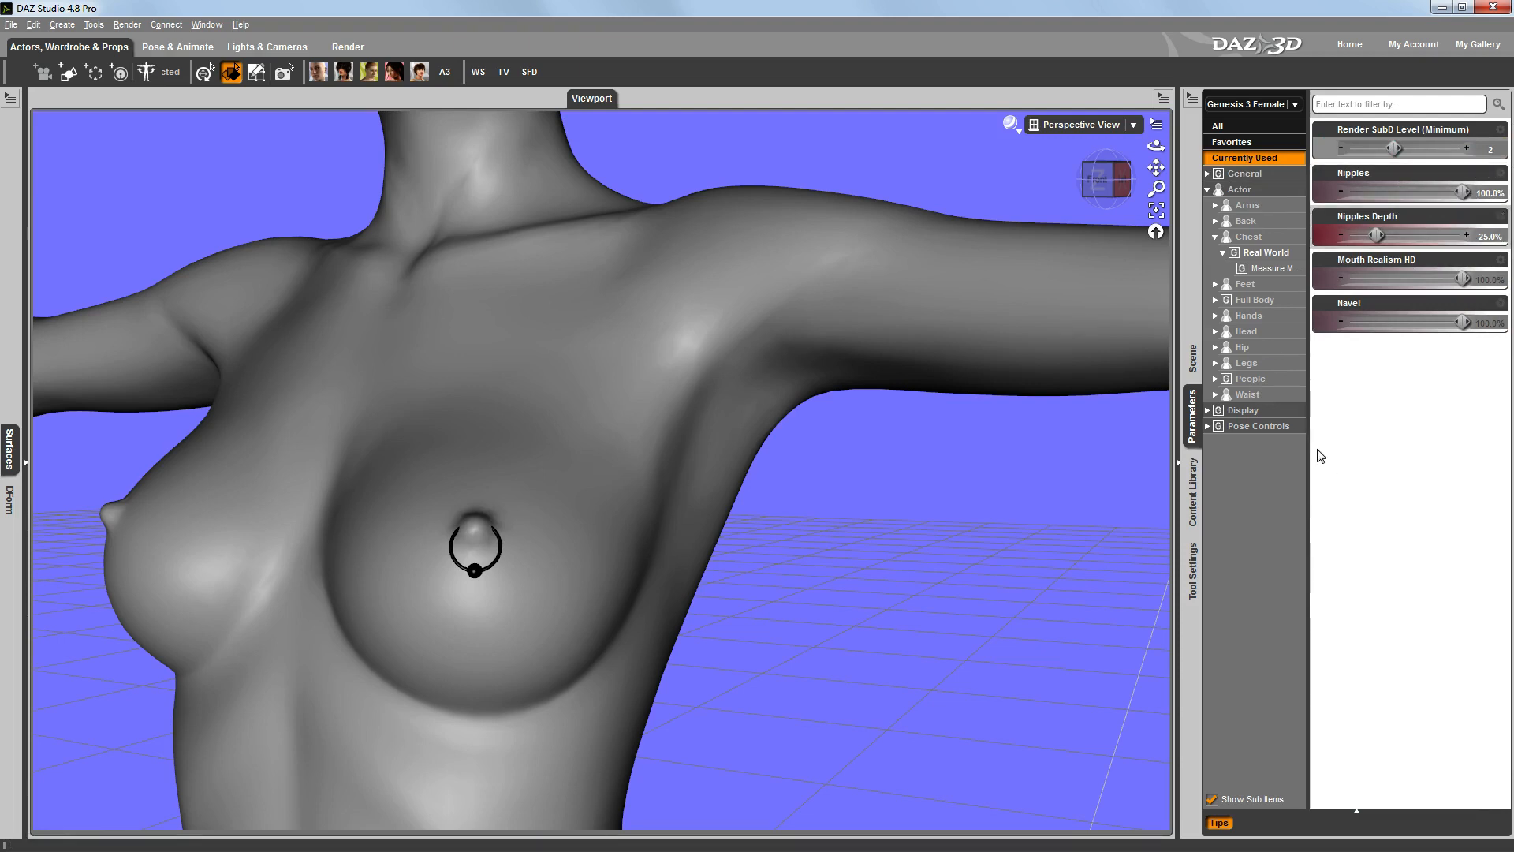
left_click(1192, 355)
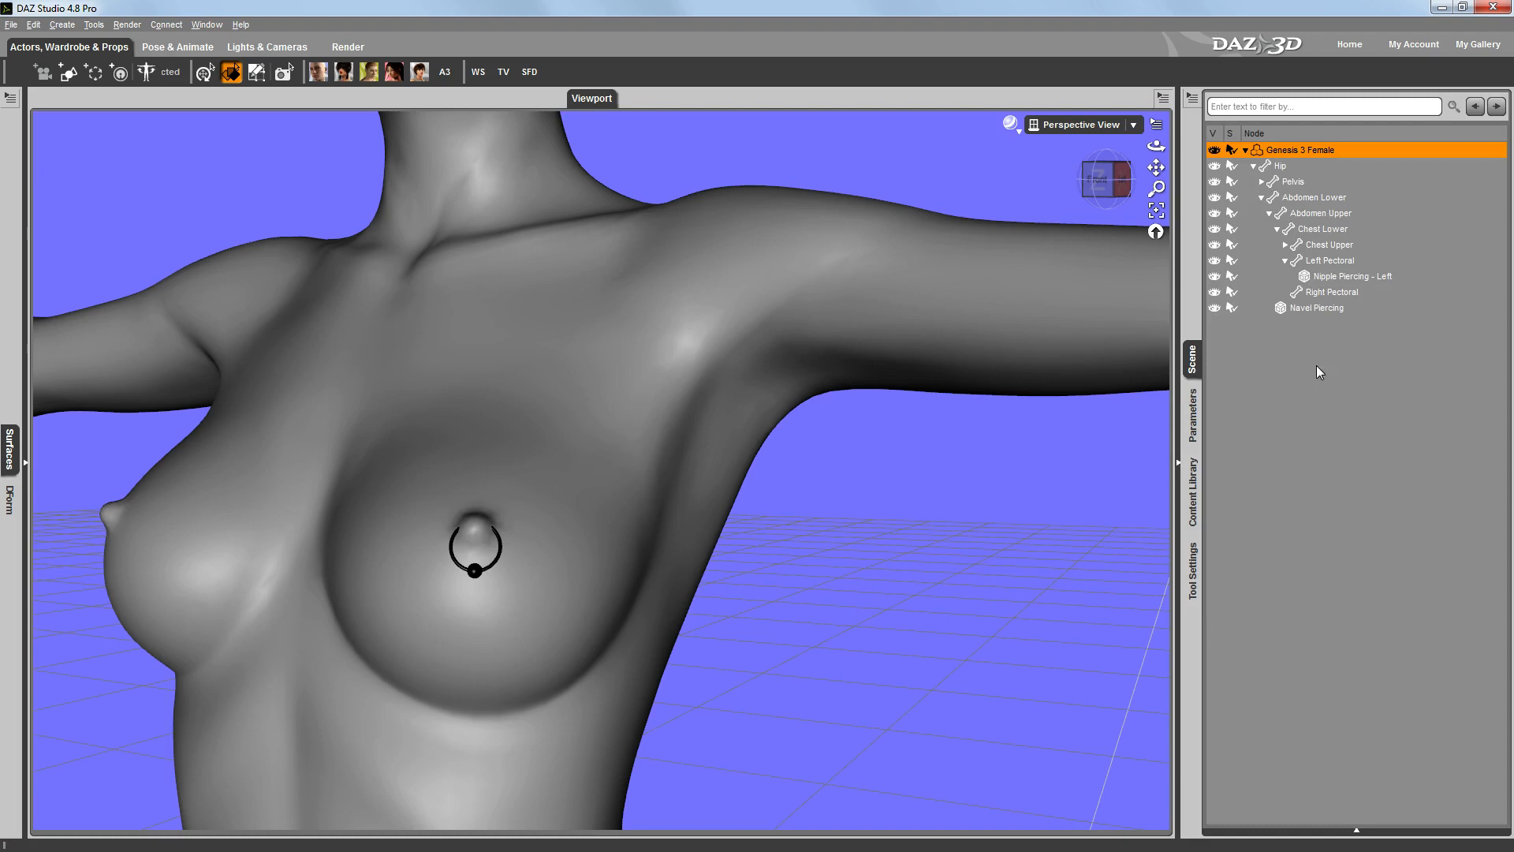
left_click(1192, 418)
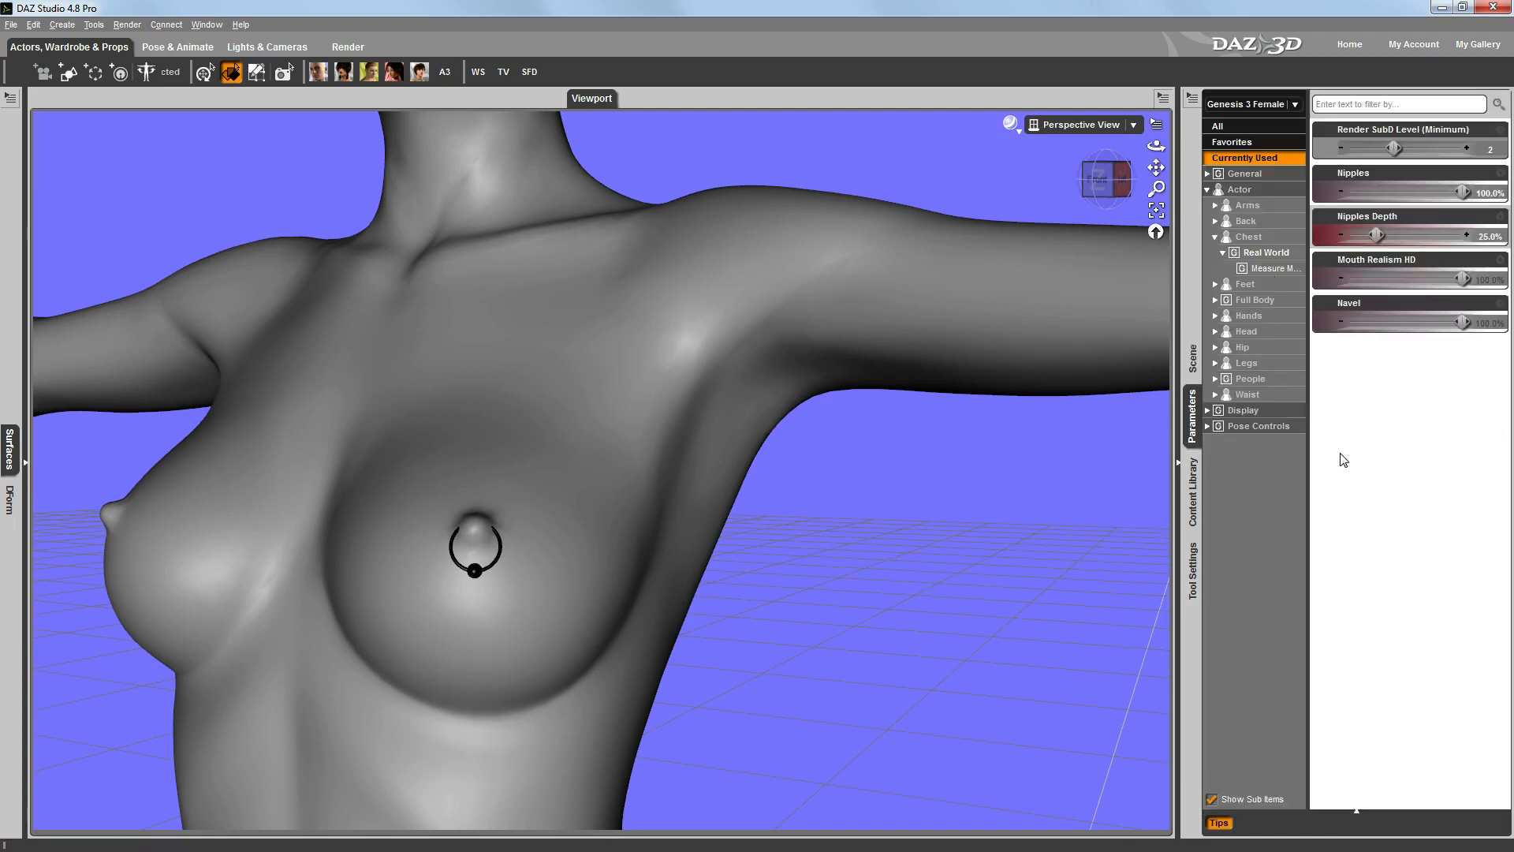
Step: Raise the left arm fully with Arms Up-Down Left at 100%, leaving the ring behind
left_click(1248, 441)
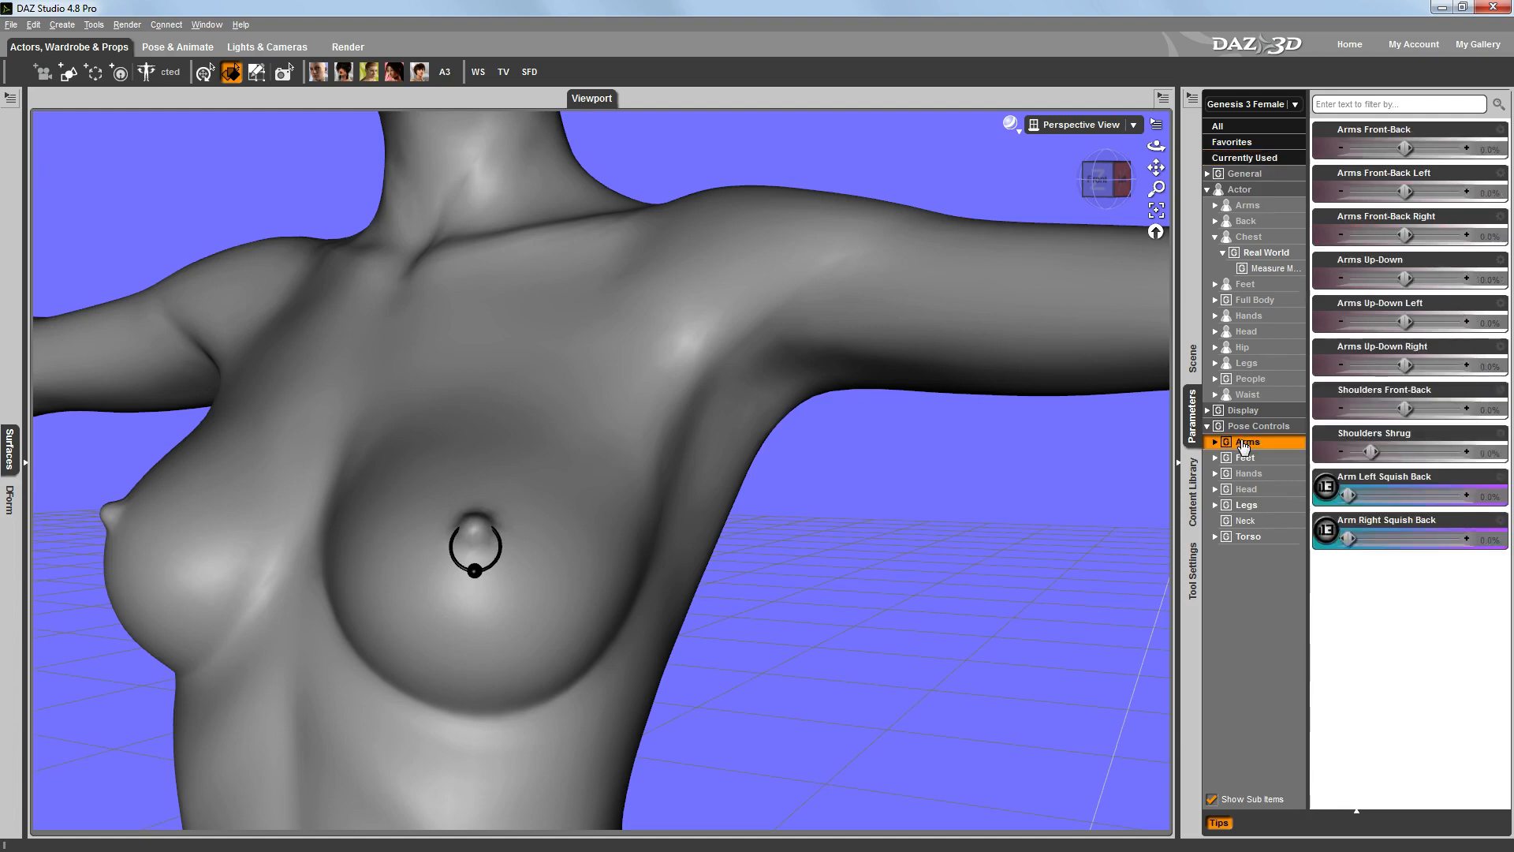
left_click_drag(1381, 321, 1415, 322)
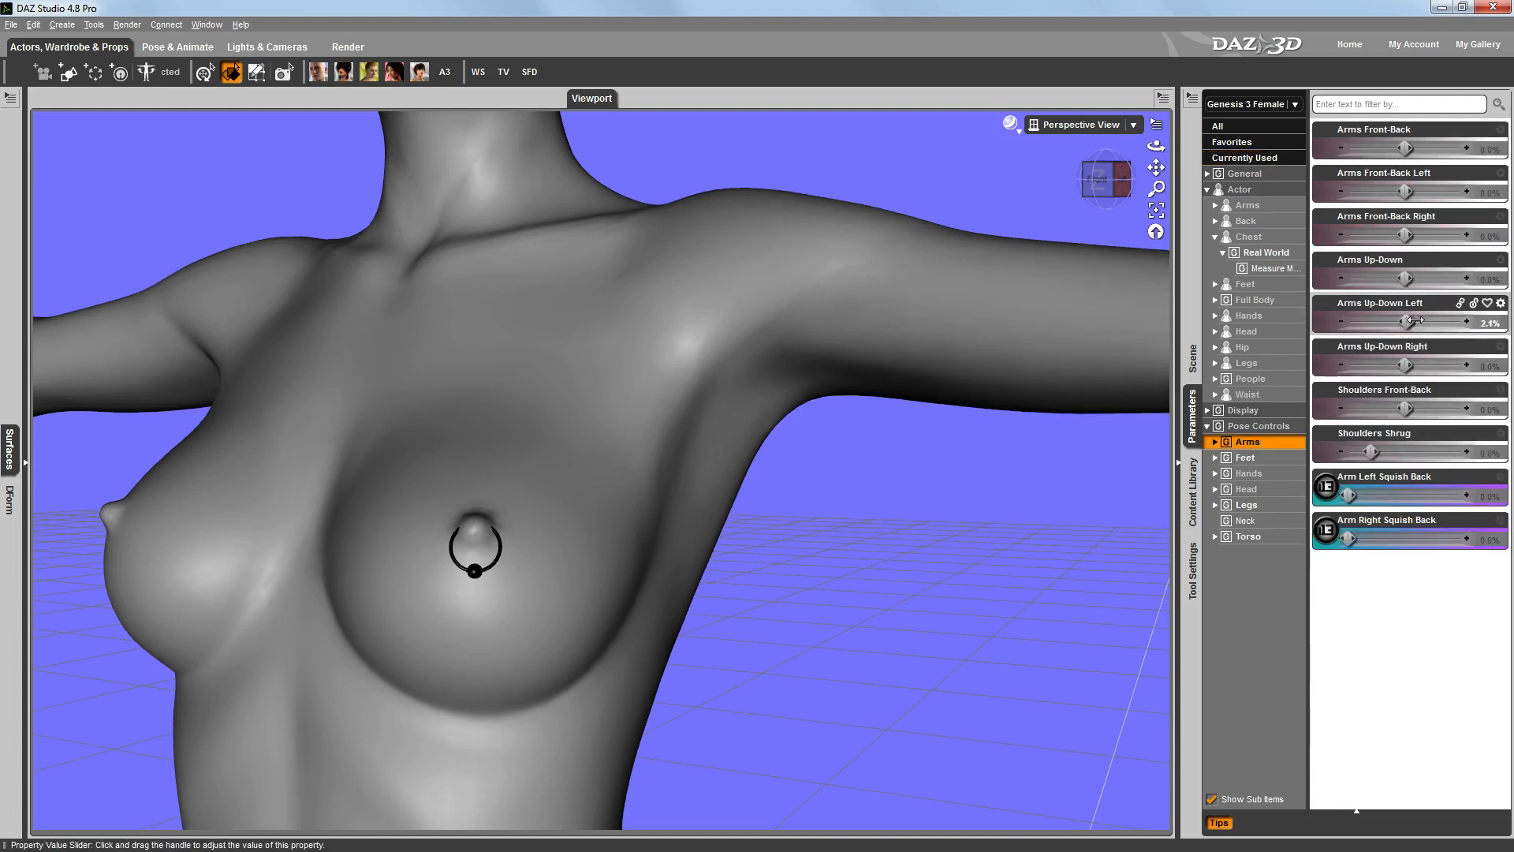
left_click_drag(1410, 322, 1458, 322)
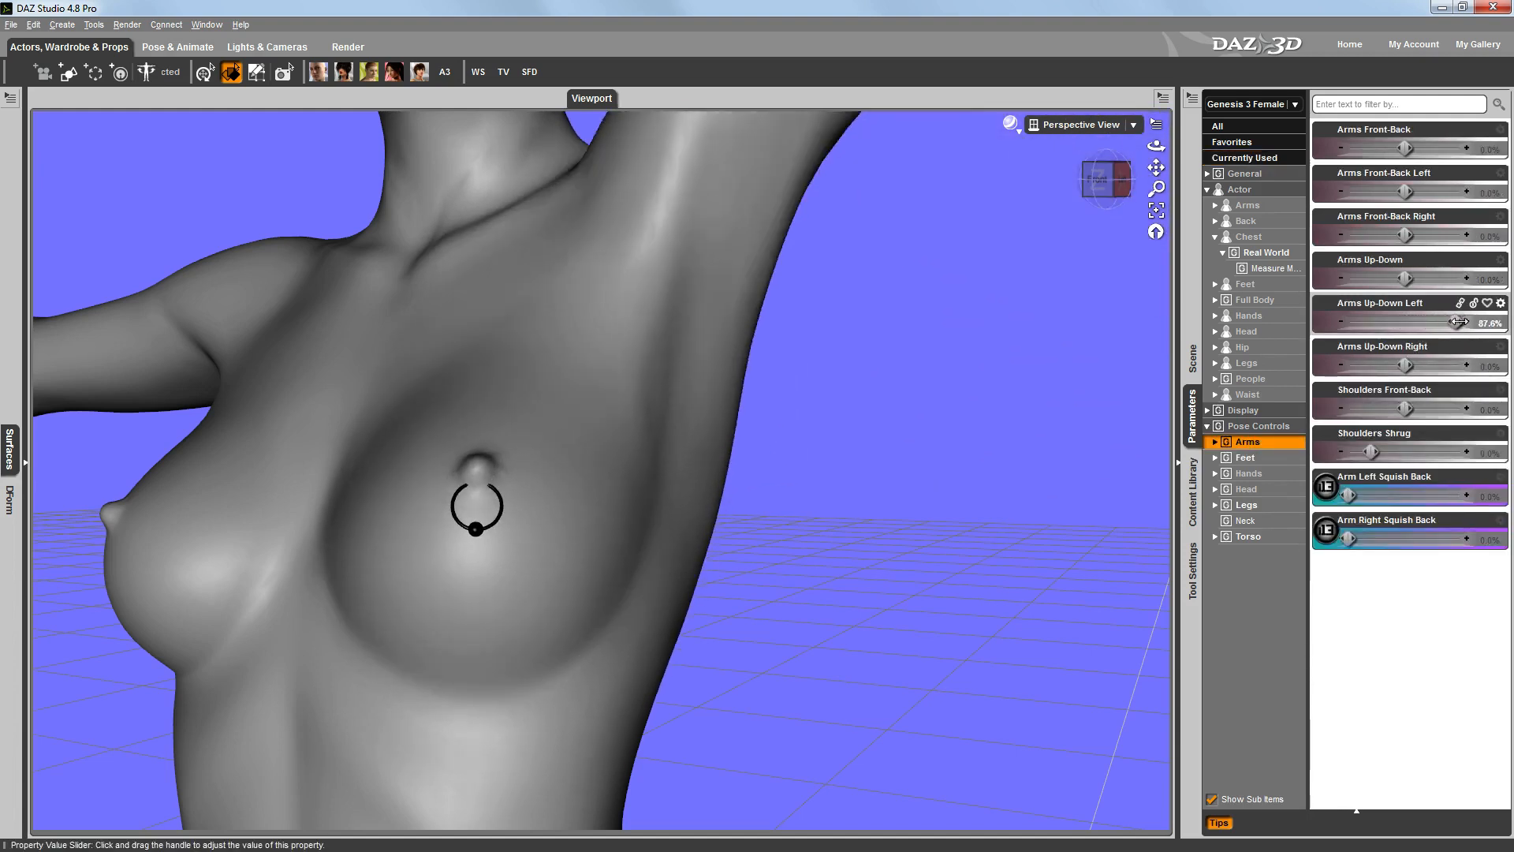
left_click_drag(1459, 322, 1473, 322)
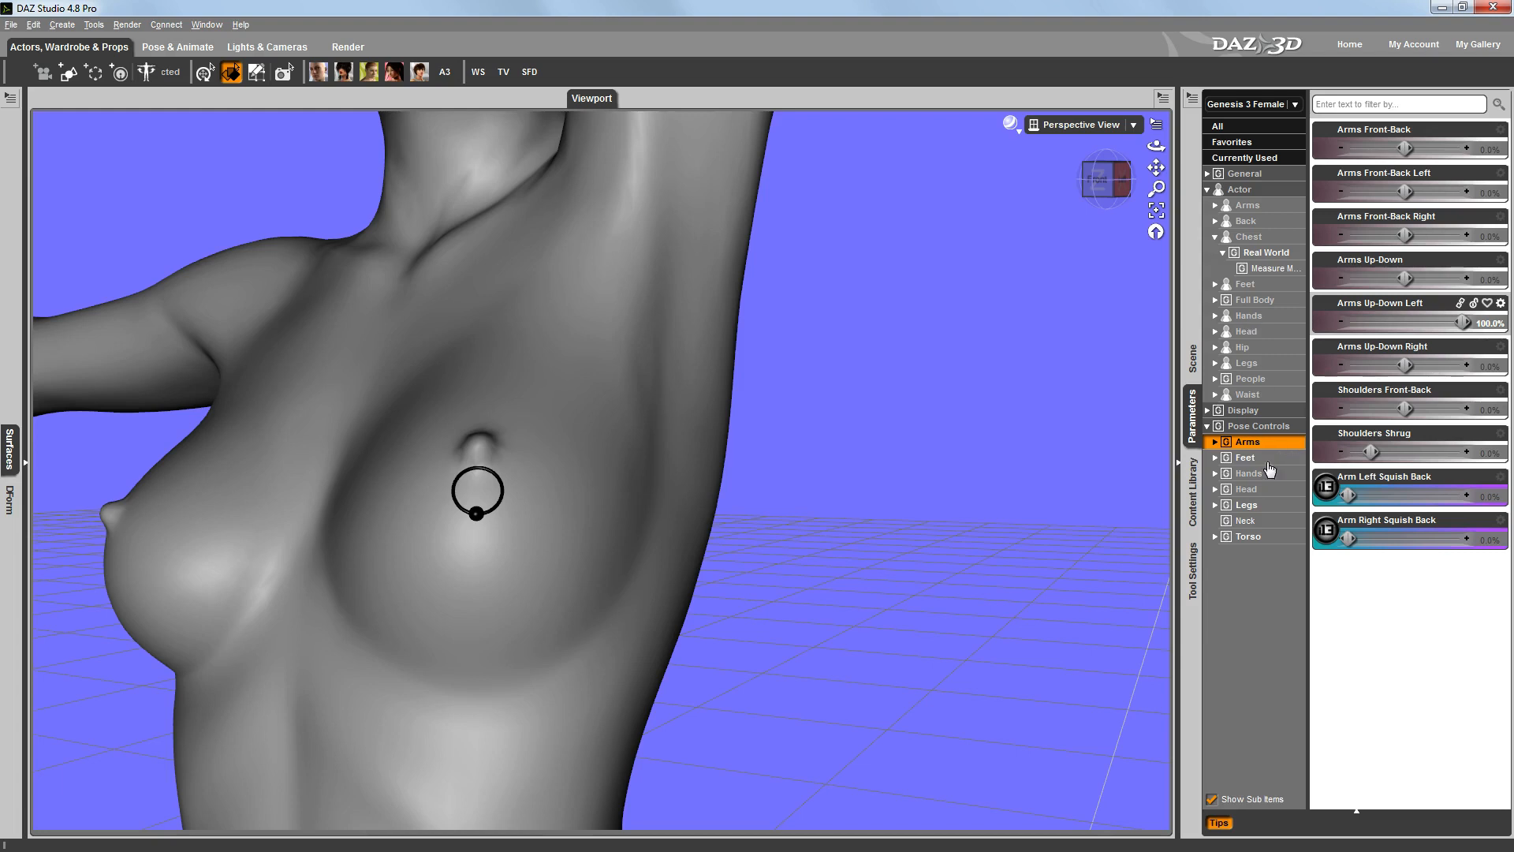
mouse_move(981, 475)
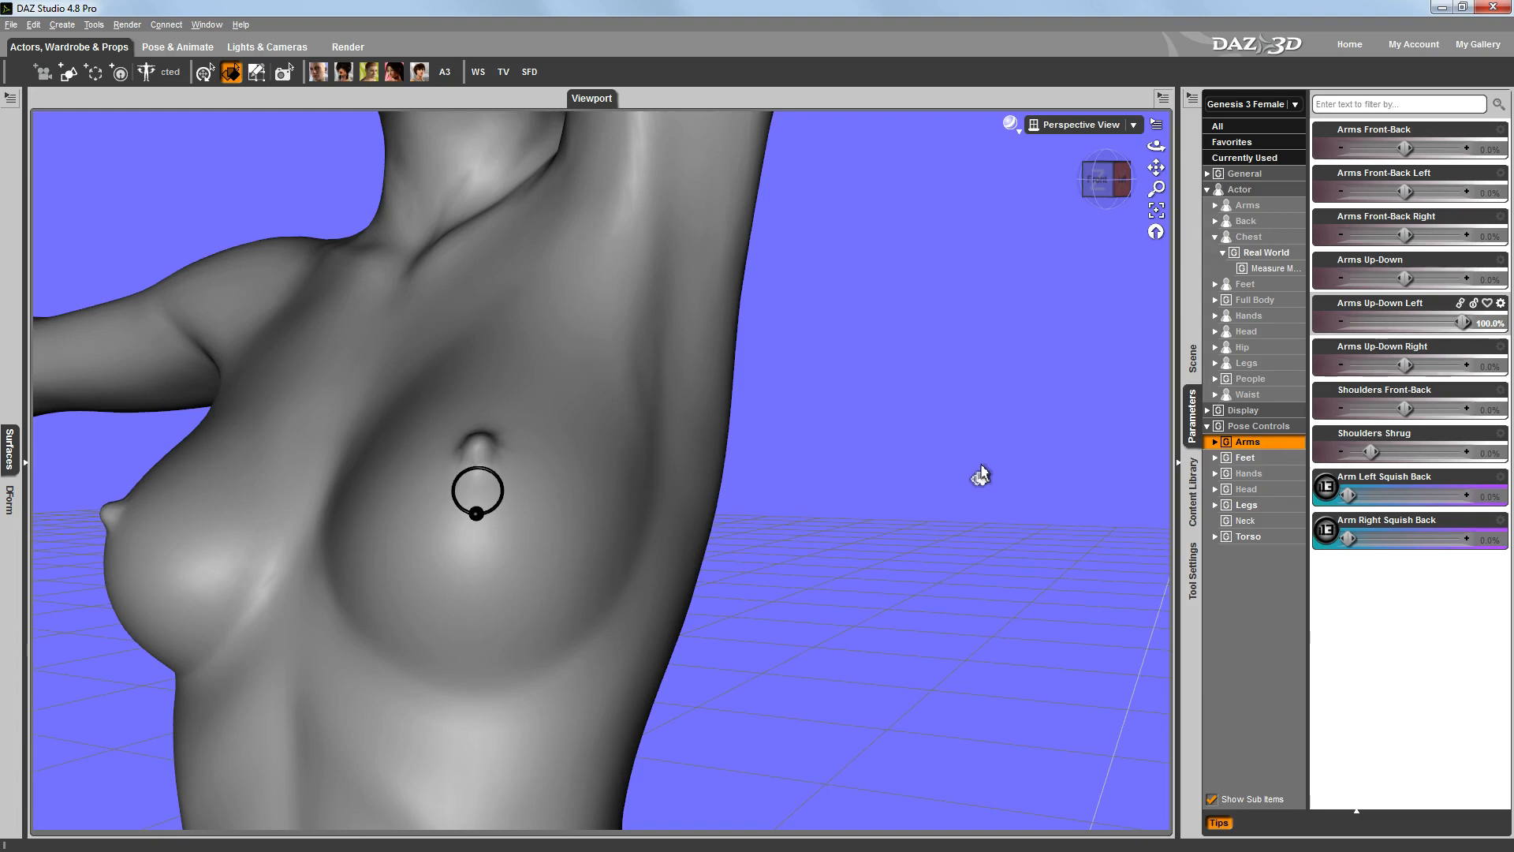
mouse_move(1364, 375)
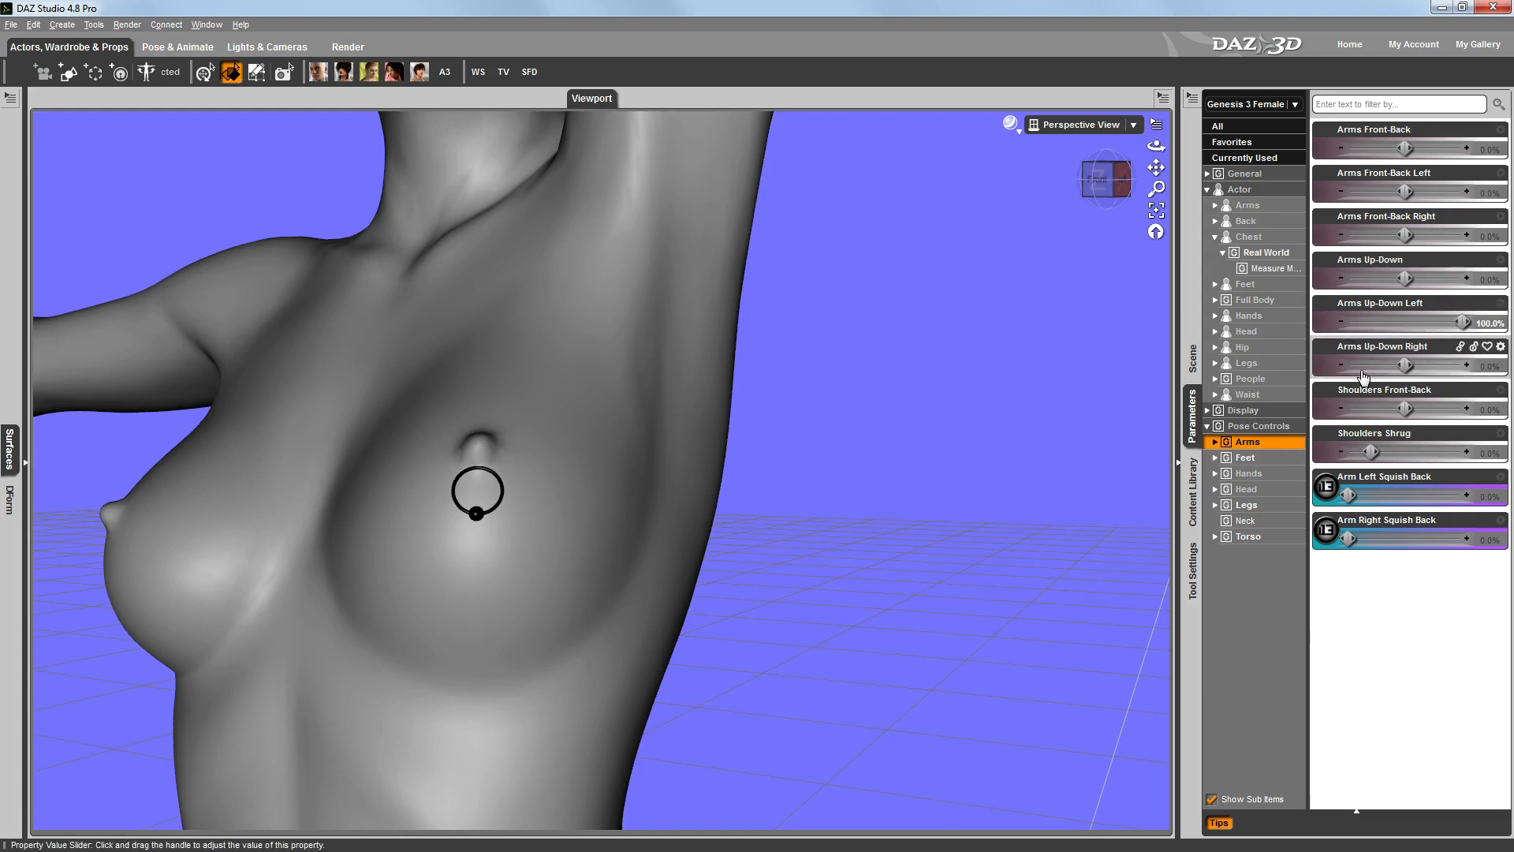
Step: Push the Breasts Implants morph to about 88% as a test, then return it to 0%
left_click(1266, 252)
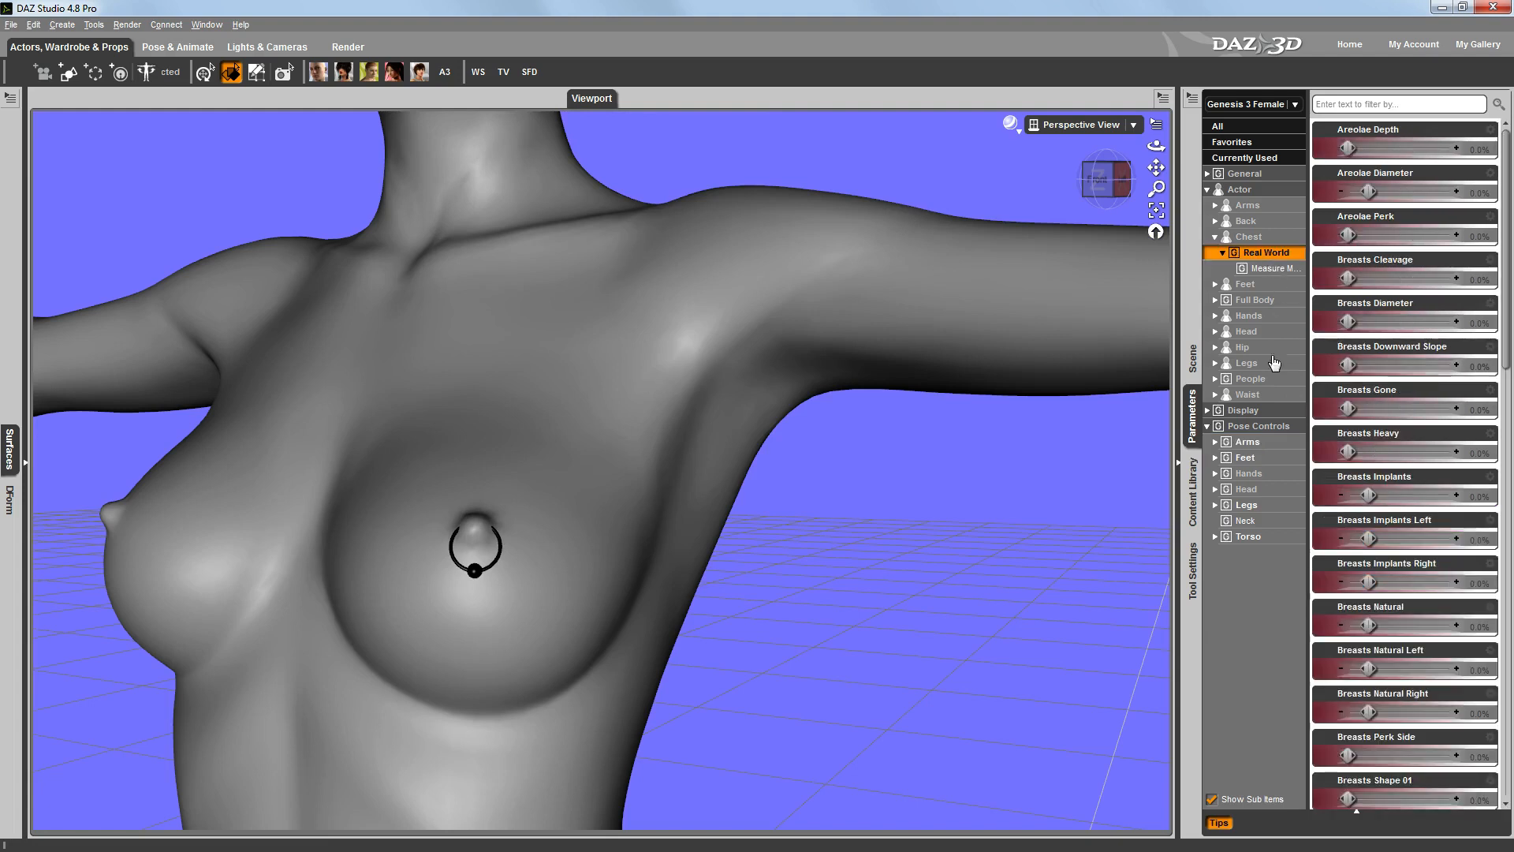
left_click_drag(1382, 497, 1363, 496)
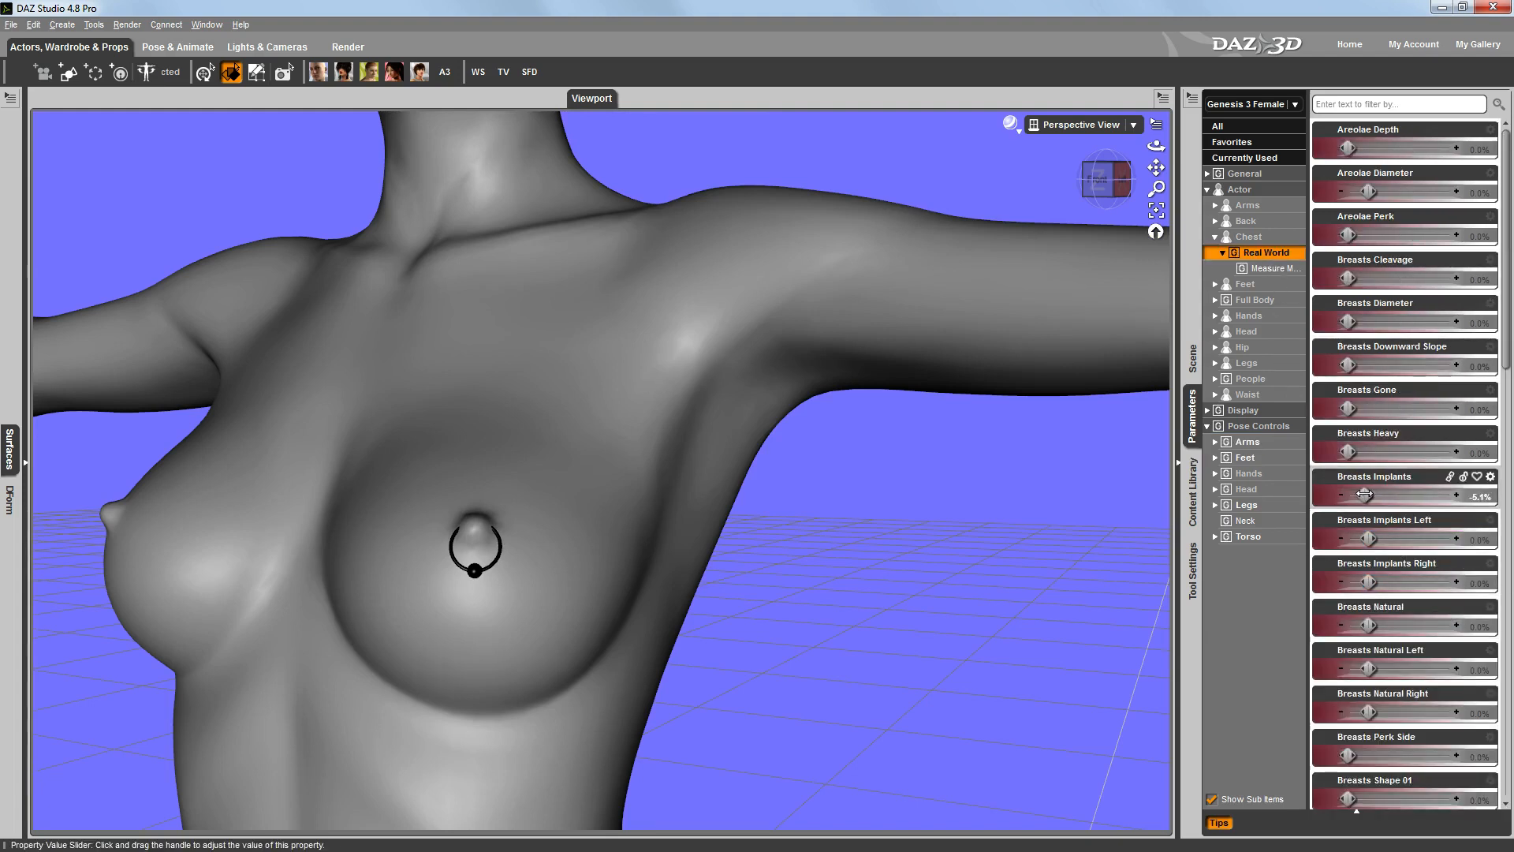
left_click_drag(1366, 496, 1433, 495)
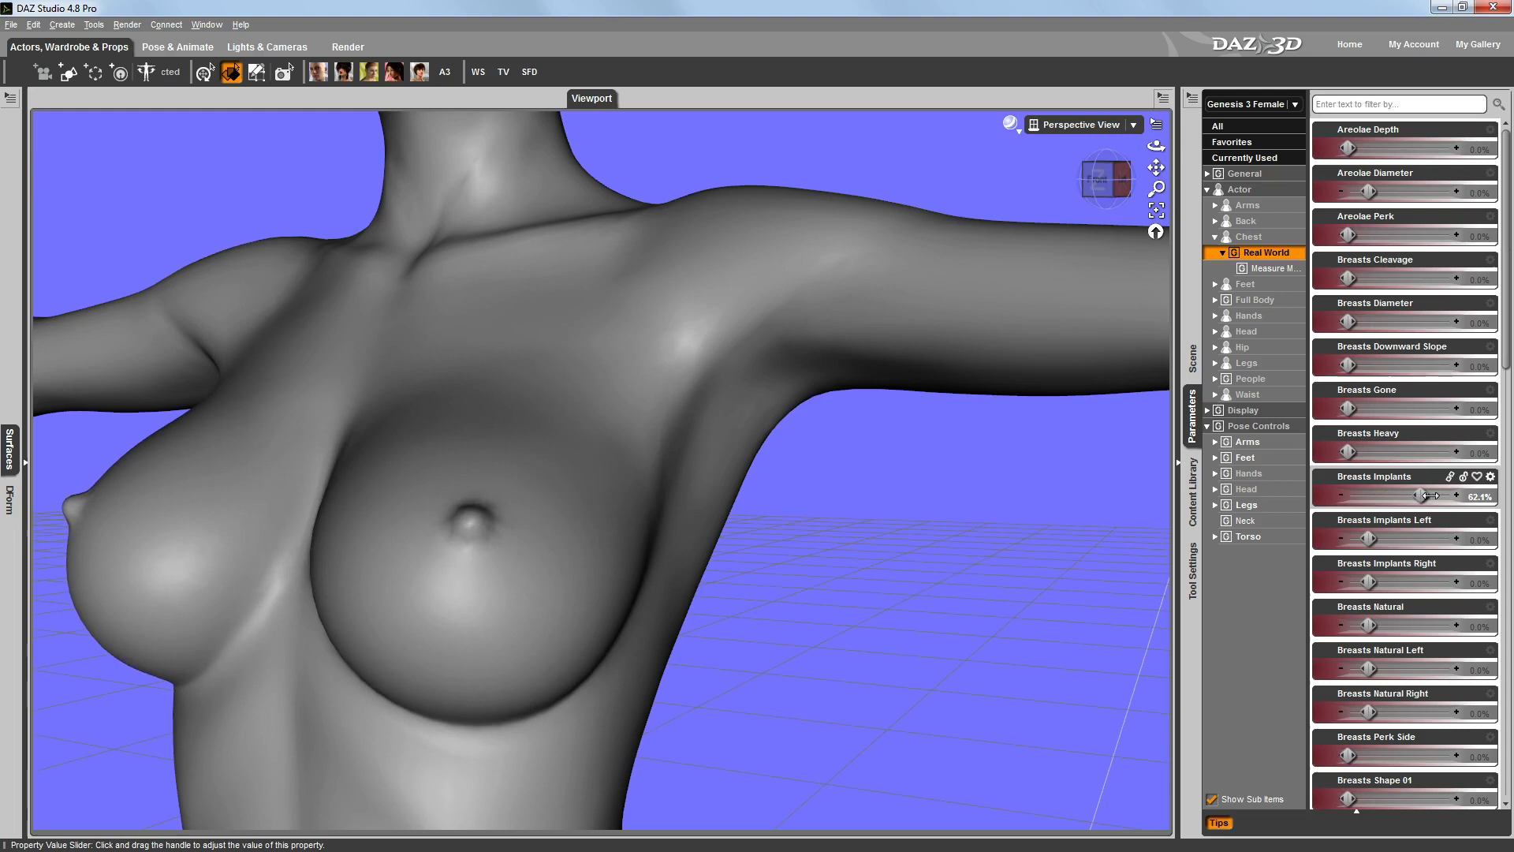
left_click_drag(1420, 495, 1449, 495)
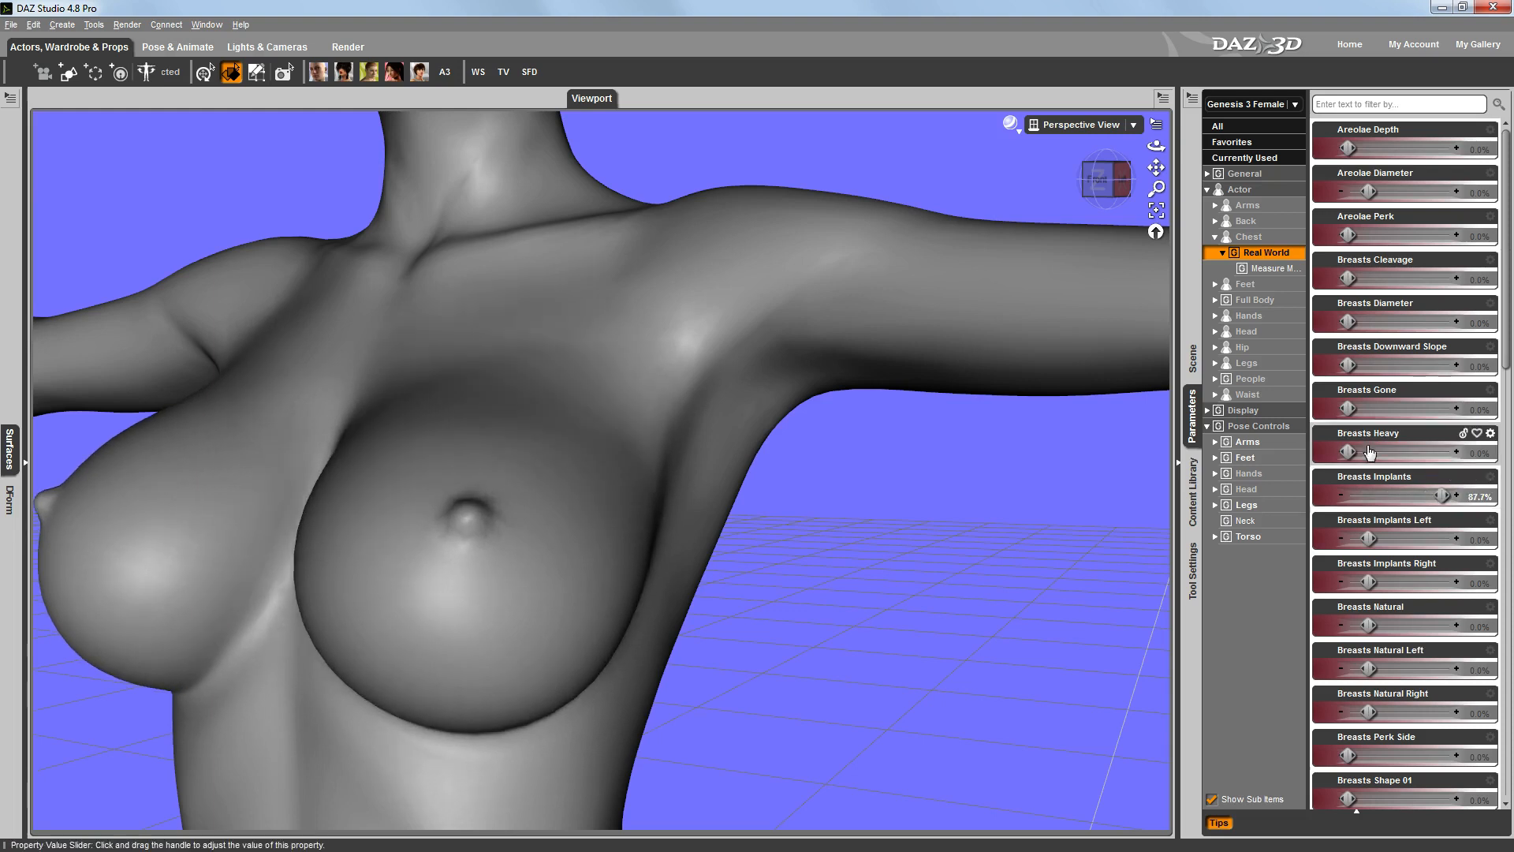
left_click_drag(1372, 279, 1391, 279)
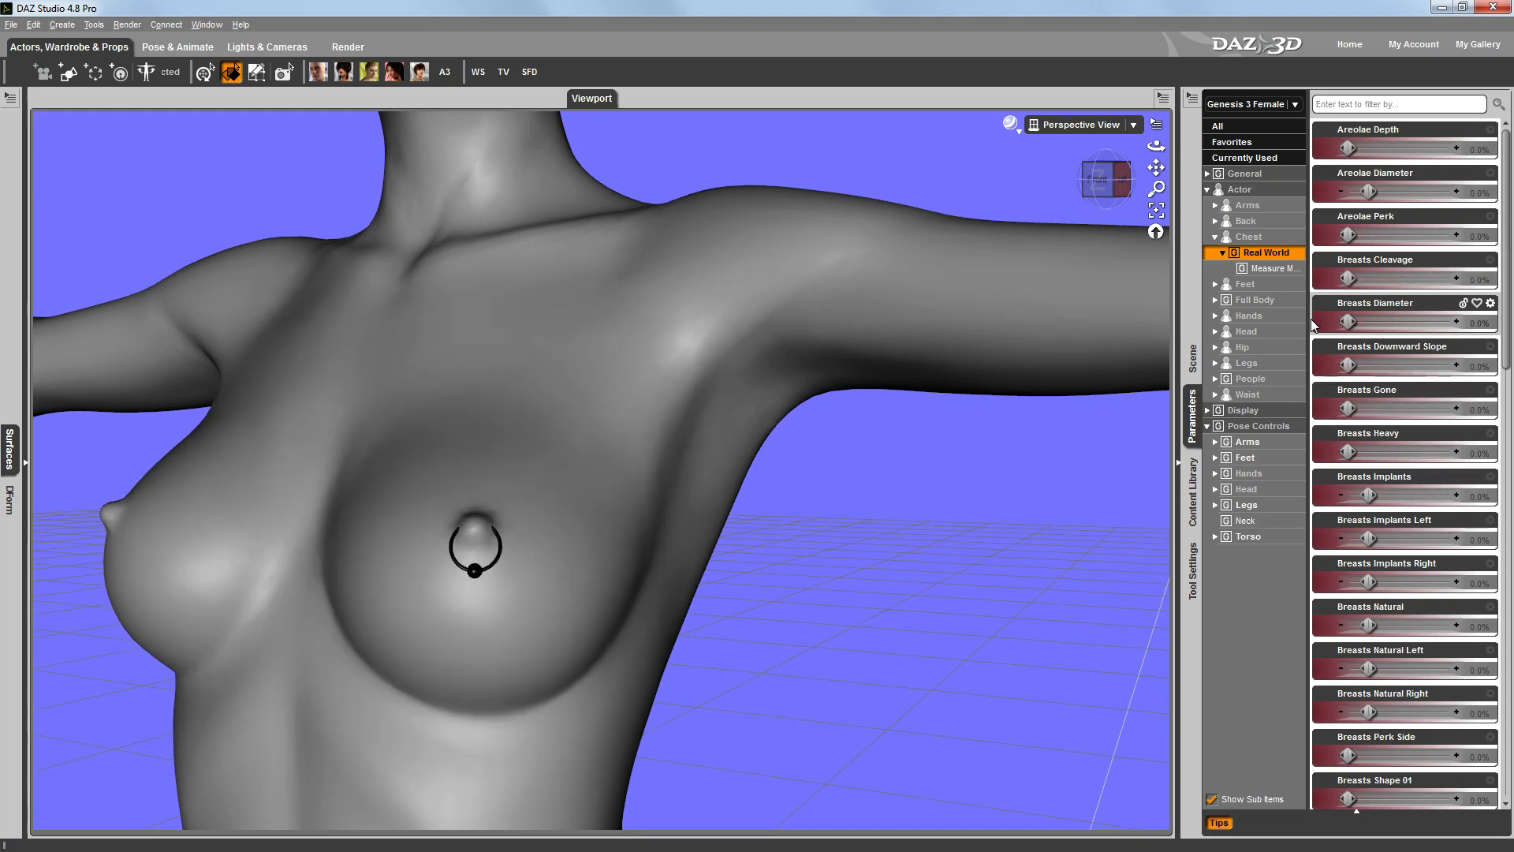
mouse_move(1249, 489)
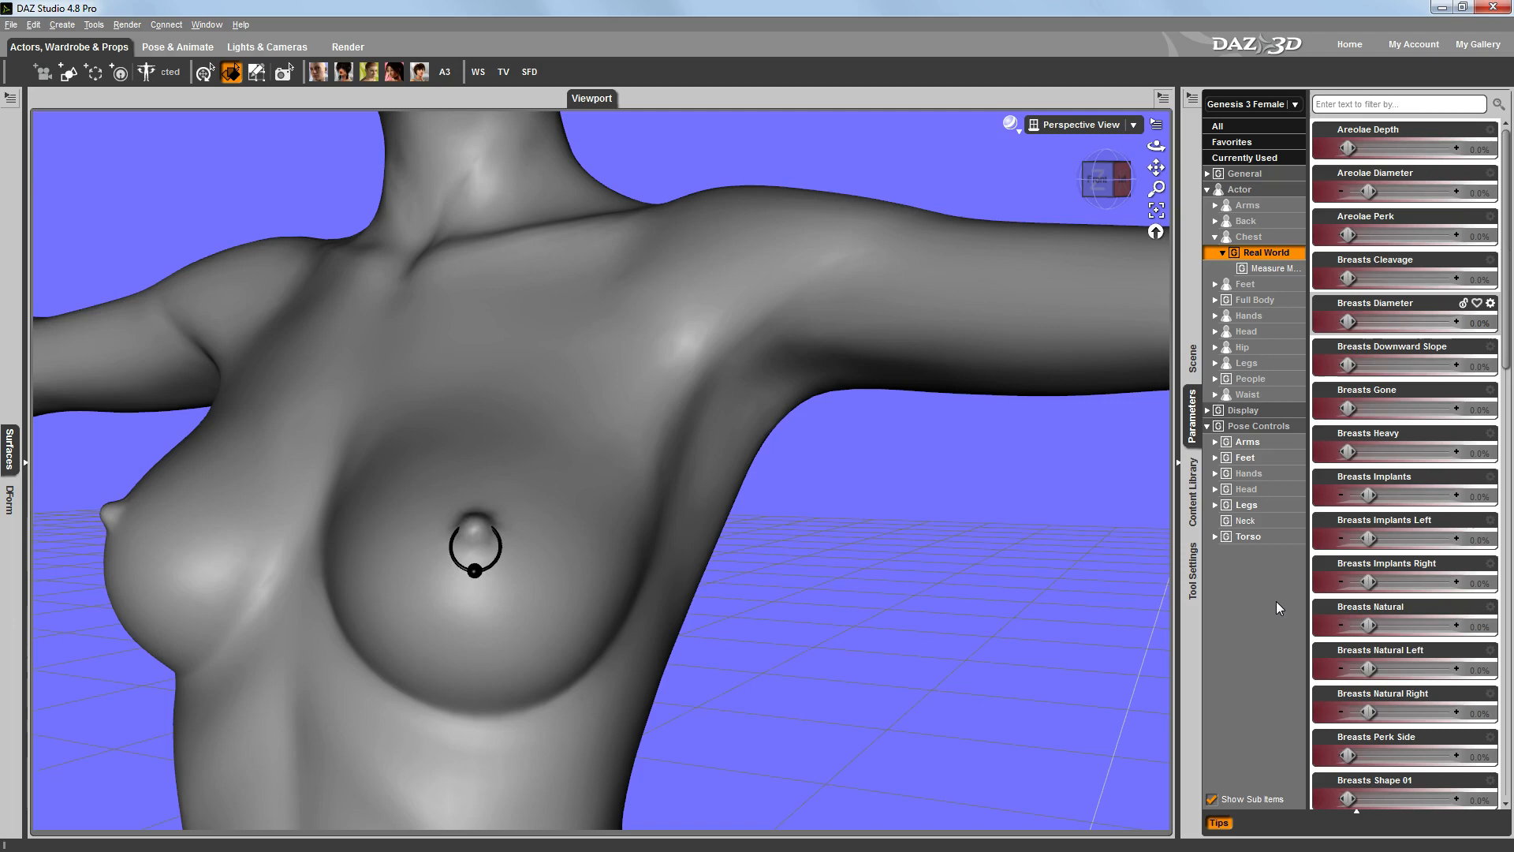
mouse_move(787, 620)
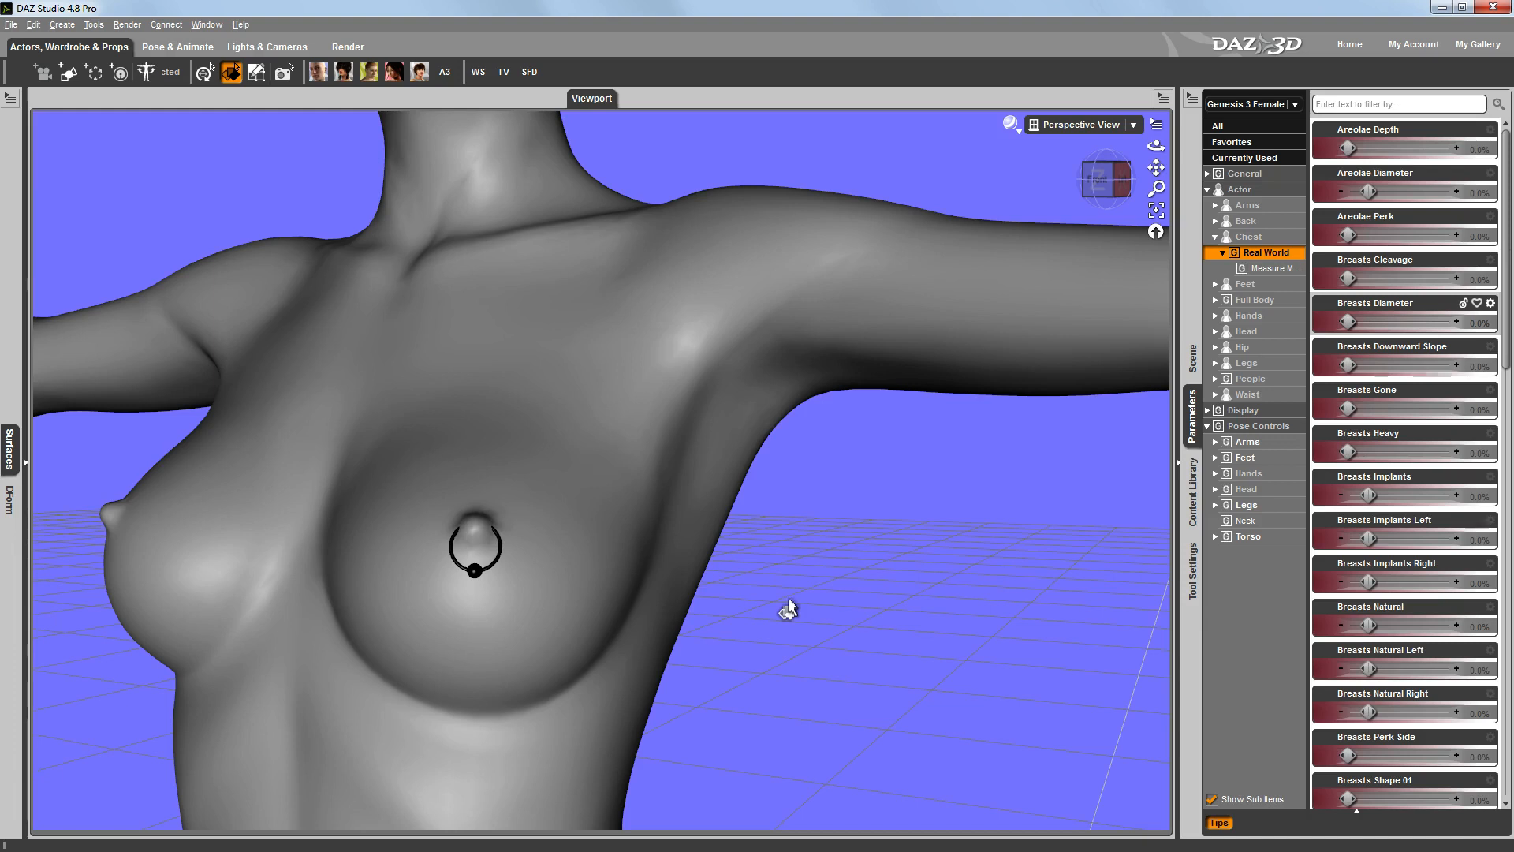
mouse_move(809, 638)
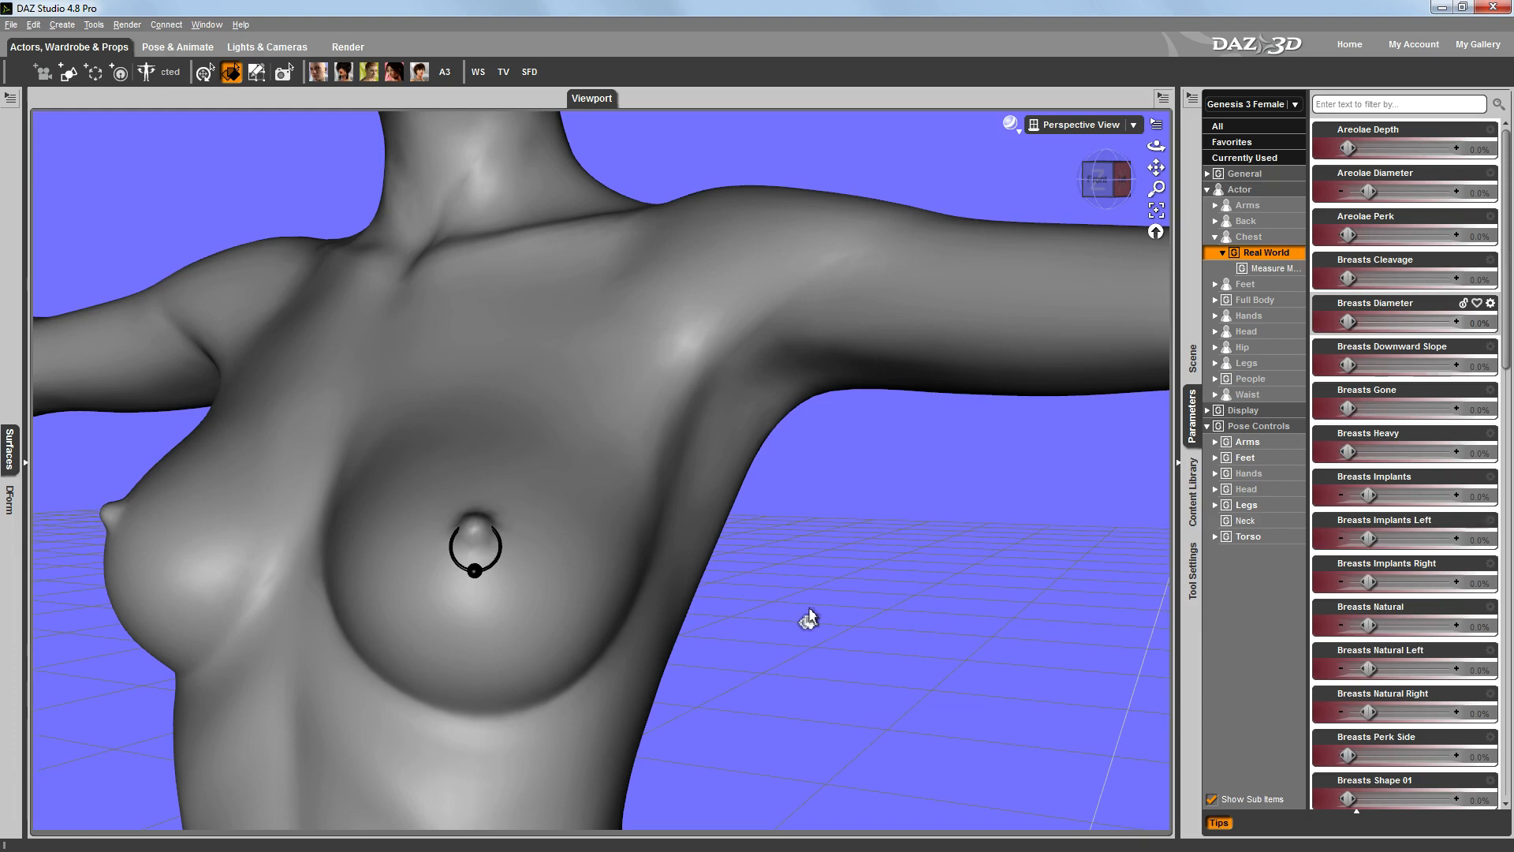
mouse_move(881, 645)
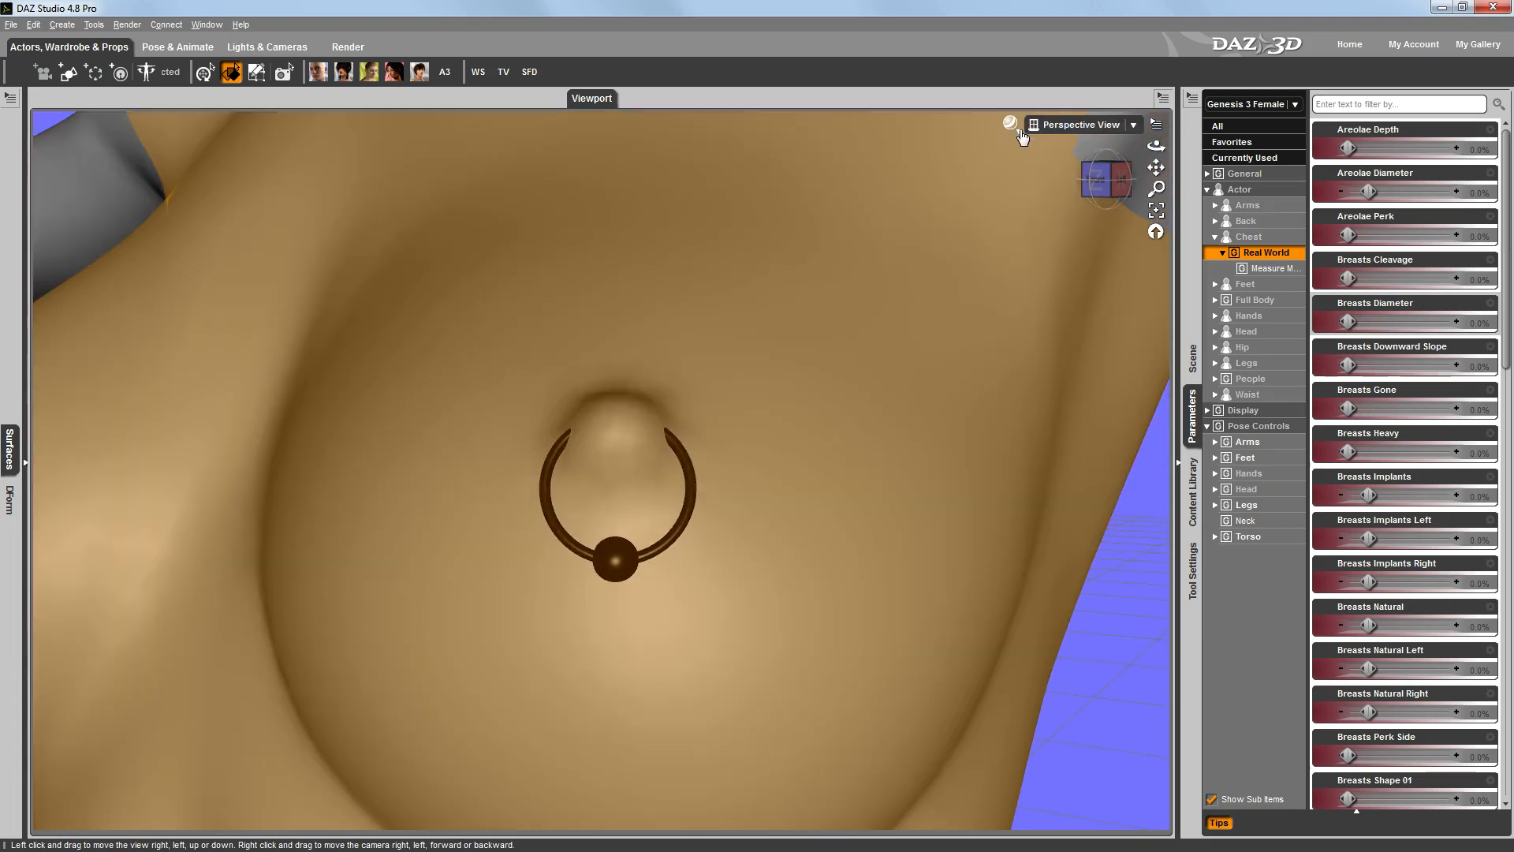
Step: With wireframe shown, select the left nipple tip polygons and grow the selection outward
left_click(1009, 124)
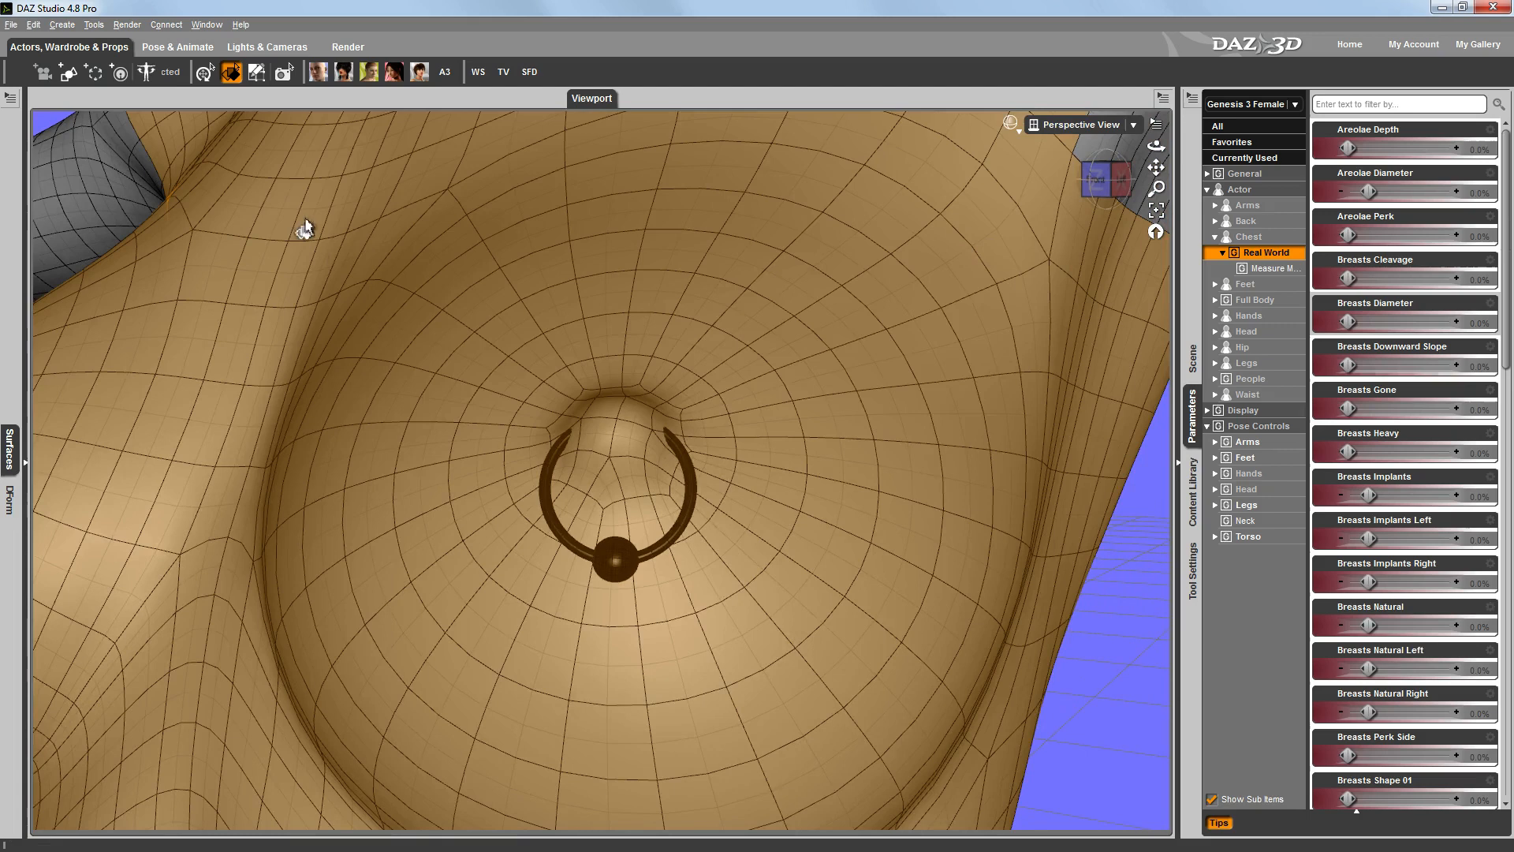
left_click(254, 72)
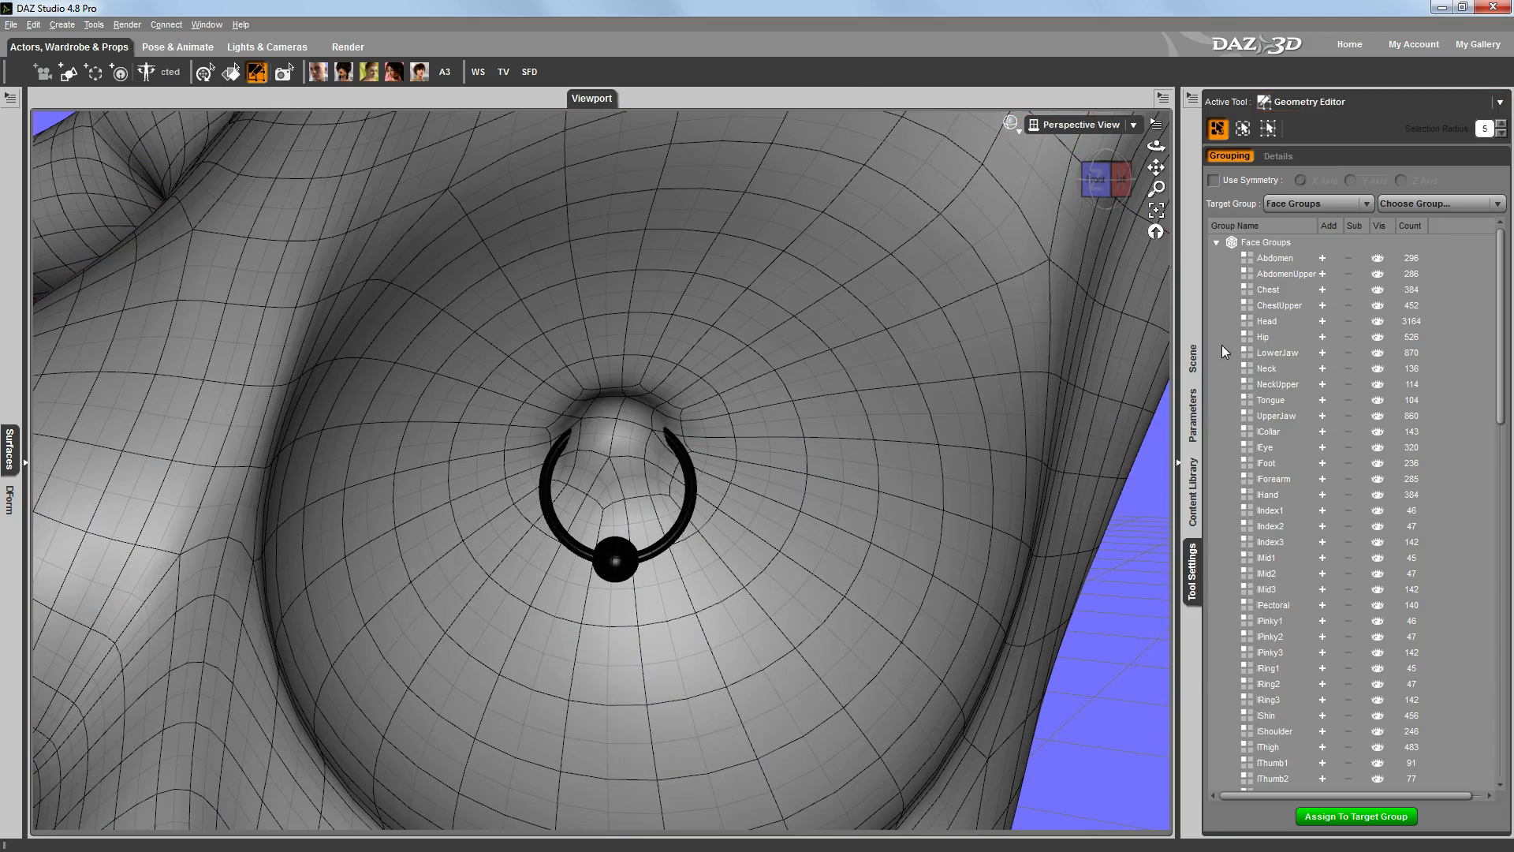
left_click(1192, 360)
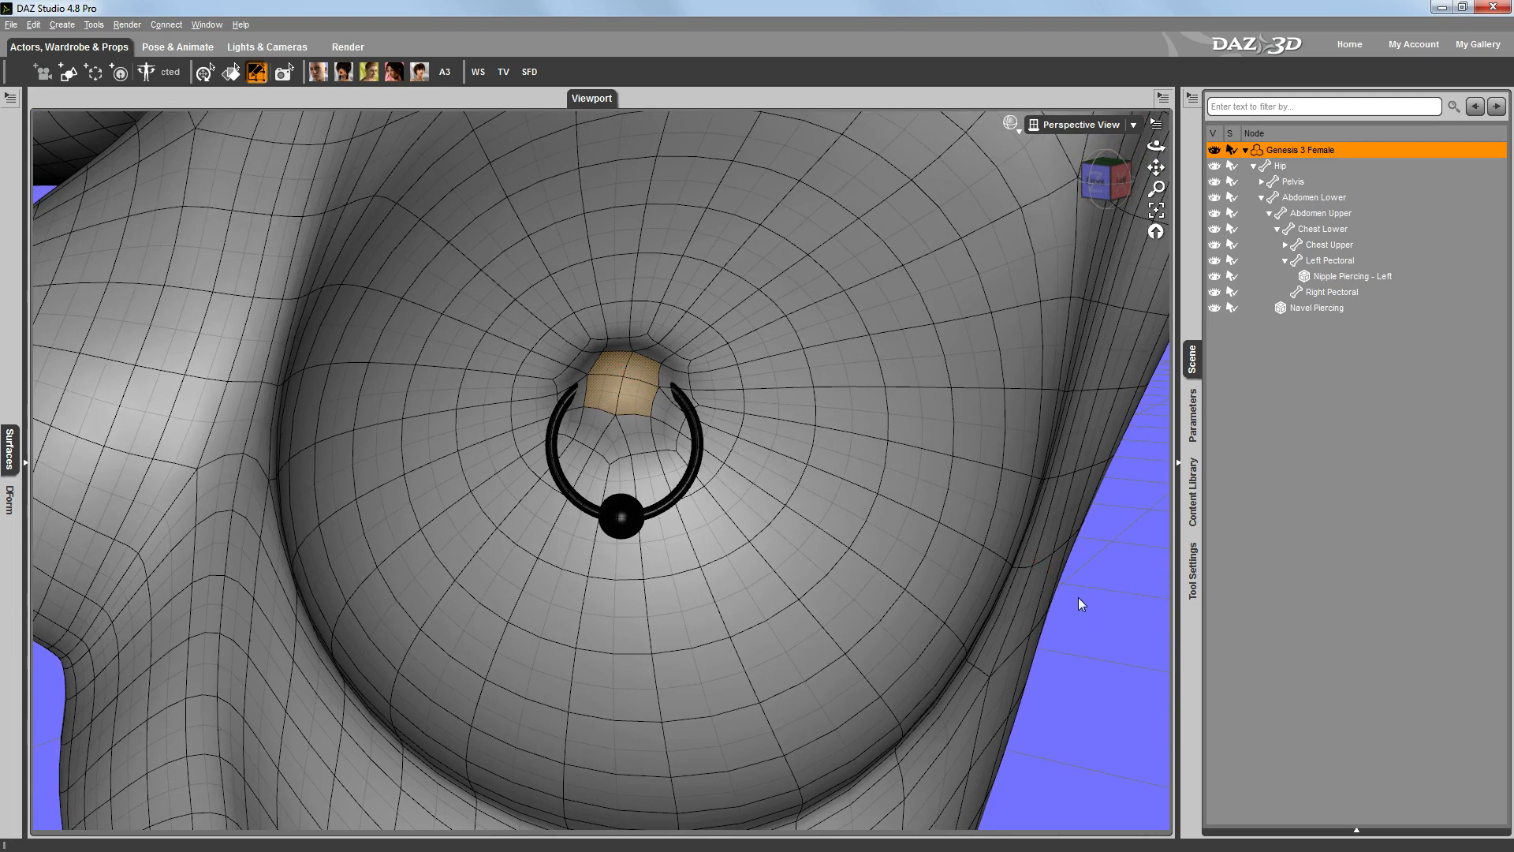
right_click(1080, 605)
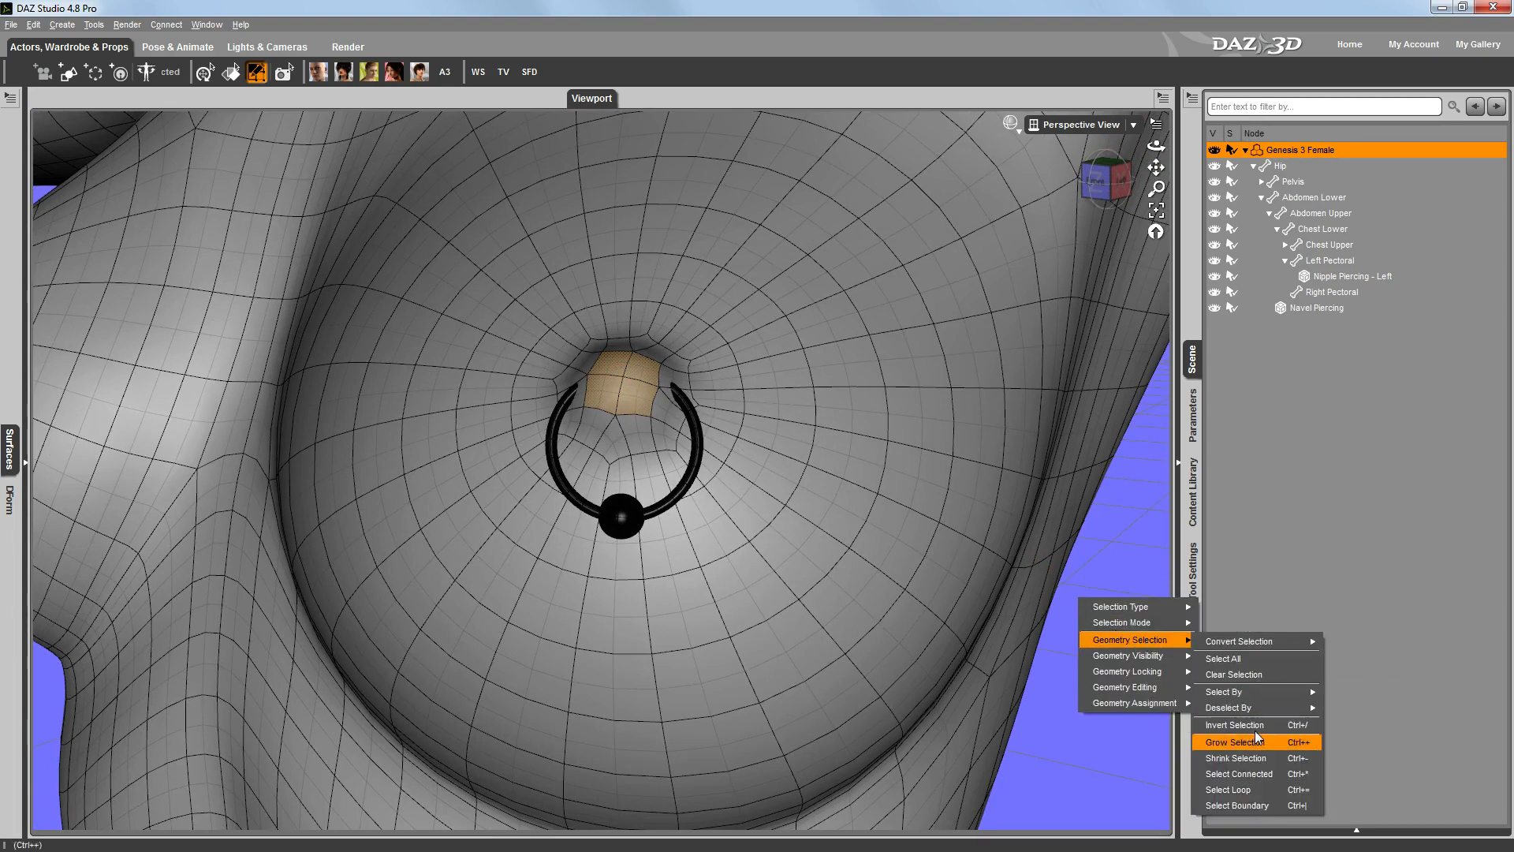
left_click(1235, 742)
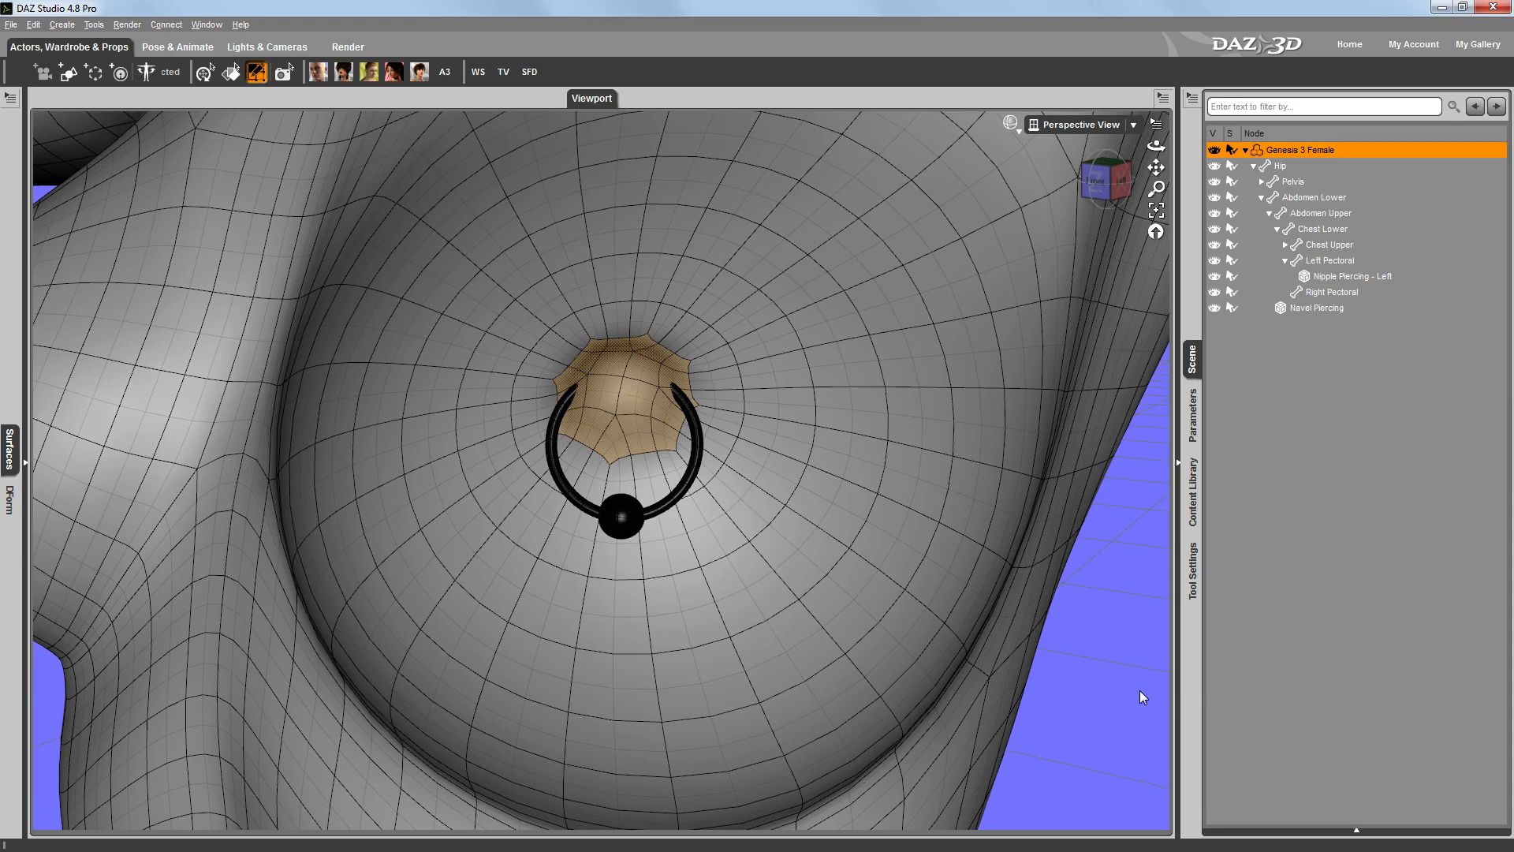
mouse_move(1146, 656)
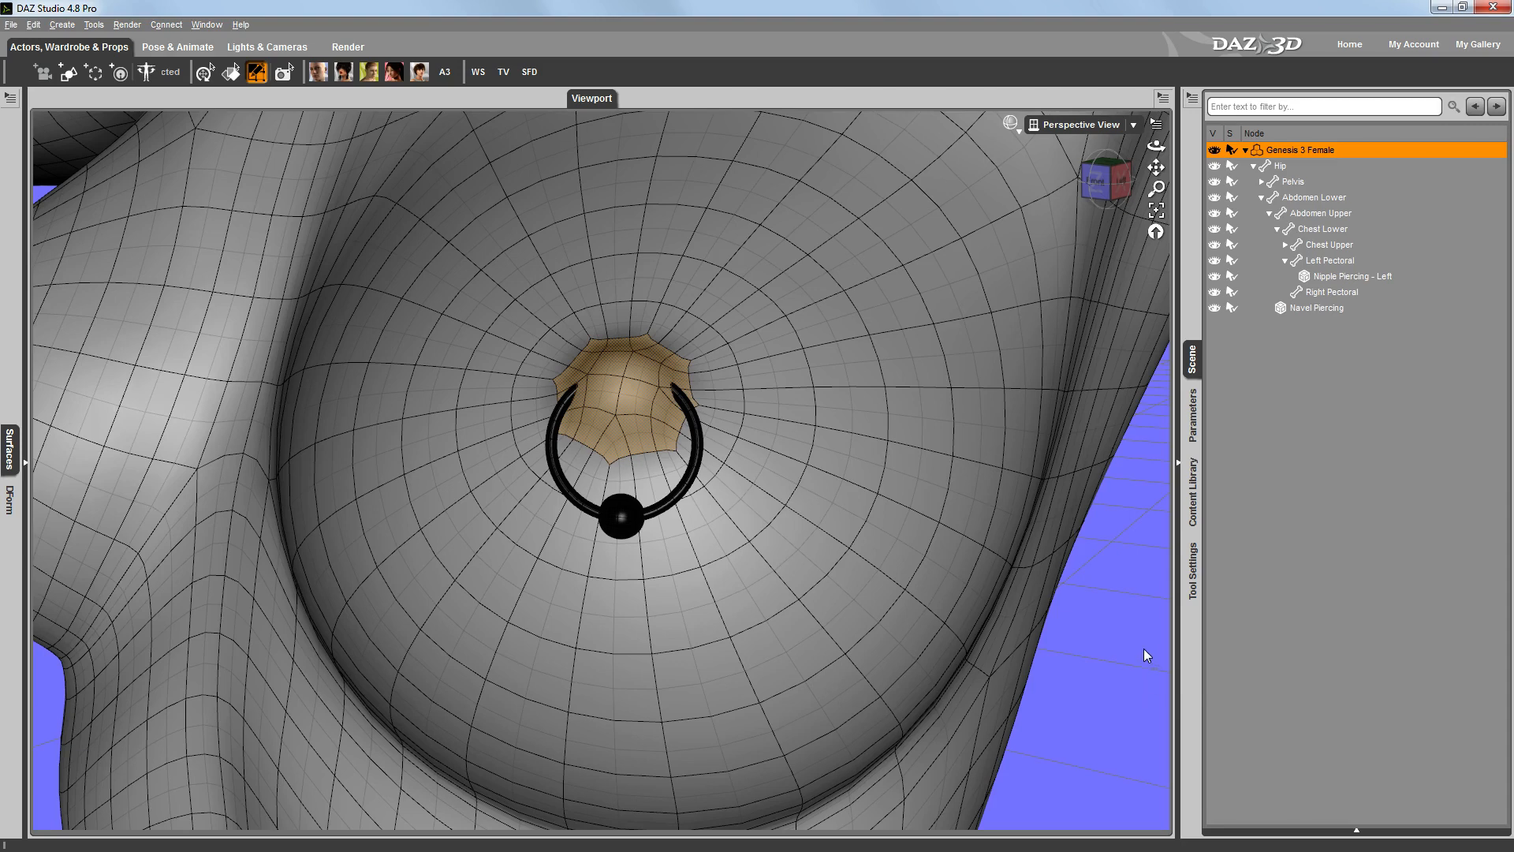
mouse_move(1103, 563)
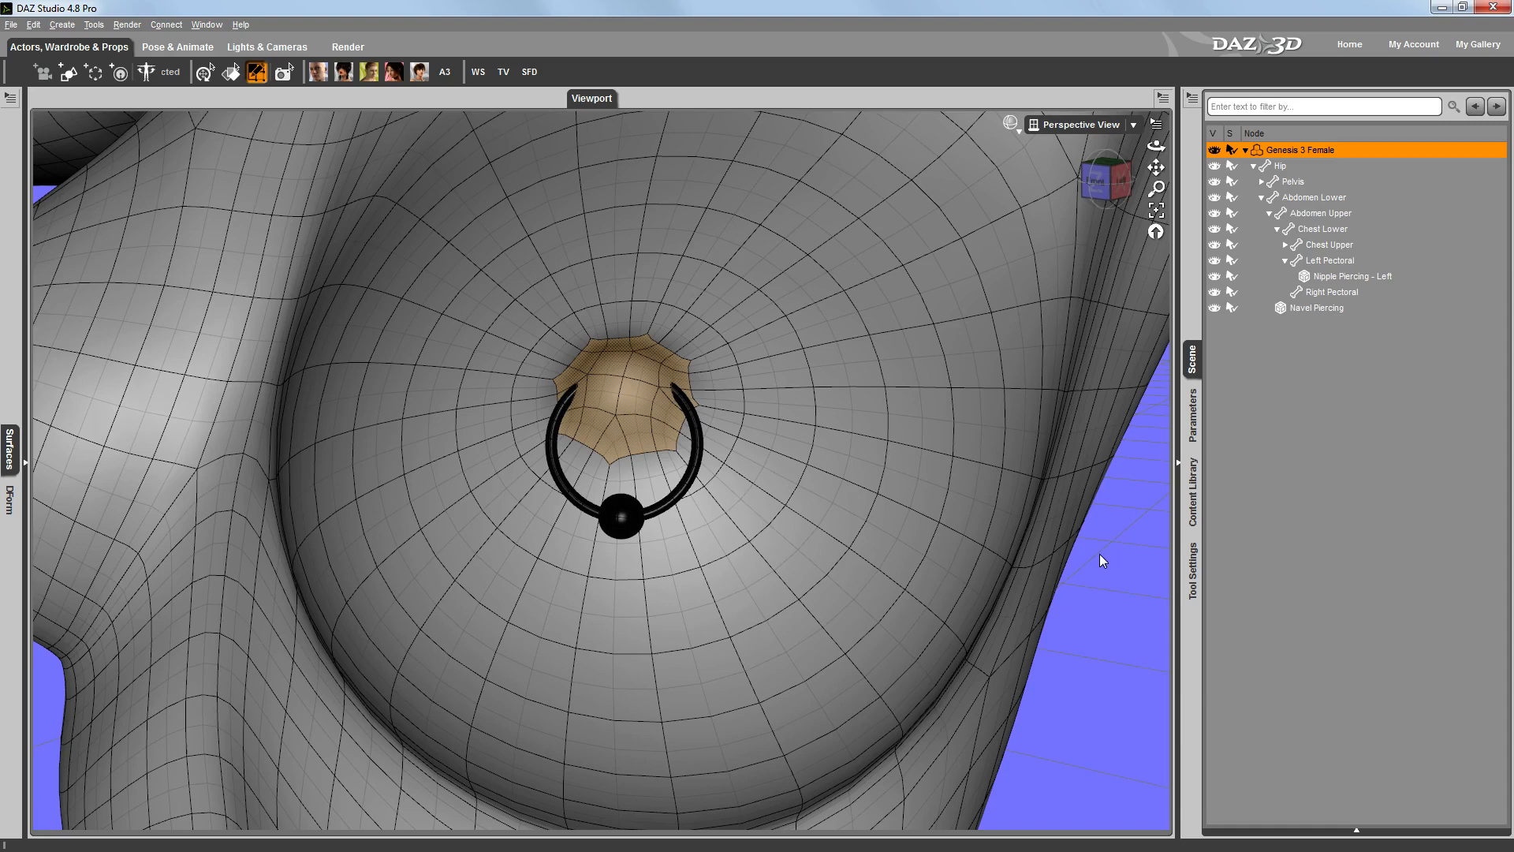
Step: Create a rigid follow node named 'Left Nipple Follower' from the selected polygons and select it
right_click(1103, 561)
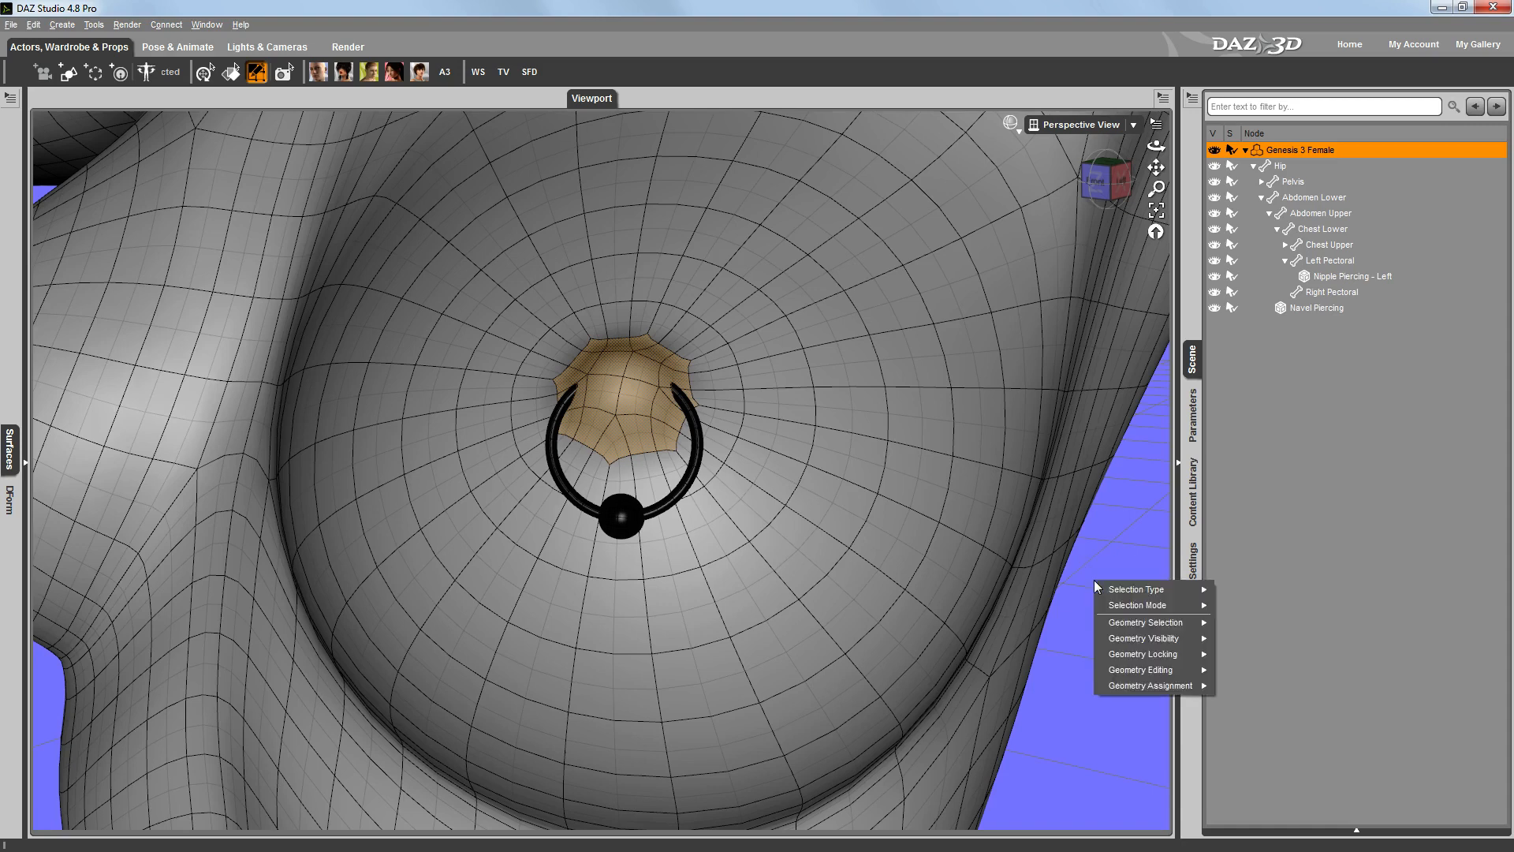
mouse_move(1151, 685)
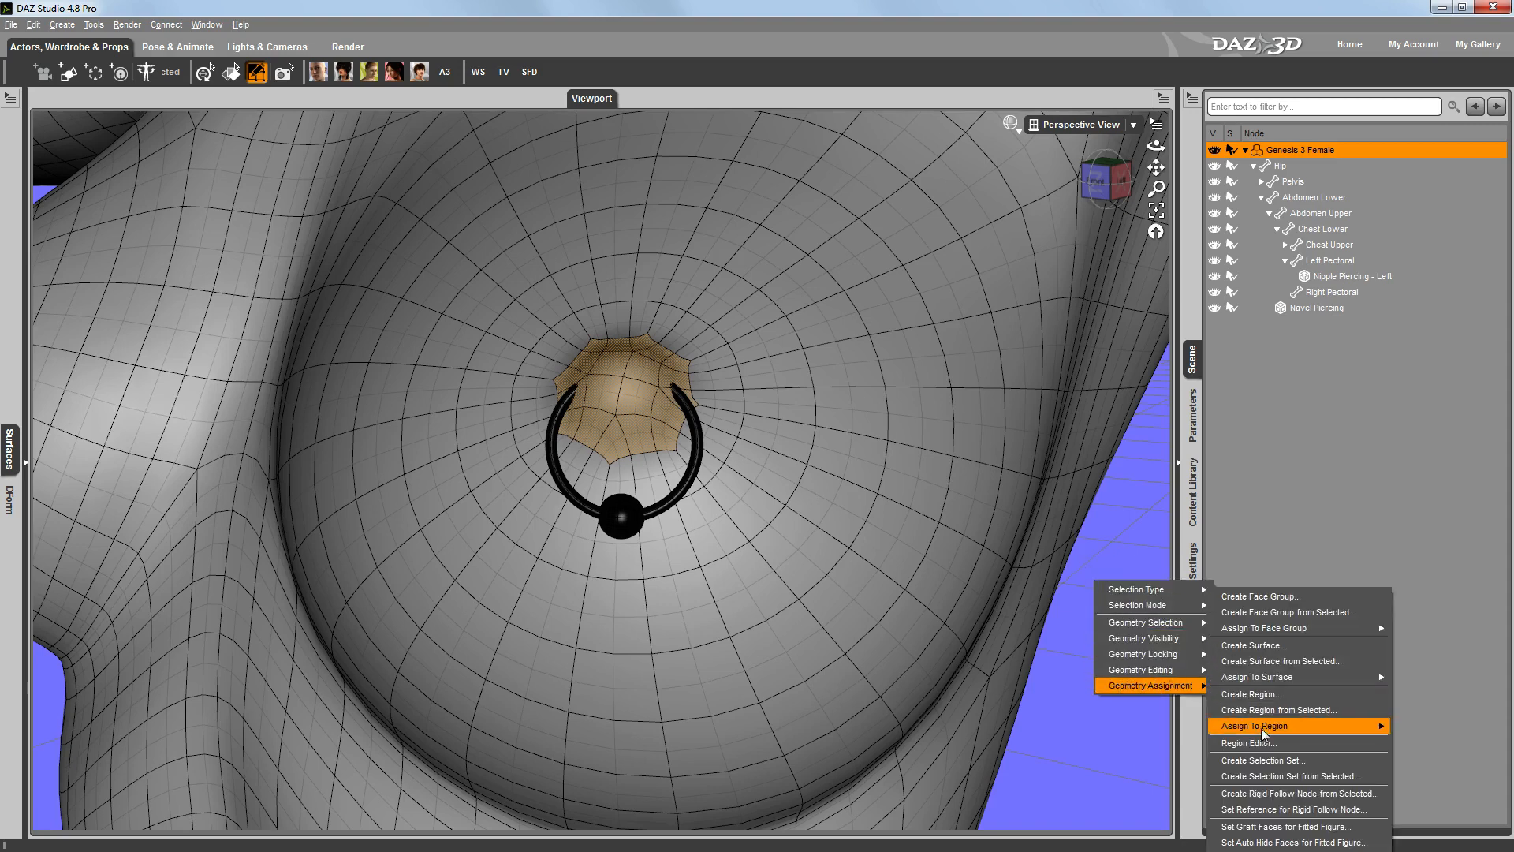
mouse_move(1245, 794)
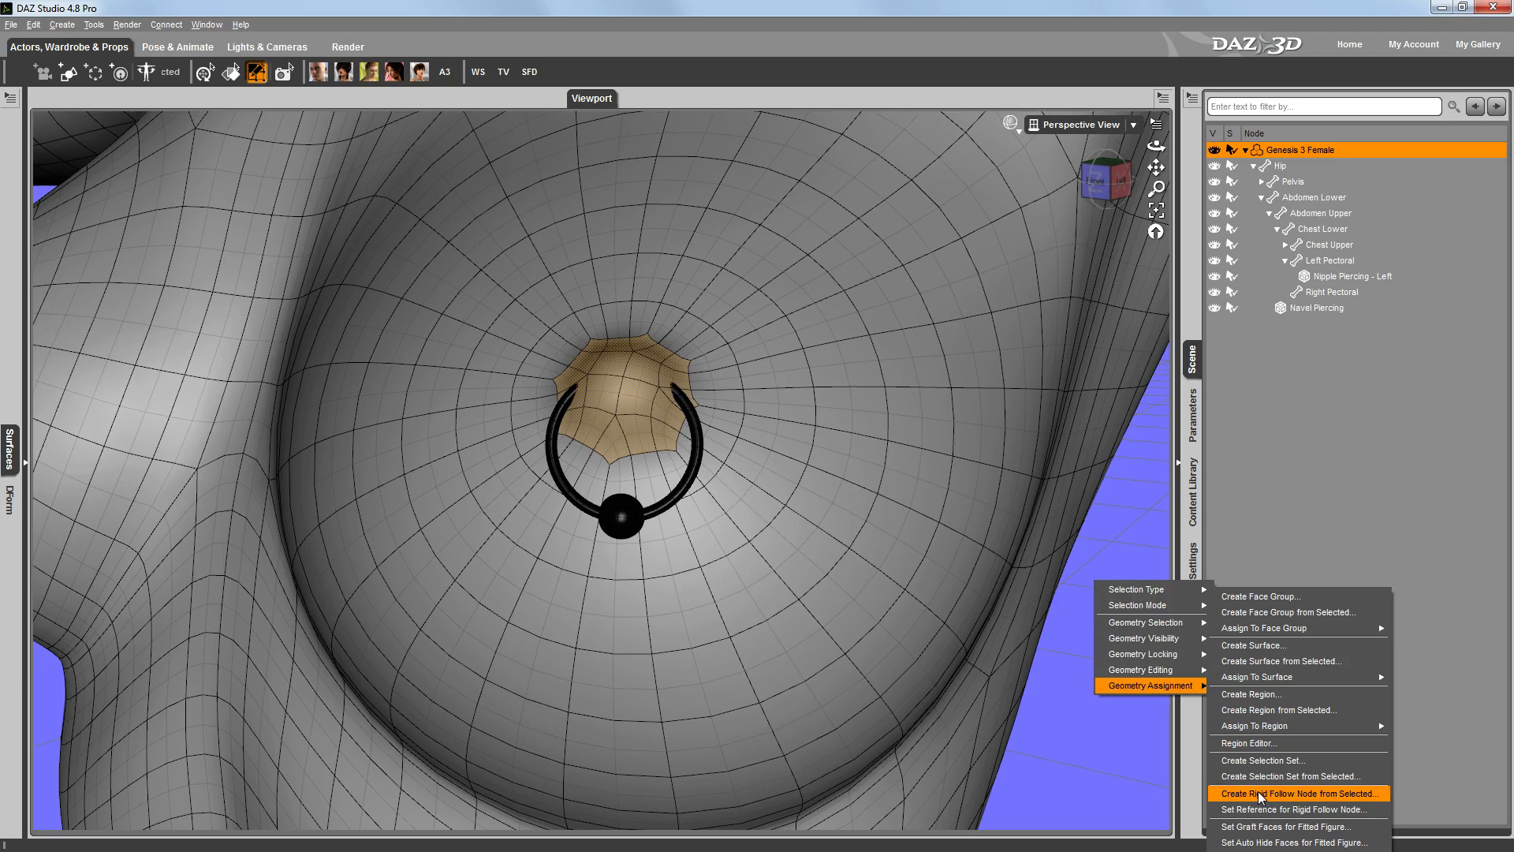
left_click(1307, 794)
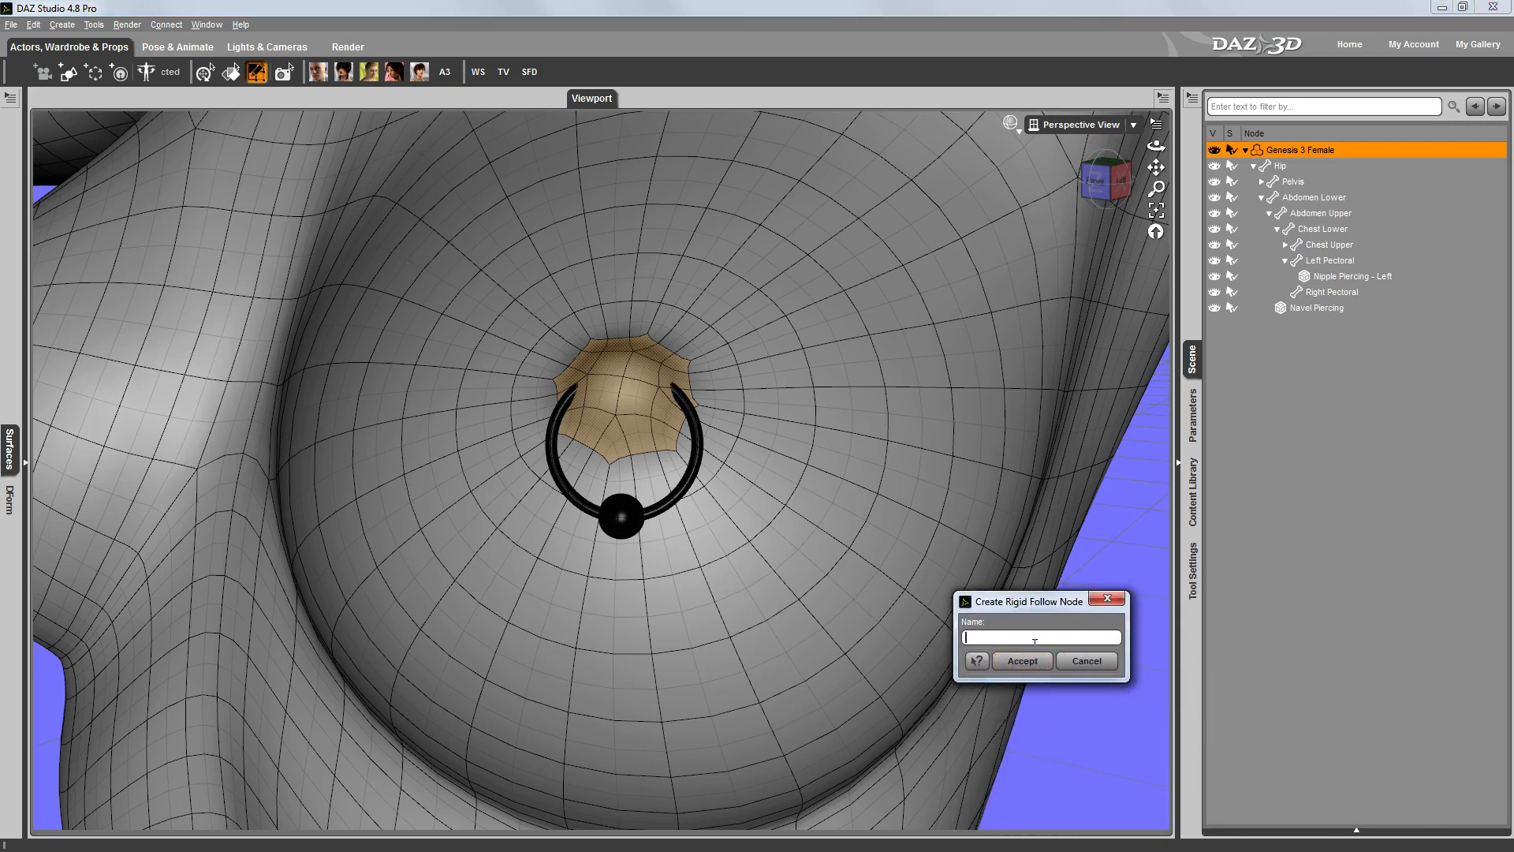
type("Left Nipple Follower")
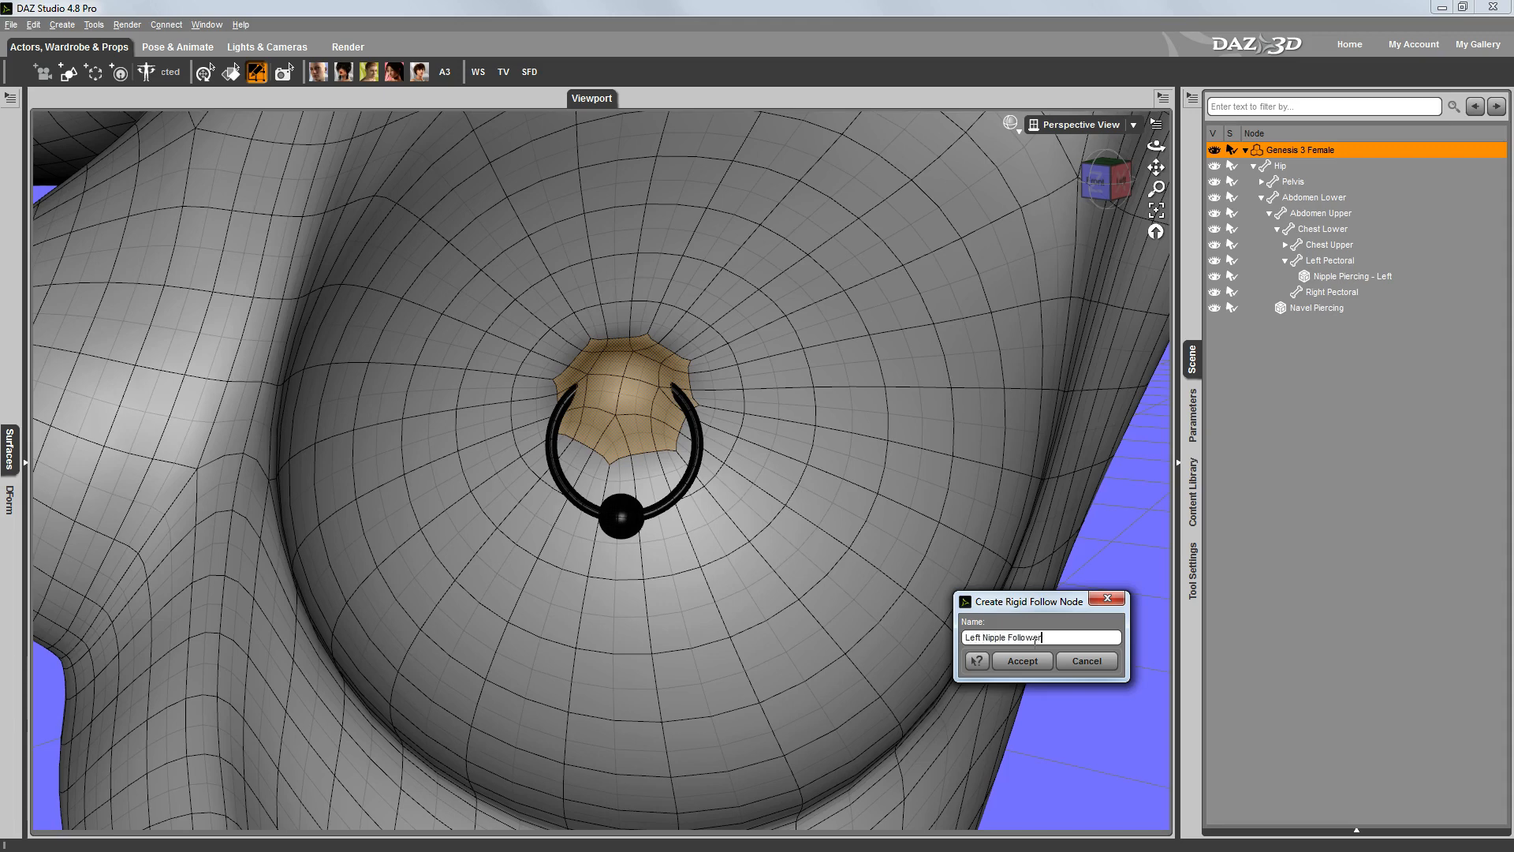
left_click(1022, 661)
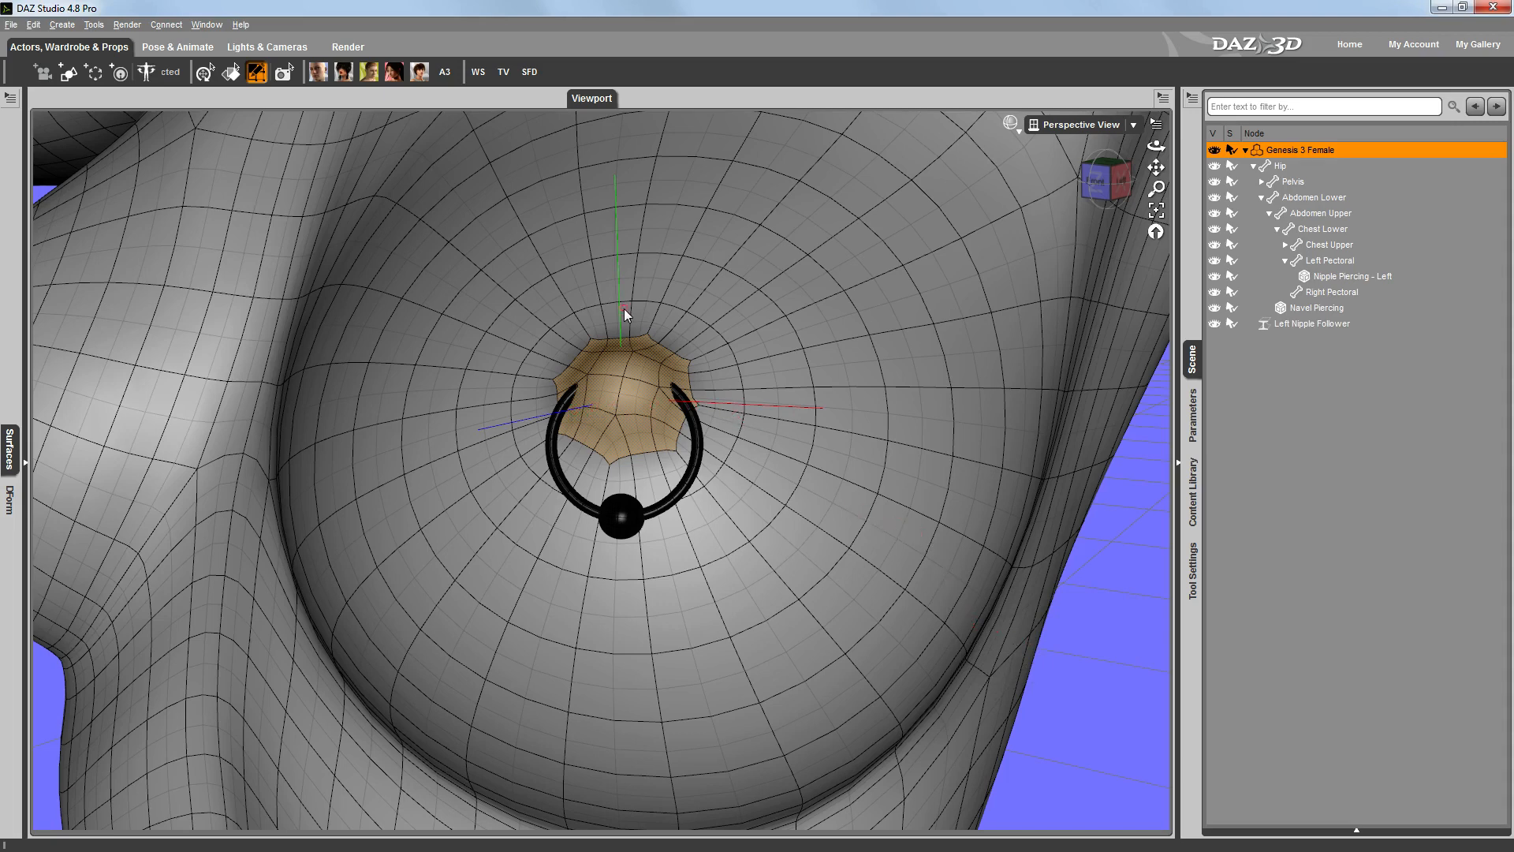
left_click(1312, 323)
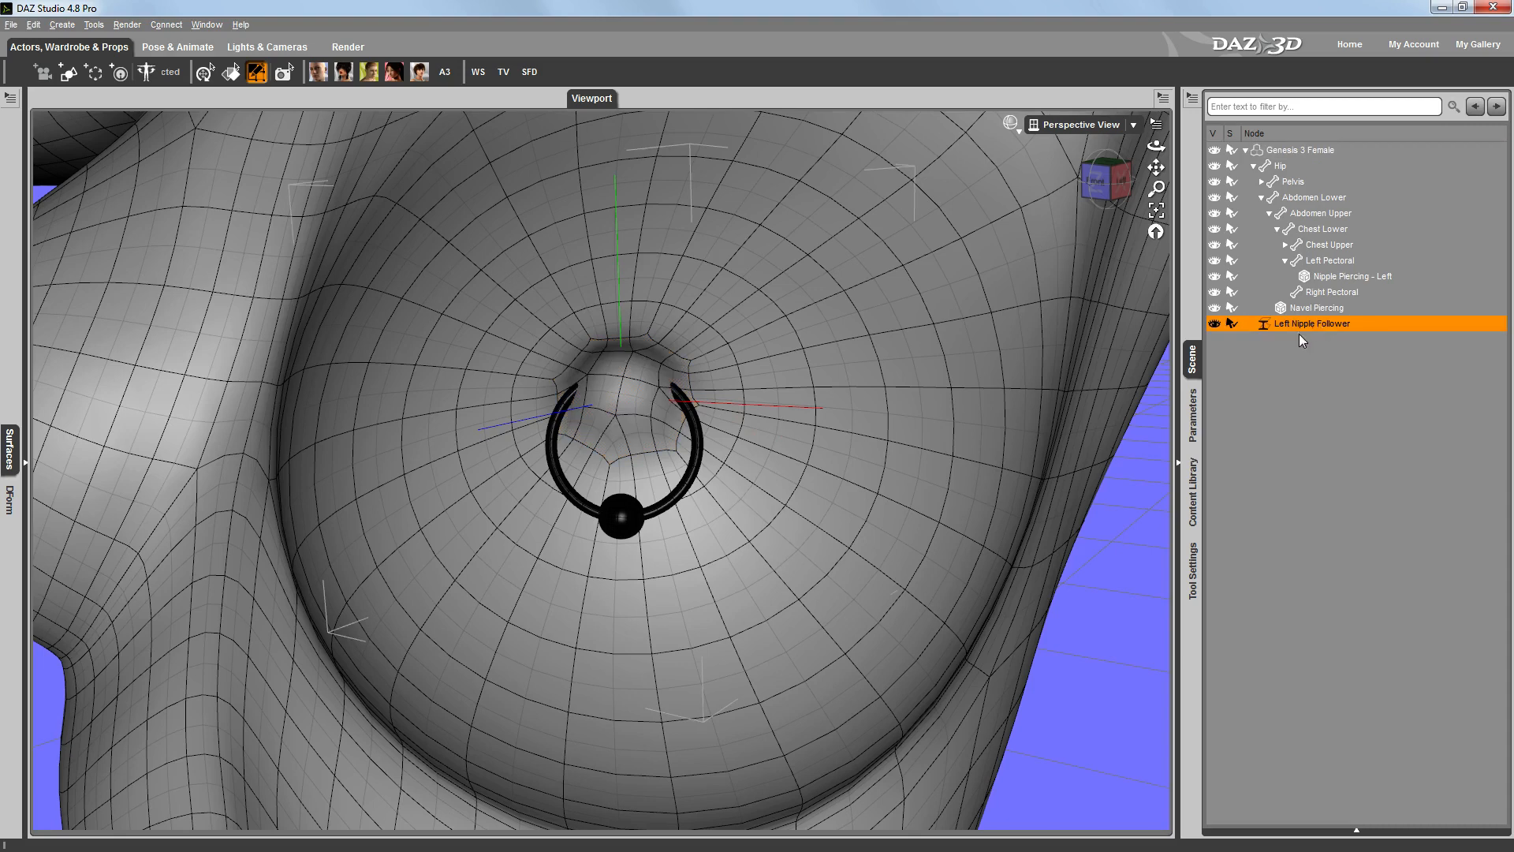
mouse_move(1294, 330)
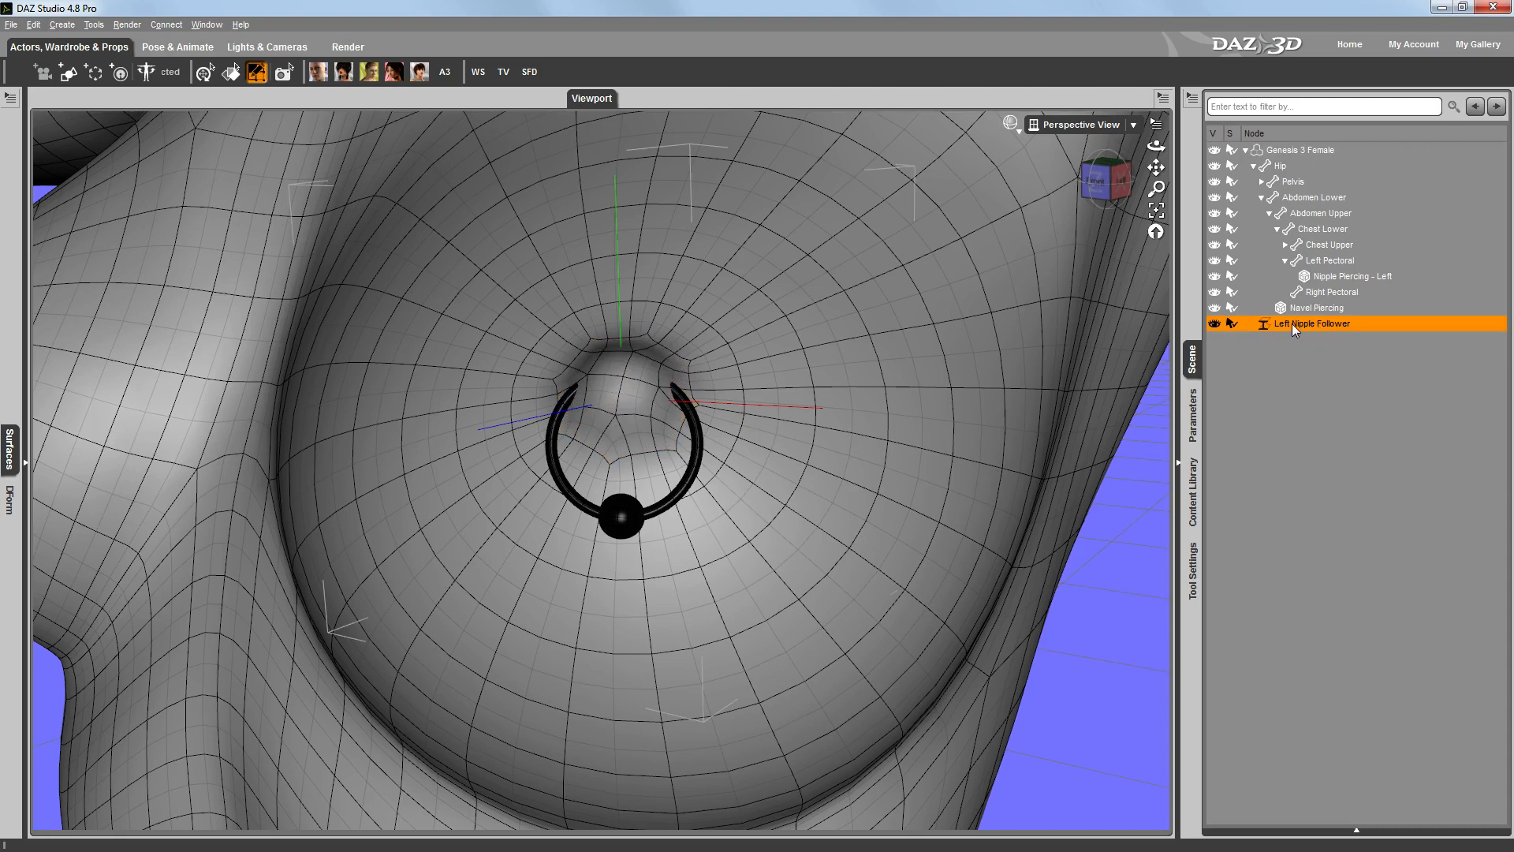
mouse_move(1248, 395)
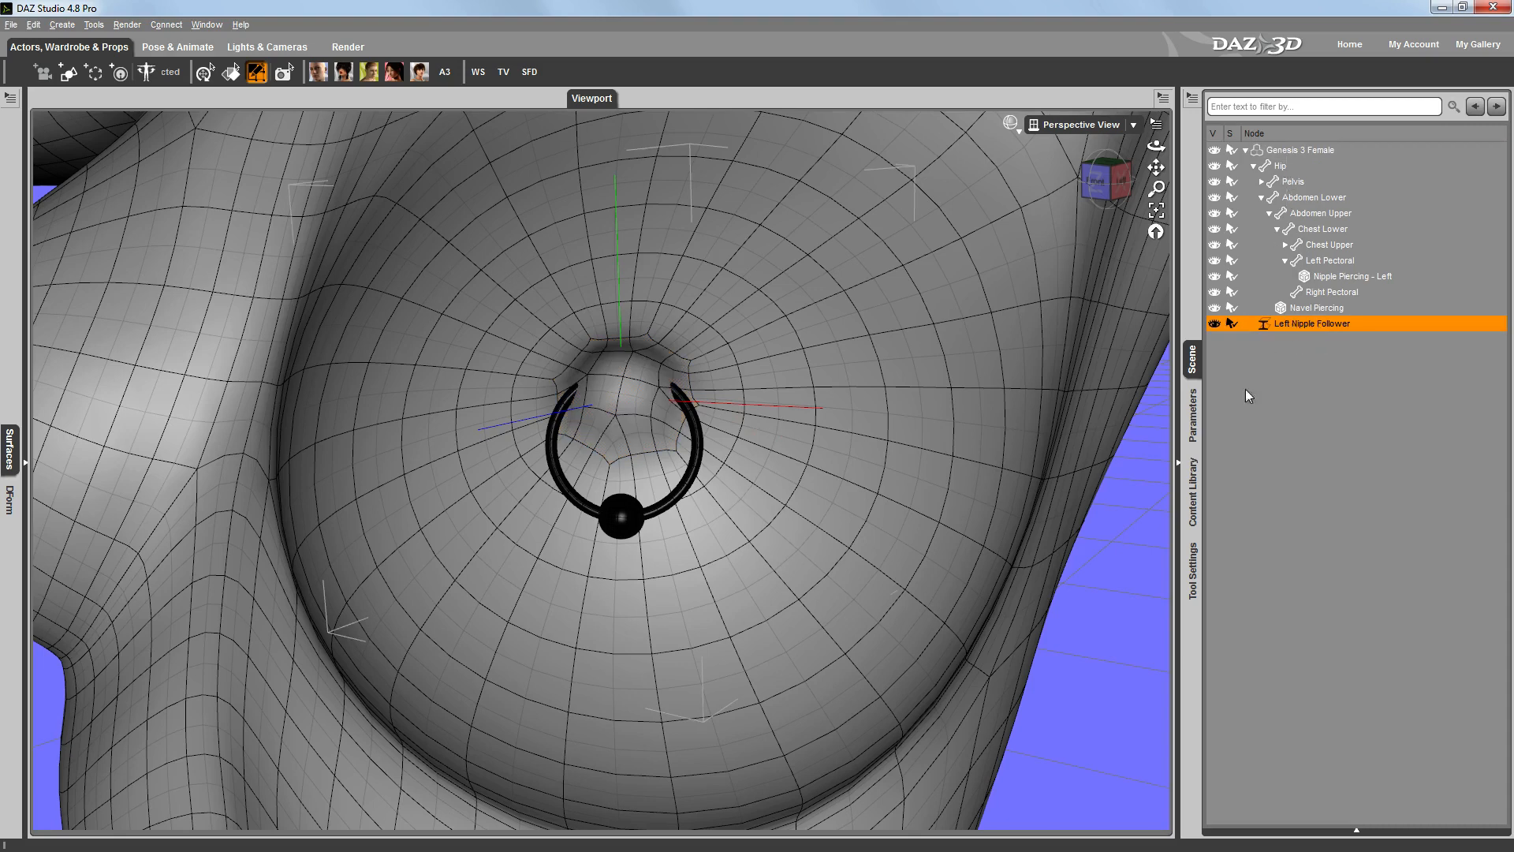
mouse_move(637, 398)
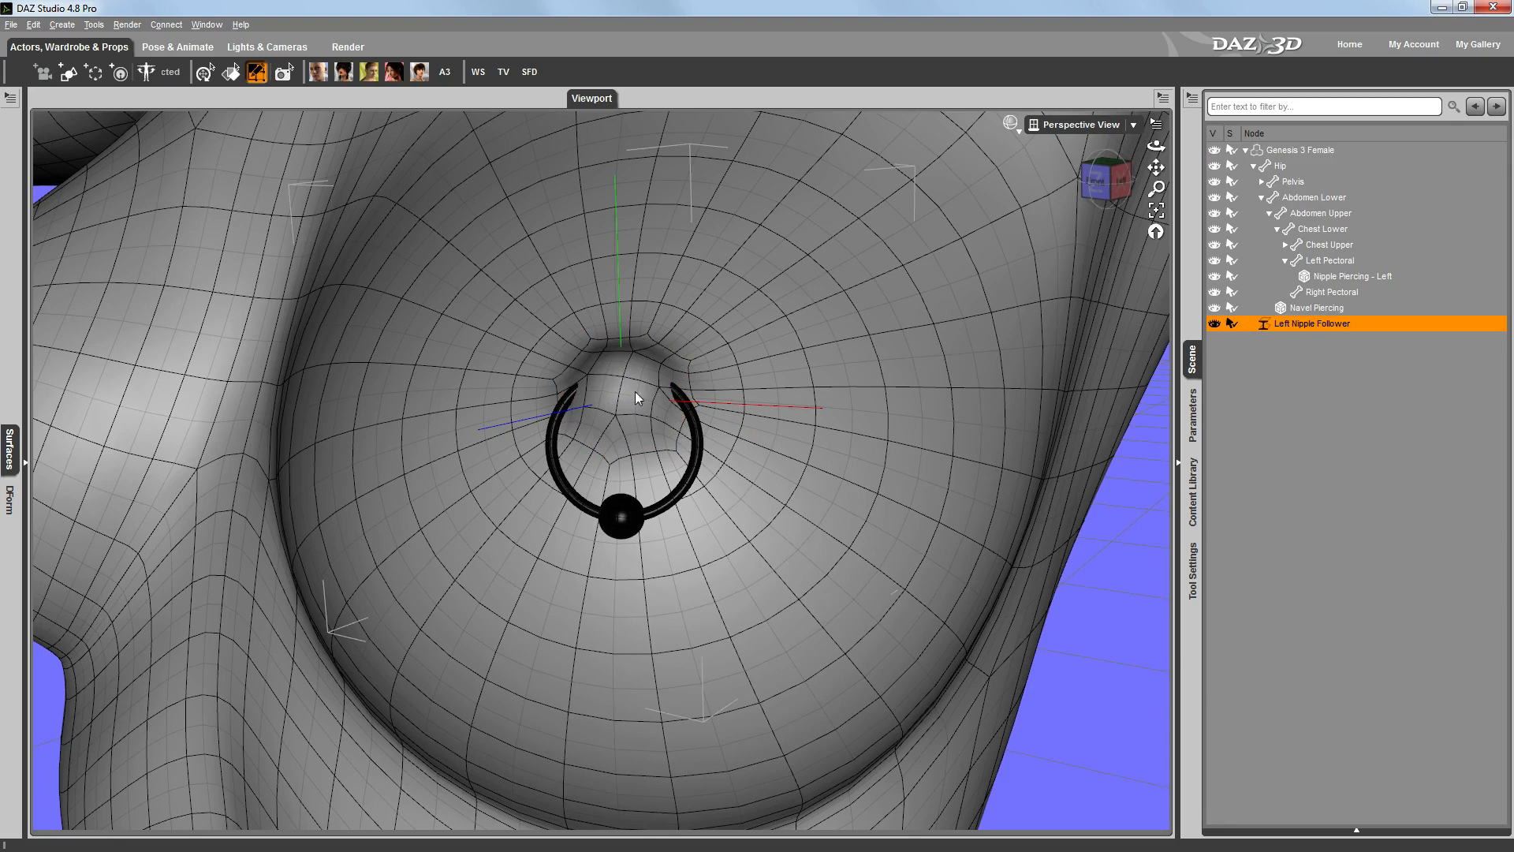
mouse_move(1309, 163)
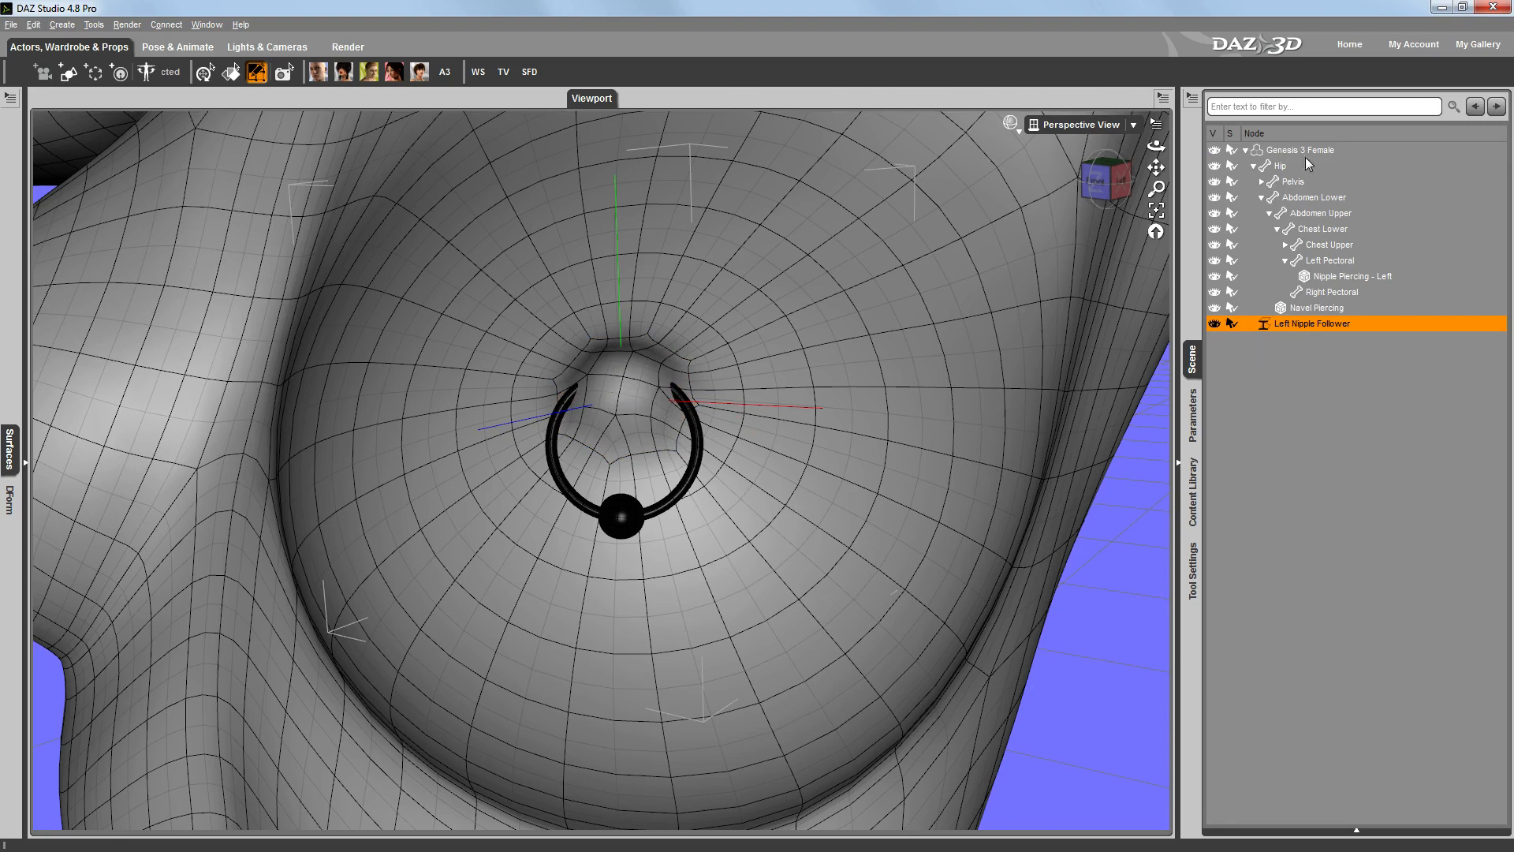
Step: Select the Genesis 3 Female figure so its nipple polygon patch is marked again
left_click(623, 437)
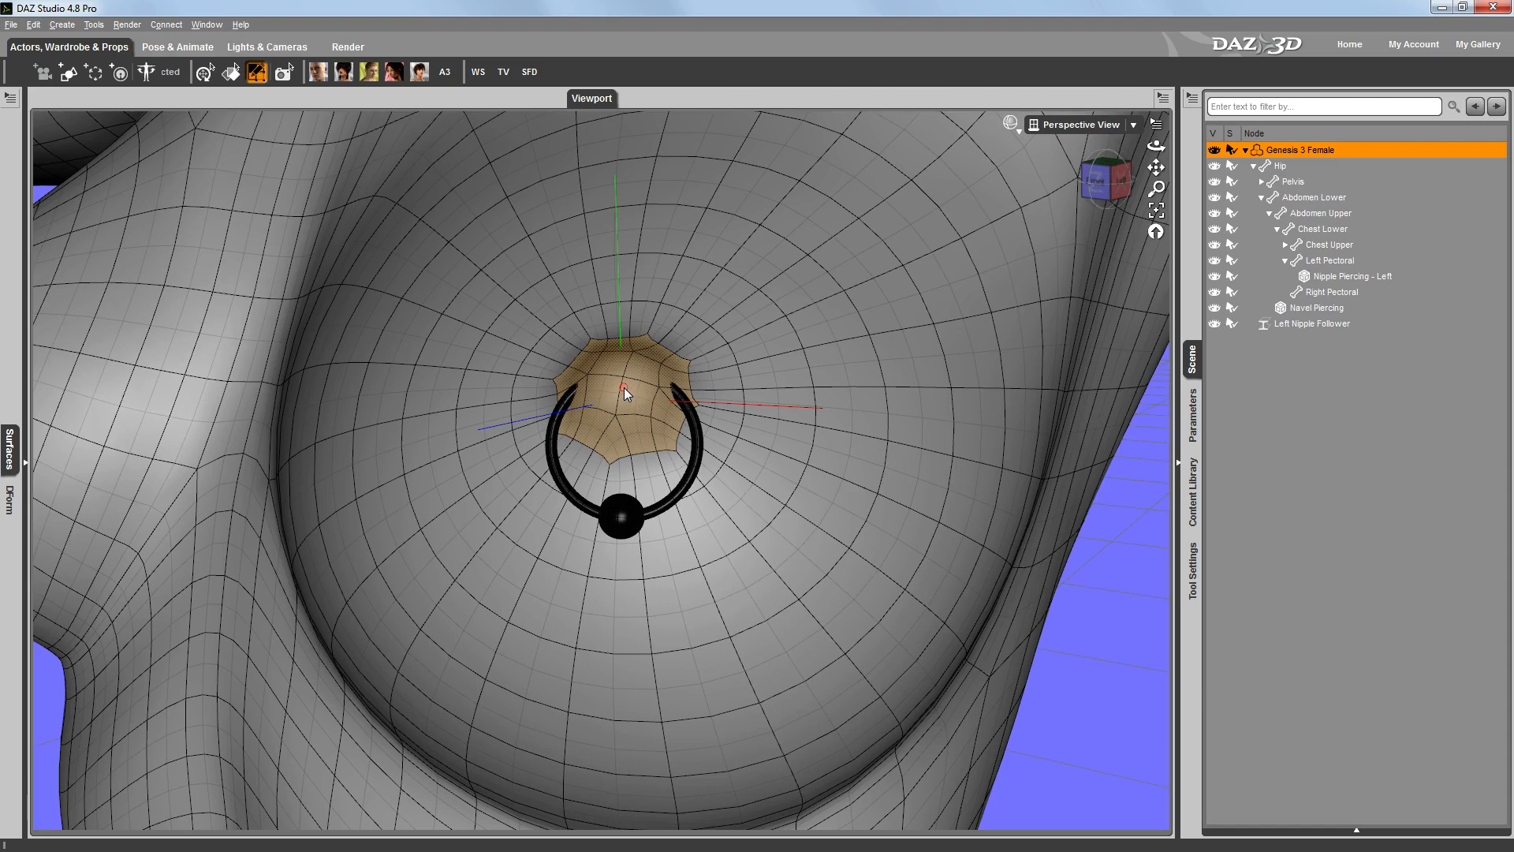
mouse_move(635, 432)
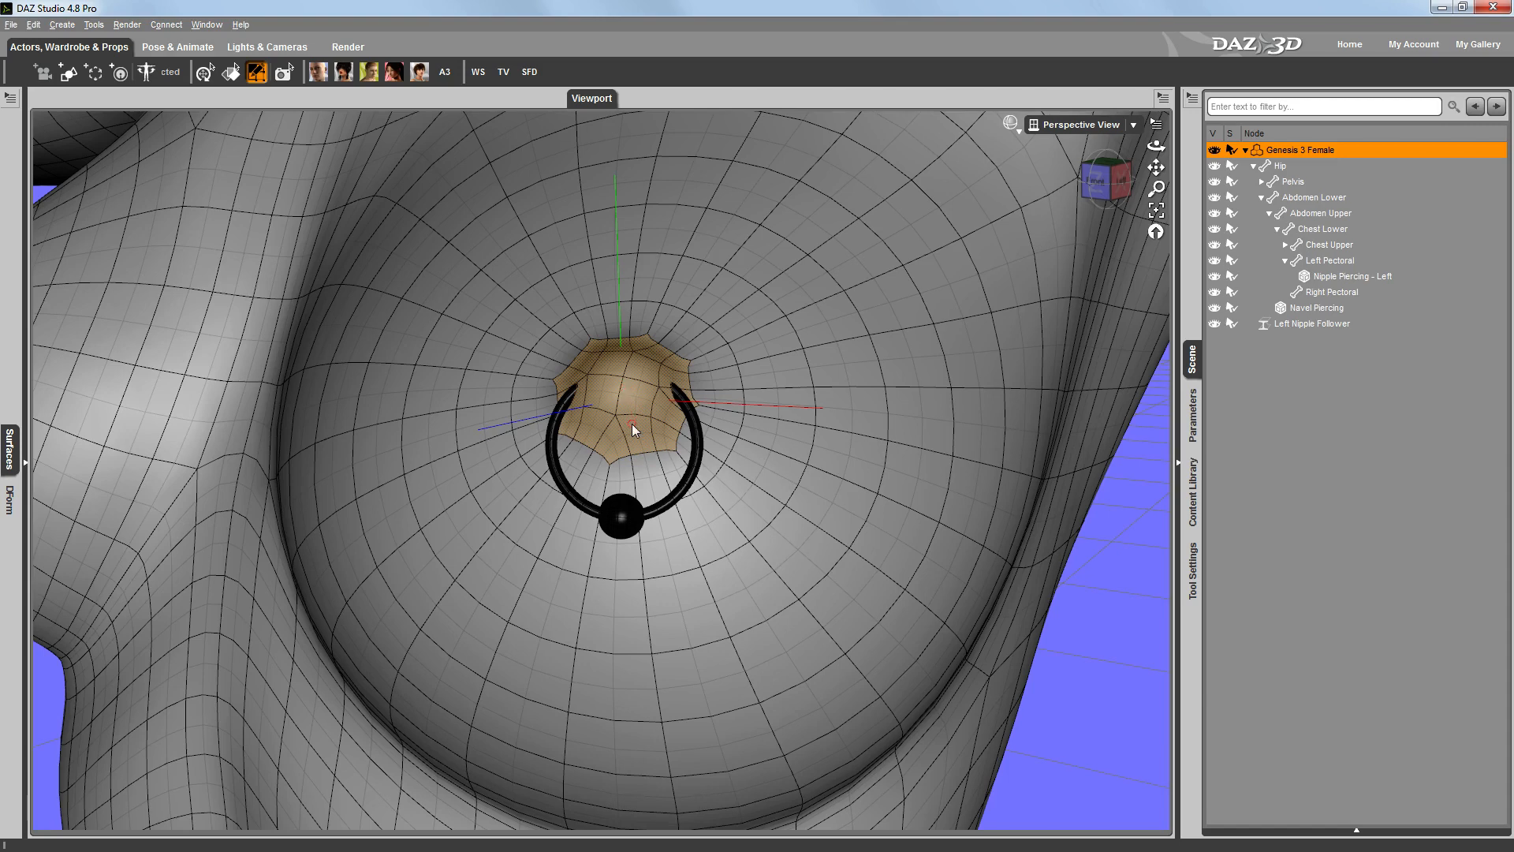
mouse_move(1270, 337)
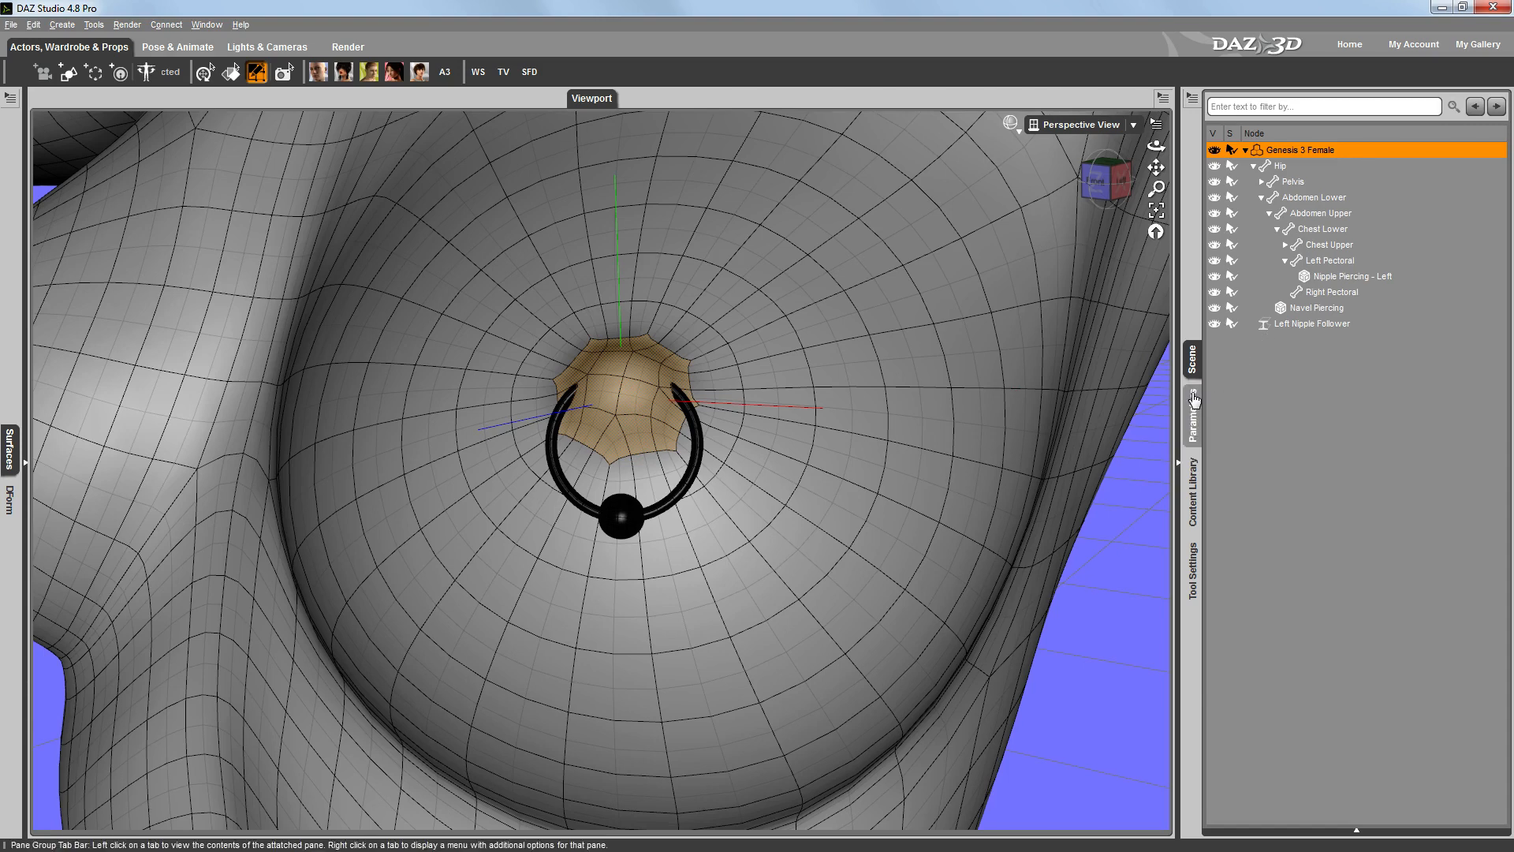
Step: Raise the Breasts Heavy morph to test the follower, then set it back to 0%
left_click(1193, 414)
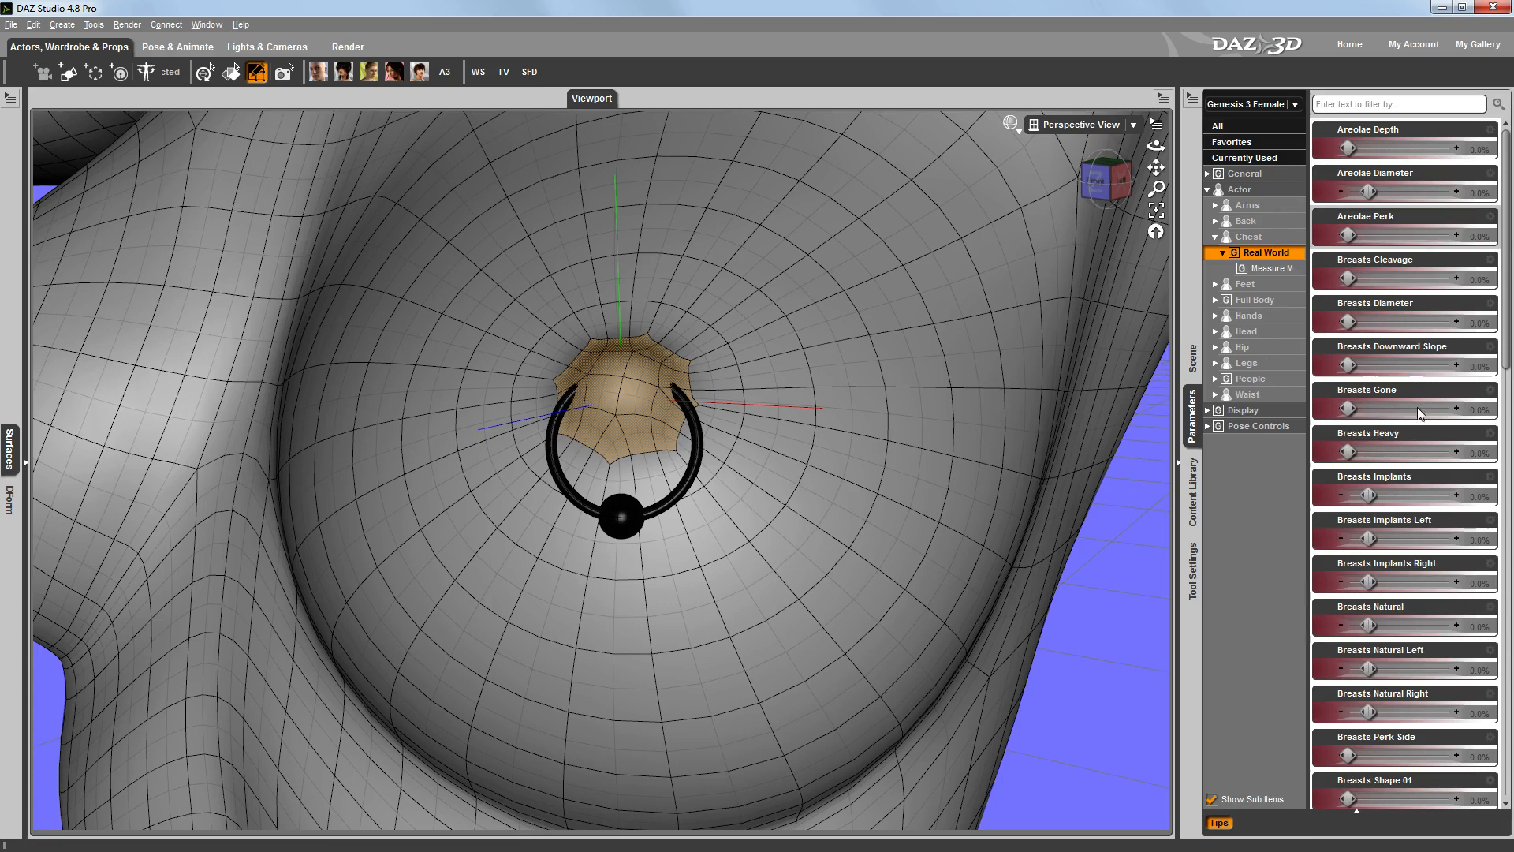
left_click_drag(1357, 455, 1381, 455)
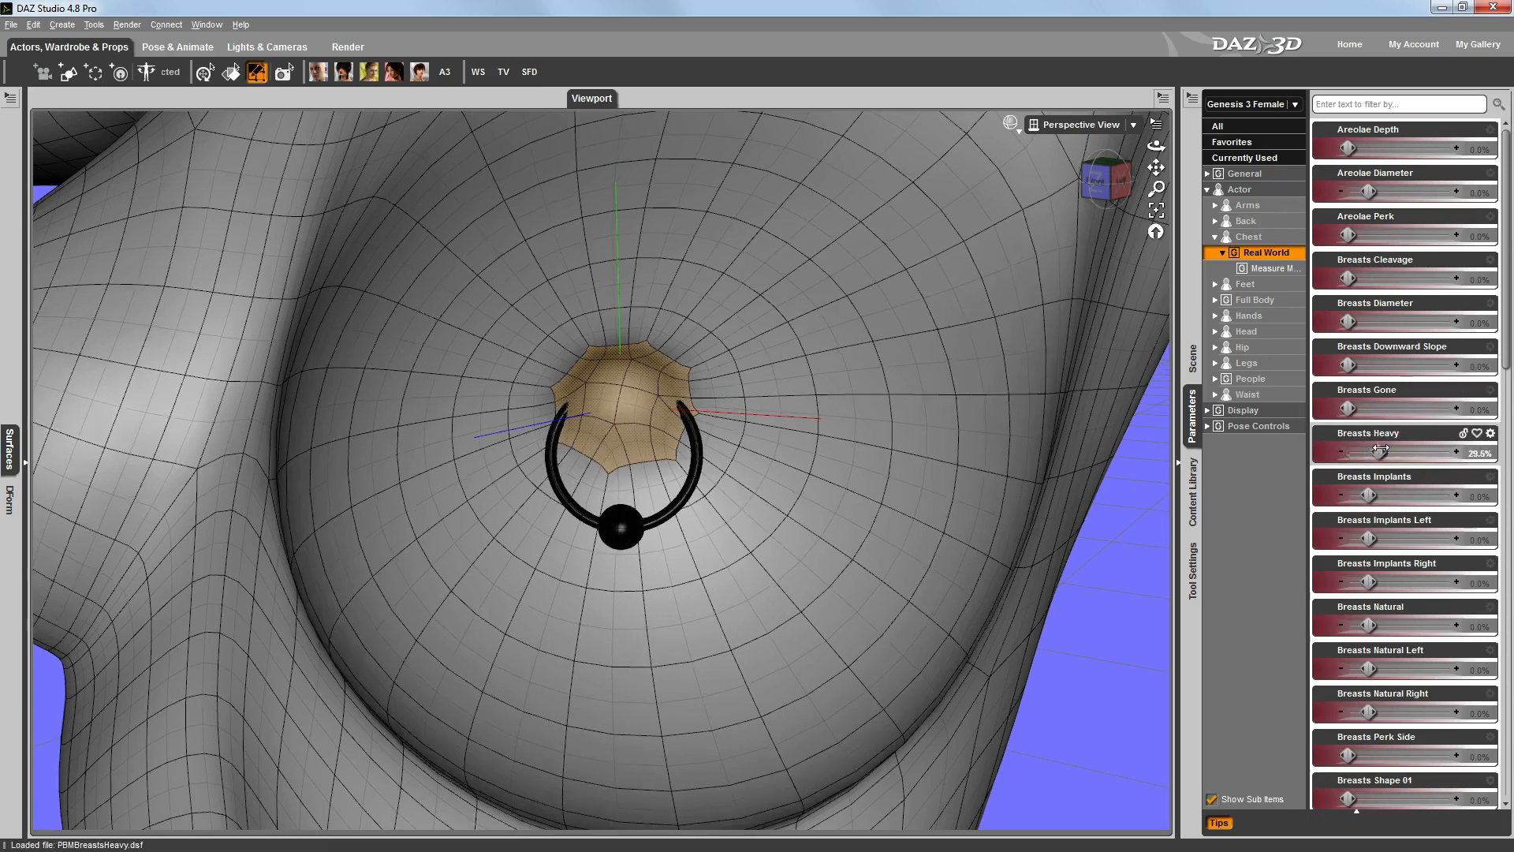
left_click_drag(1376, 448, 1415, 449)
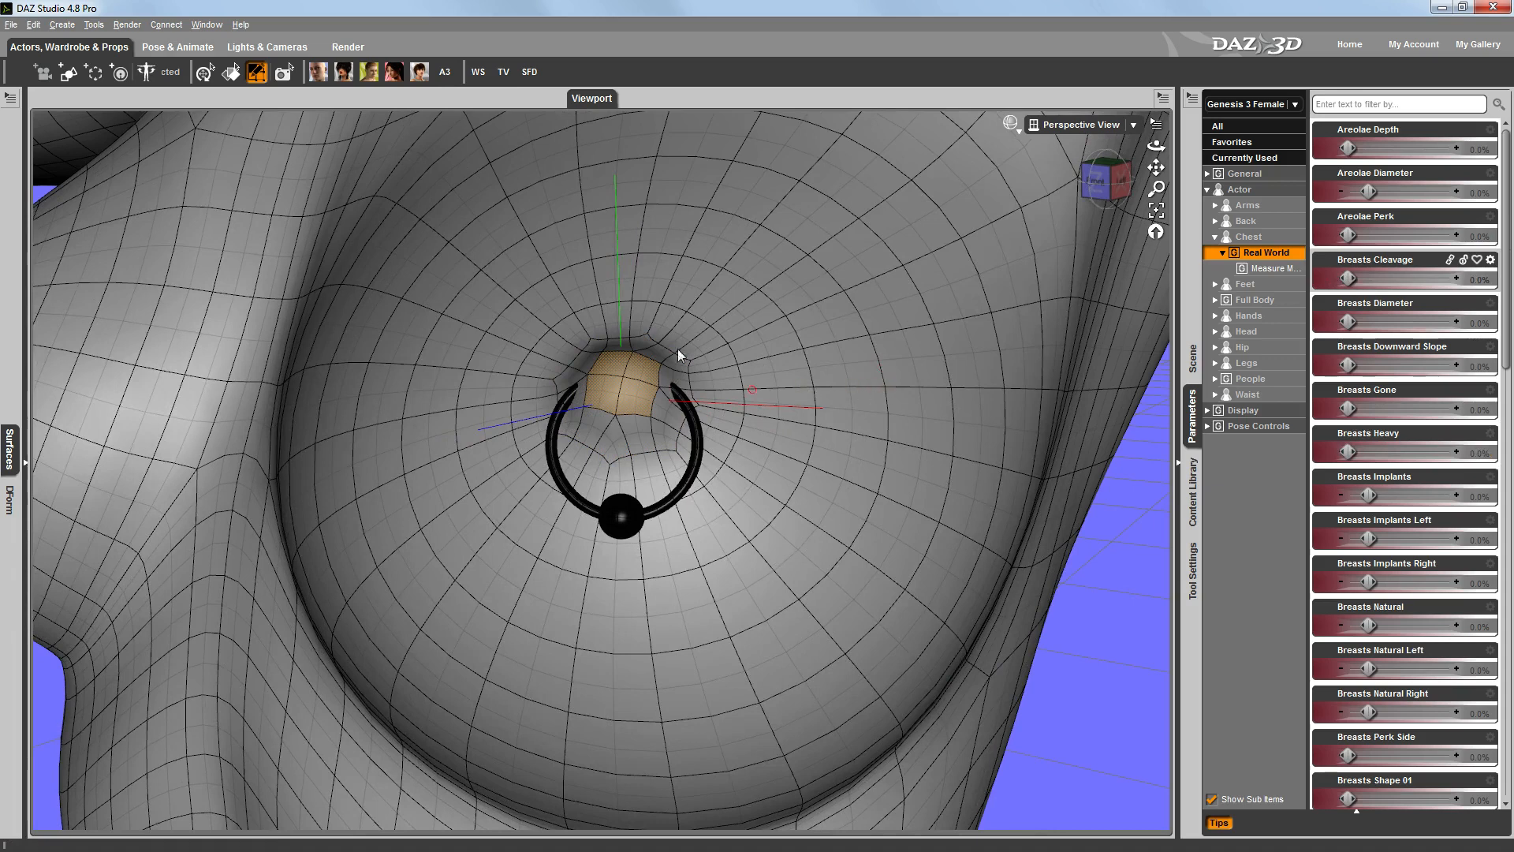
mouse_move(546, 426)
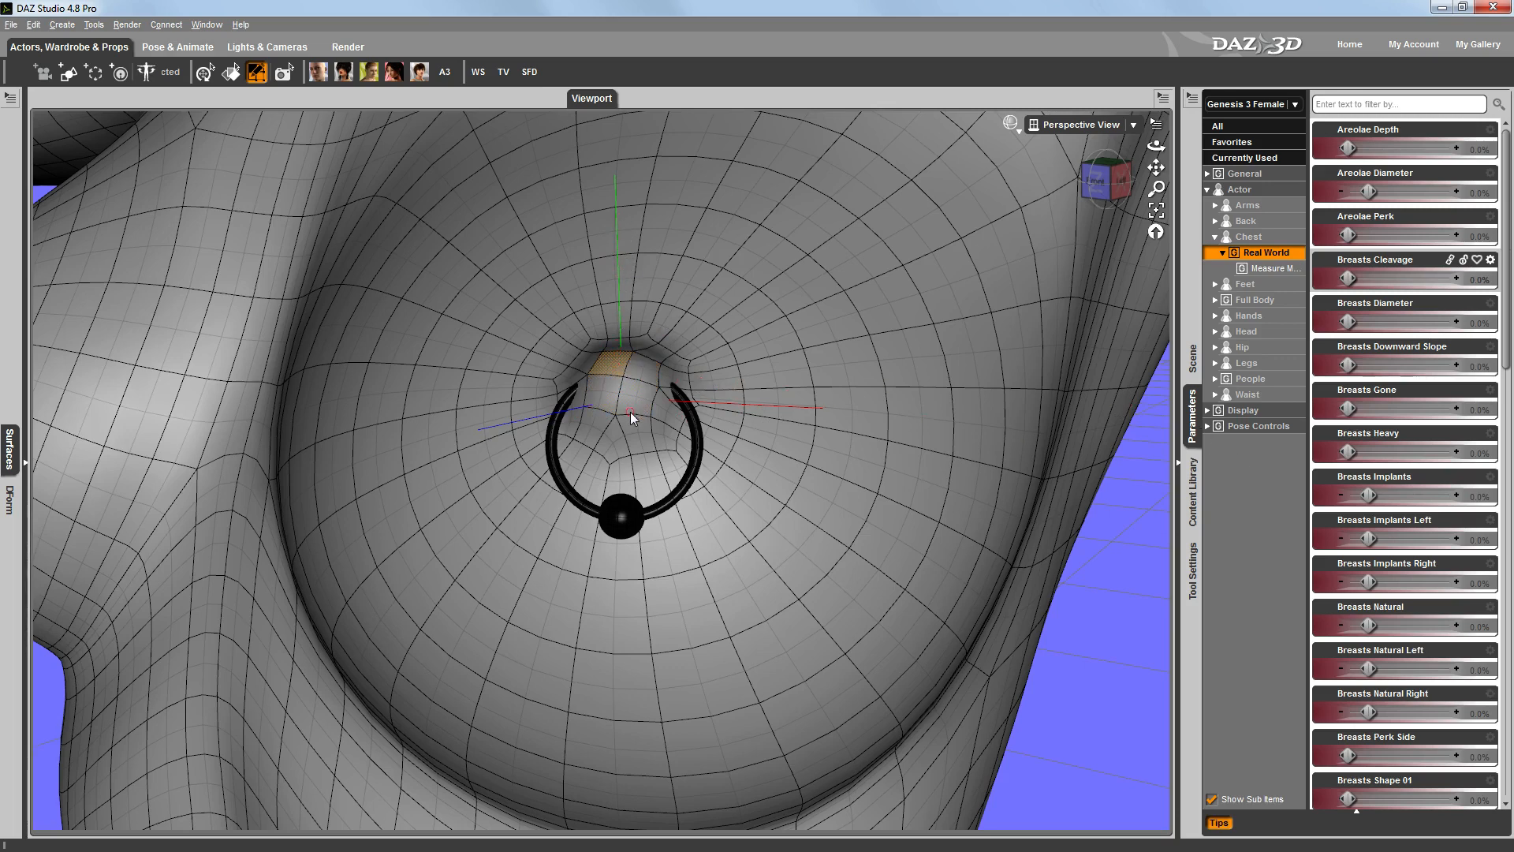
mouse_move(648, 407)
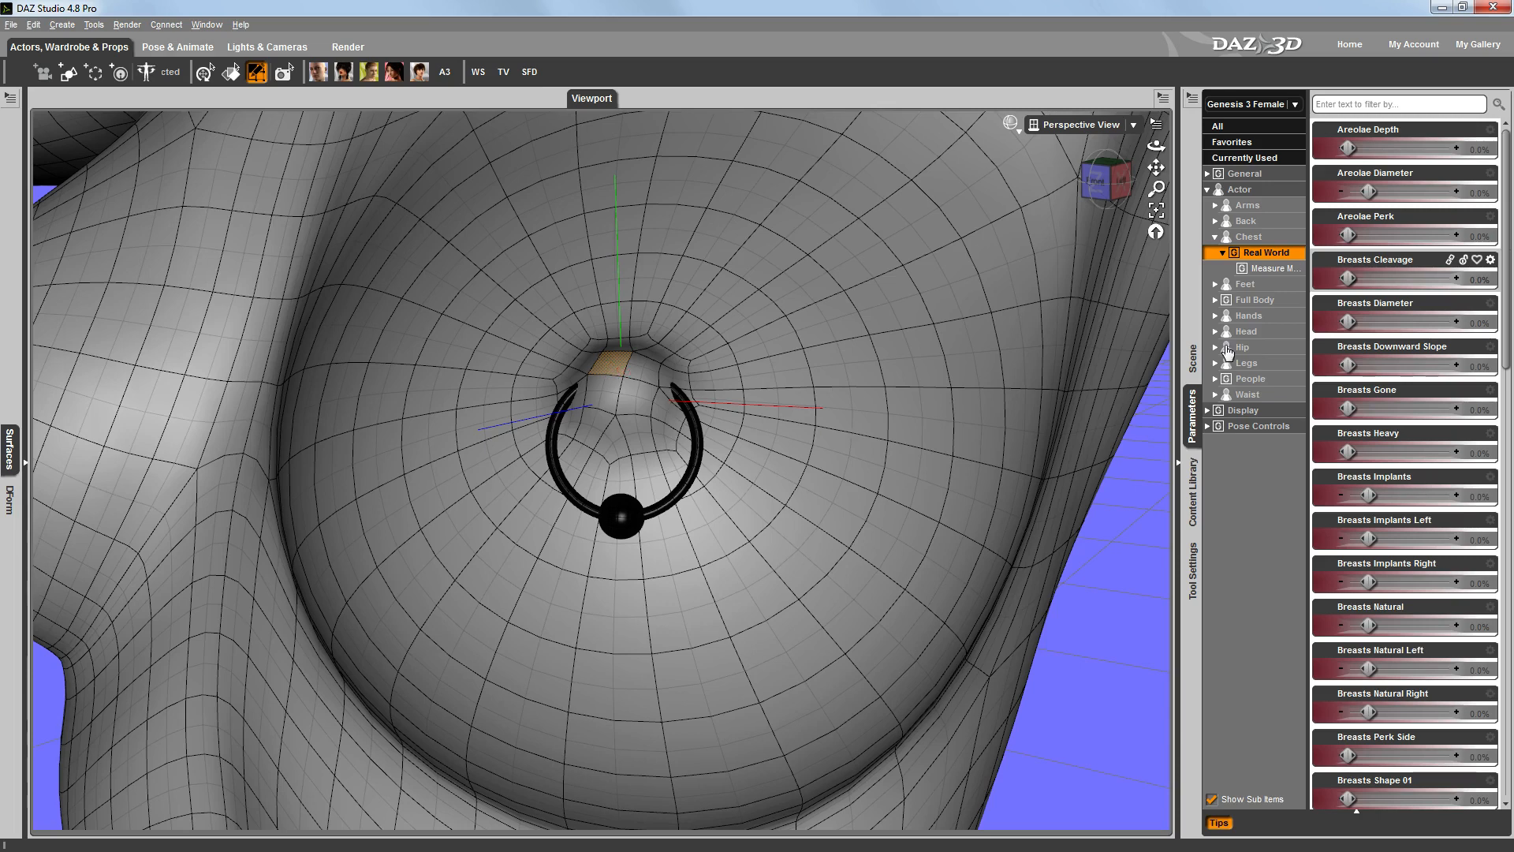
Step: Parent Nipple Piercing - Left to Left Nipple Follower, check its z rotation, and reselect the figure
left_click(1191, 358)
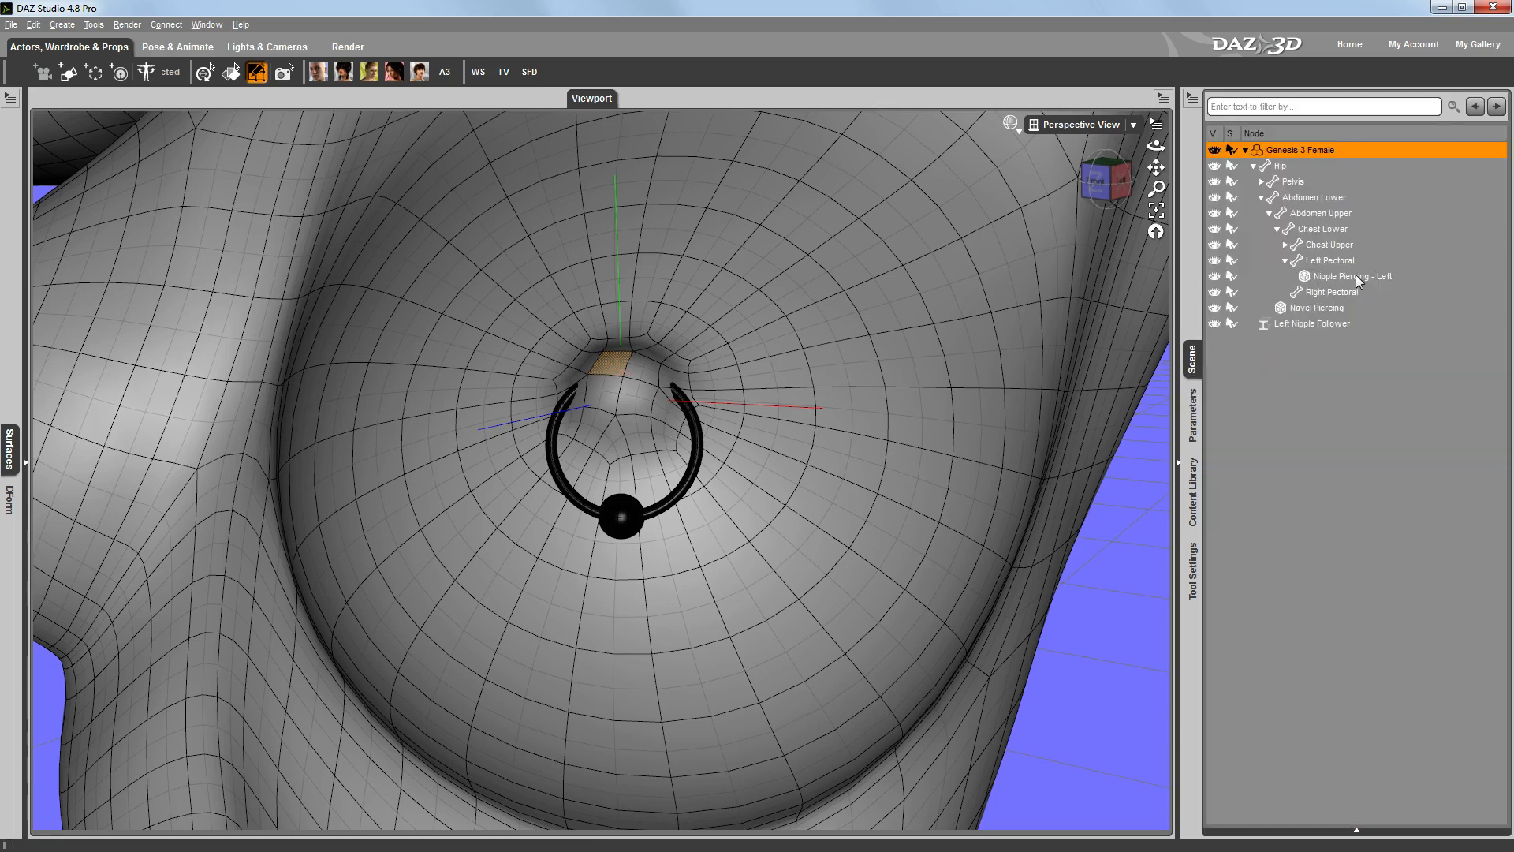
left_click(1353, 276)
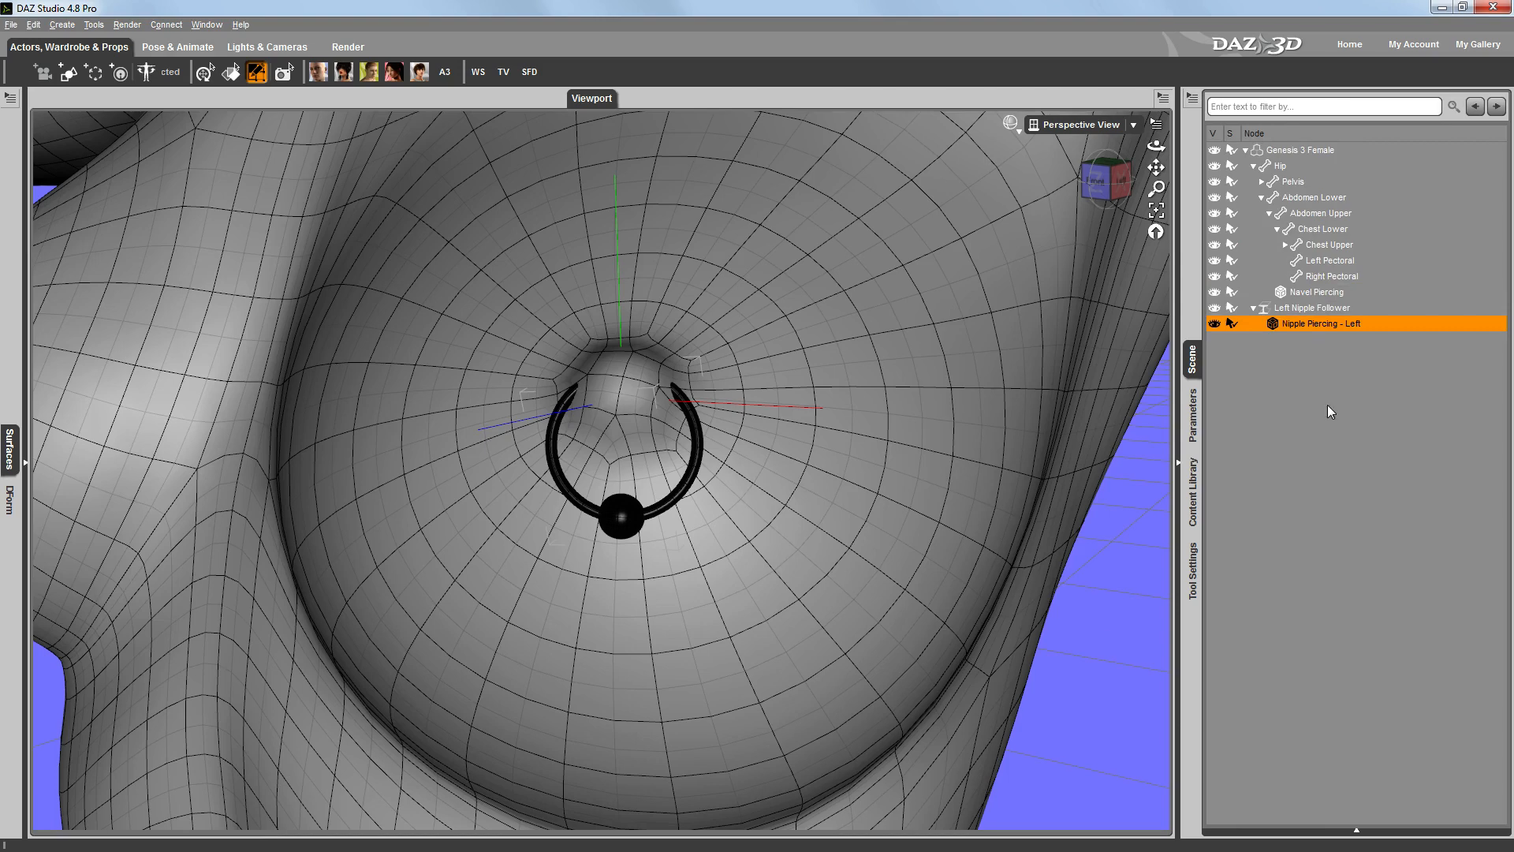
mouse_move(1279, 397)
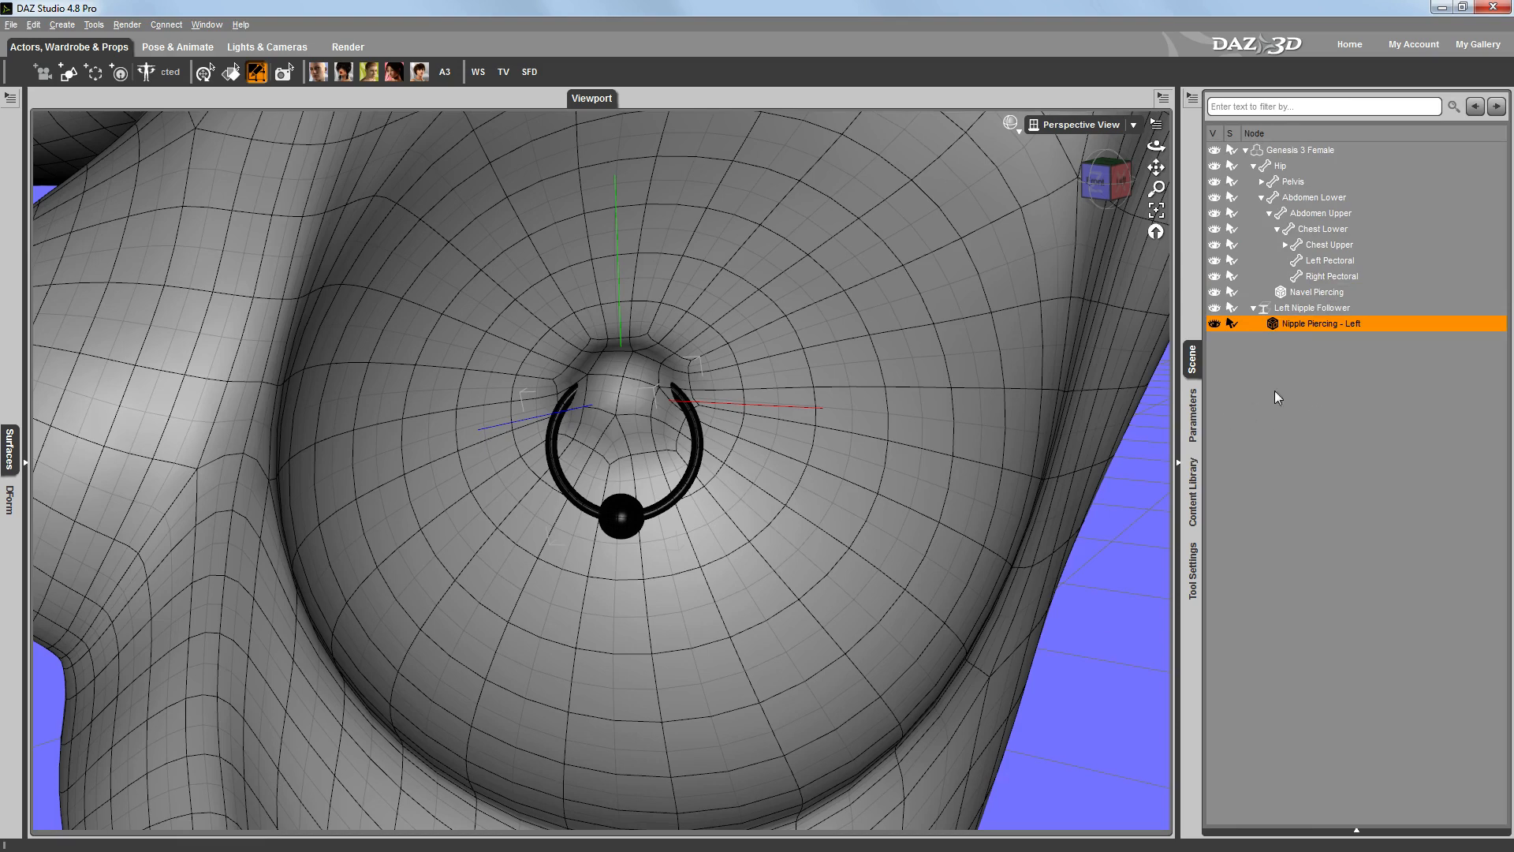
left_click(1192, 411)
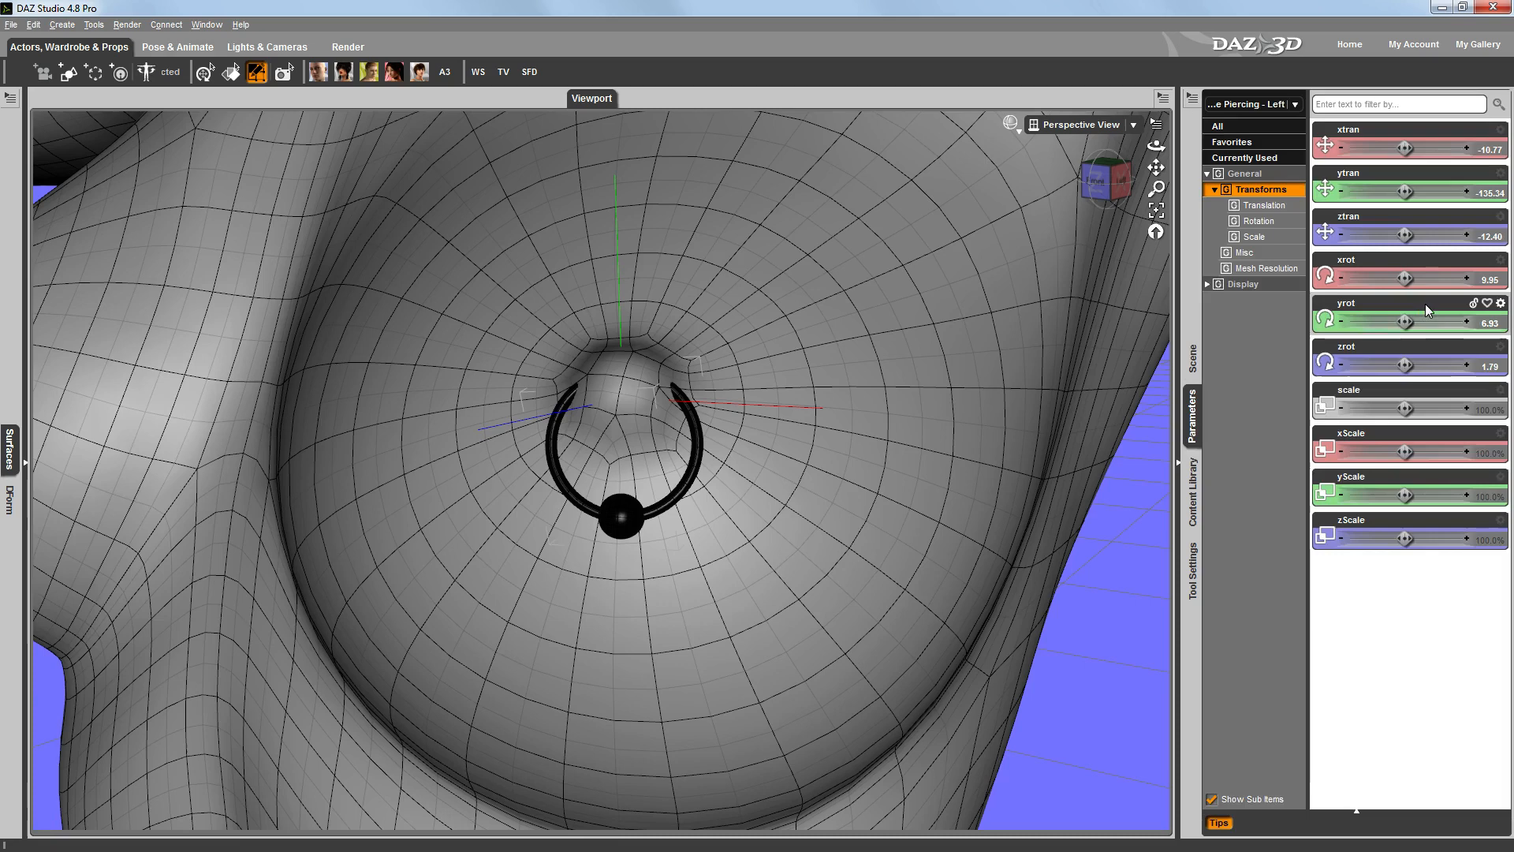
left_click_drag(1372, 365, 1411, 365)
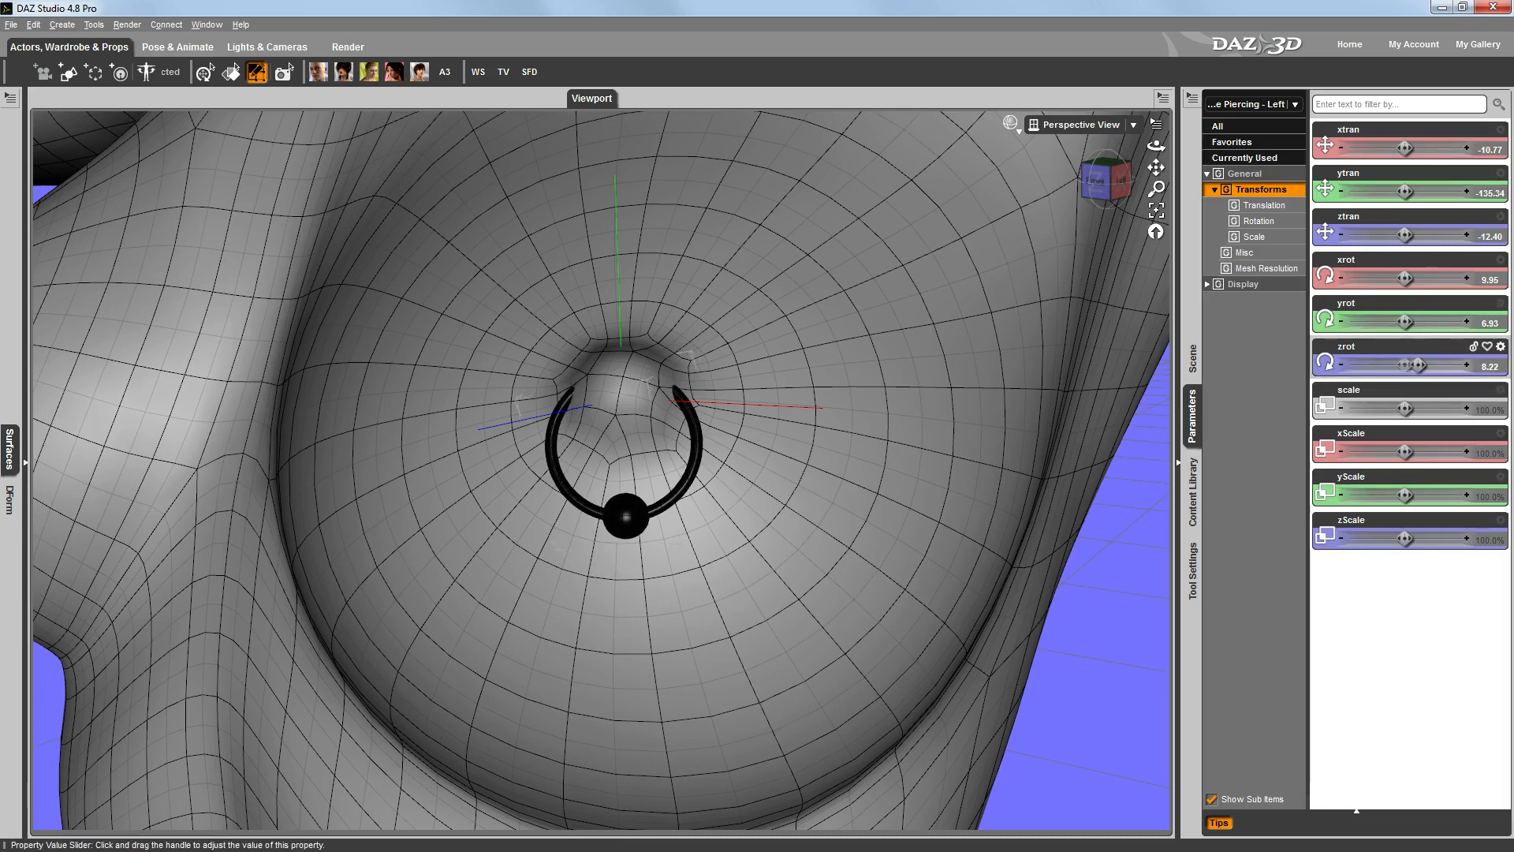
left_click_drag(1417, 365, 1410, 365)
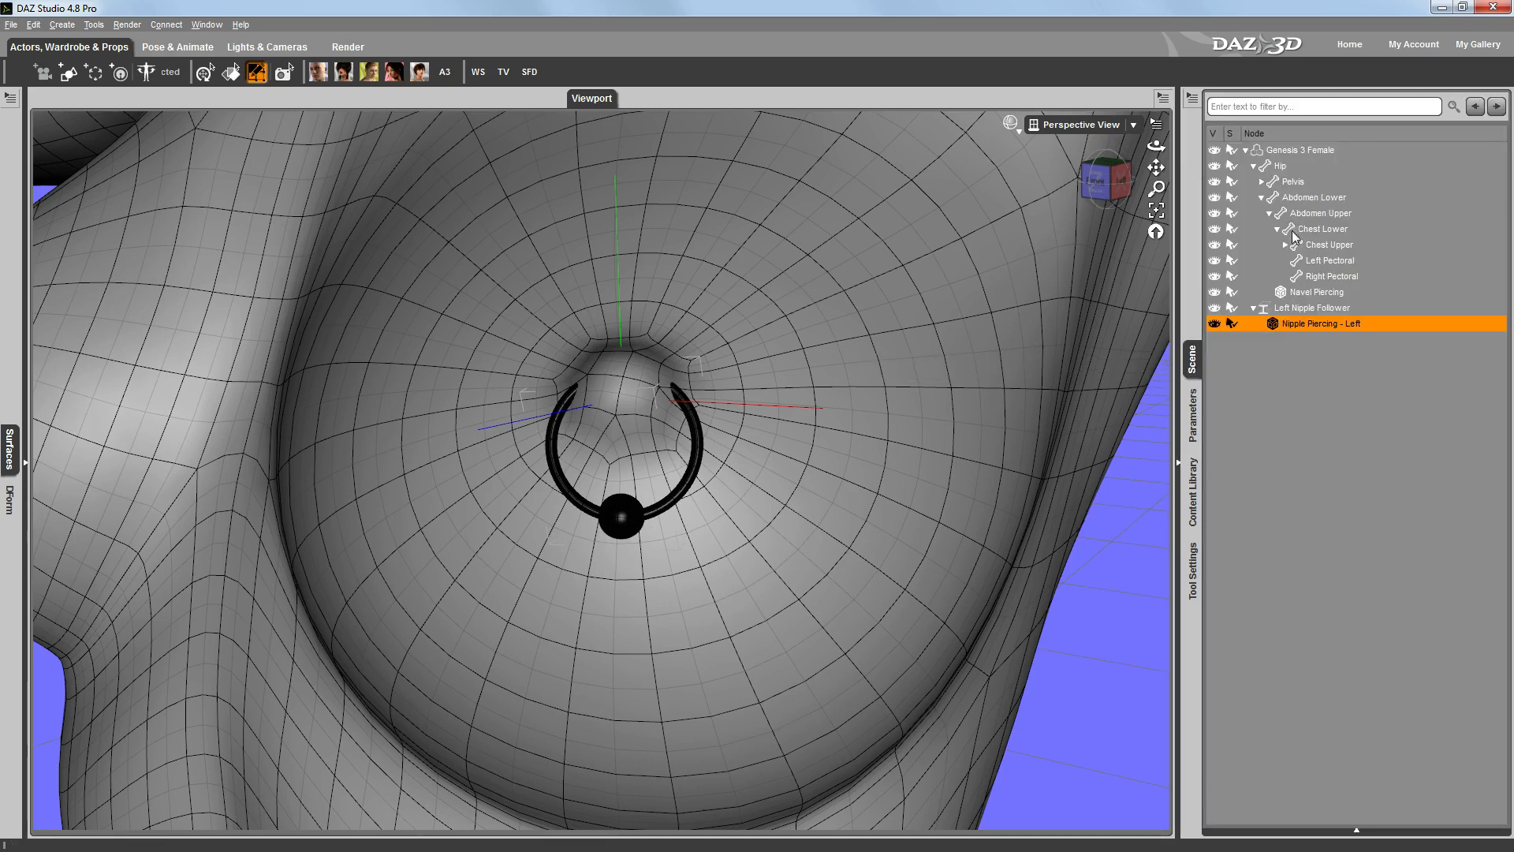
left_click(1291, 150)
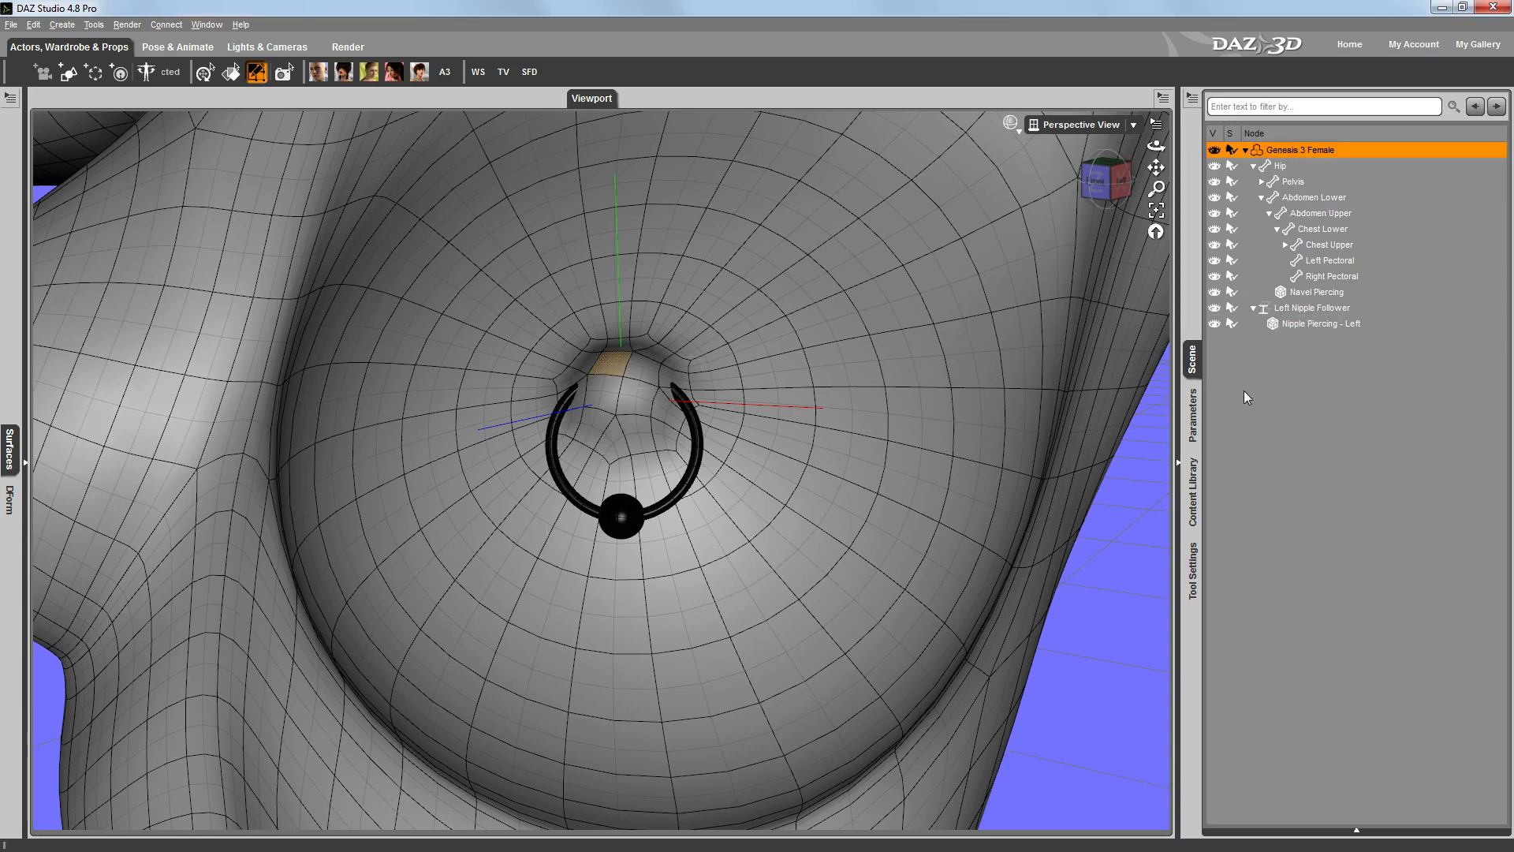
left_click(1192, 415)
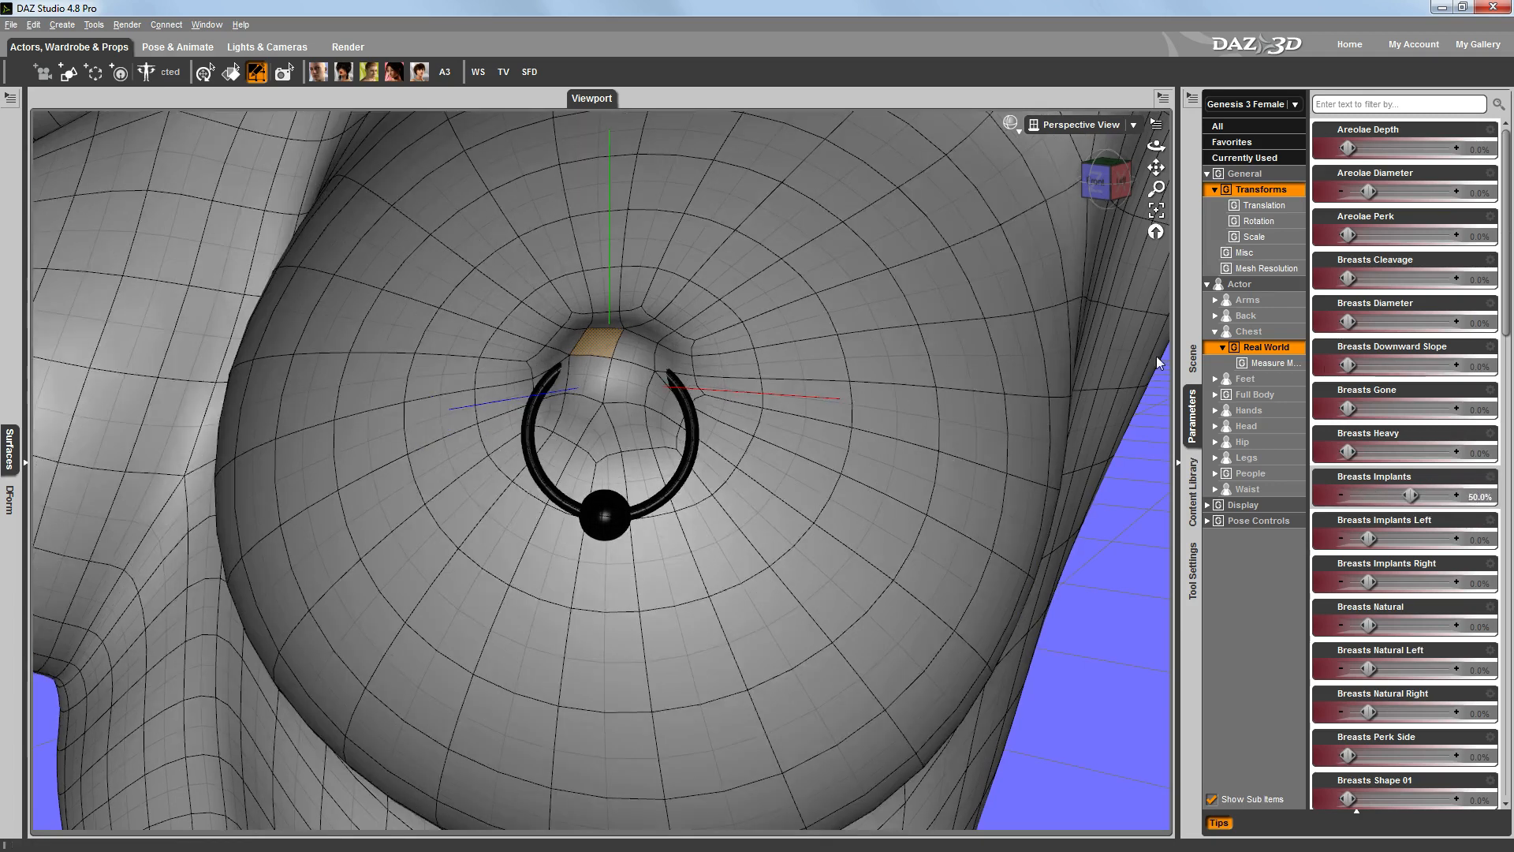
Step: Set Breasts Cleavage to about 18% and raise the left arm about halfway to test the follower
left_click_drag(1362, 279, 1401, 279)
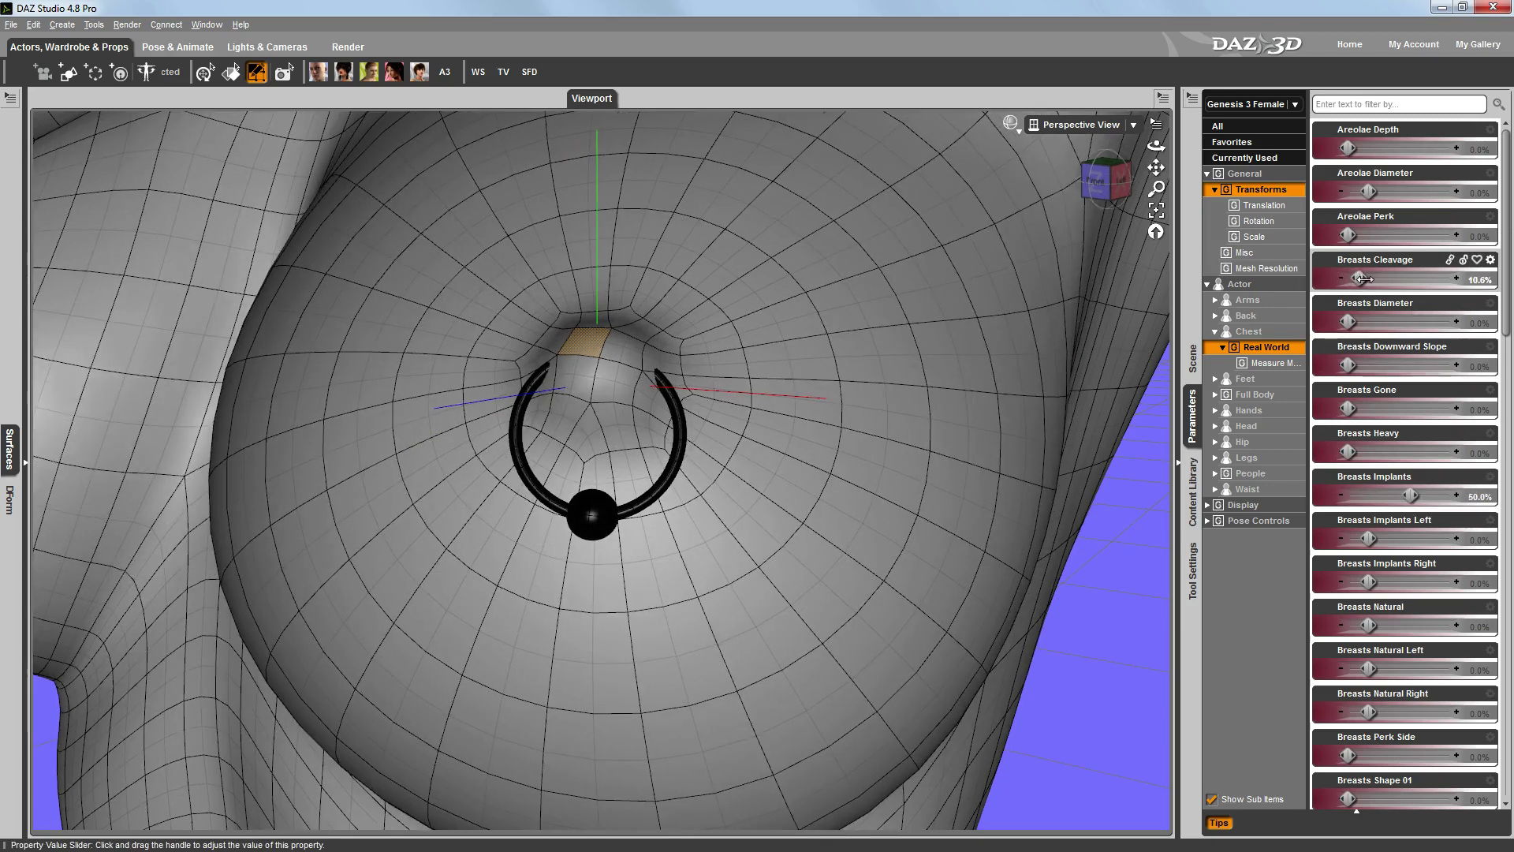
left_click_drag(1367, 280, 1382, 279)
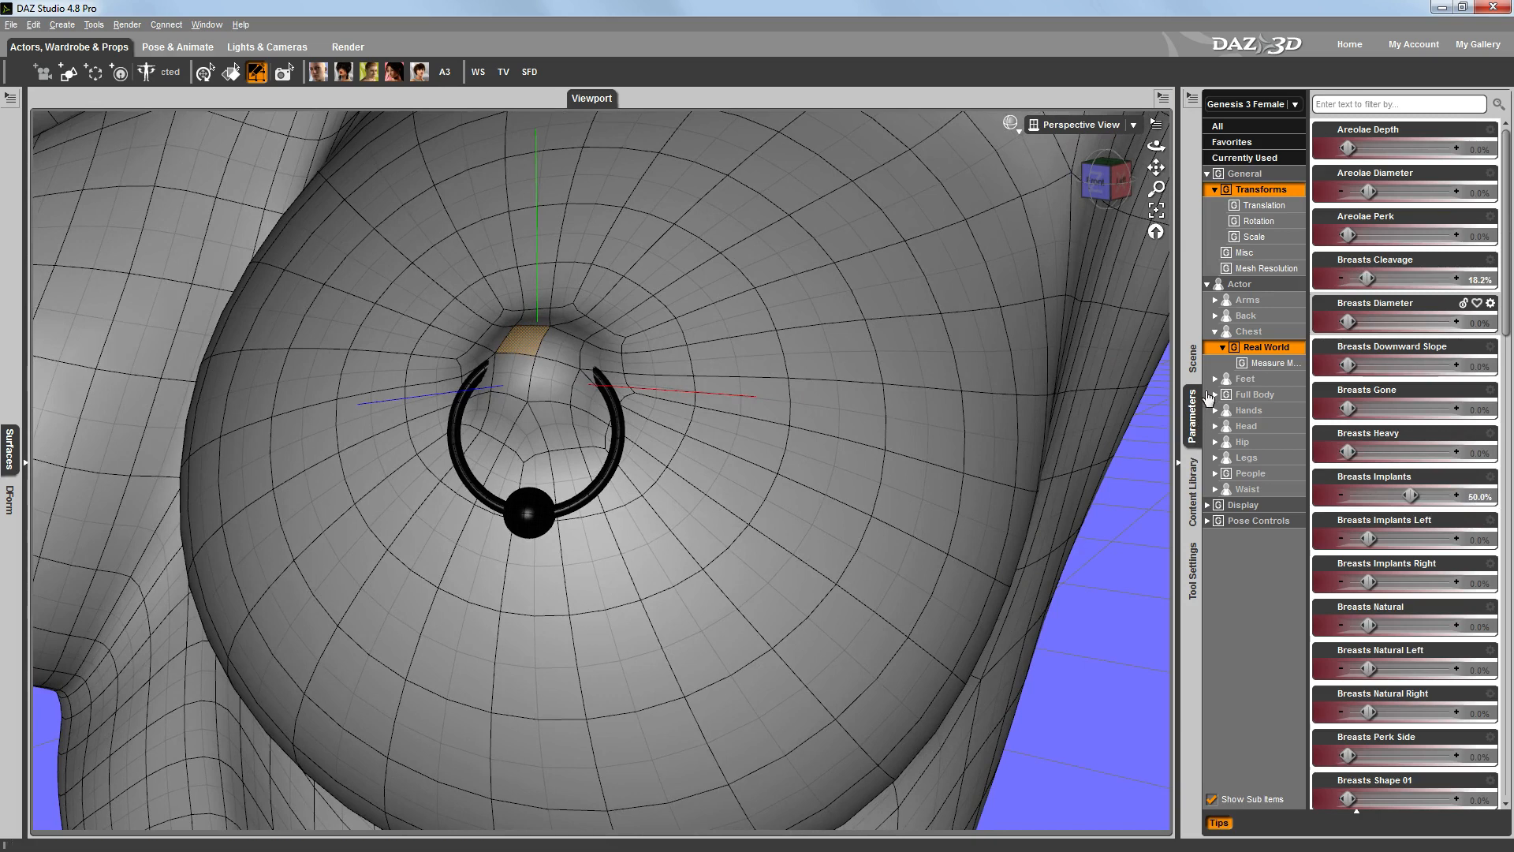
left_click(1192, 361)
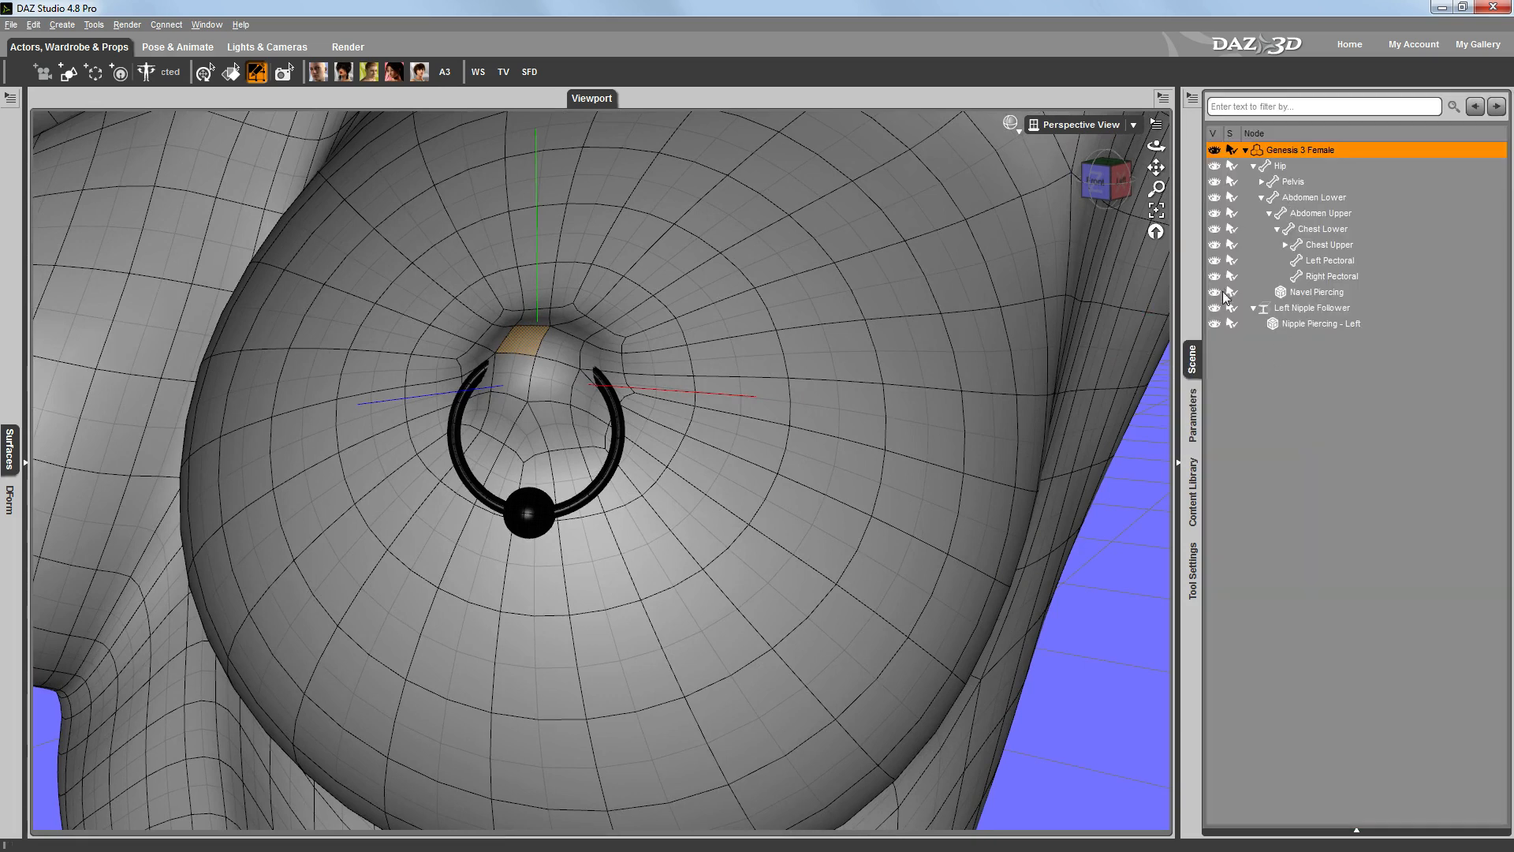
left_click(1191, 413)
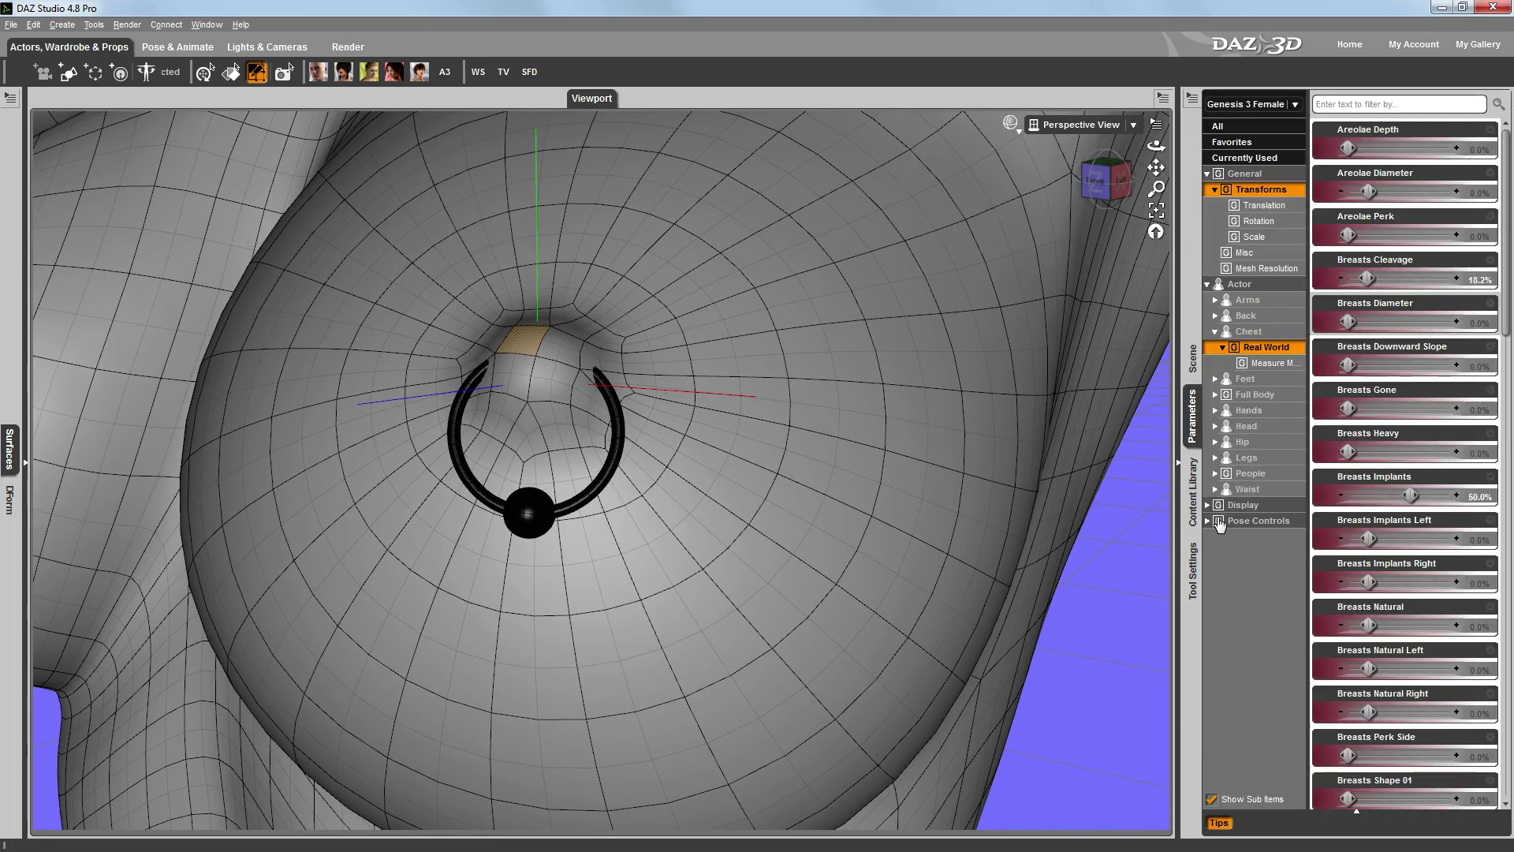
left_click(1218, 521)
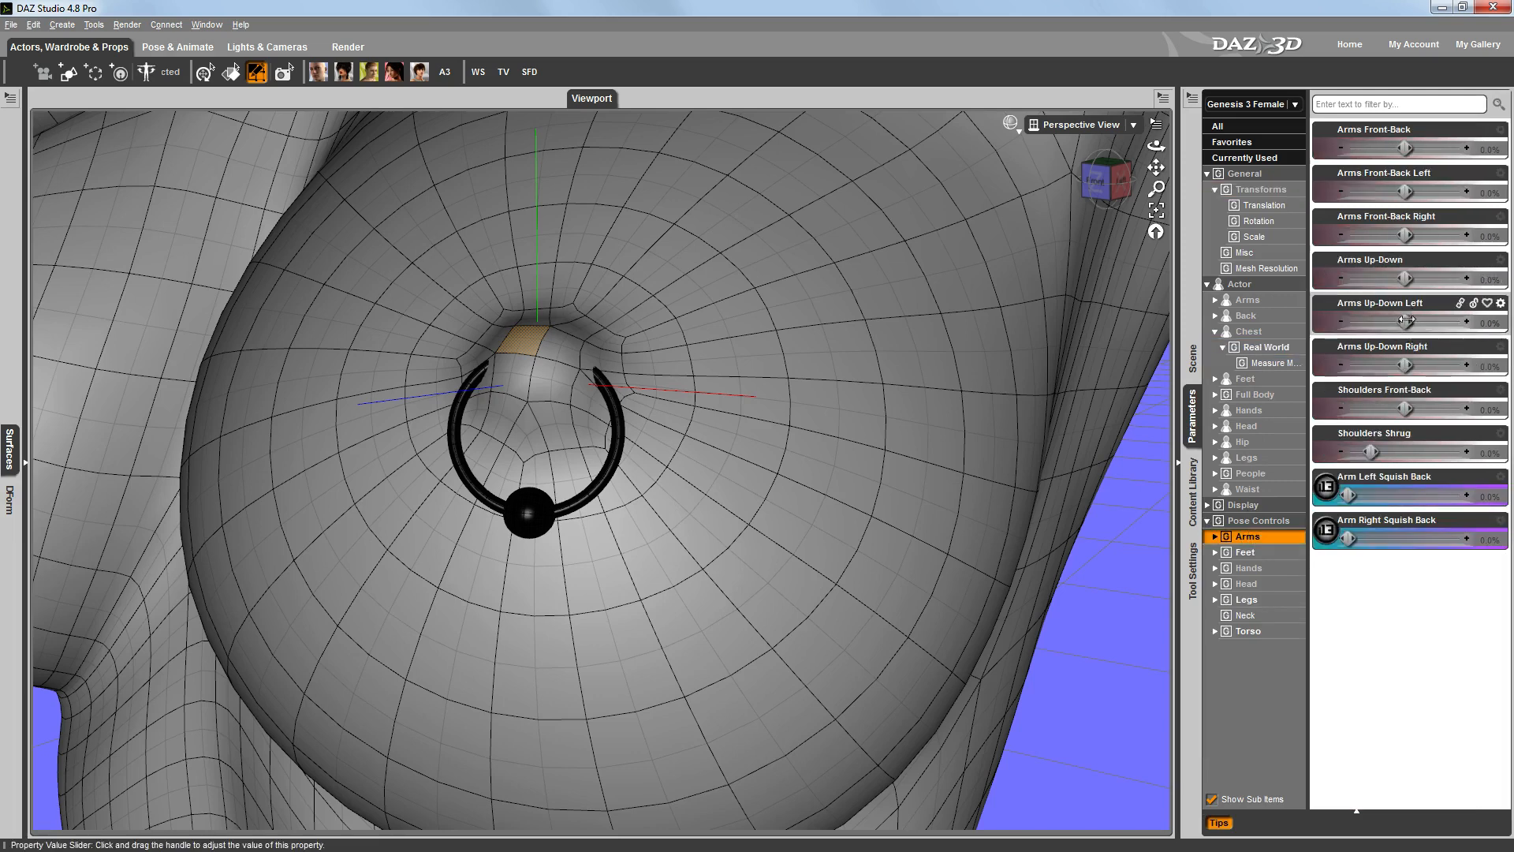
left_click_drag(1381, 321, 1439, 321)
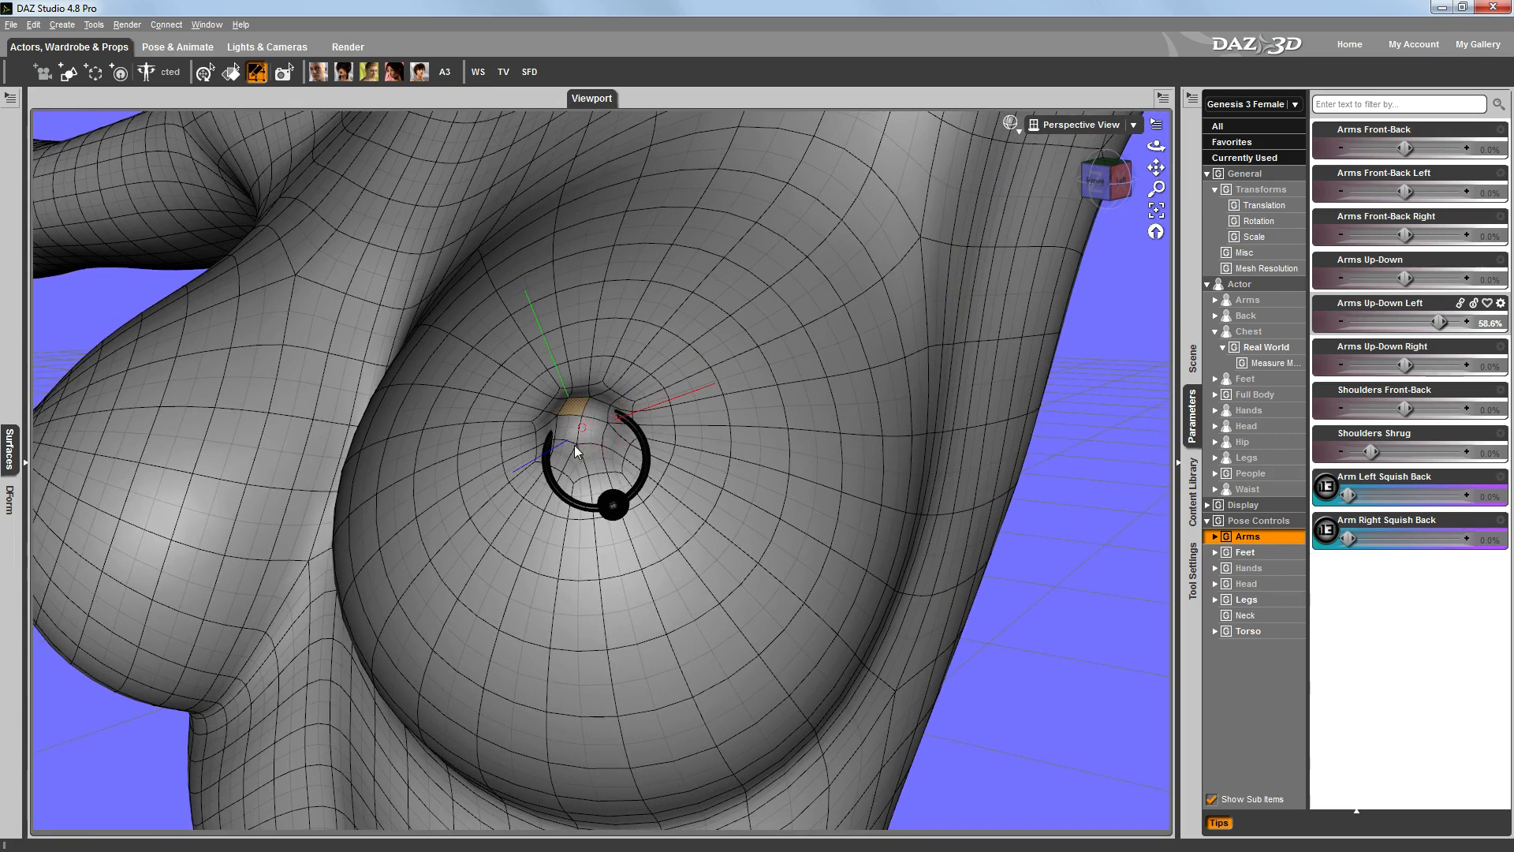
mouse_move(615, 436)
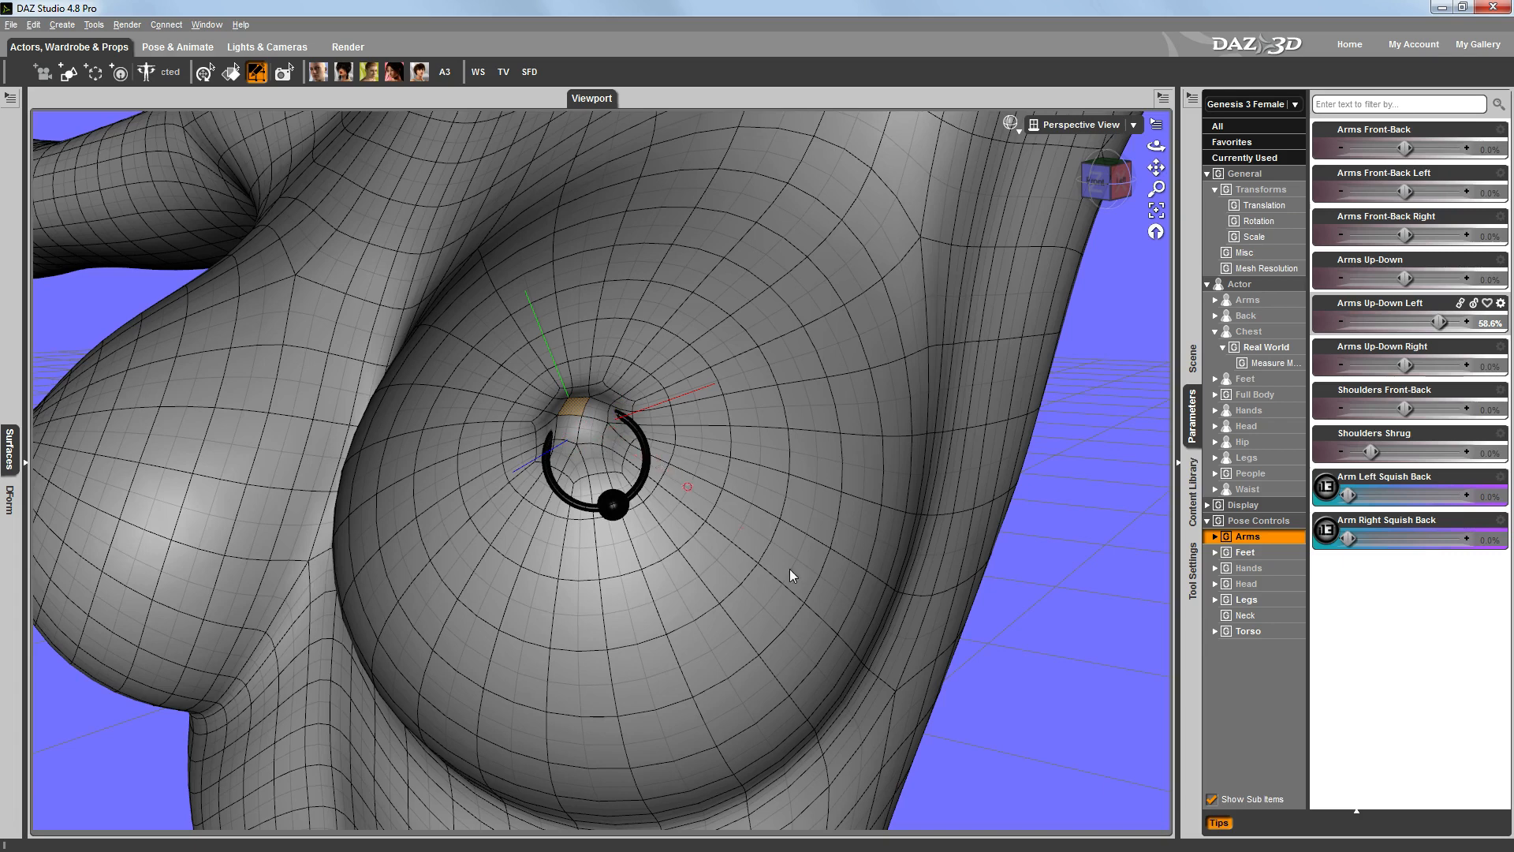
Step: Select the left nipple piercing and tilt its z rotation to about -8.7° to realign the ring
left_click(1191, 359)
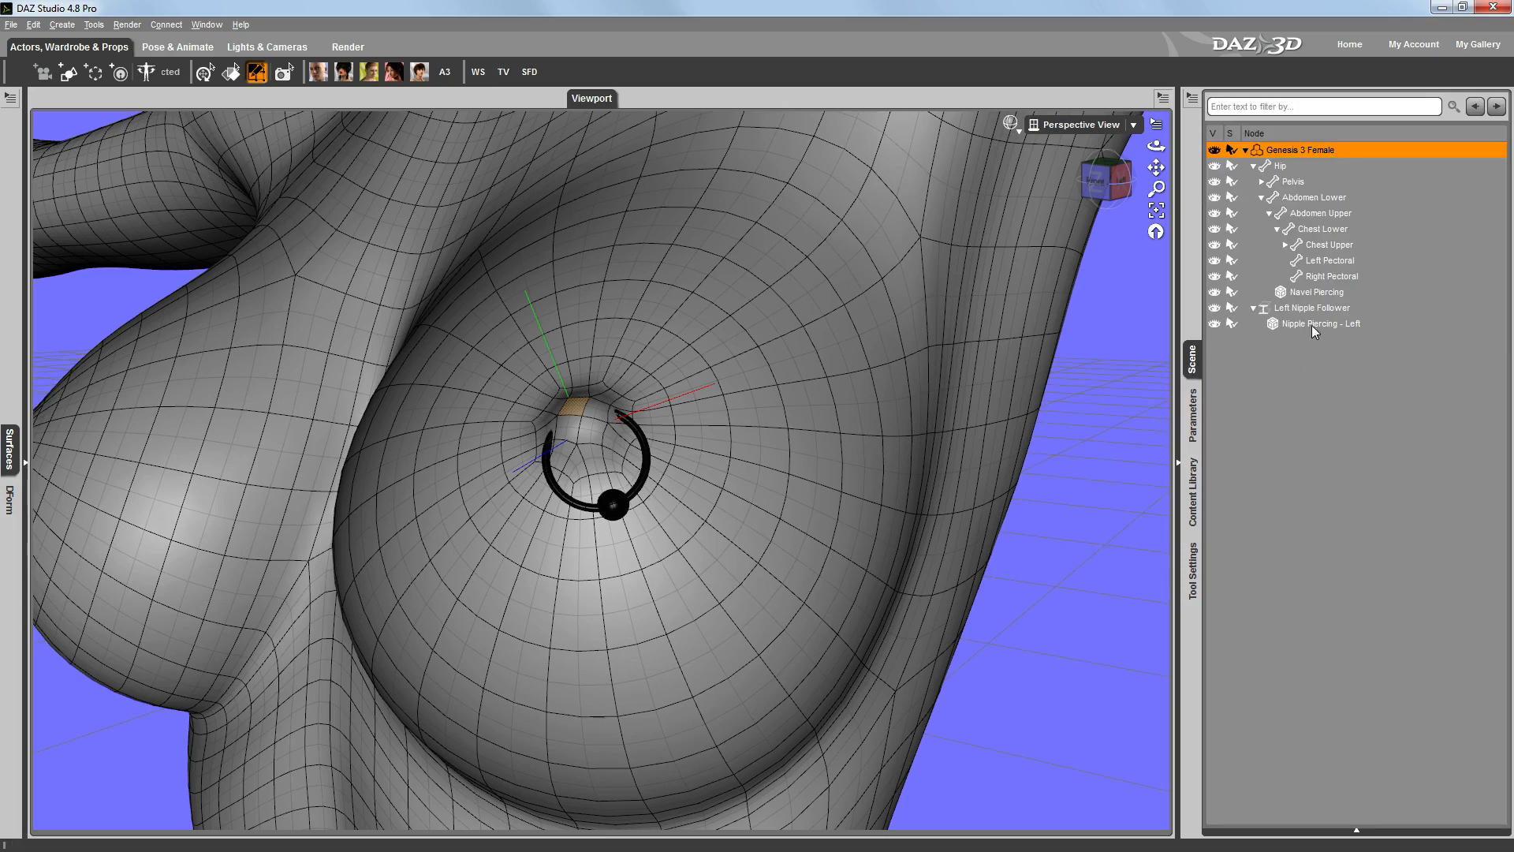
left_click(1193, 415)
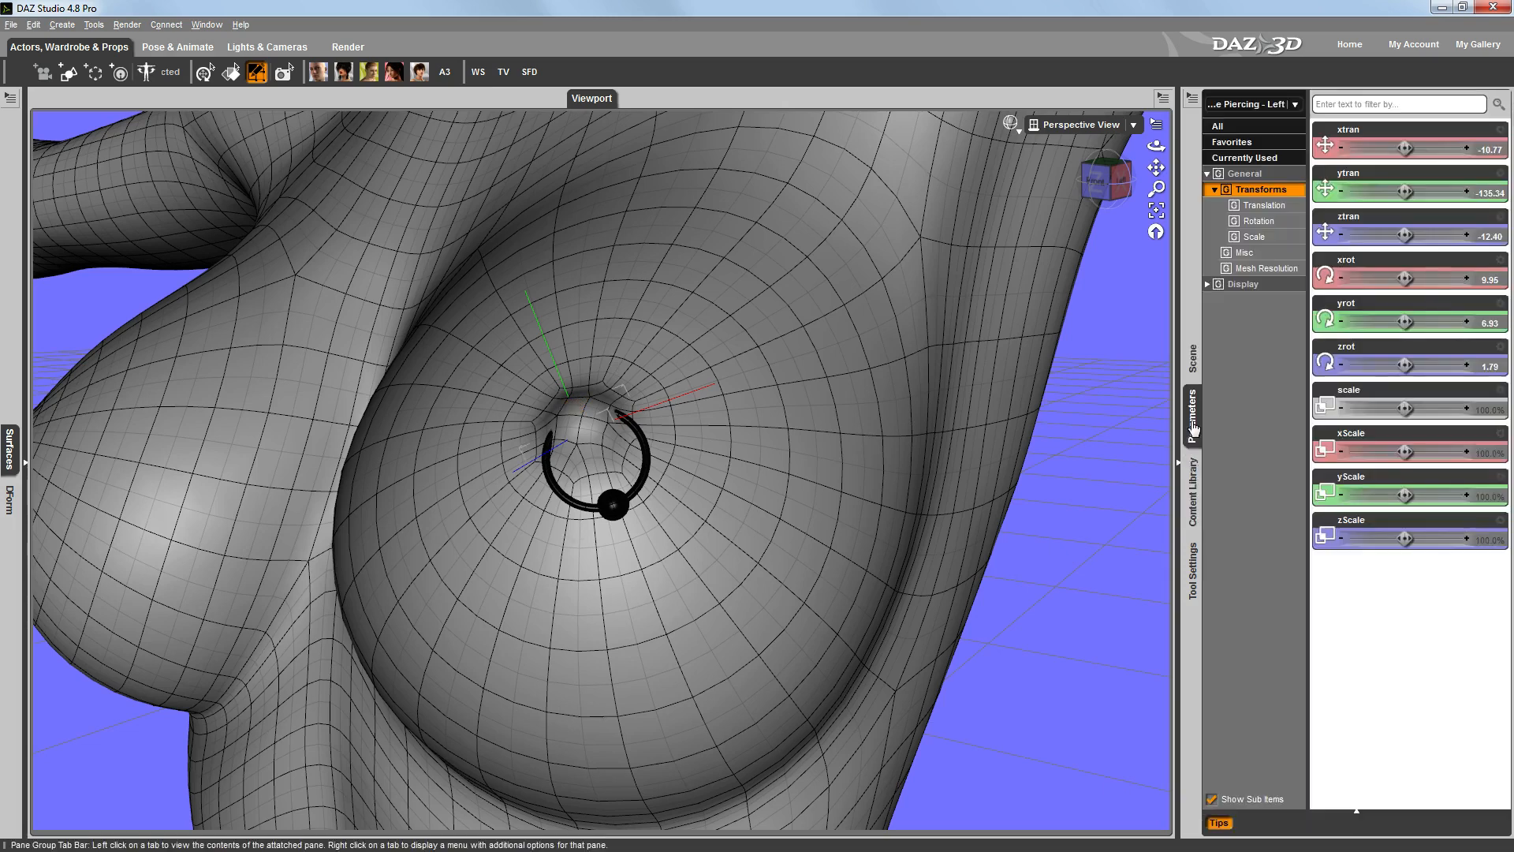
left_click_drag(1410, 365, 1363, 364)
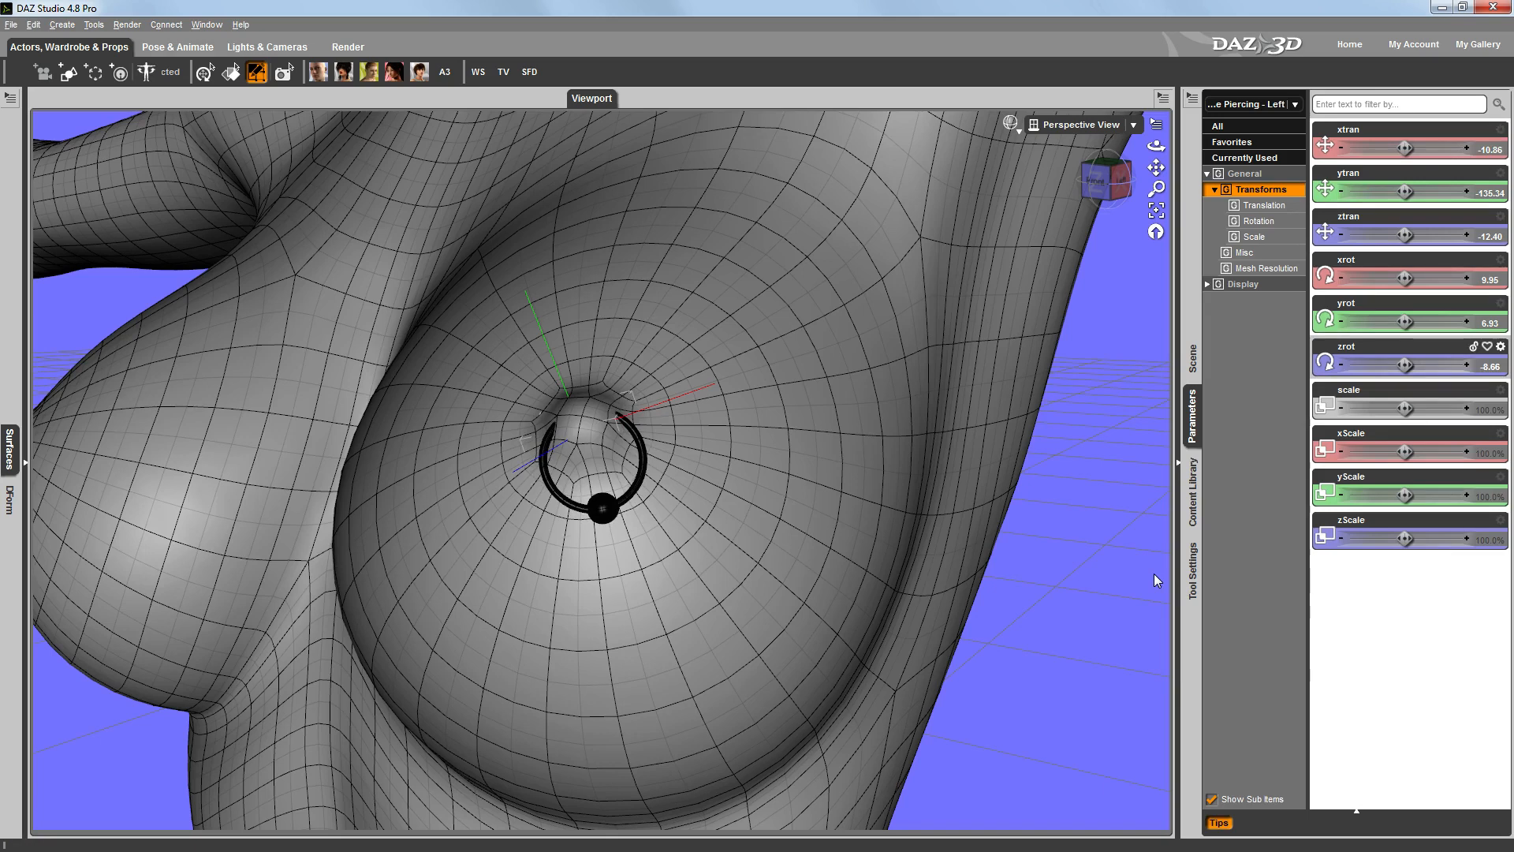
mouse_move(1095, 569)
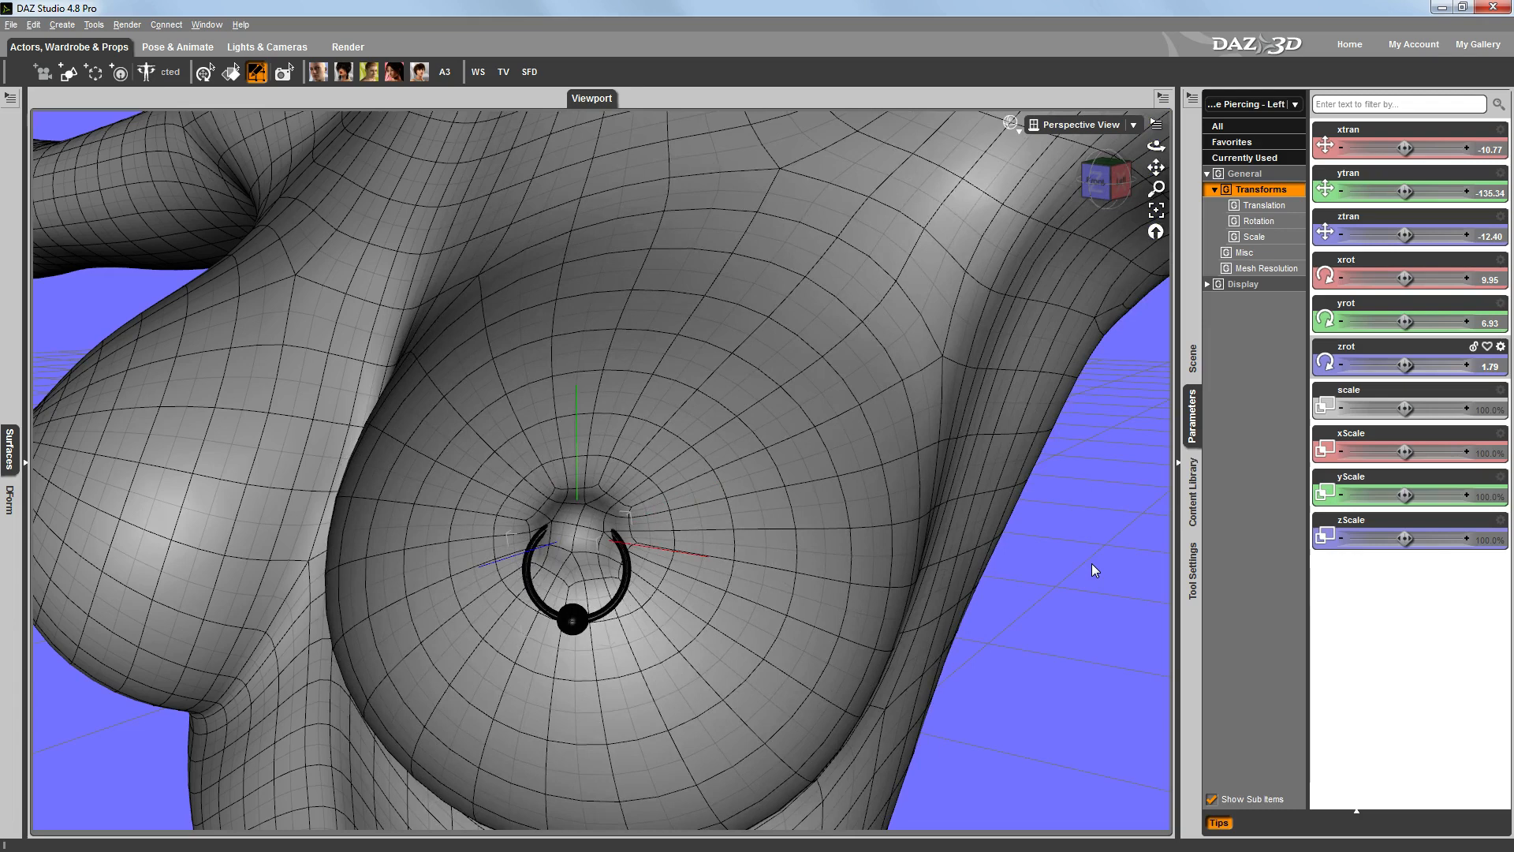
mouse_move(795, 565)
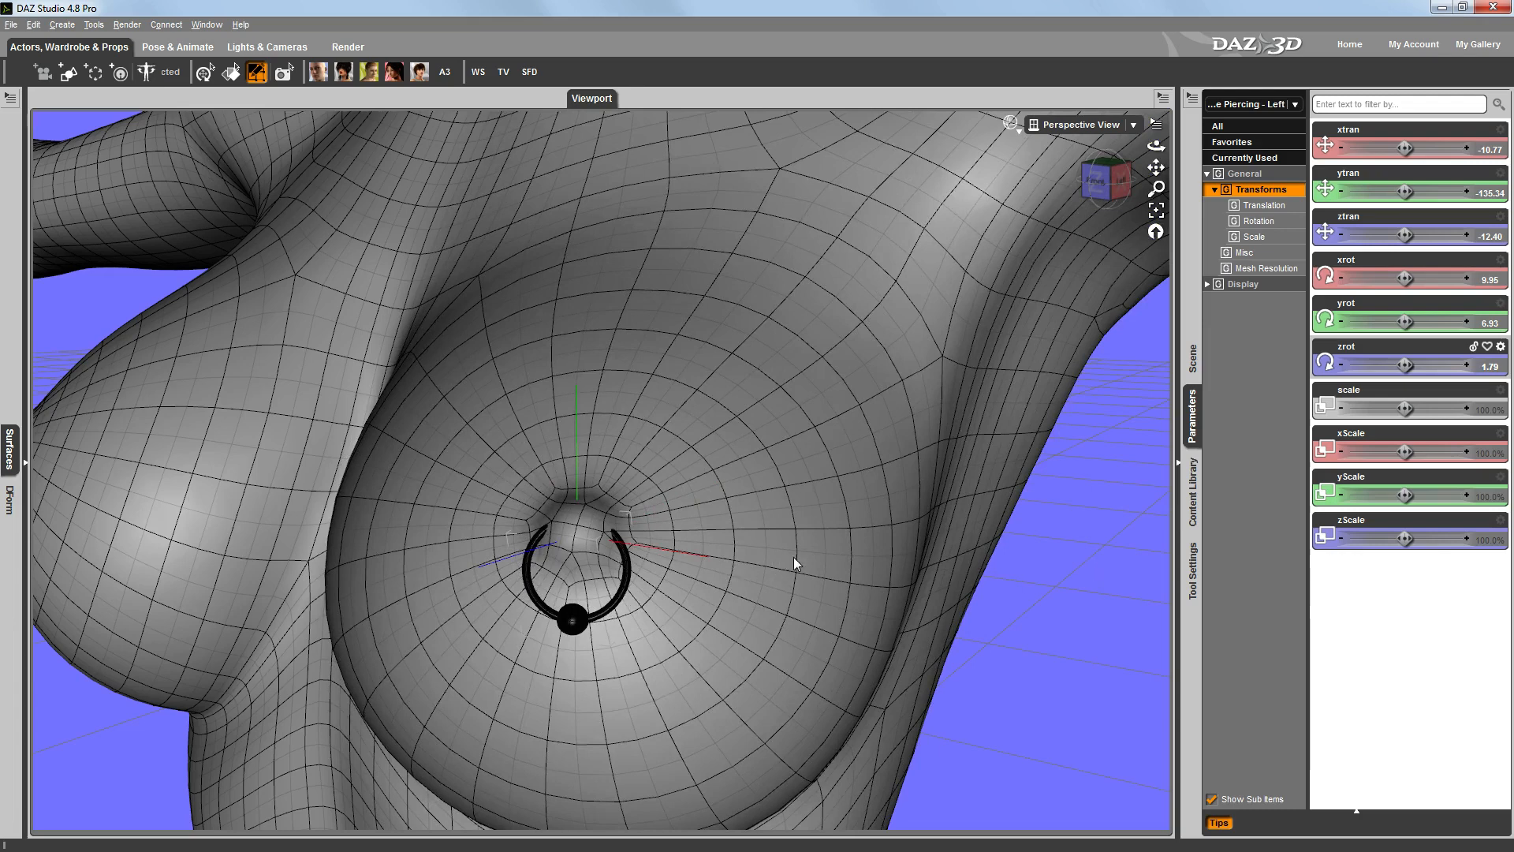
mouse_move(1006, 559)
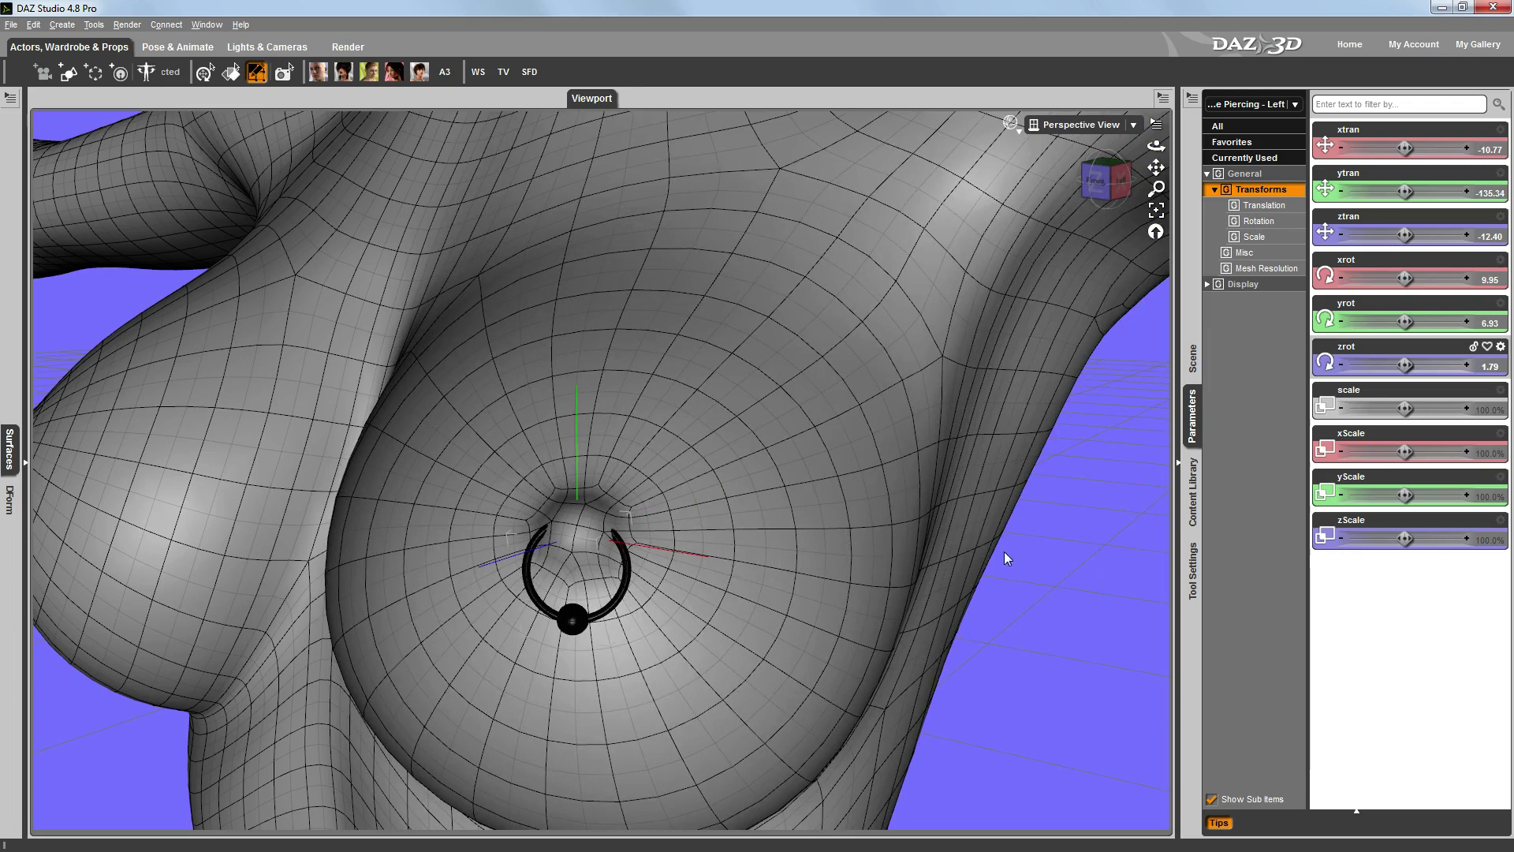
mouse_move(1033, 542)
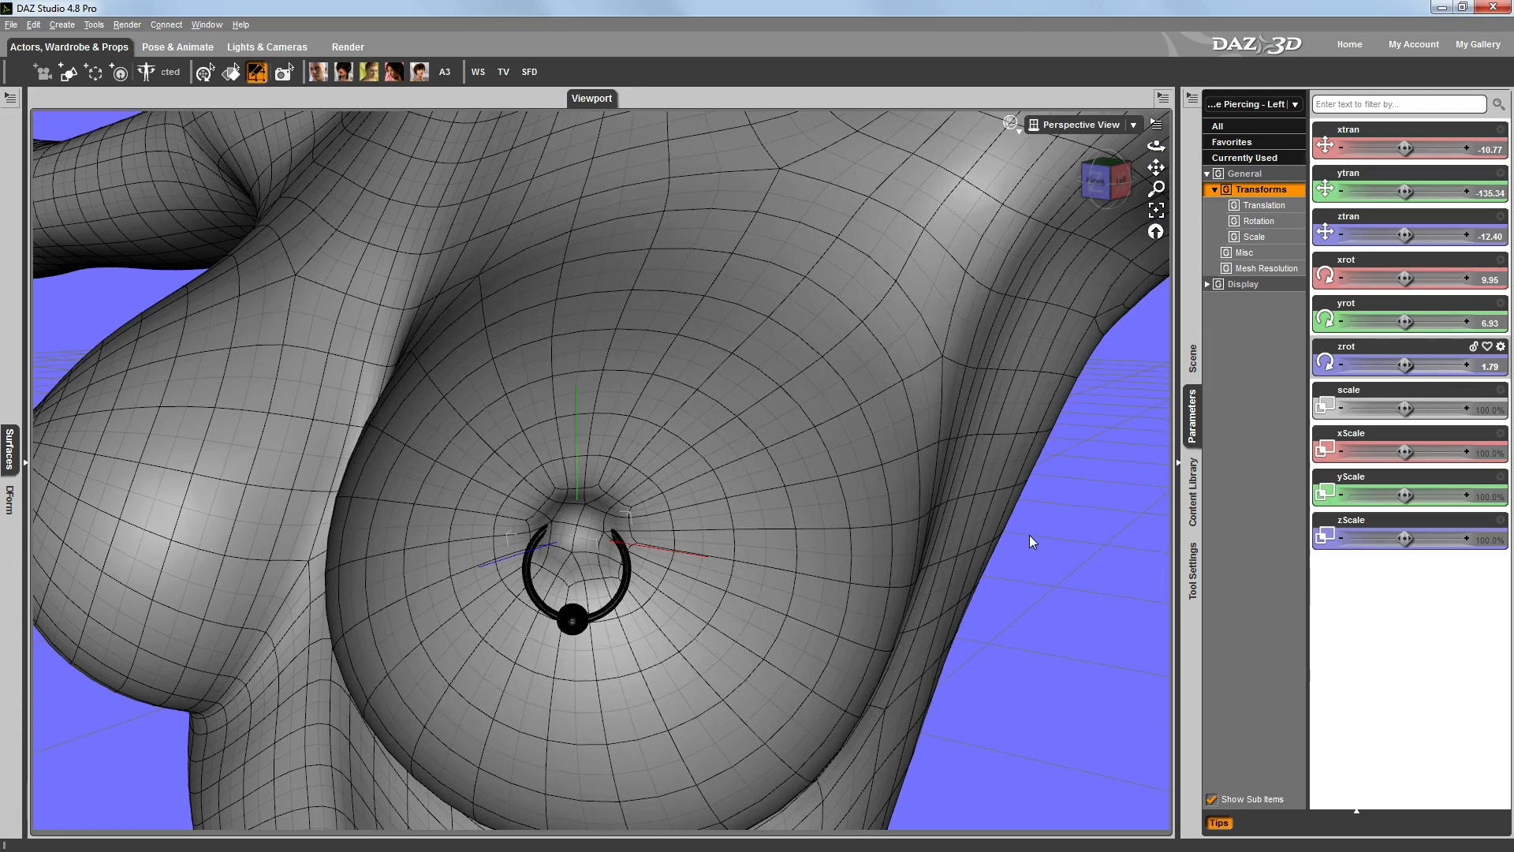
mouse_move(1051, 543)
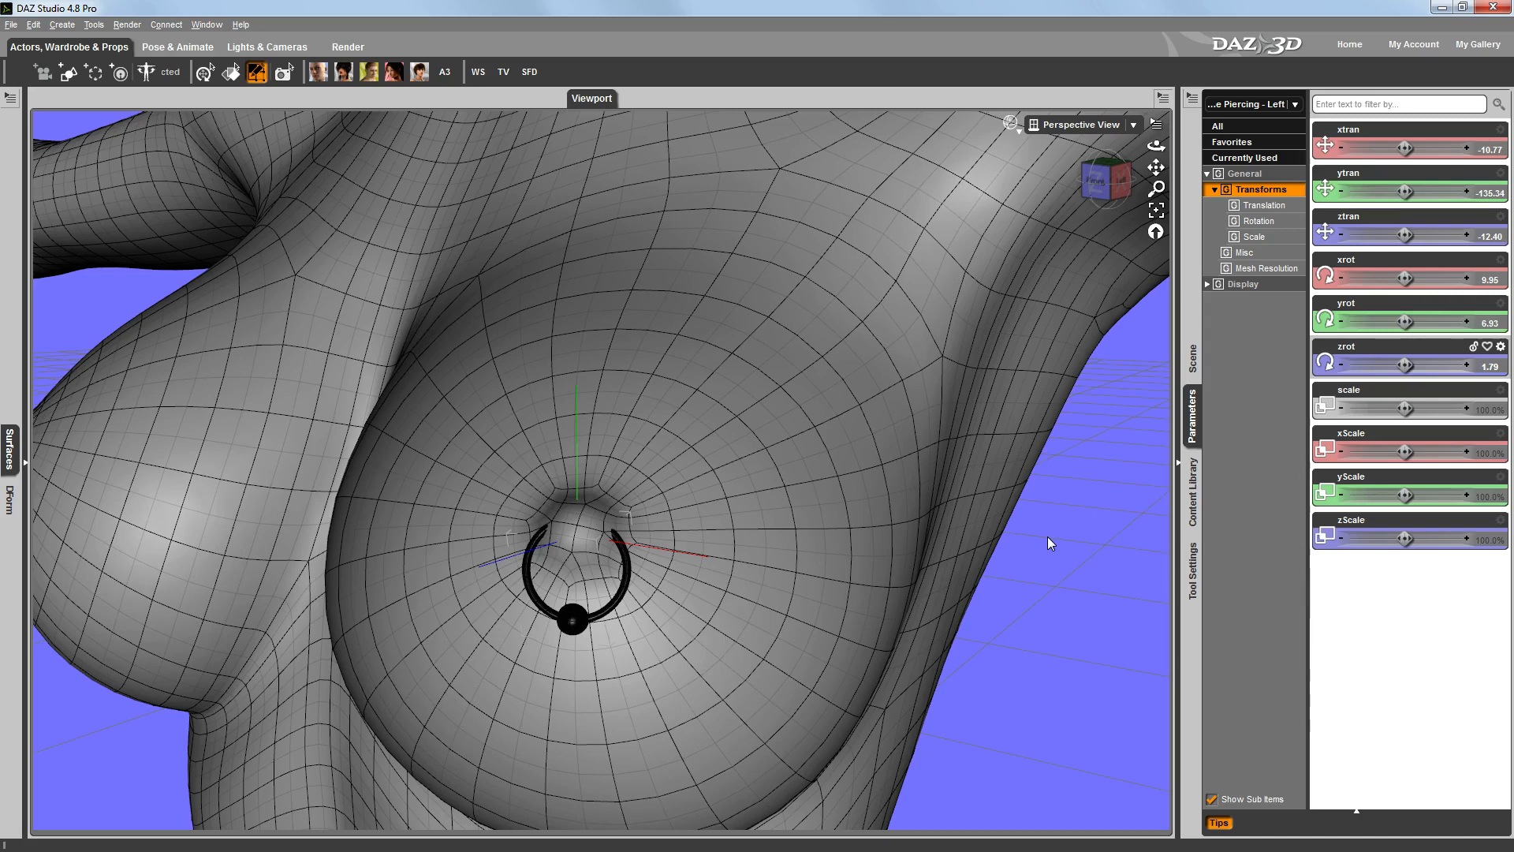
Step: Reselect Genesis 3 Female and adjust its Arms Up-Down Left pose control again
left_click(1192, 360)
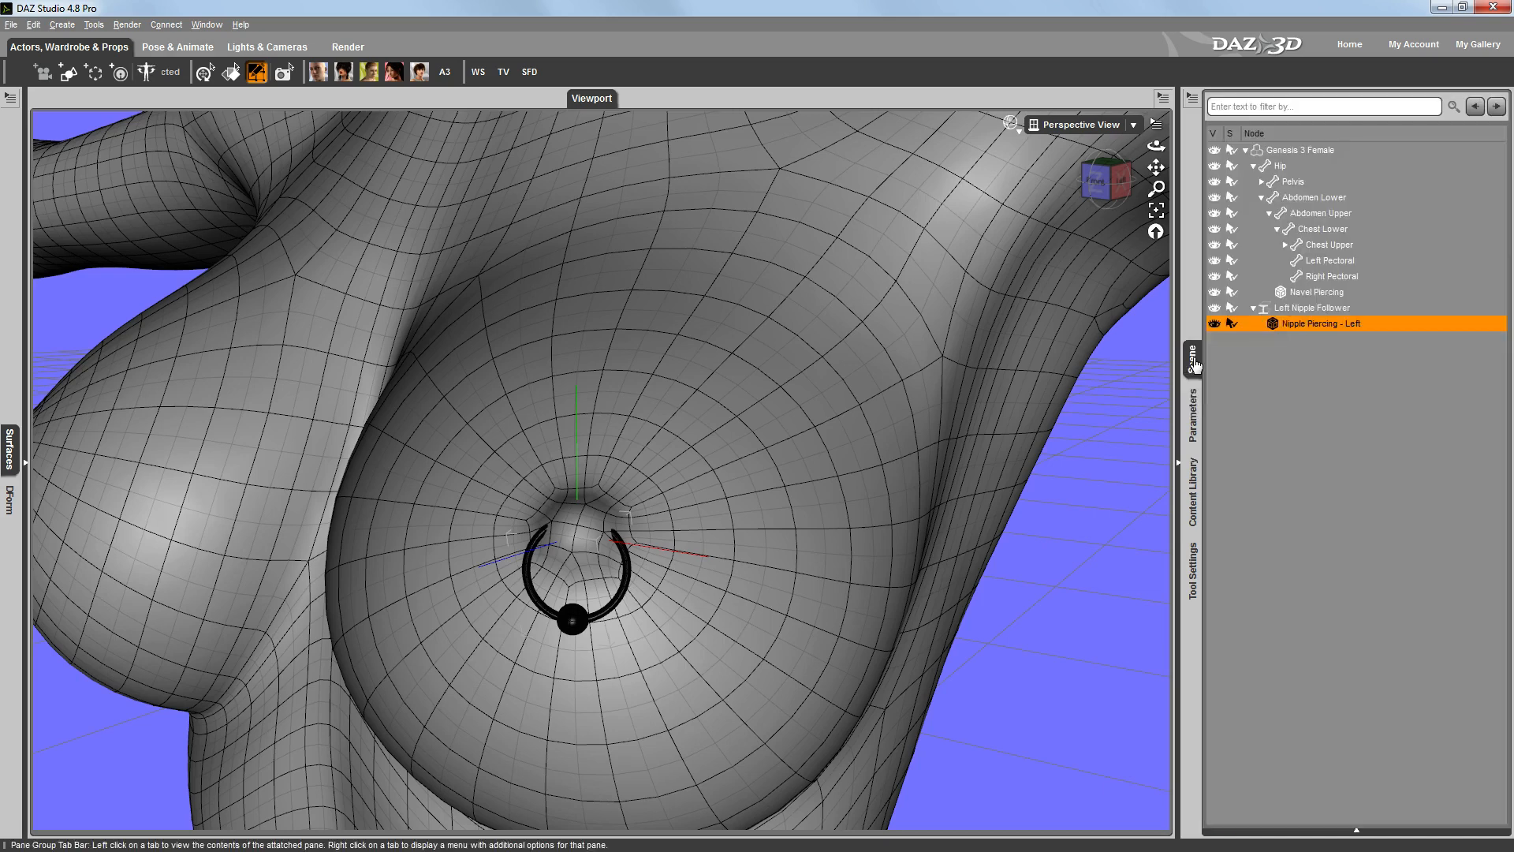
left_click(1301, 150)
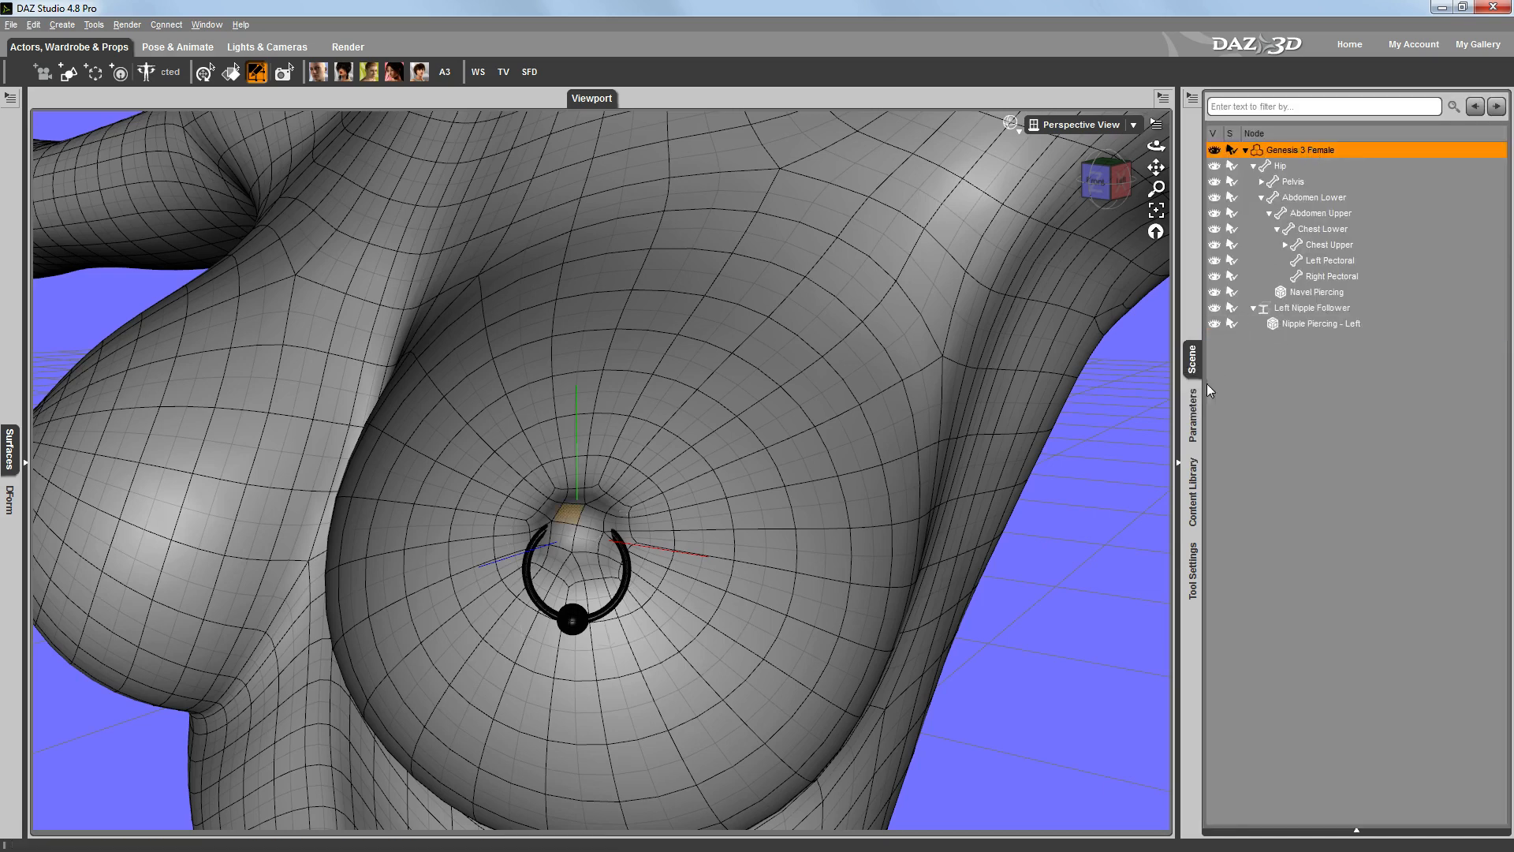
left_click(1192, 414)
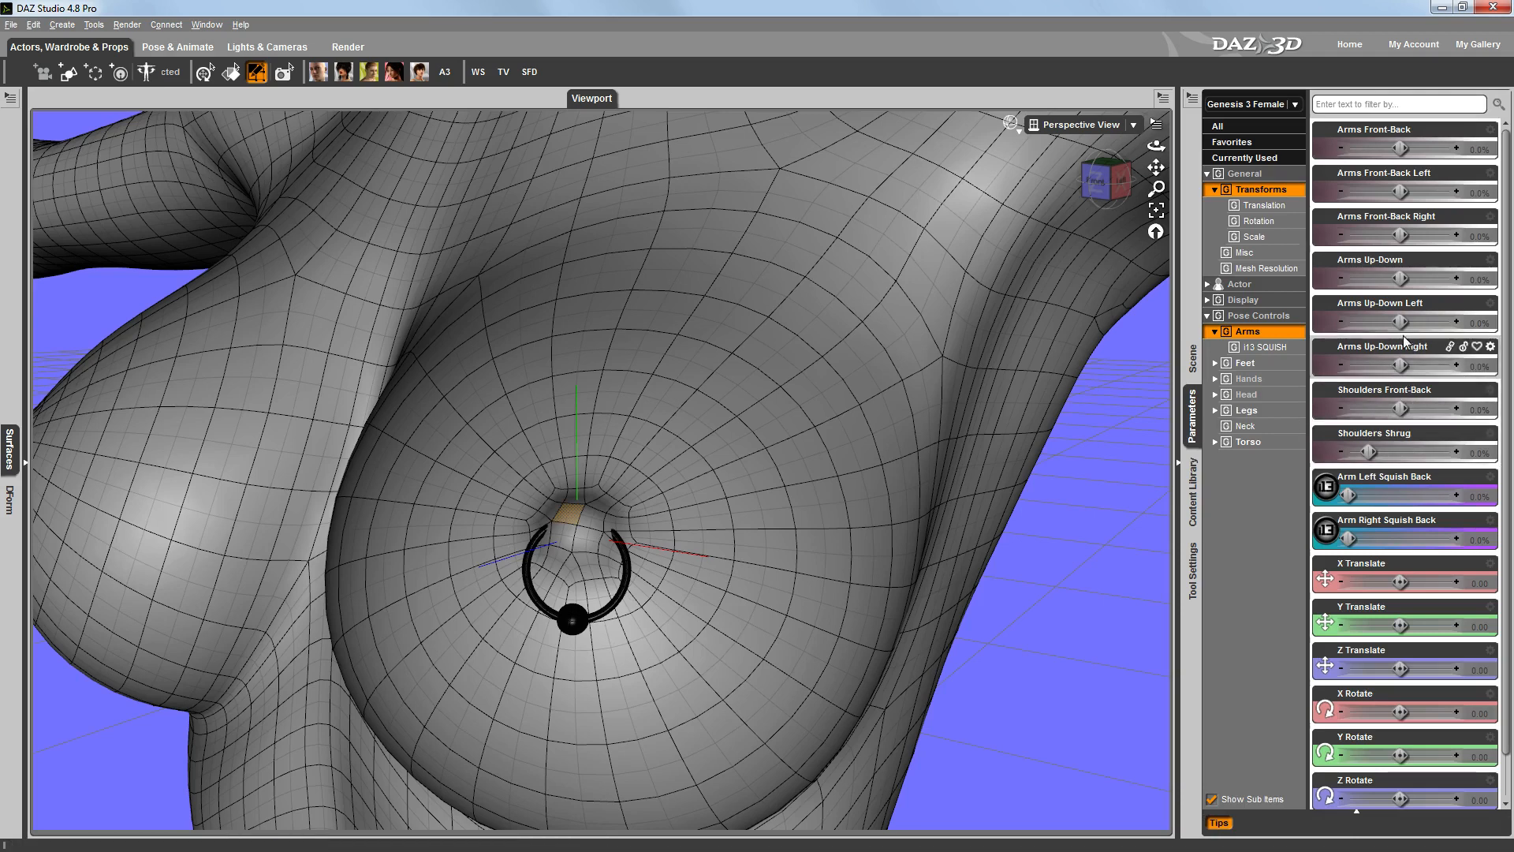
left_click_drag(1371, 322, 1467, 322)
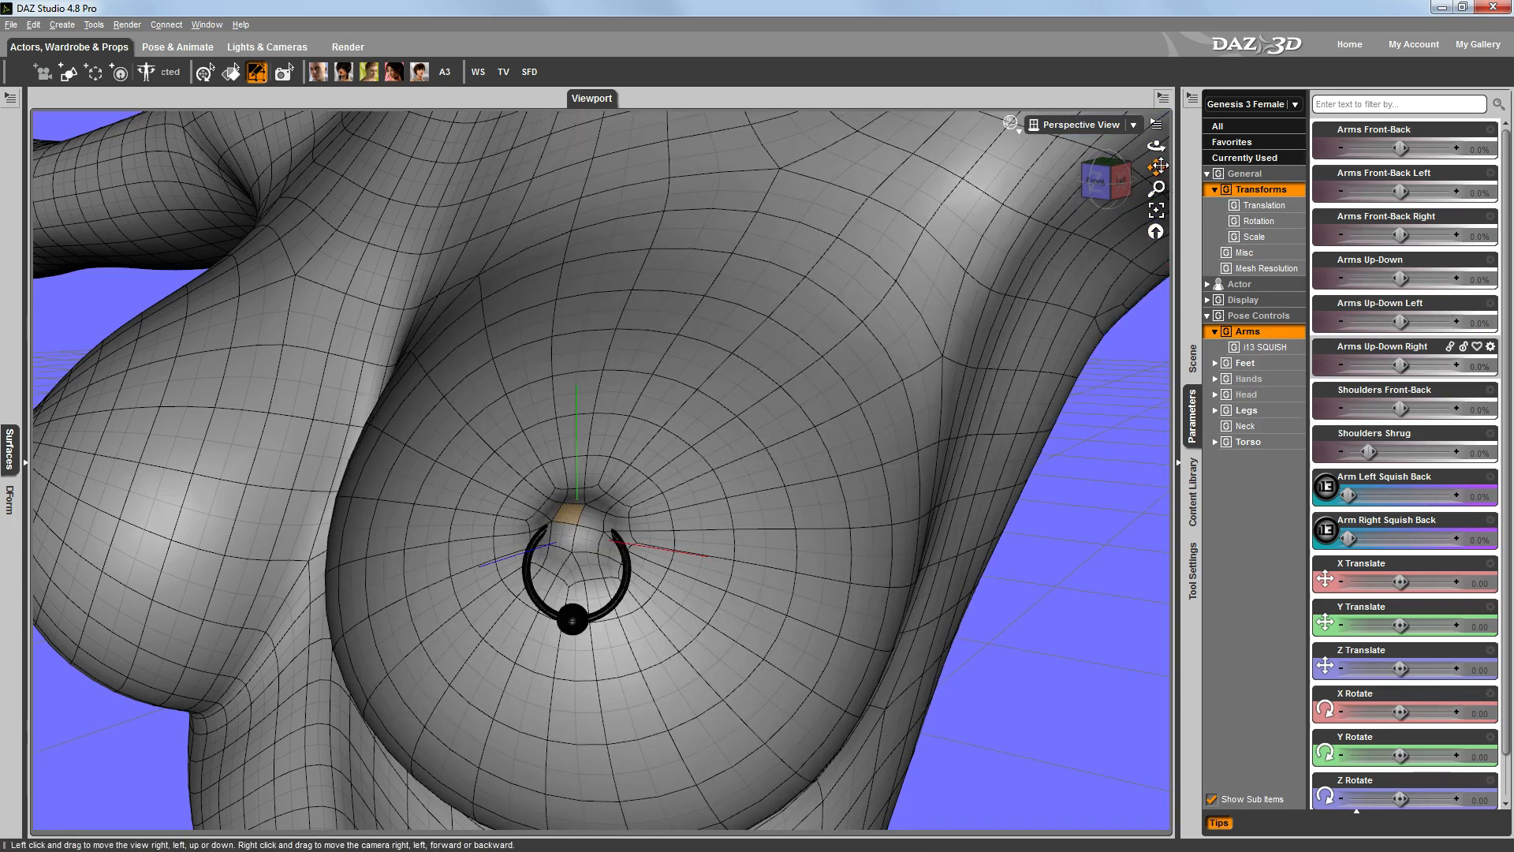
mouse_move(1158, 167)
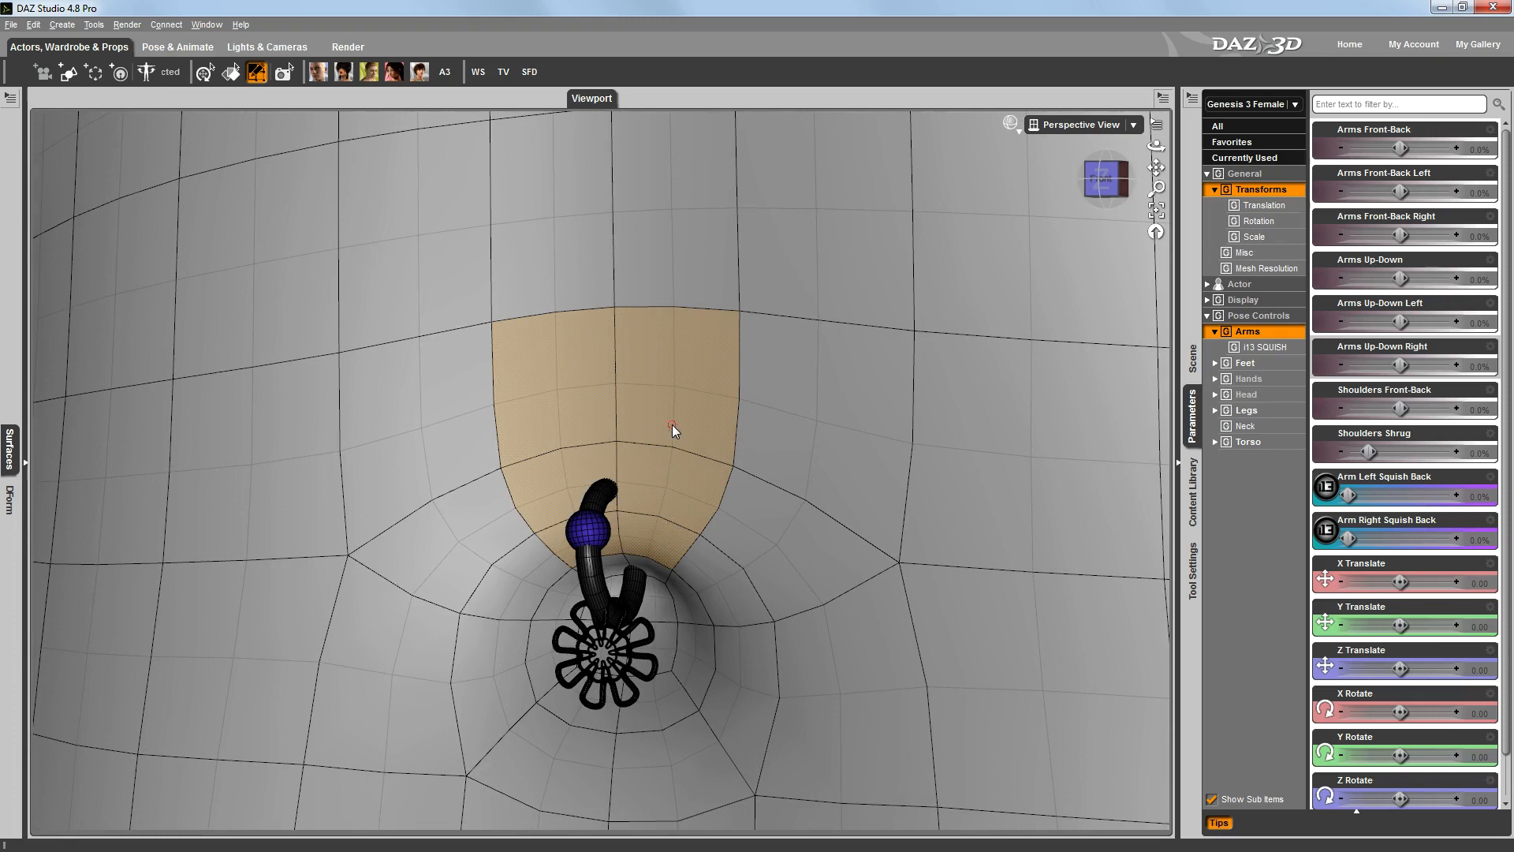
Step: Create a rigid follow node named Navel from the selected faces above the navel piercing
right_click(673, 429)
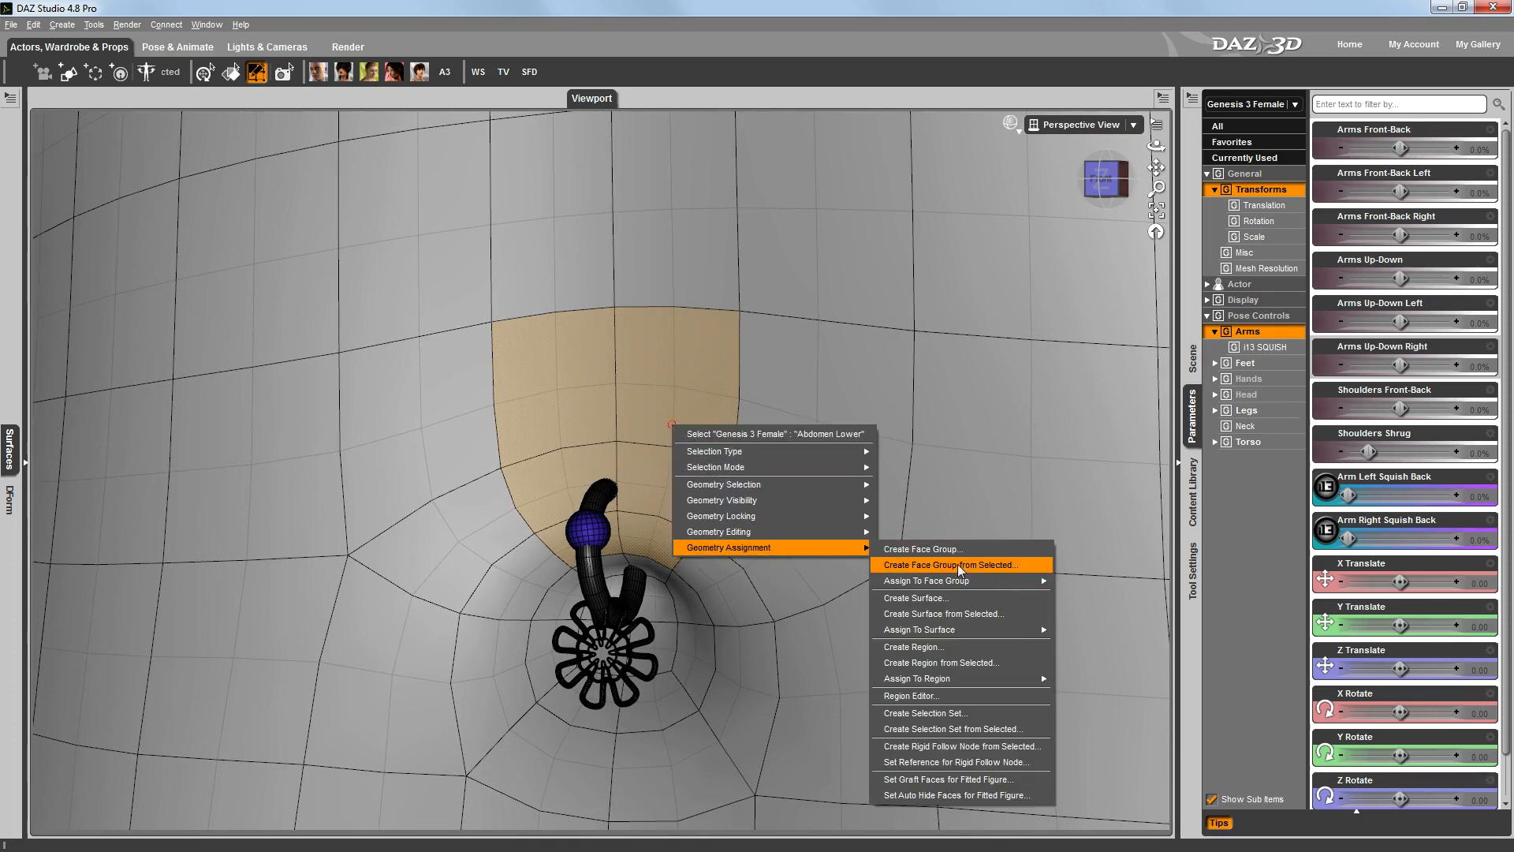
mouse_move(958, 746)
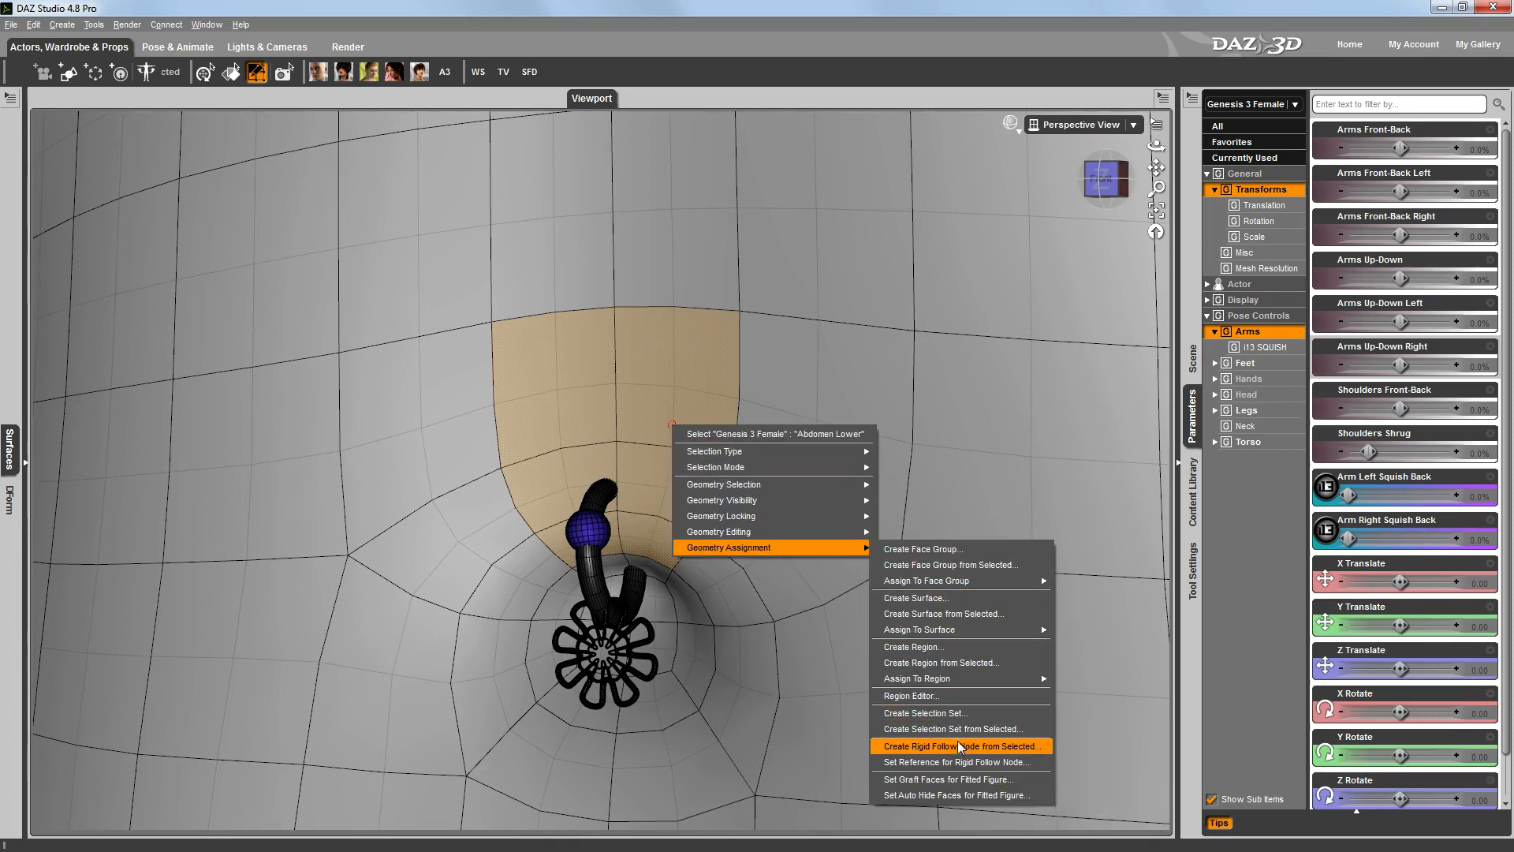
left_click(967, 746)
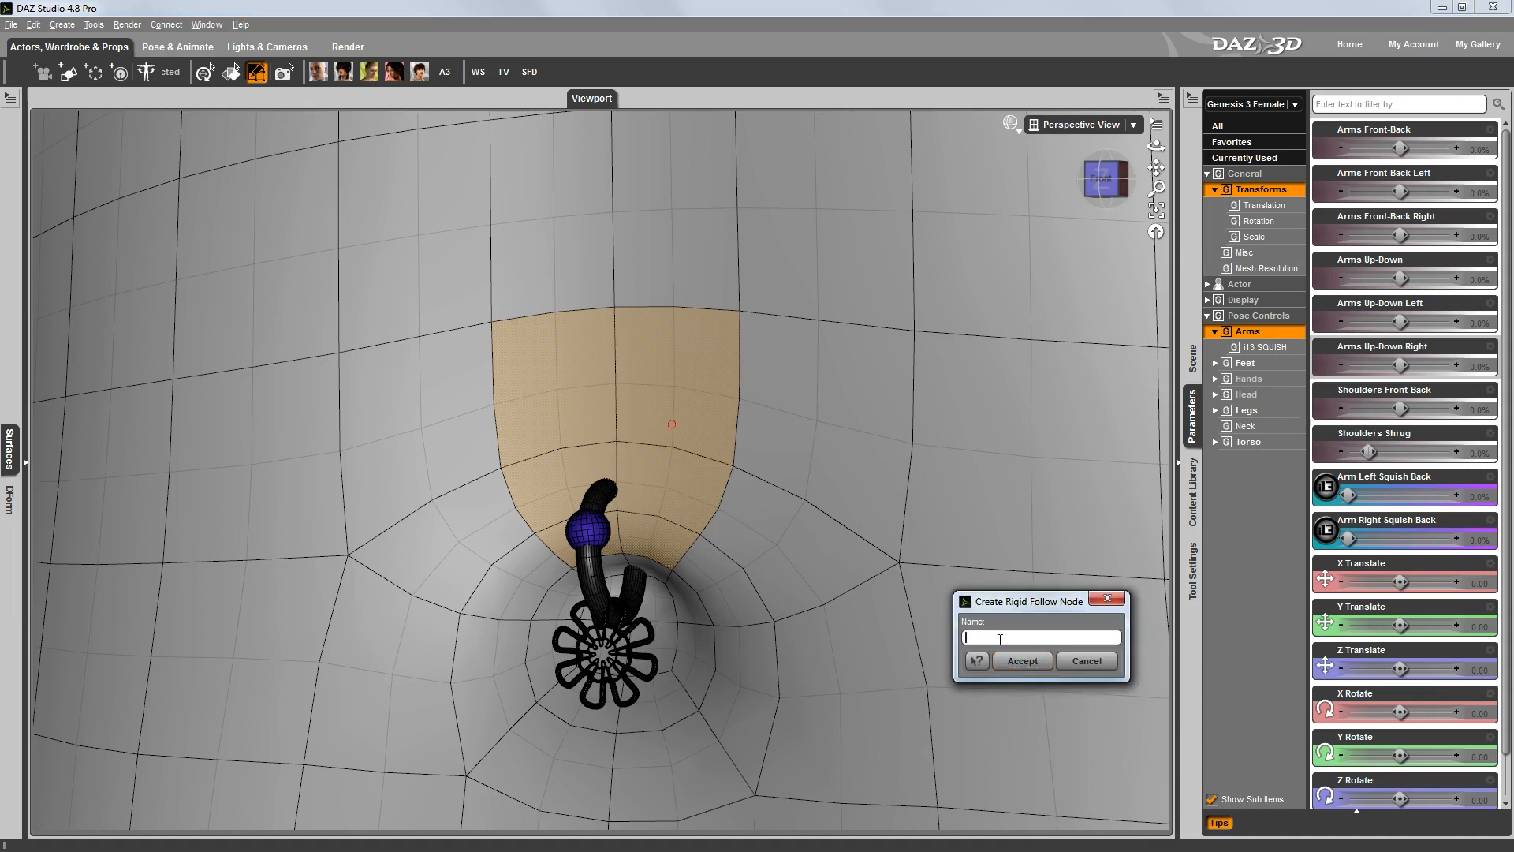
type("Navel")
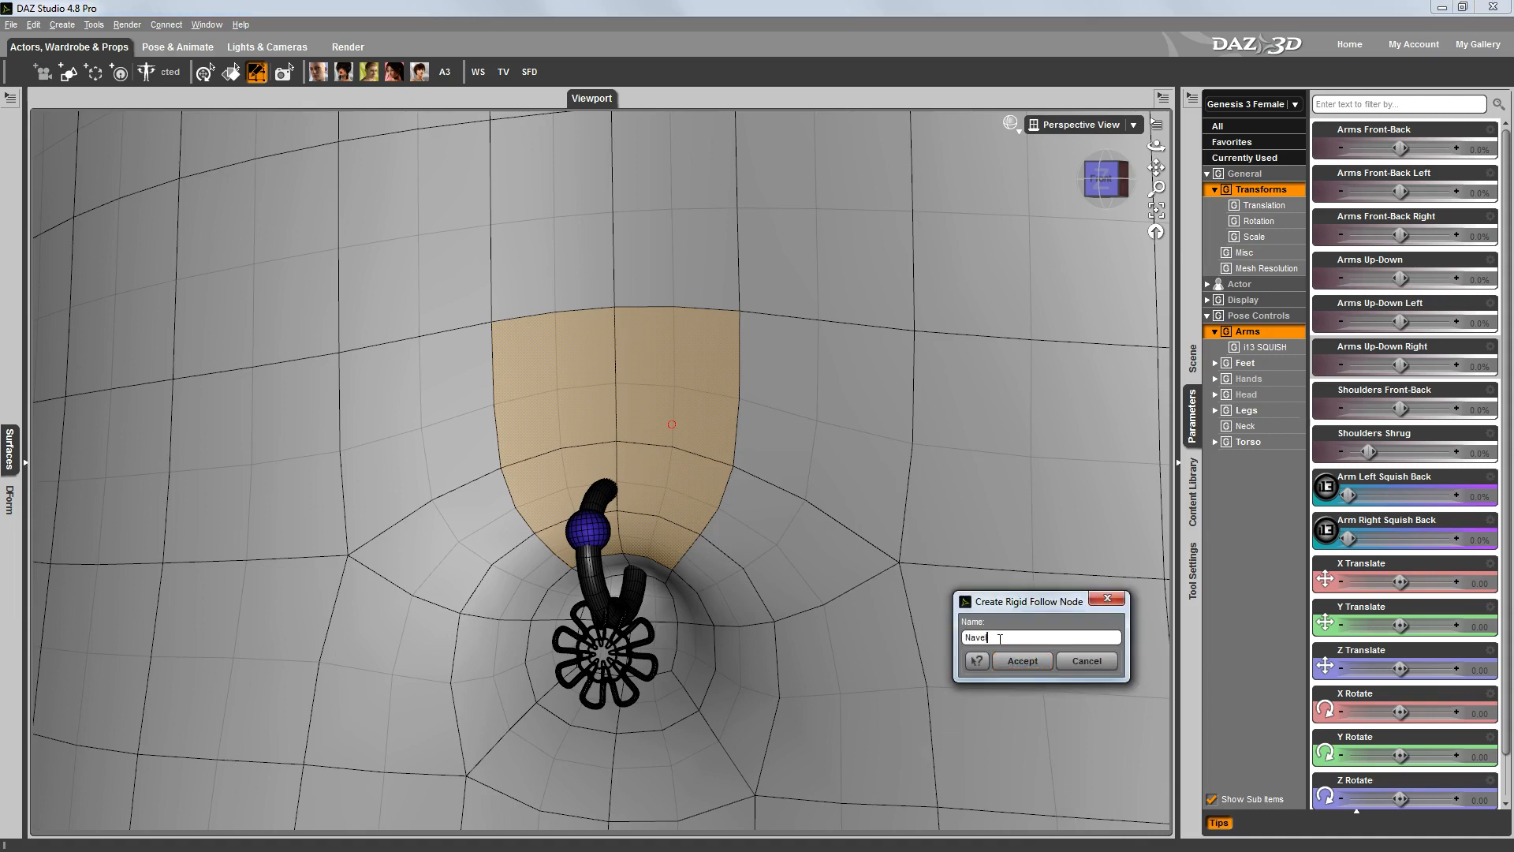
left_click(1022, 661)
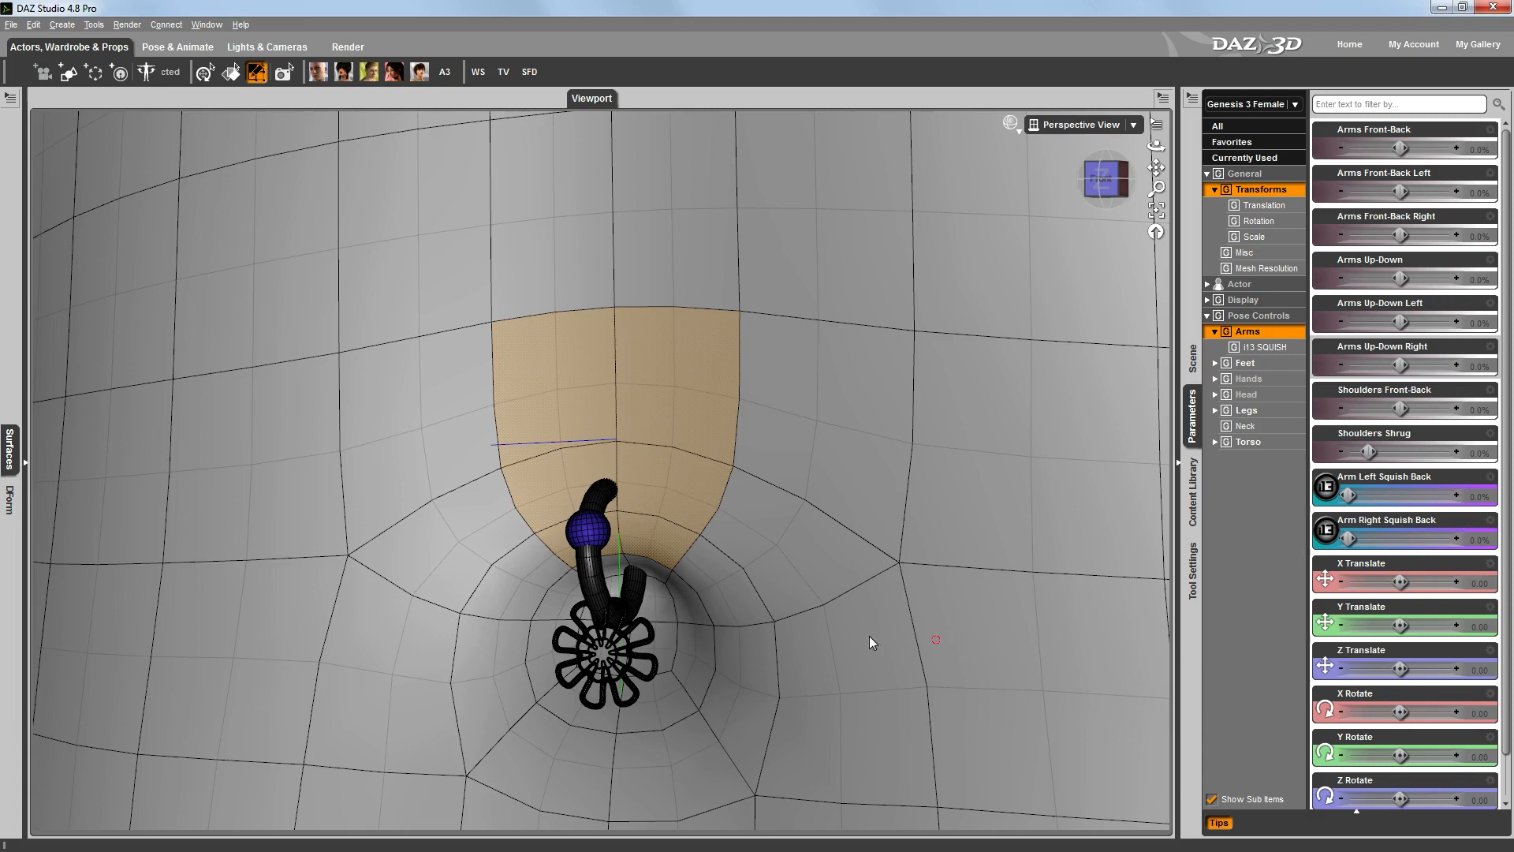
Step: Parent the Navel Piercing under the Navel Follower node in the Scene pane
left_click(1192, 359)
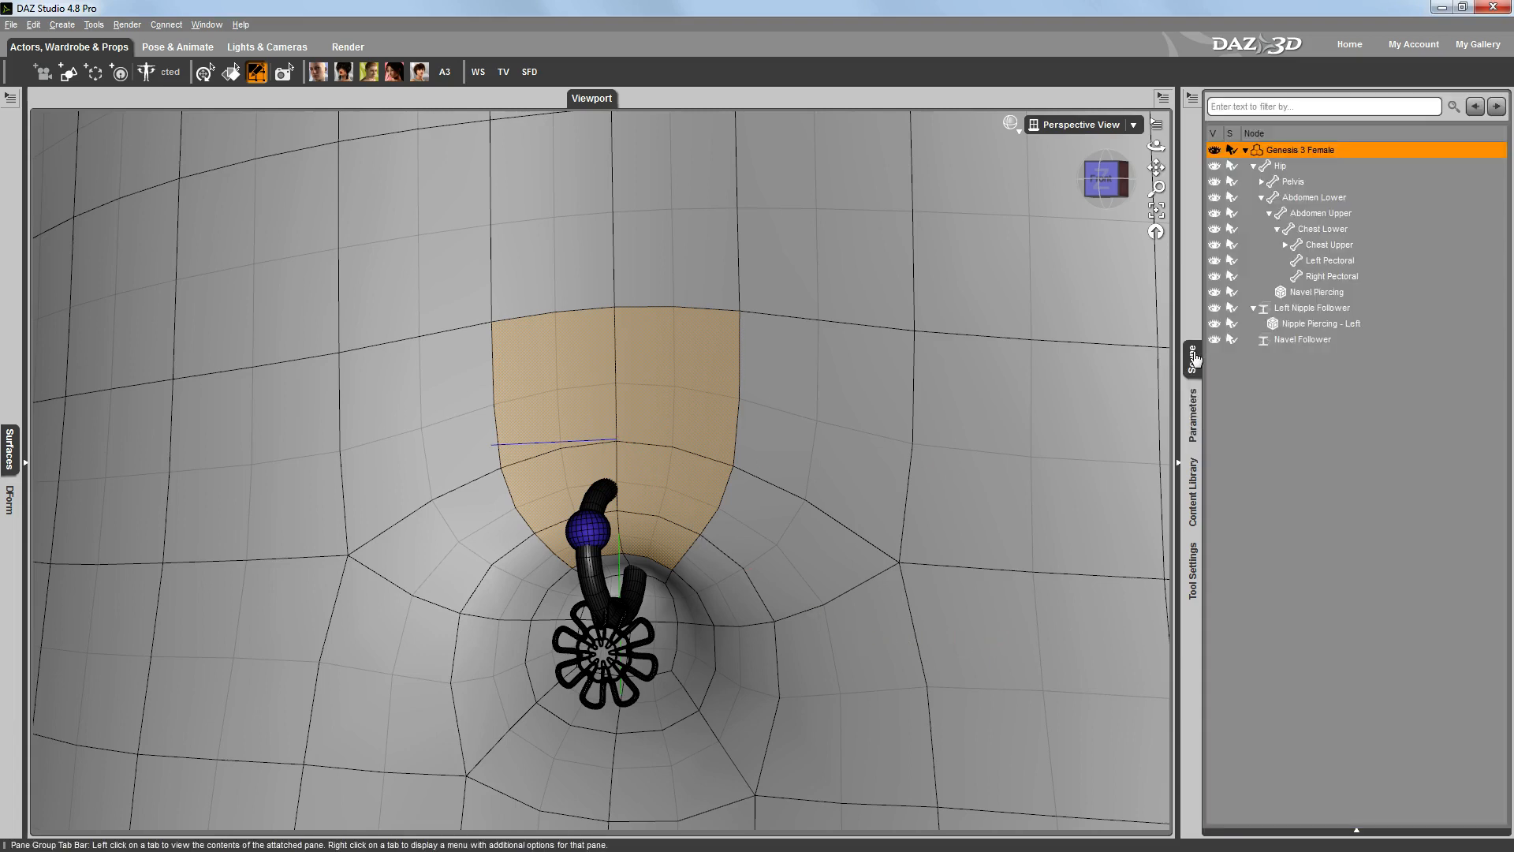
mouse_move(1352, 374)
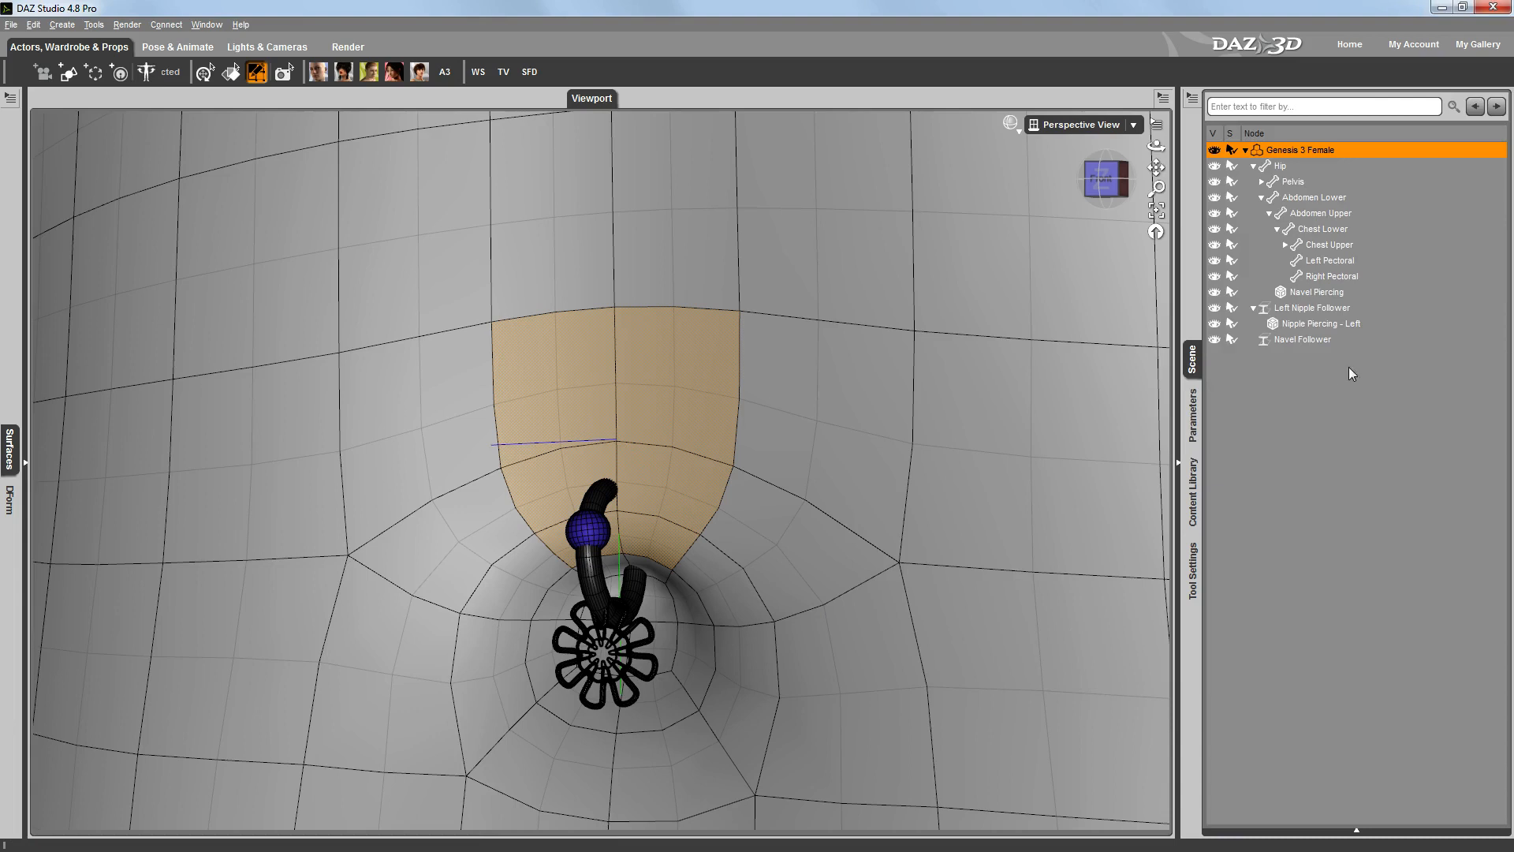
left_click(1318, 292)
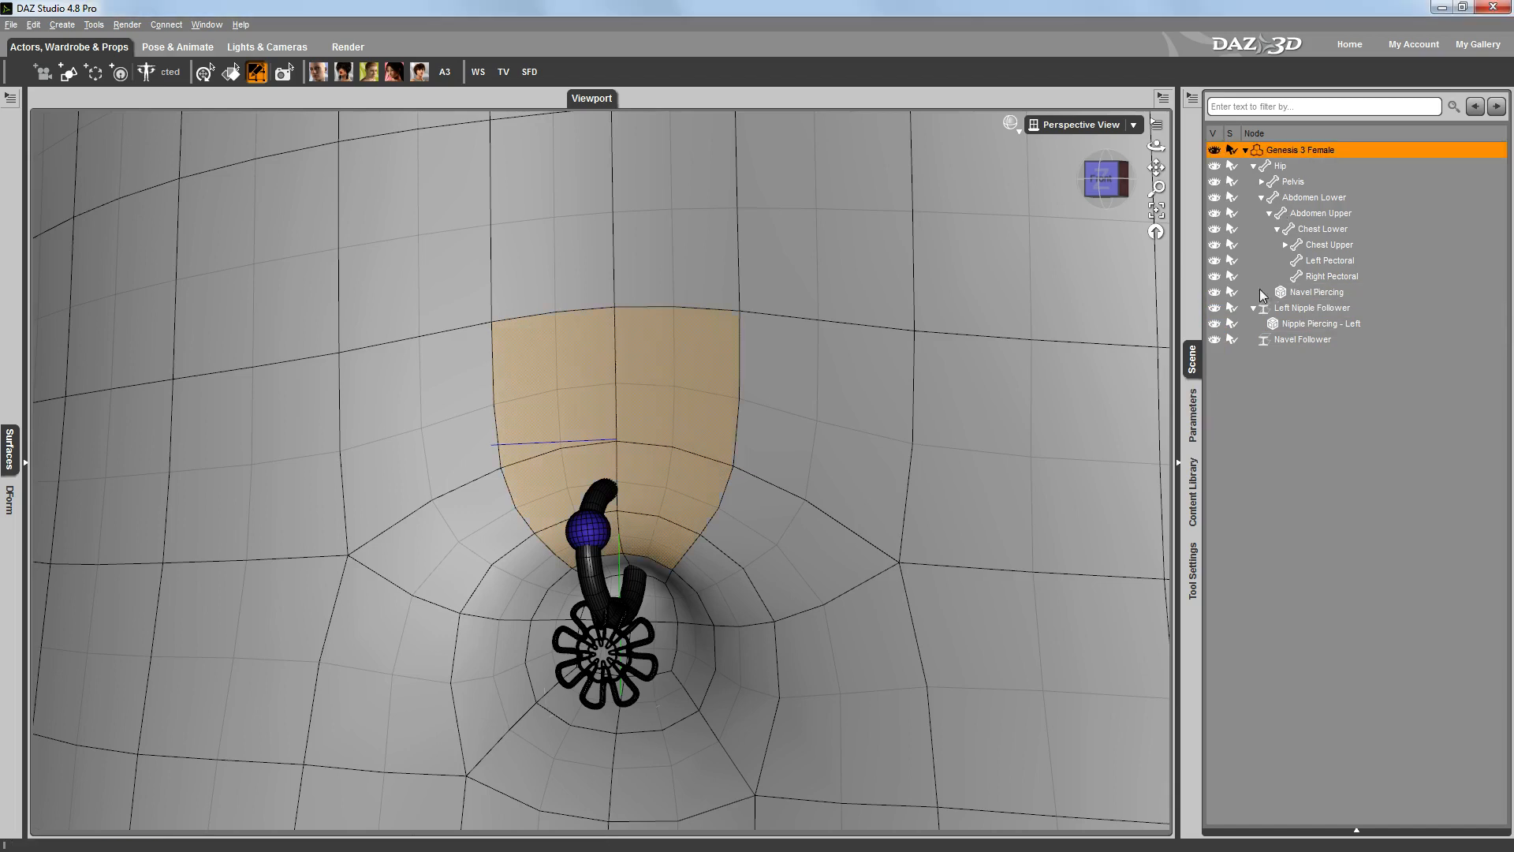
left_click(1194, 413)
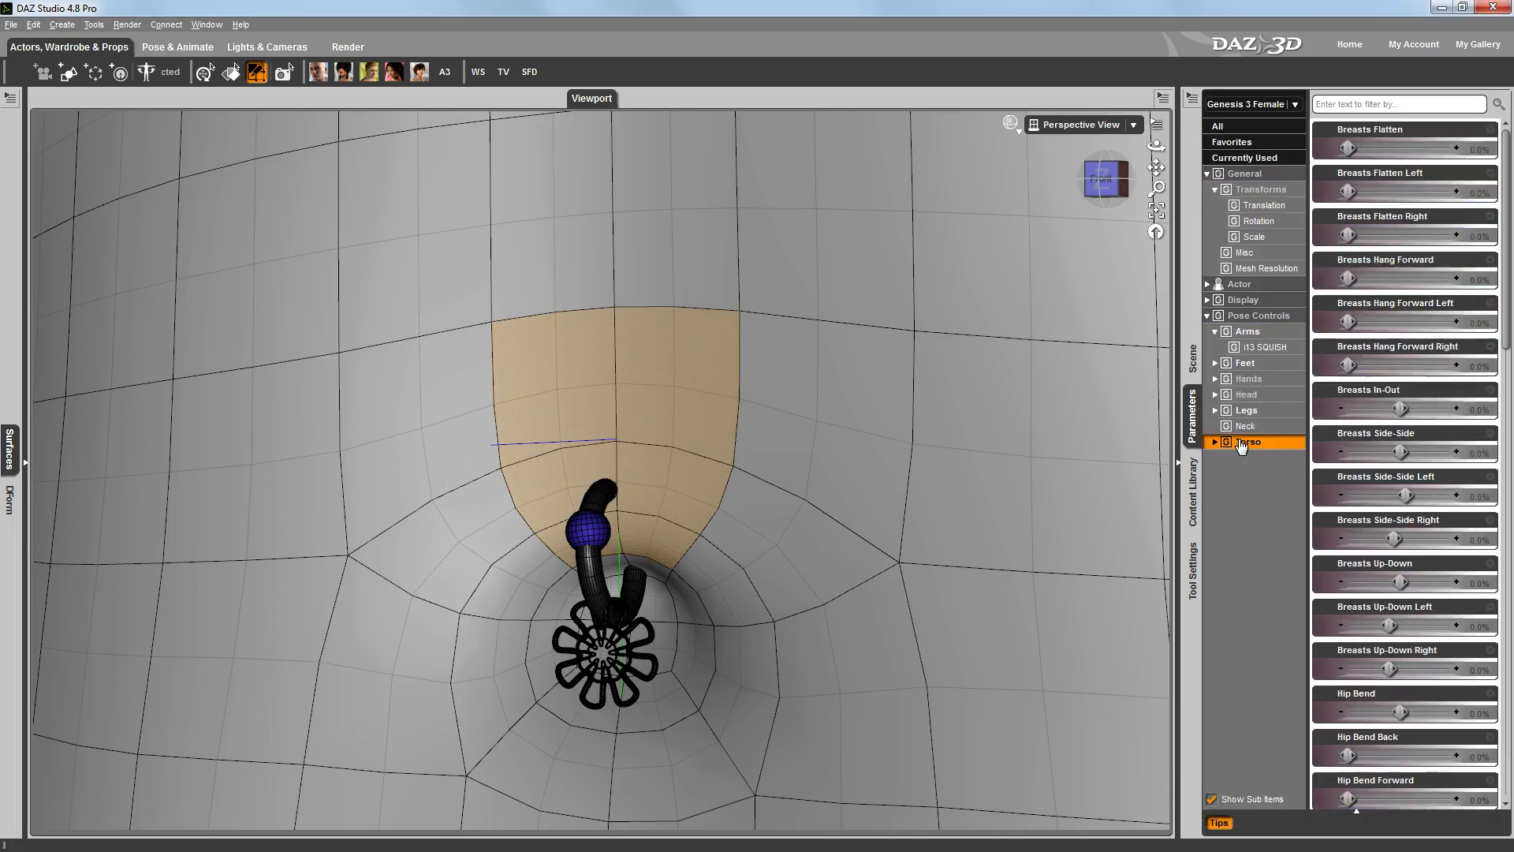
scroll("down", 3)
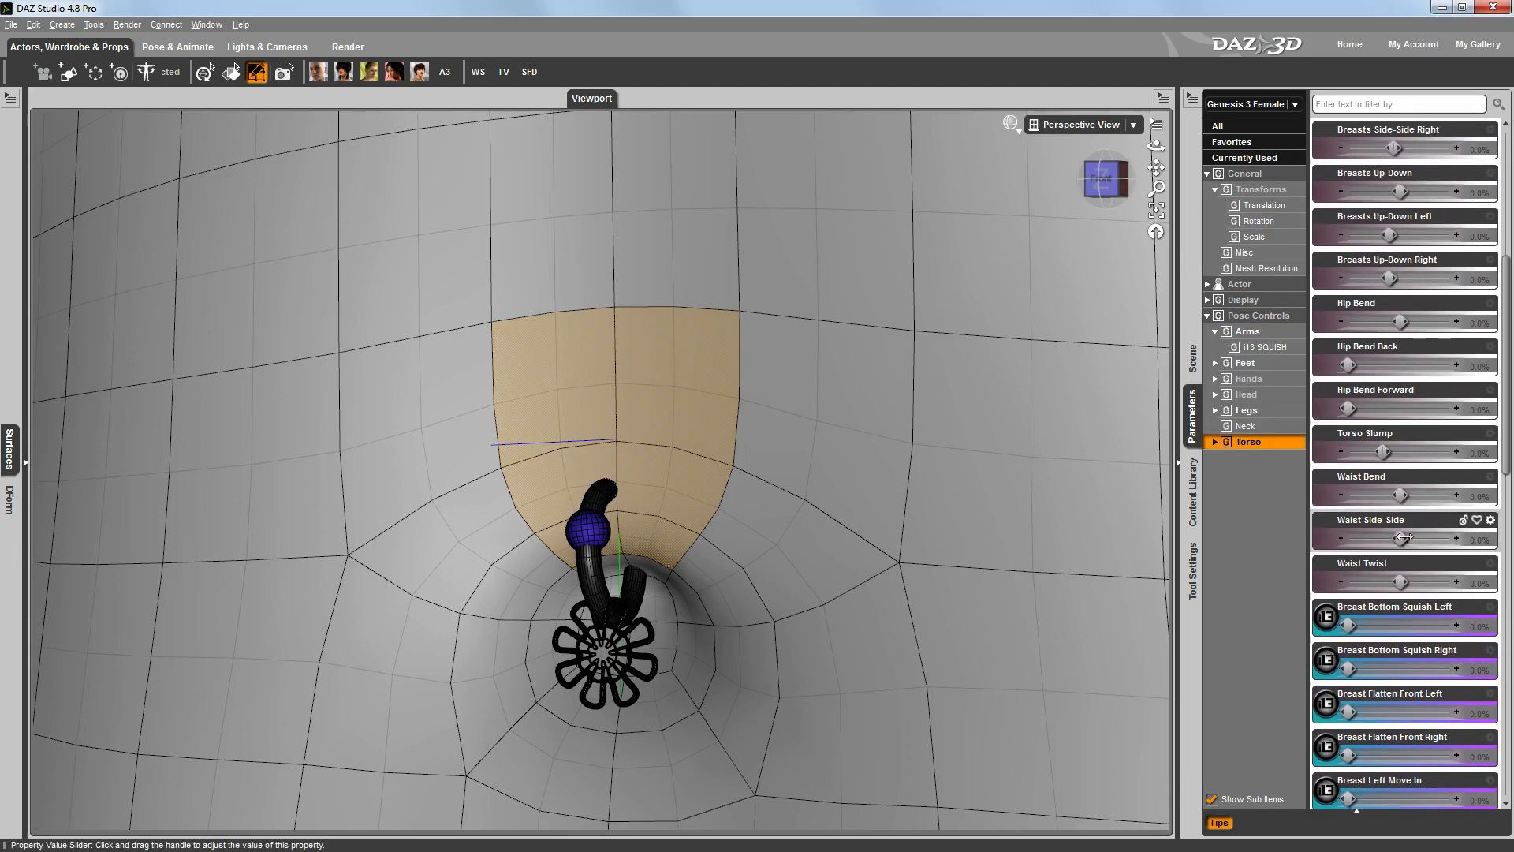
left_click_drag(1352, 538, 1468, 538)
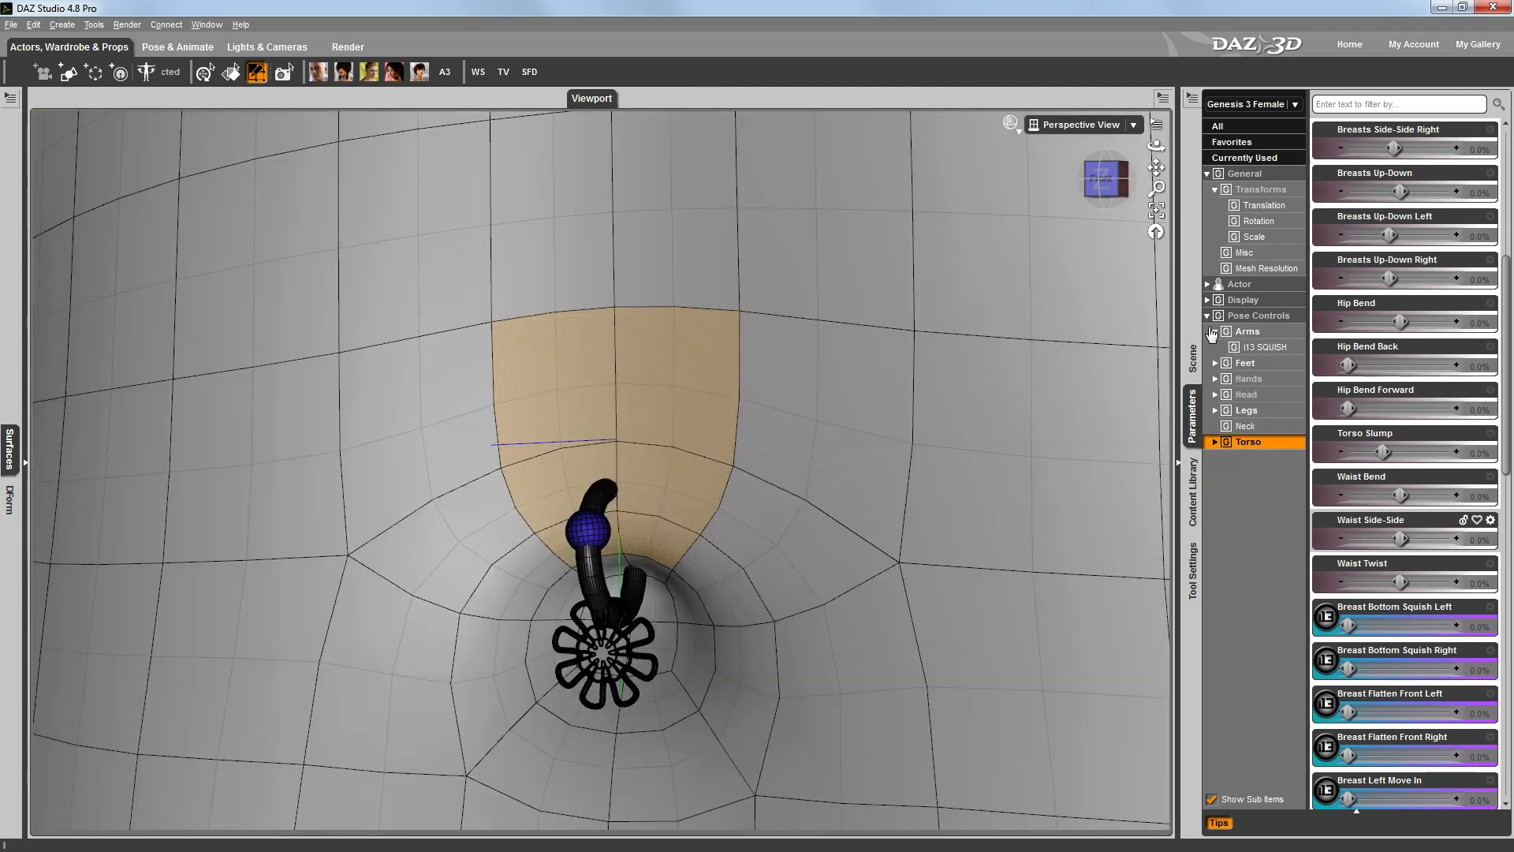
left_click(1192, 358)
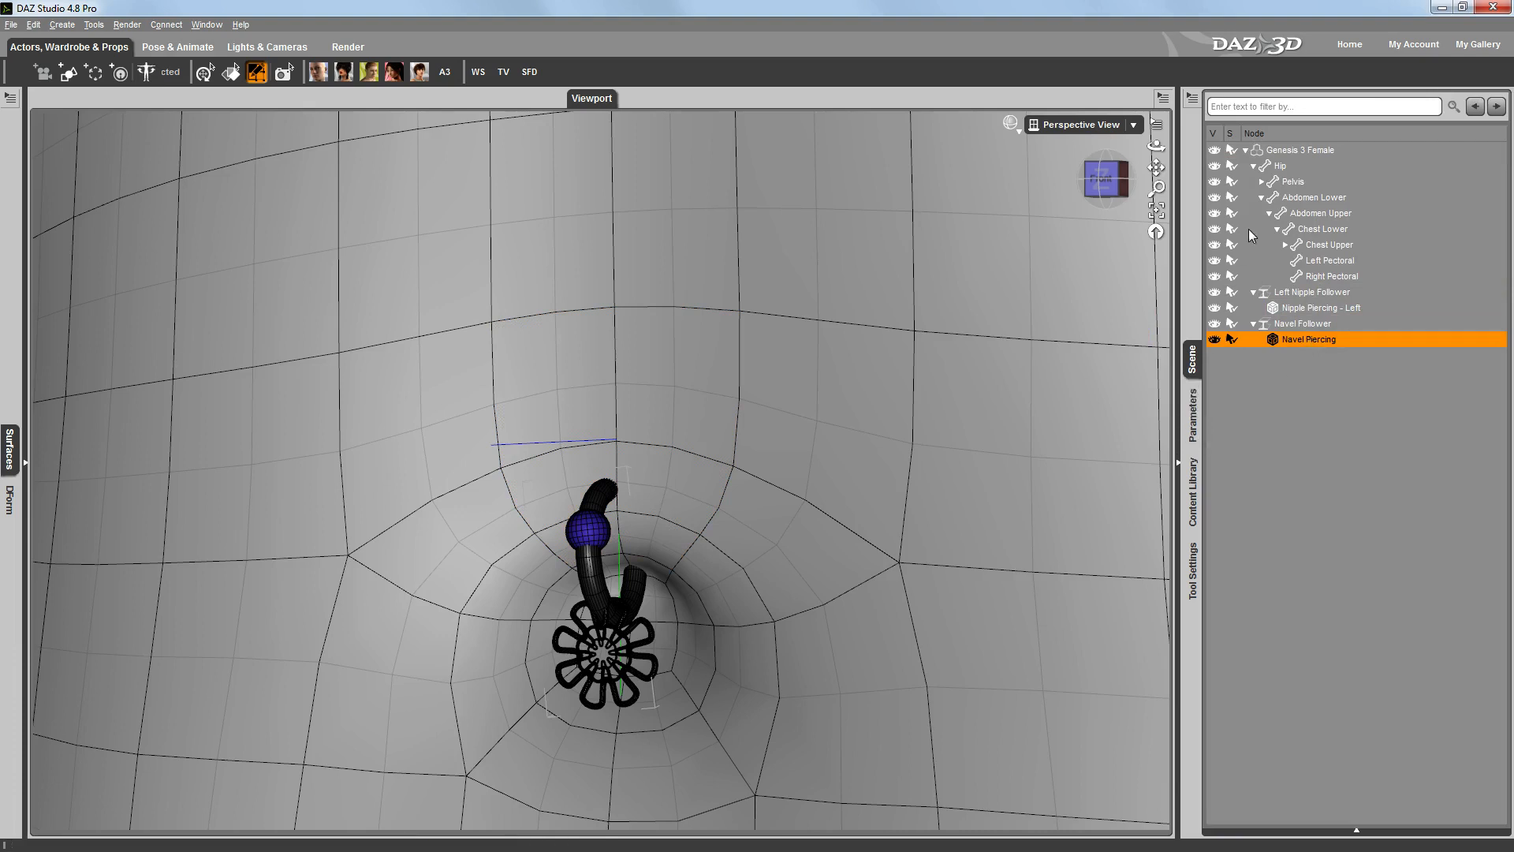
Step: Set the torso's Waist Side-Side pose control to 100% to test the piercing follows
left_click(1191, 418)
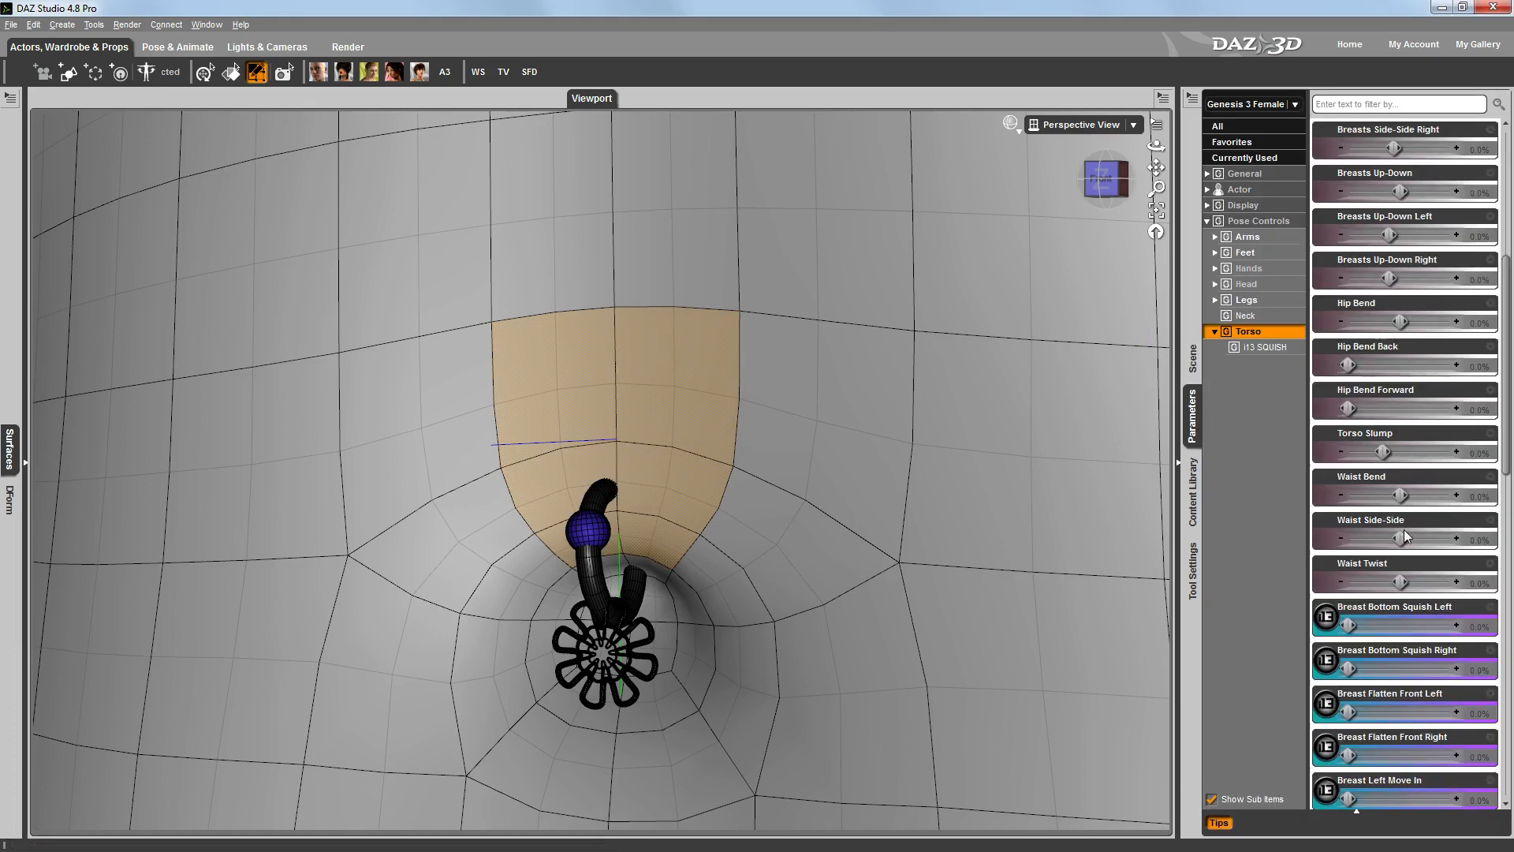
left_click_drag(1372, 534, 1477, 534)
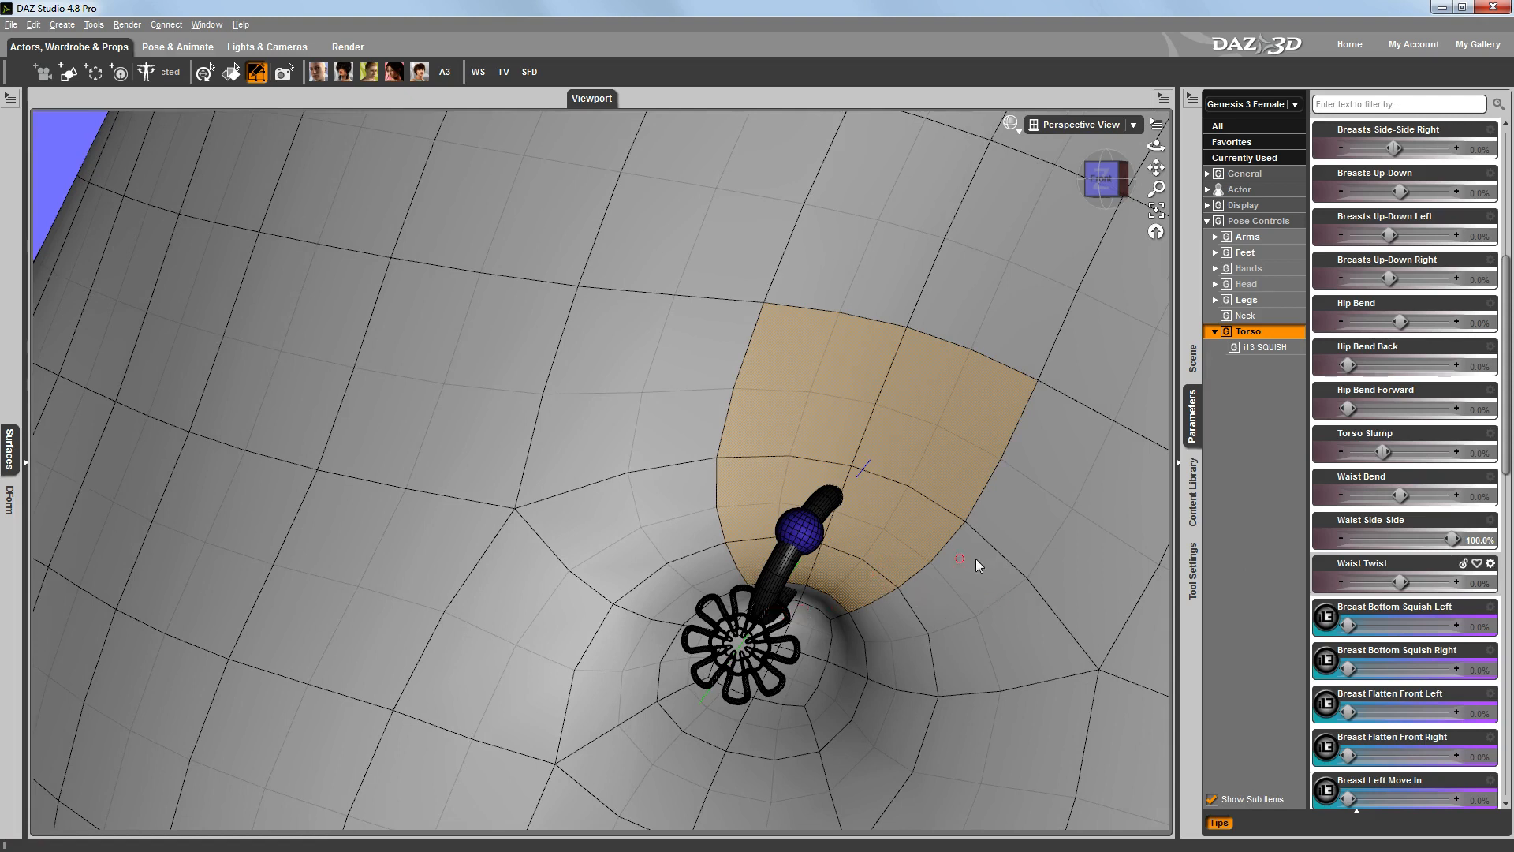
mouse_move(1247, 479)
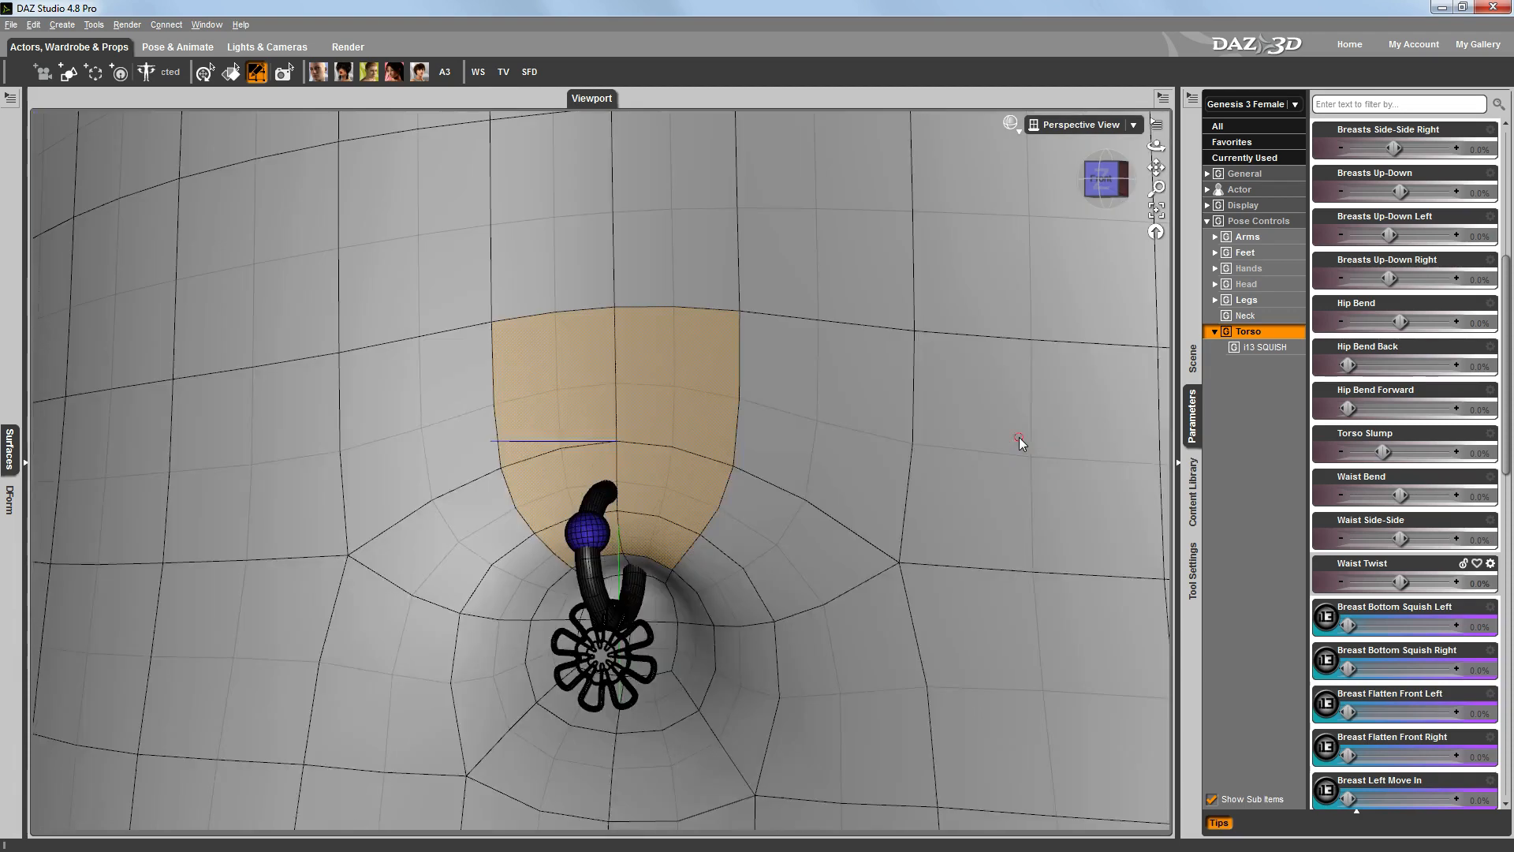
mouse_move(929, 568)
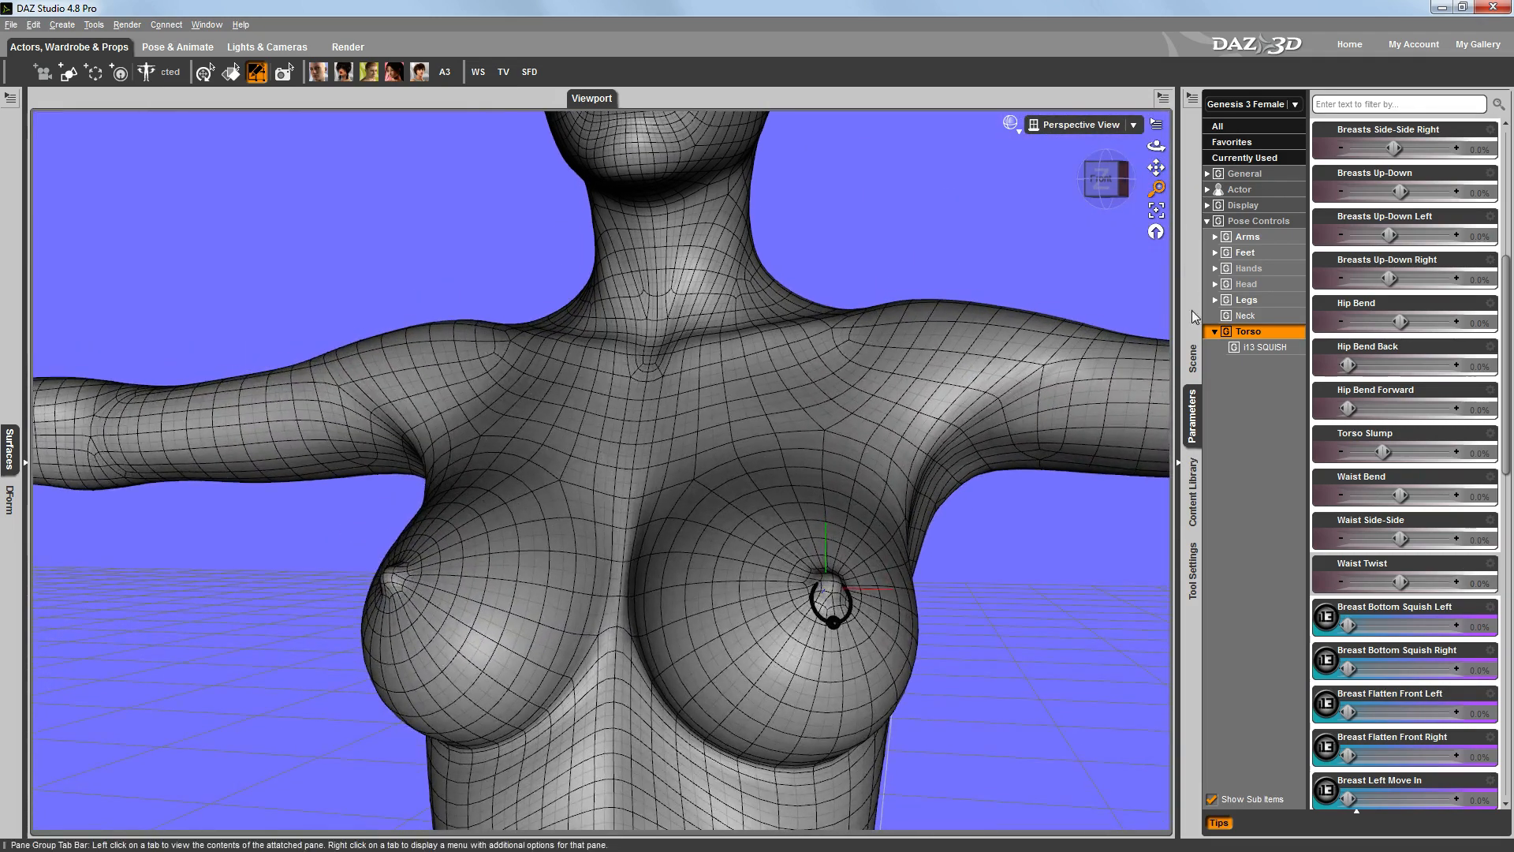
Step: Return to the Scene pane and select the polygon patch at the tip of the right nipple
left_click(1192, 368)
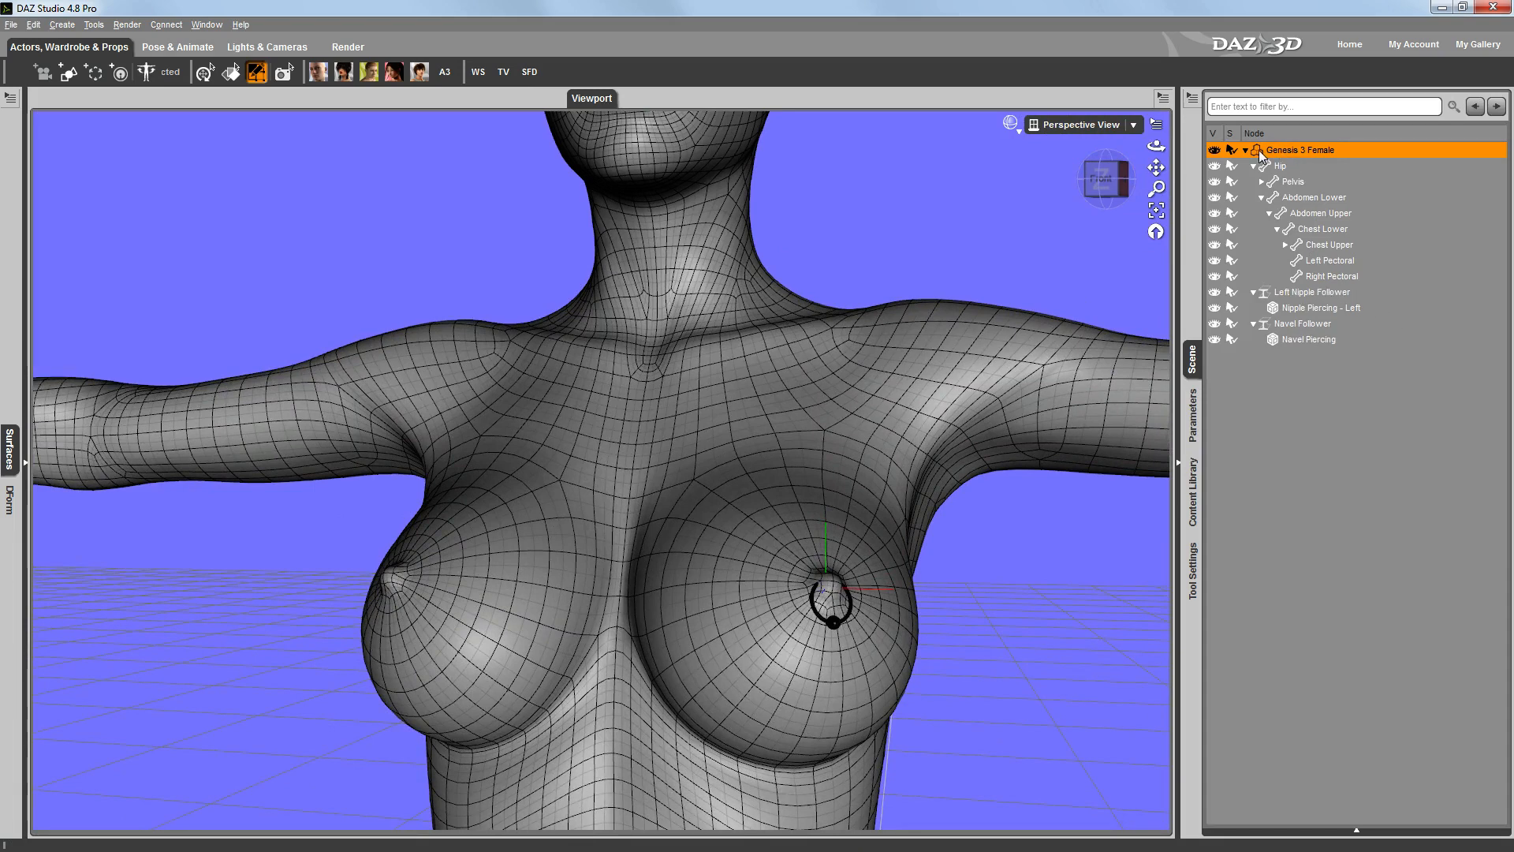
mouse_move(1337, 154)
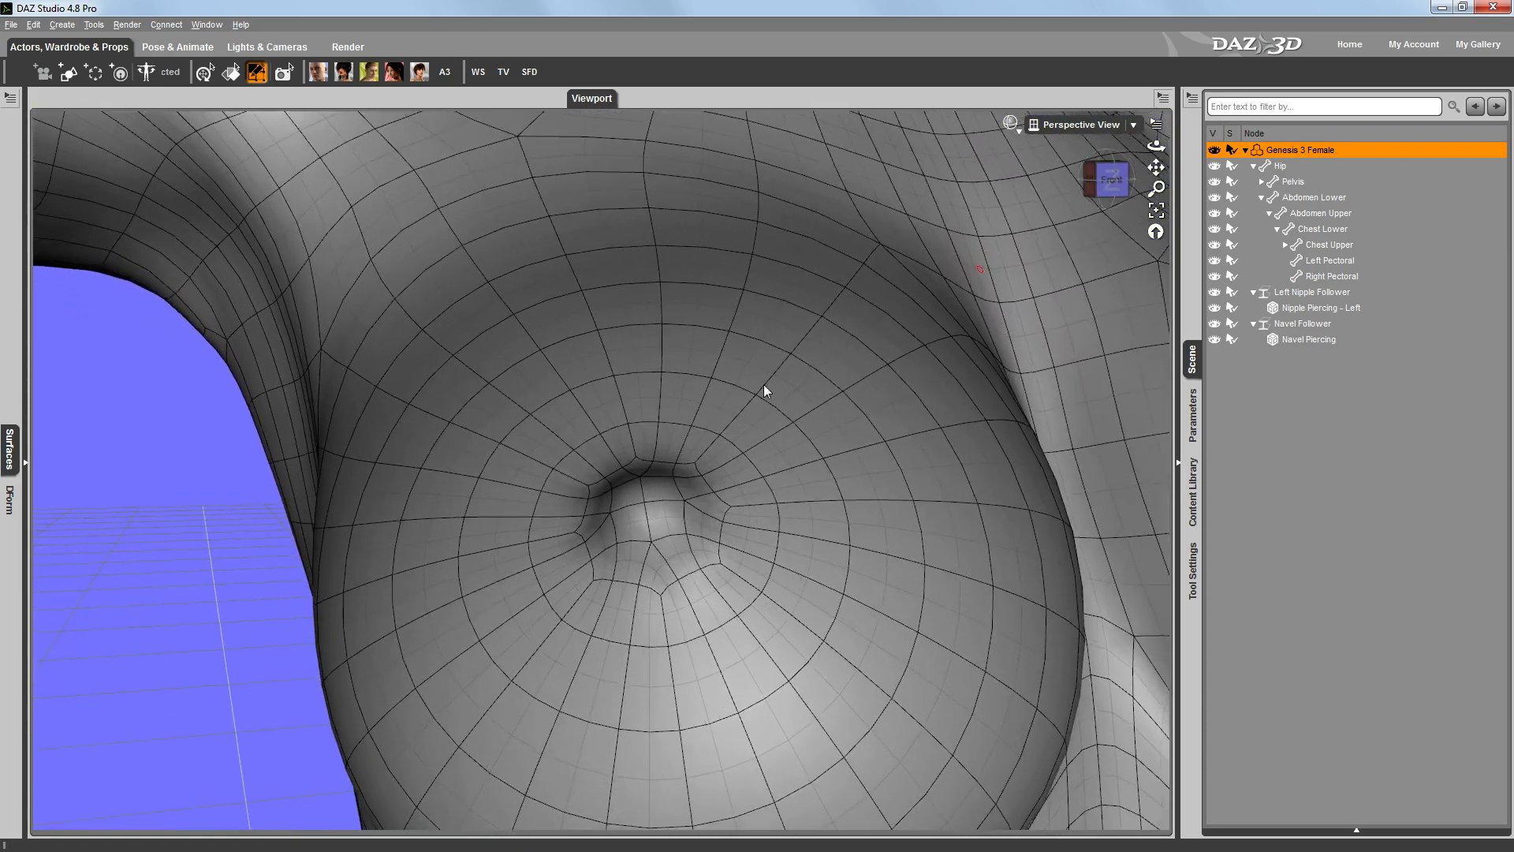
left_click(1331, 276)
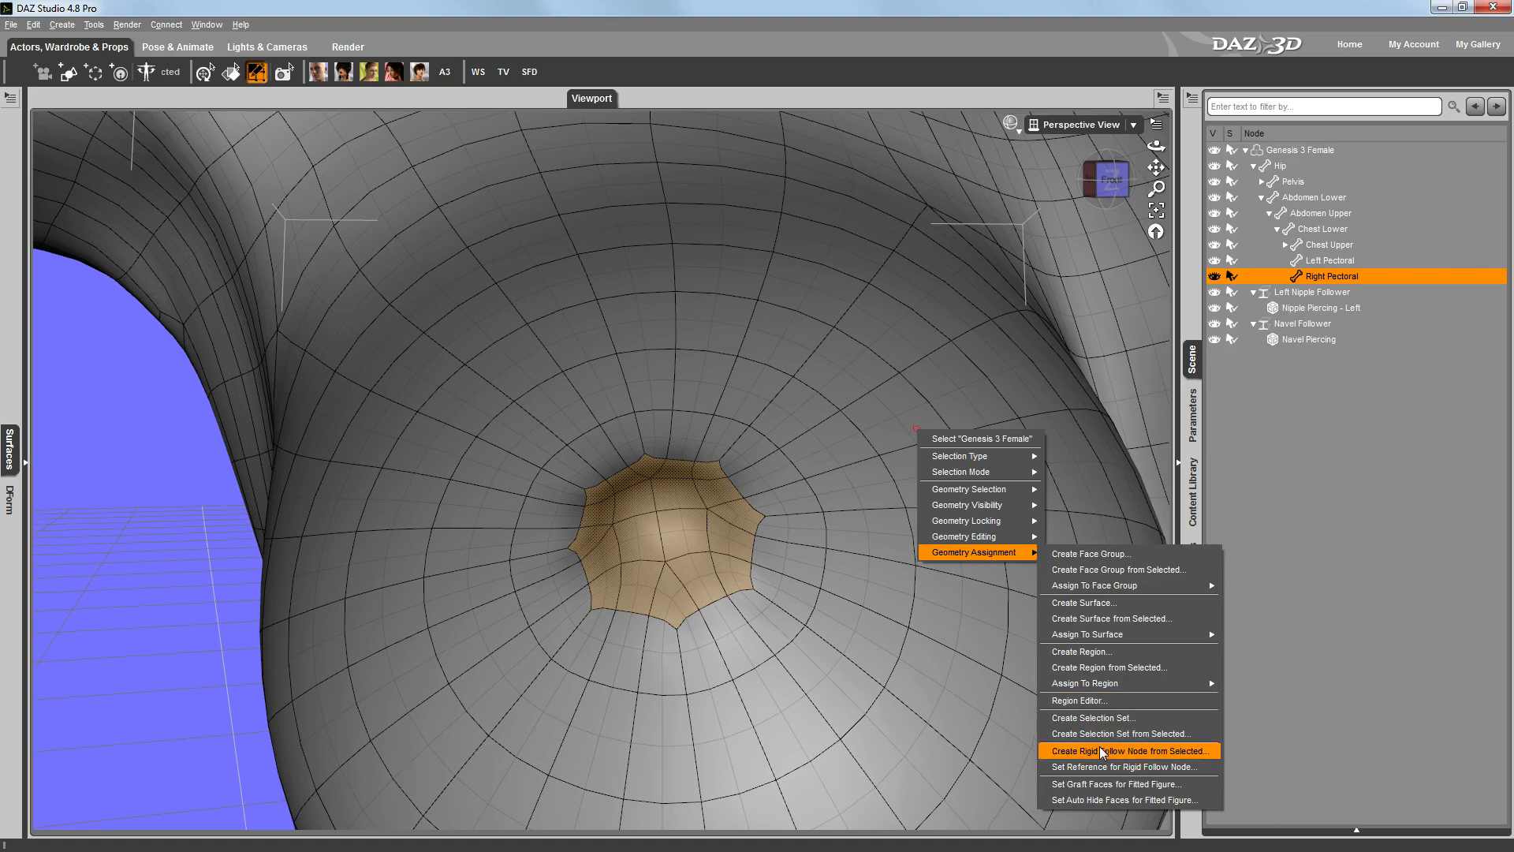
Step: Create a rigid follow node named Right Nipple Follower from the selected nipple faces
left_click(1129, 751)
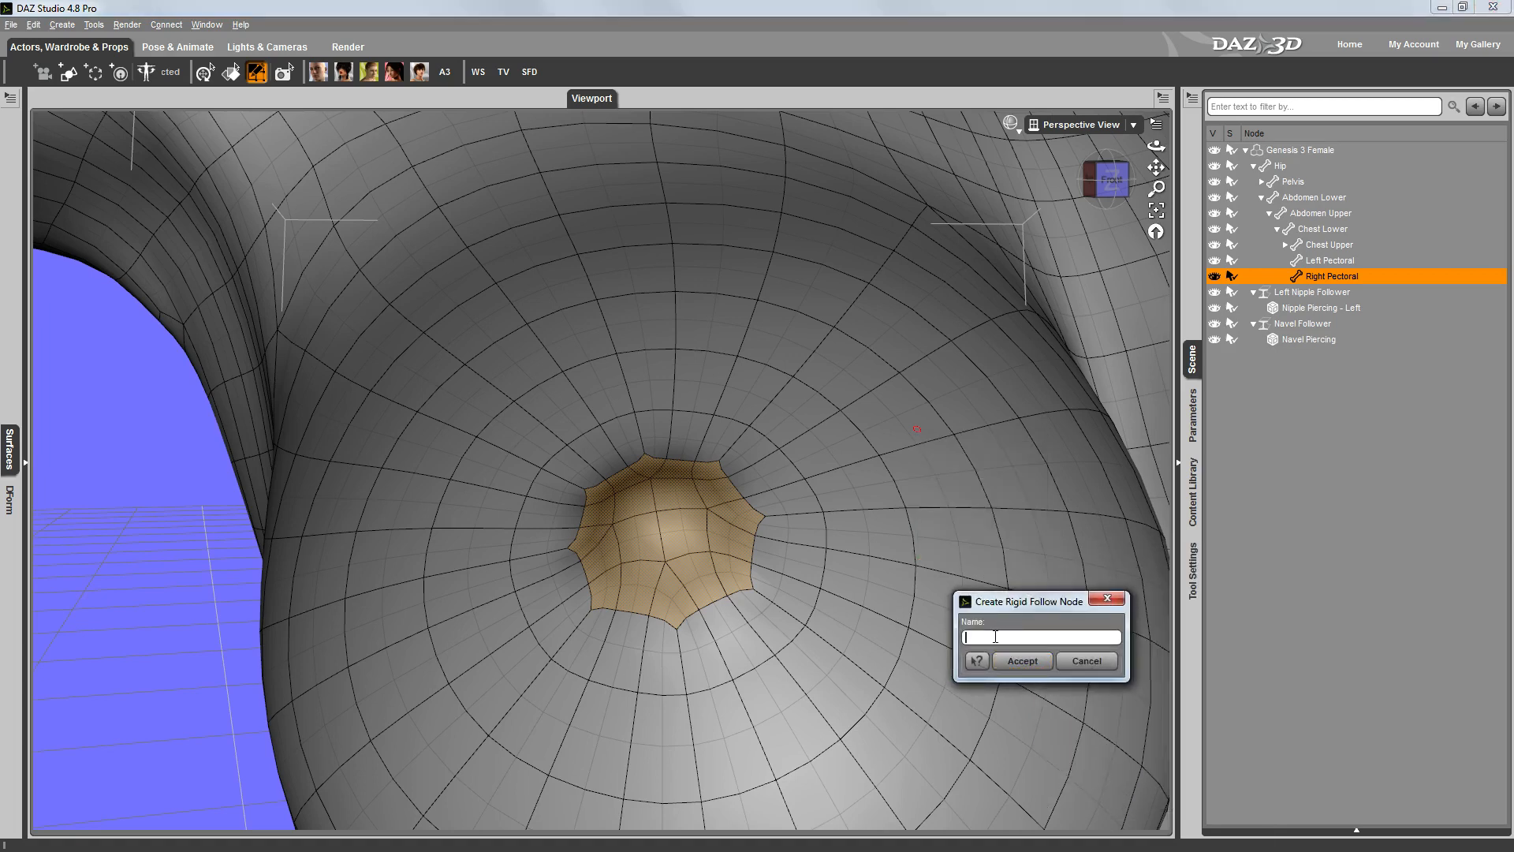
type("Right Nipple Fol")
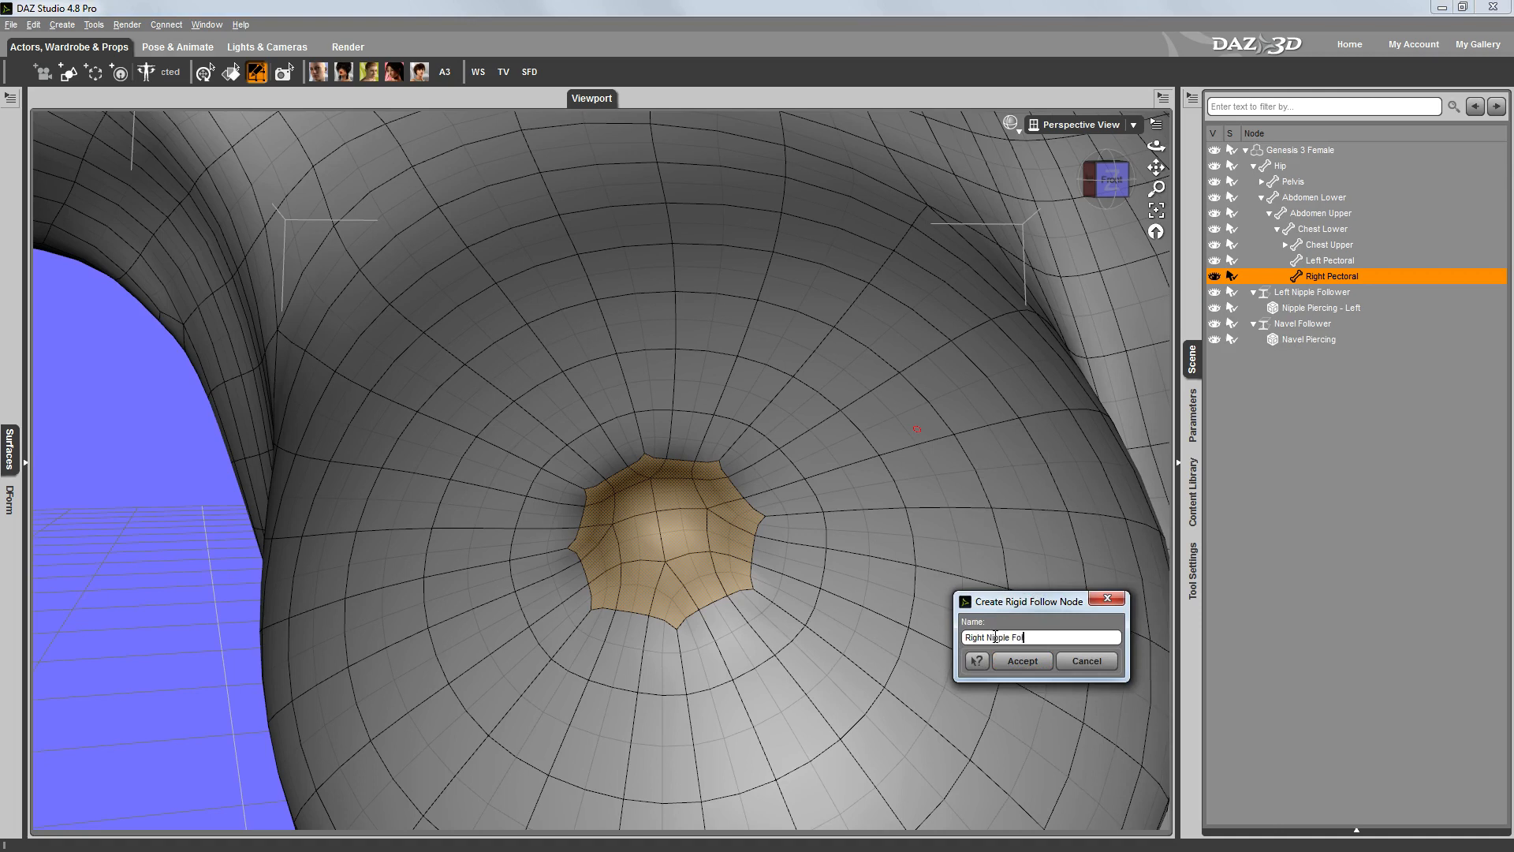
left_click(1022, 661)
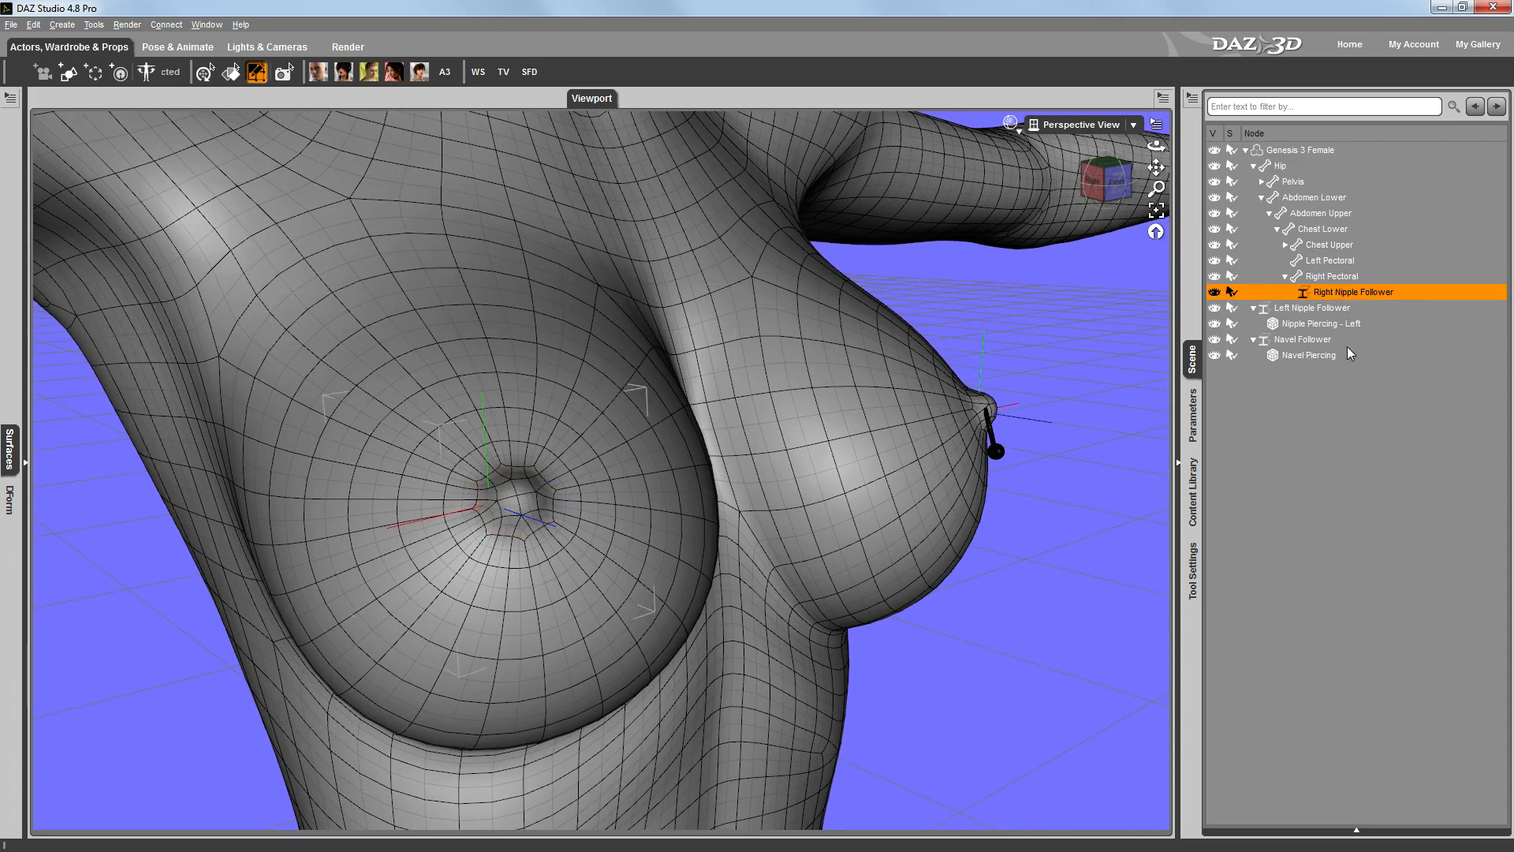
mouse_move(1340, 355)
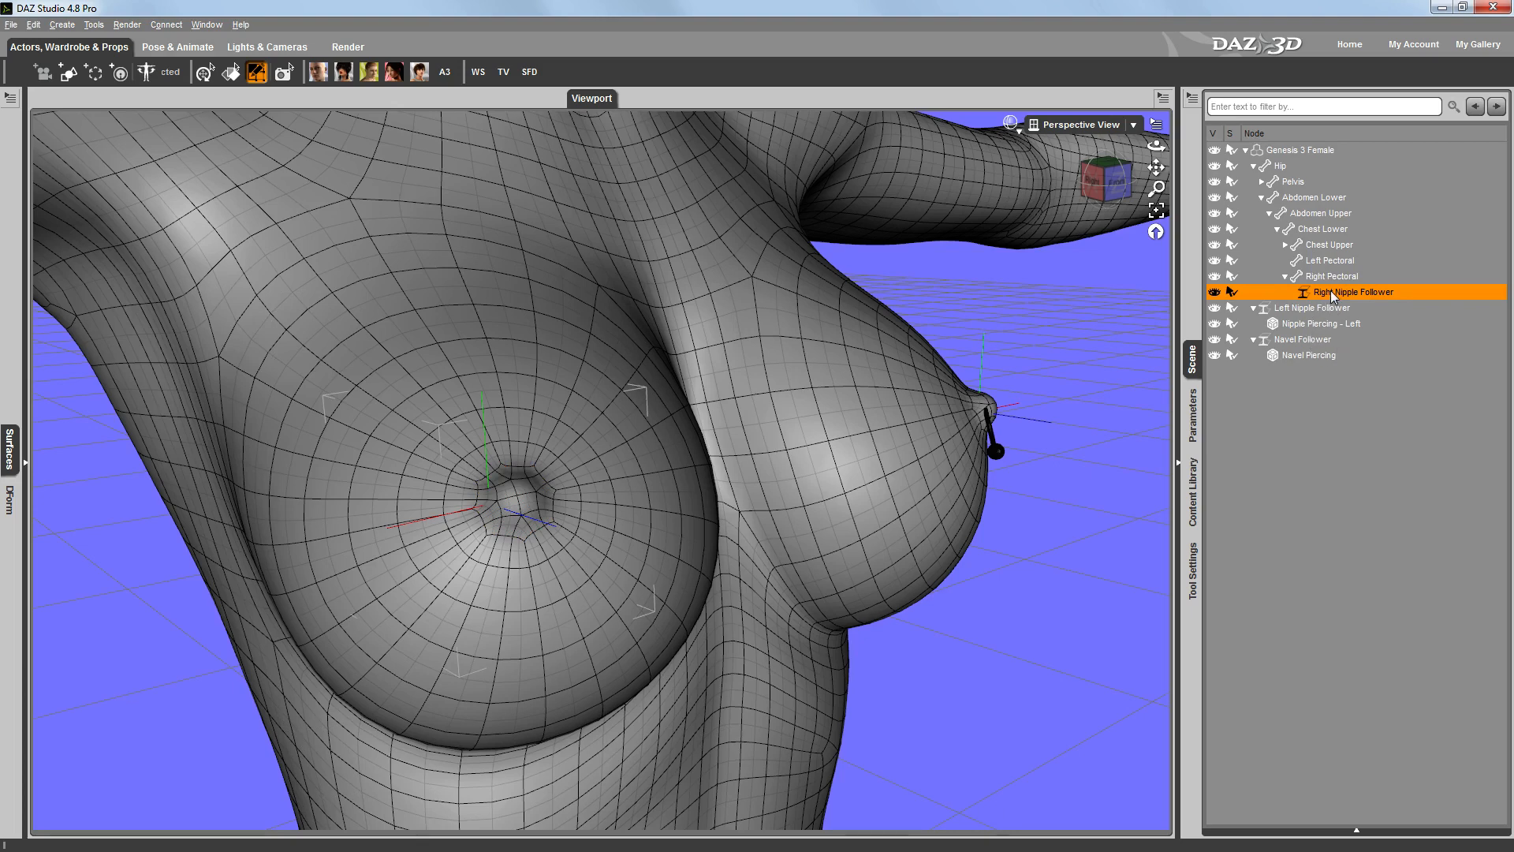
mouse_move(1105, 290)
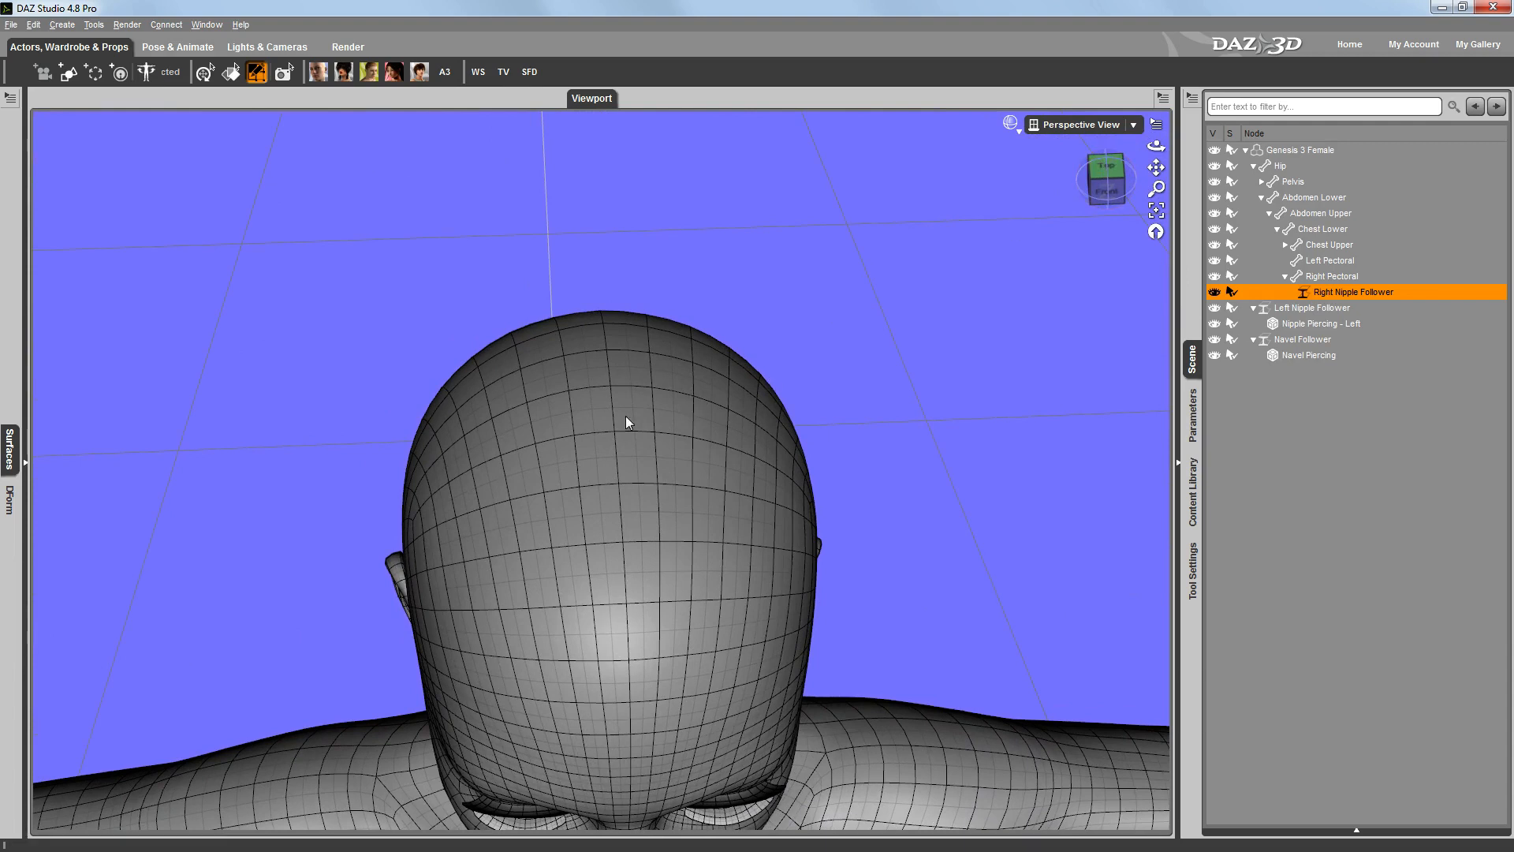
mouse_move(1299, 182)
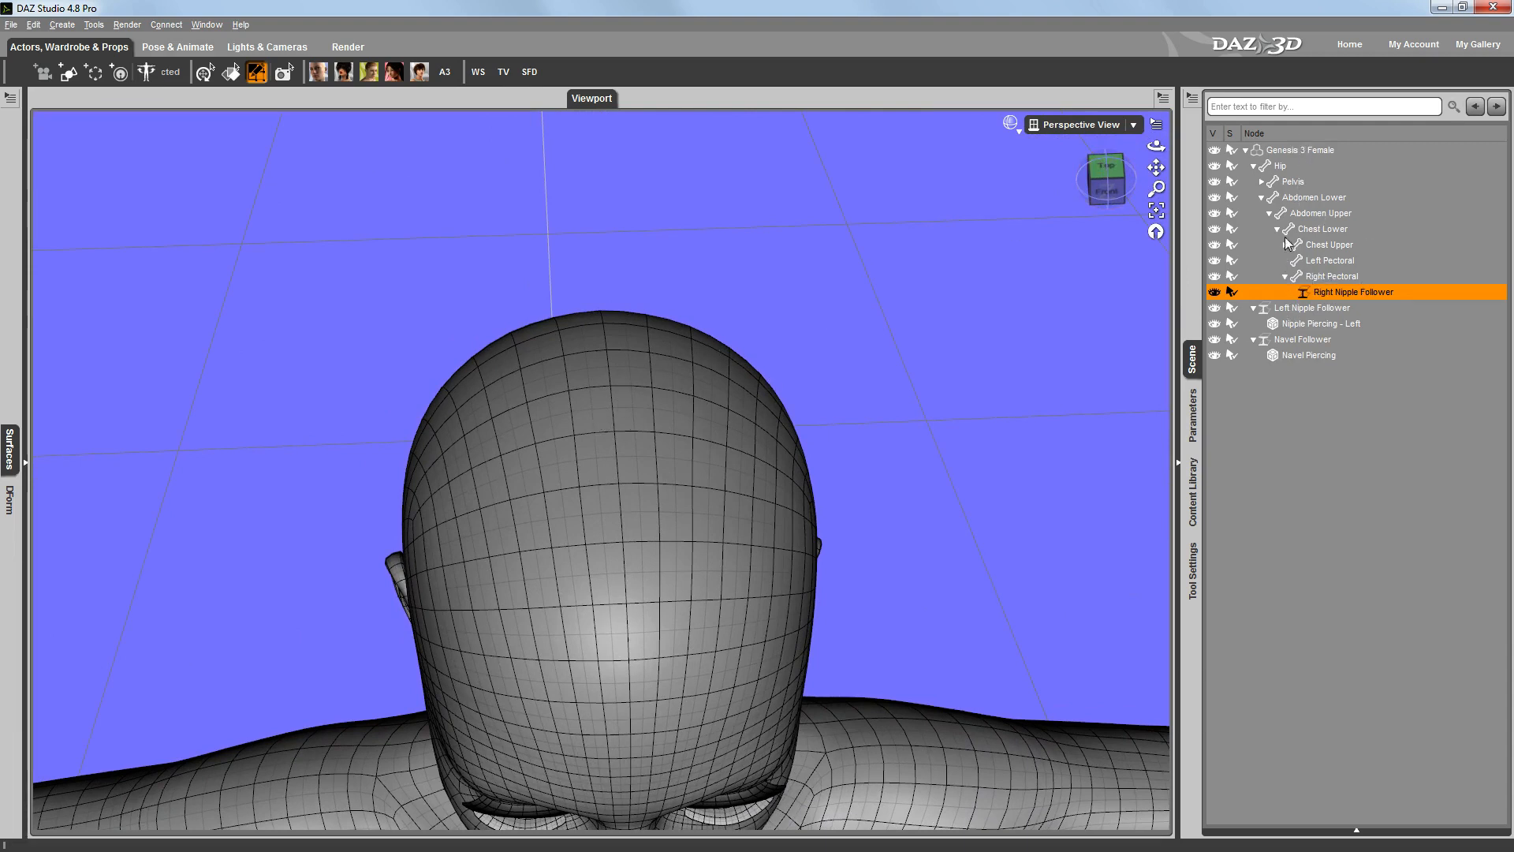
Step: Create a rigid follow node named Head Top Follower from the head-crown faces
left_click(1286, 244)
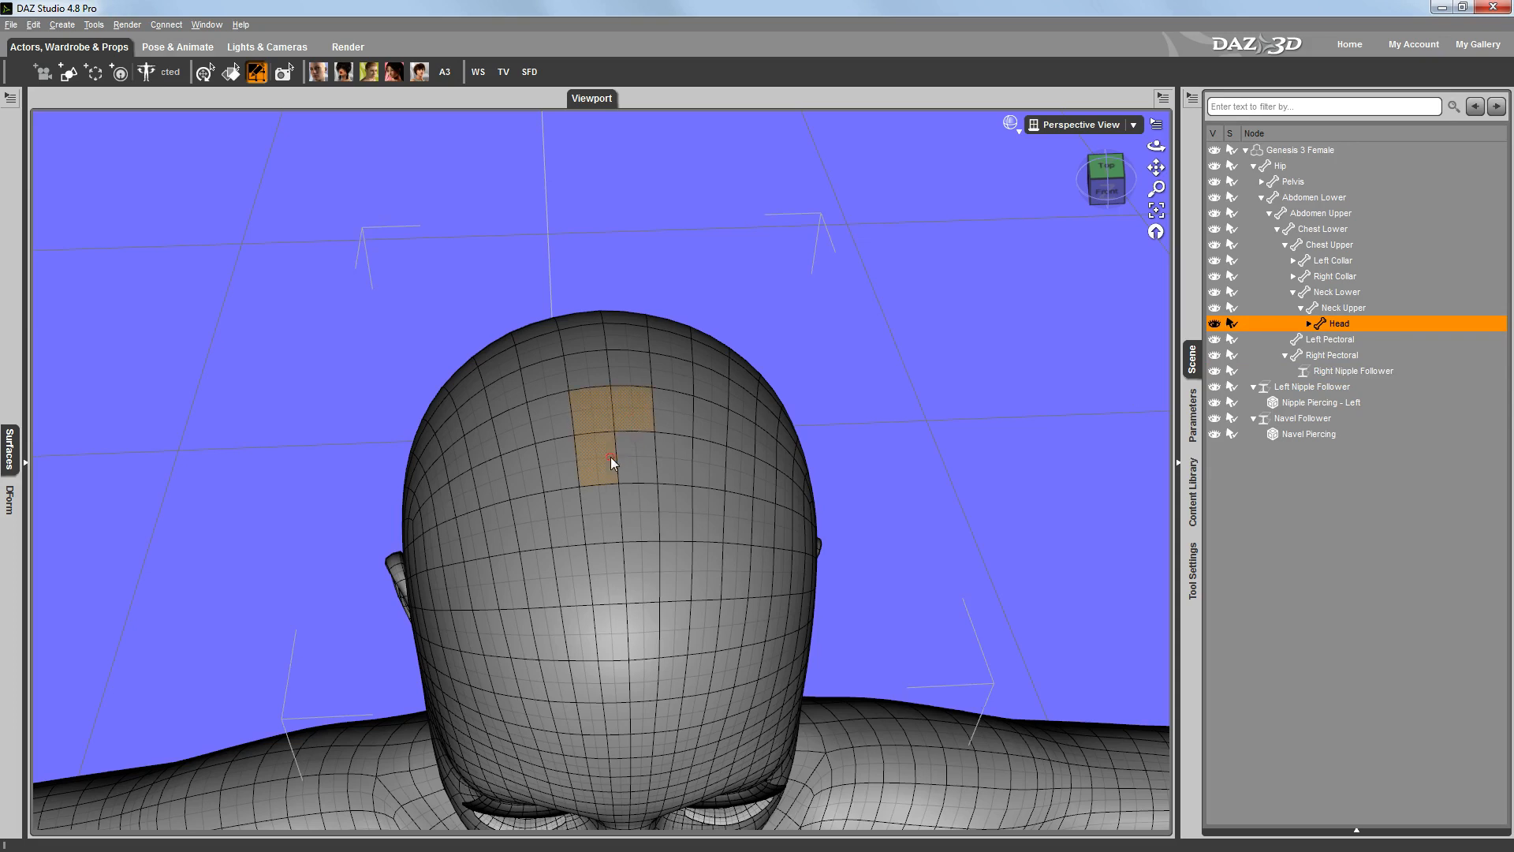
right_click(609, 461)
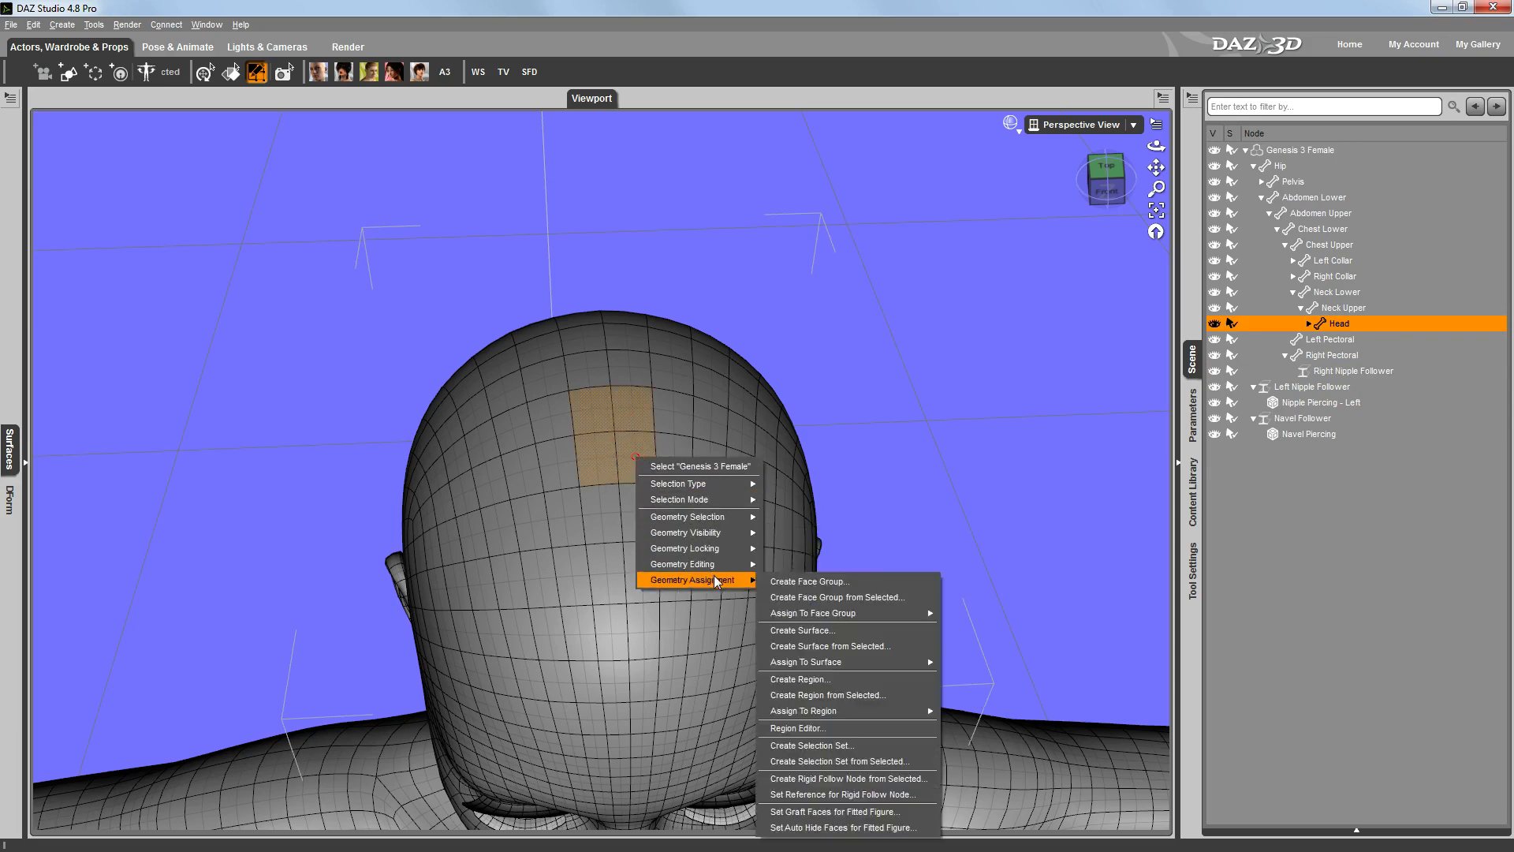
mouse_move(849, 779)
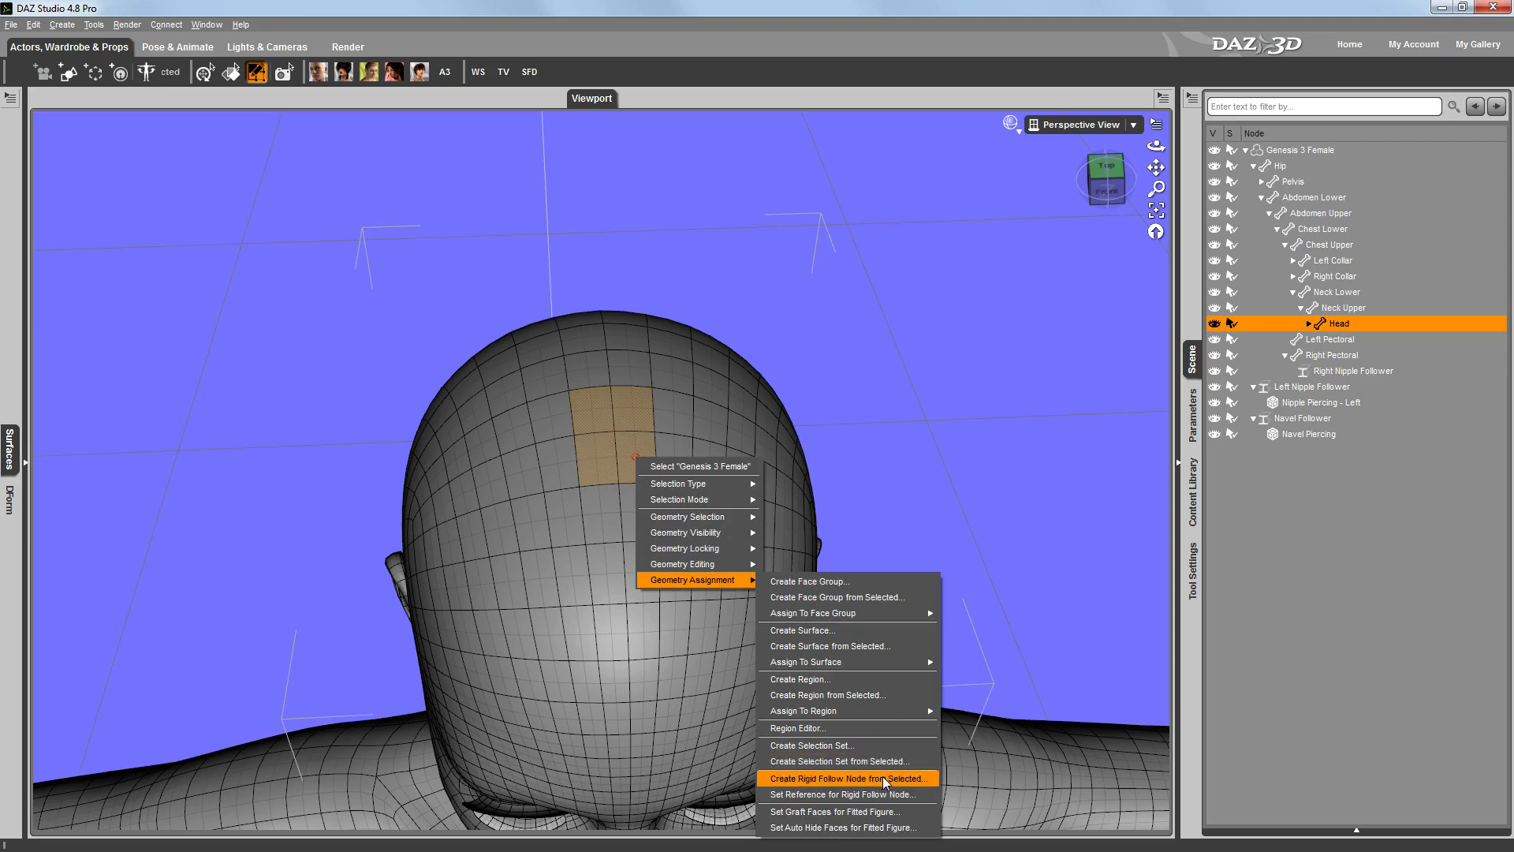
left_click(849, 779)
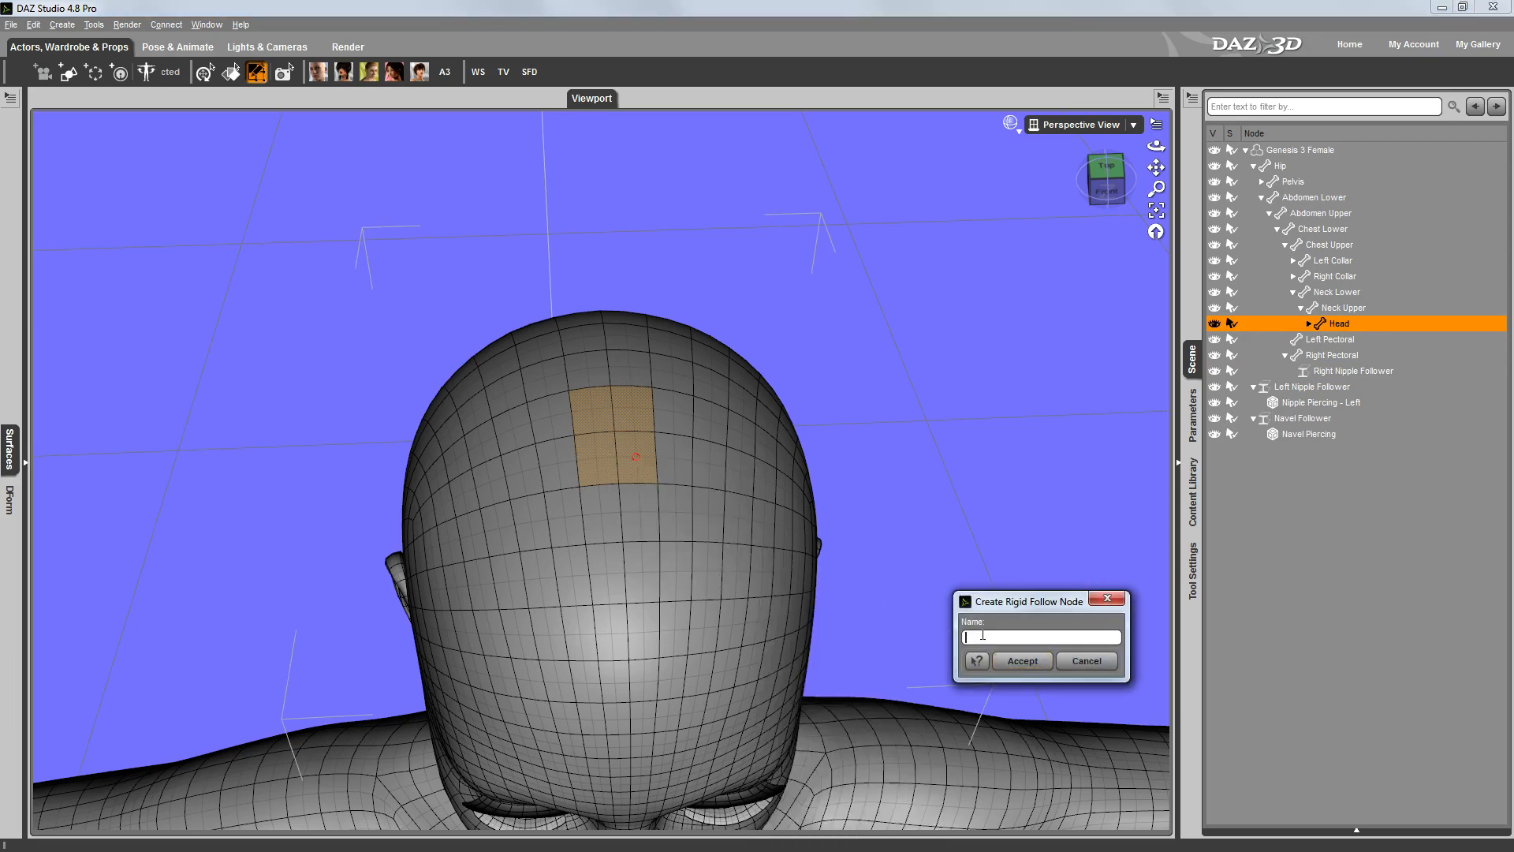
type("Head Top Follower")
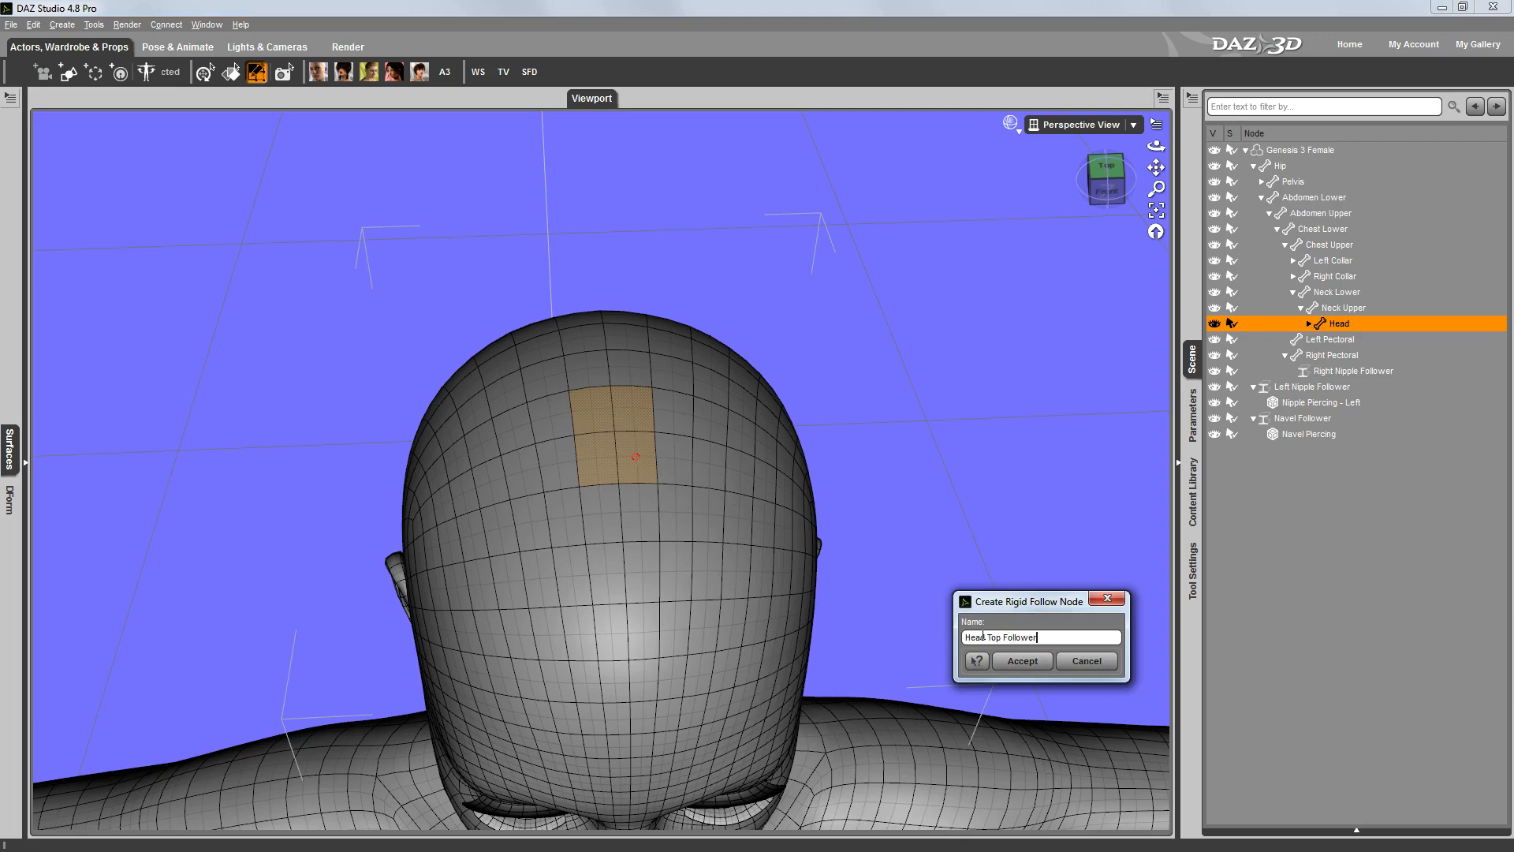
left_click(1022, 661)
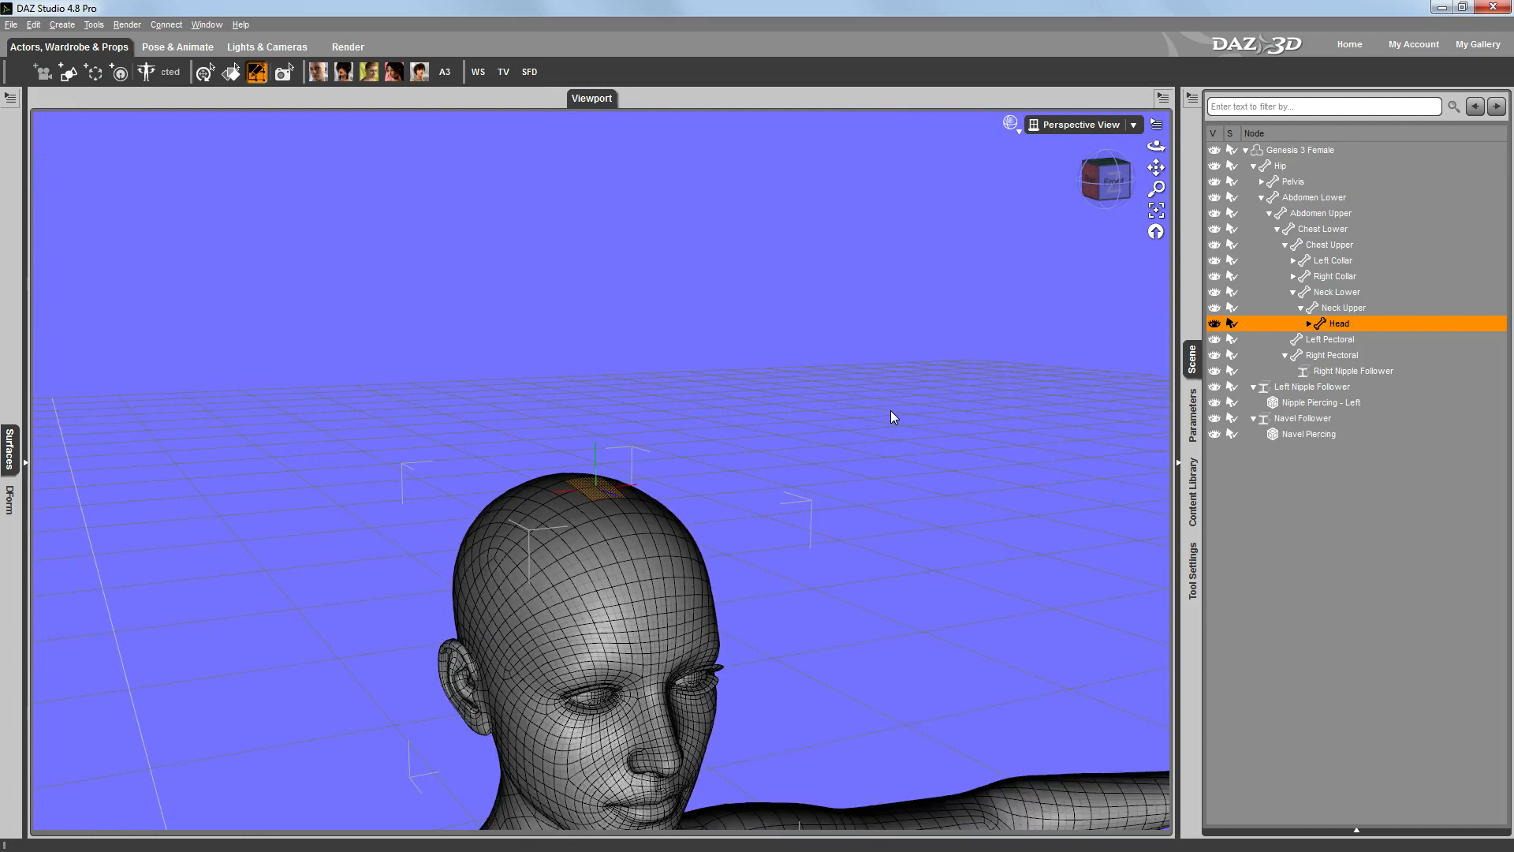
mouse_move(821, 349)
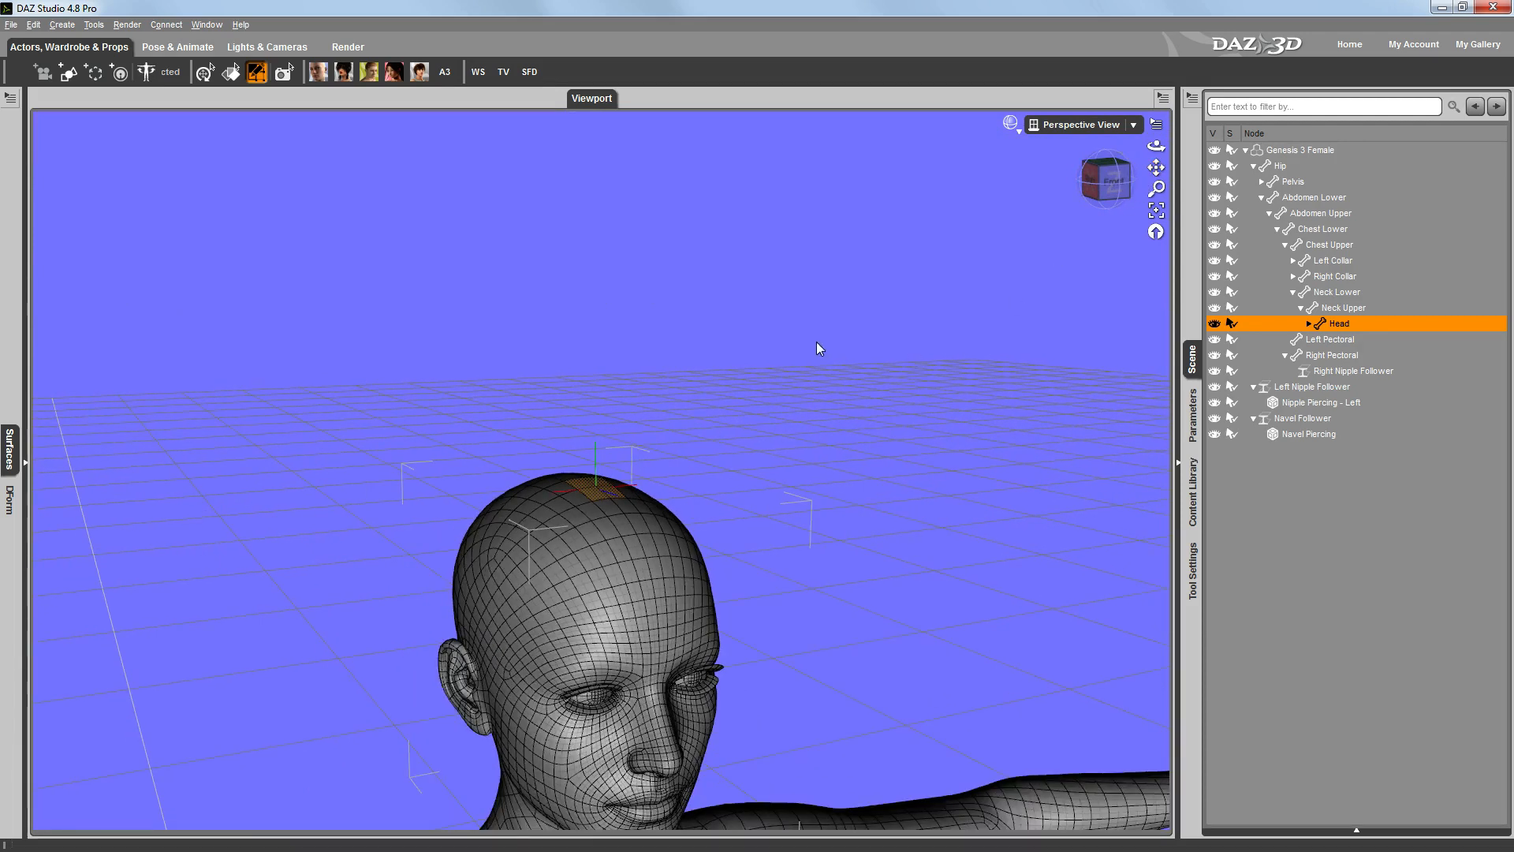
mouse_move(602, 316)
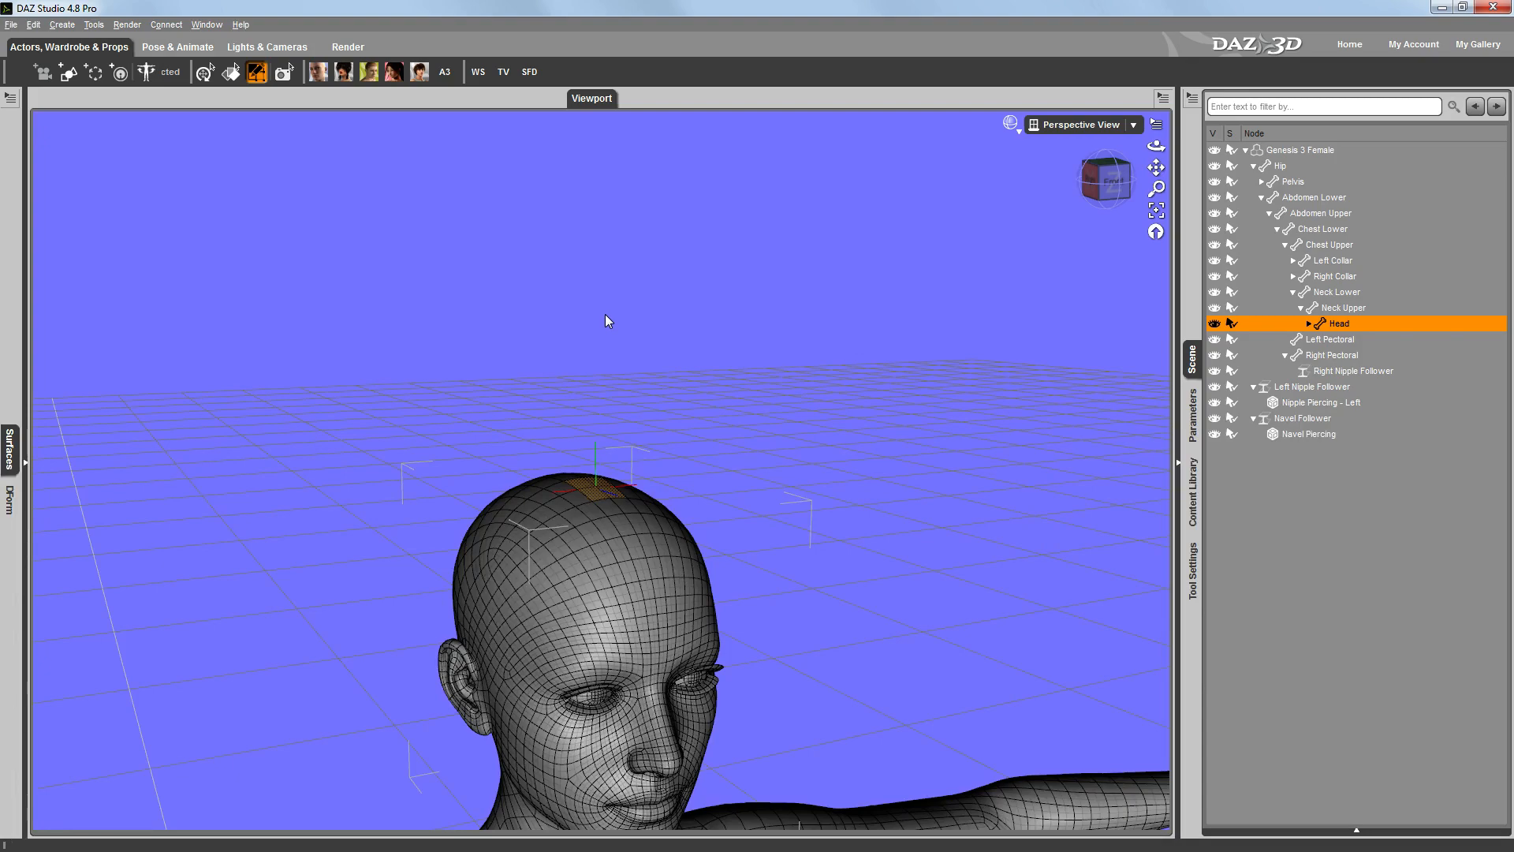
mouse_move(1157, 237)
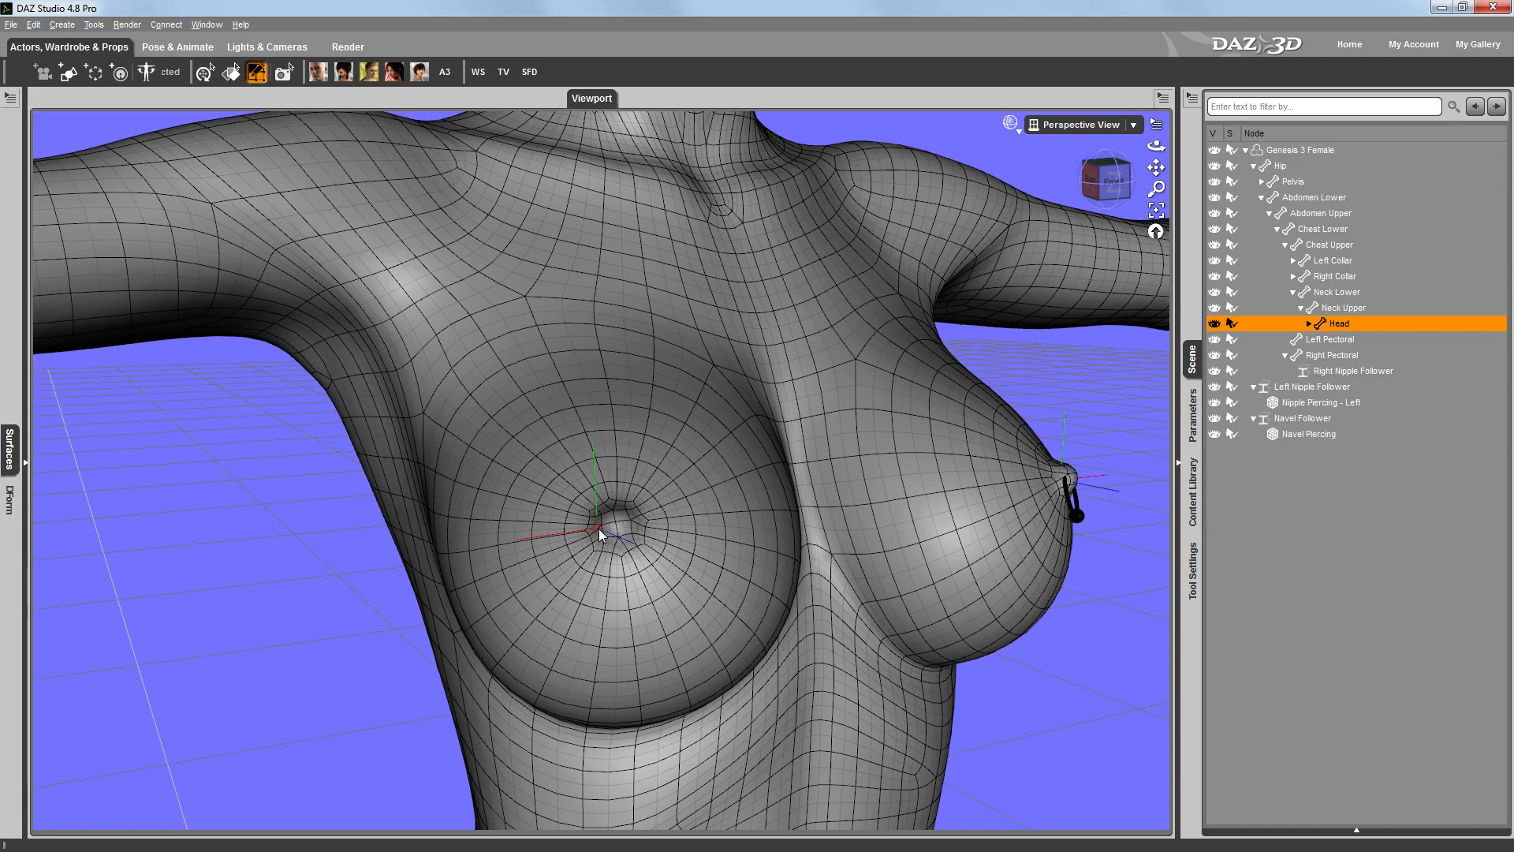
mouse_move(621, 530)
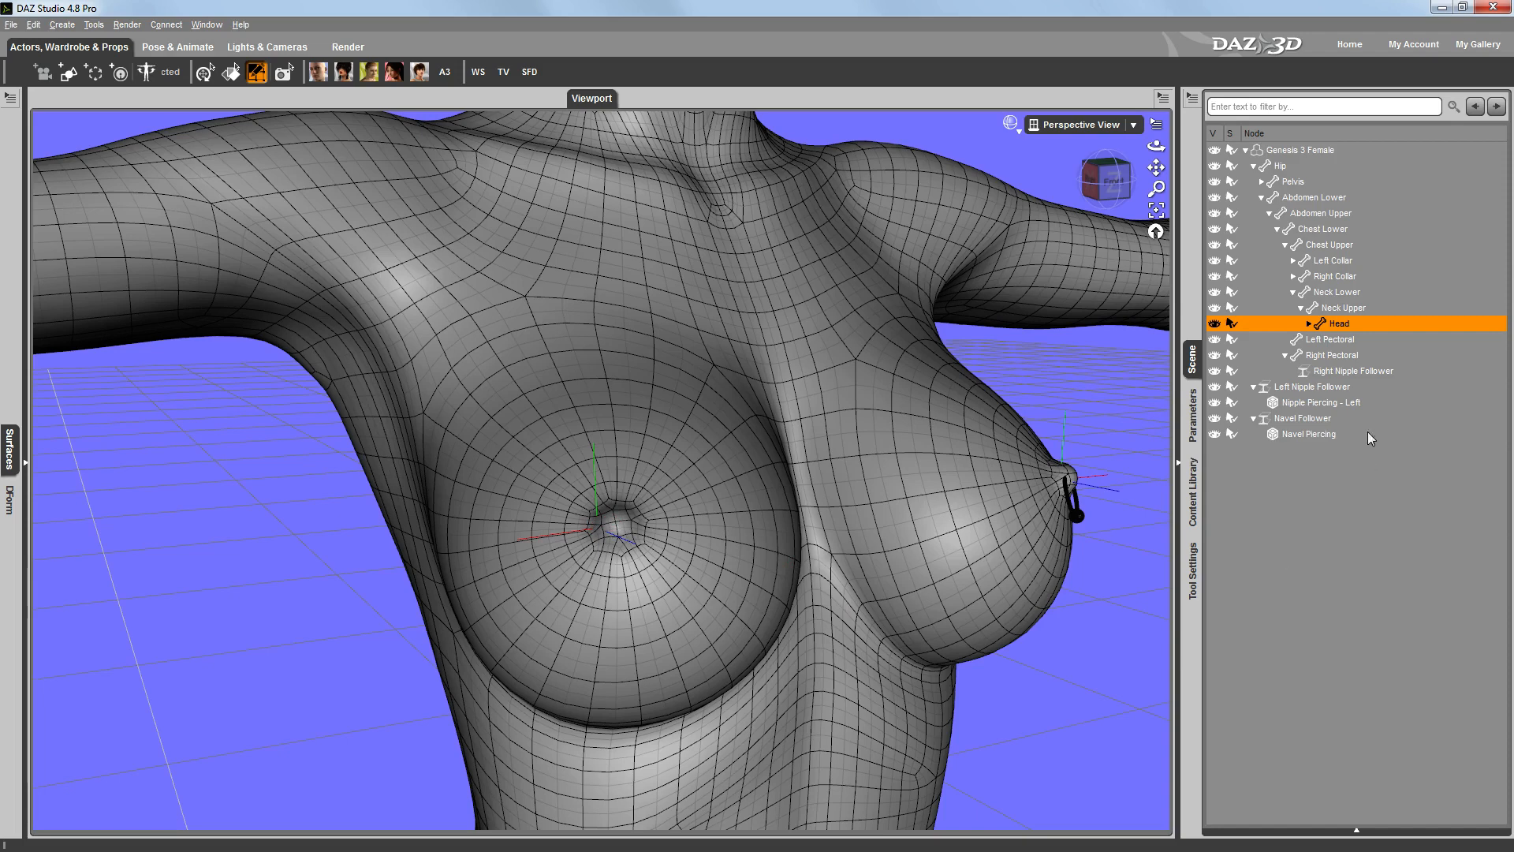
Step: Expand the Head node to show Head Top Follower, then select Genesis 3 Female
left_click(1310, 323)
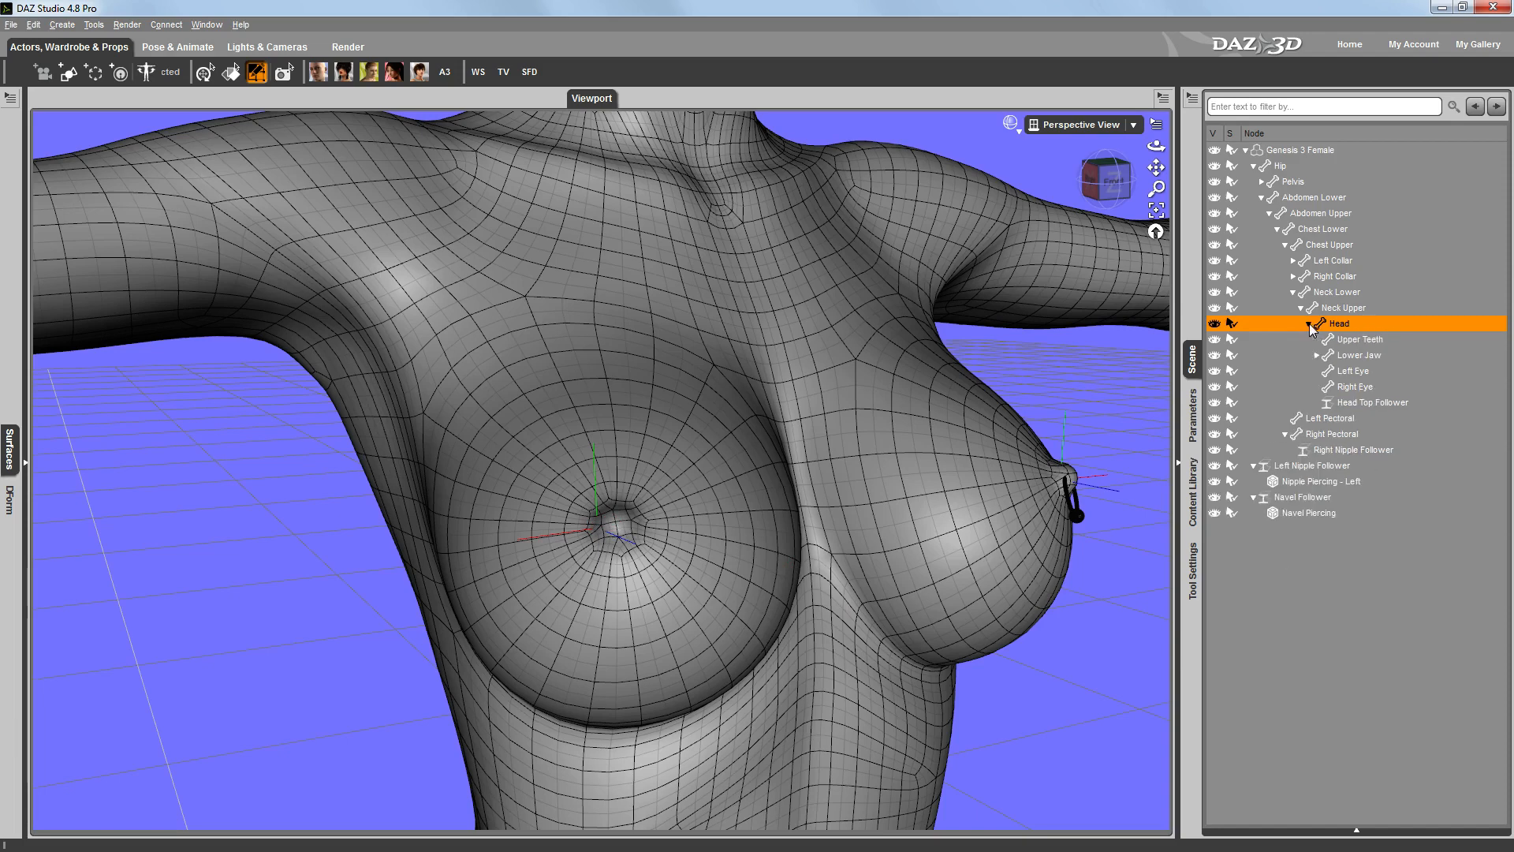
left_click(1300, 150)
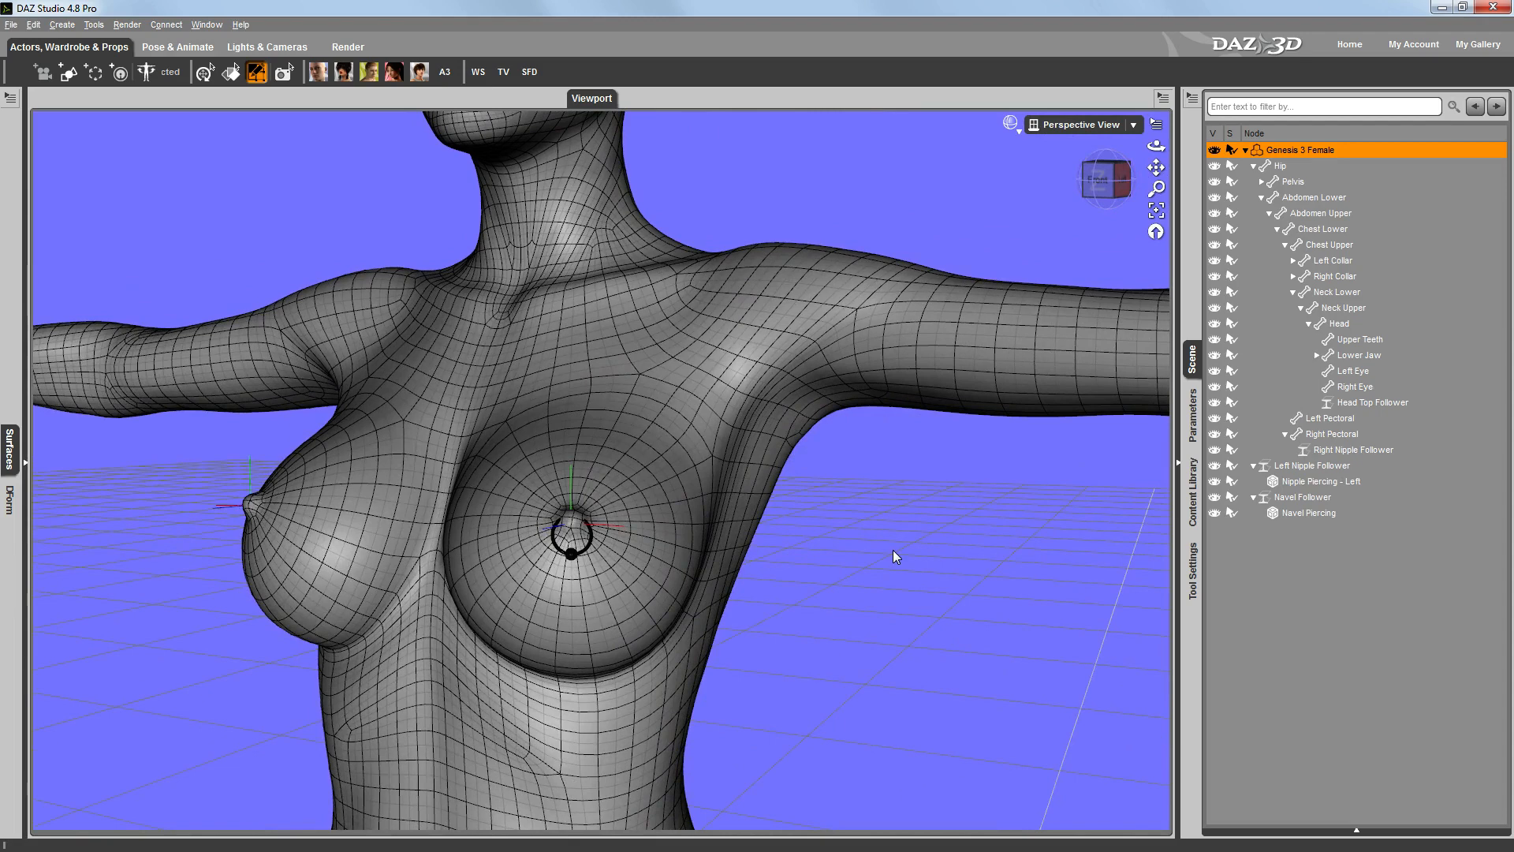
mouse_move(974, 489)
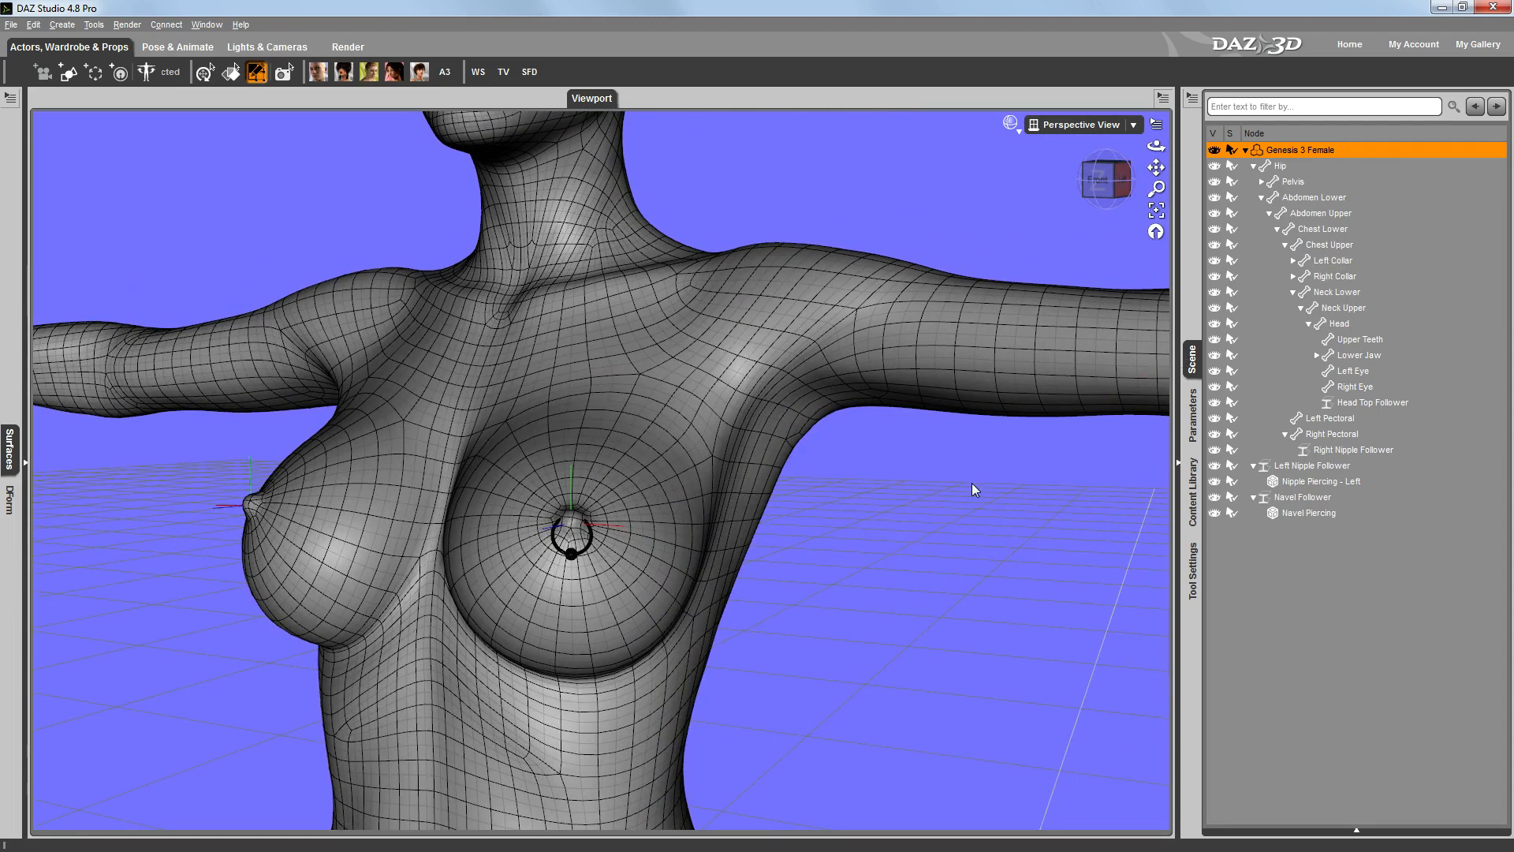
mouse_move(838, 459)
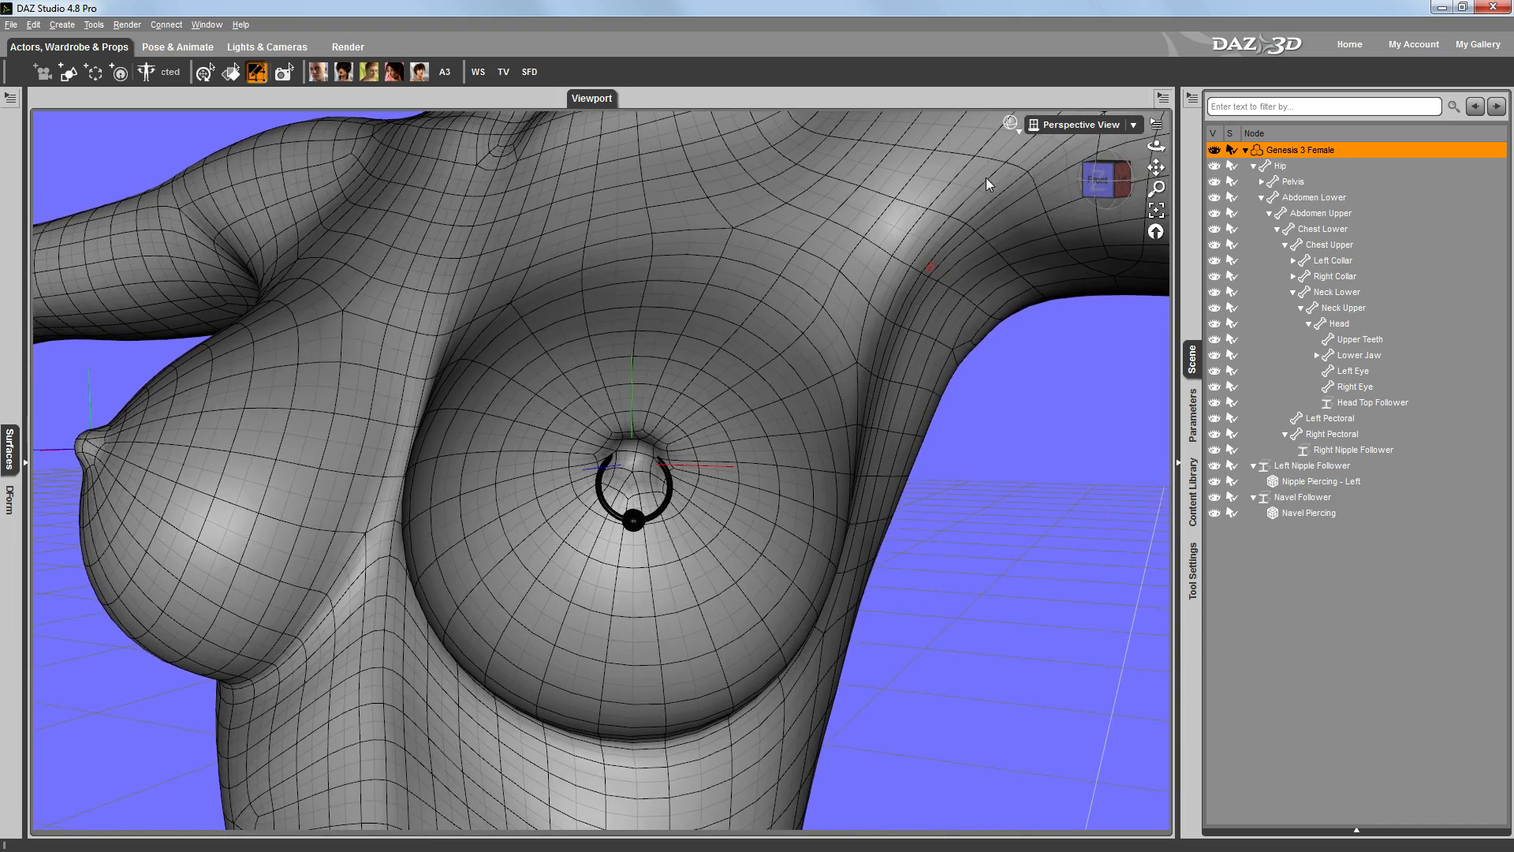
left_click(1011, 125)
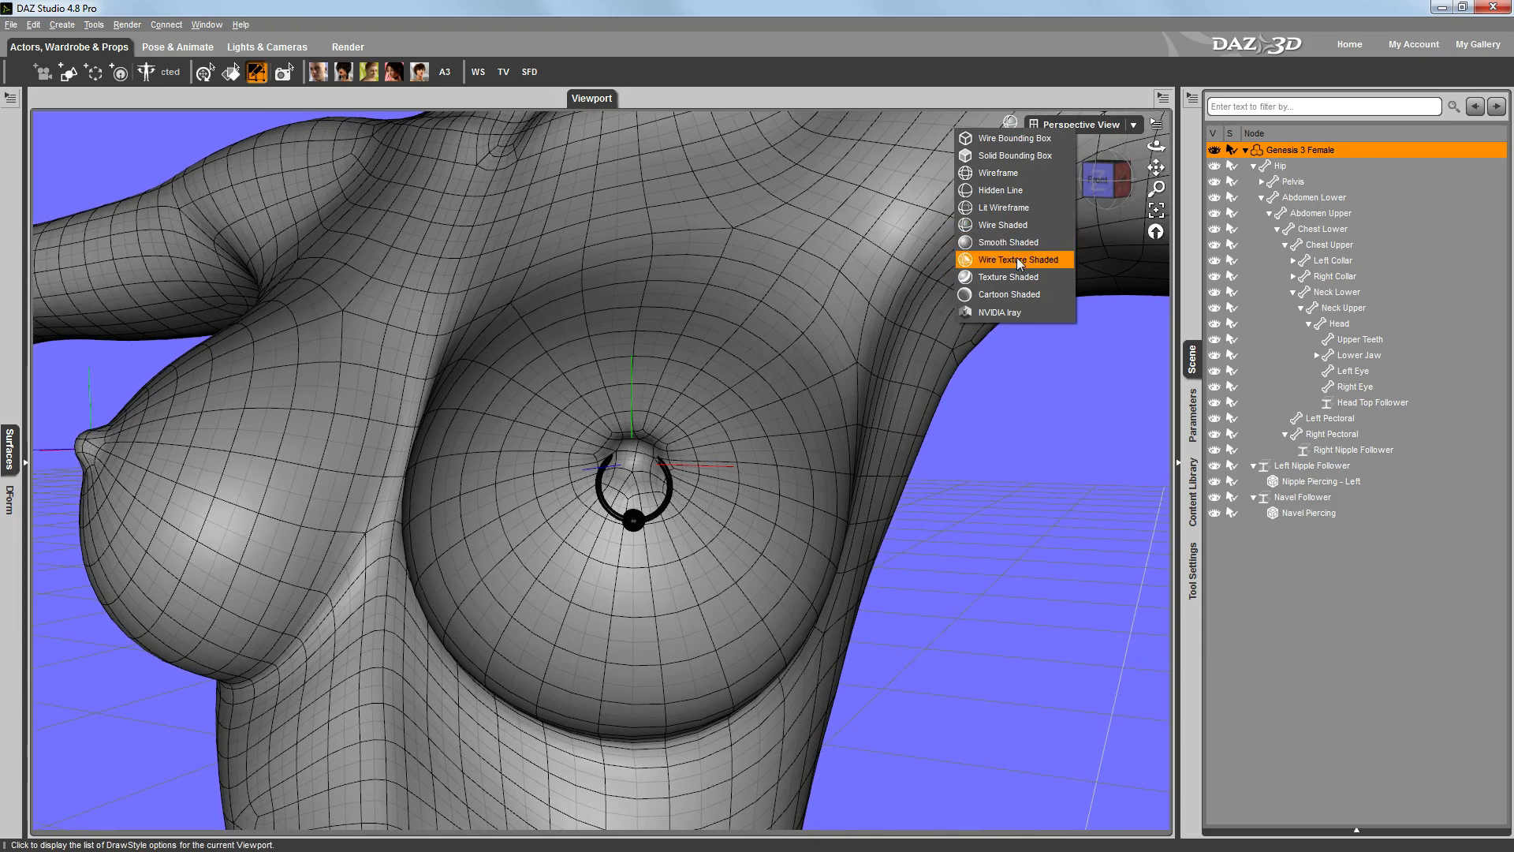
Step: Switch the viewport DrawStyle to smooth shading without wireframe lines
left_click(1008, 242)
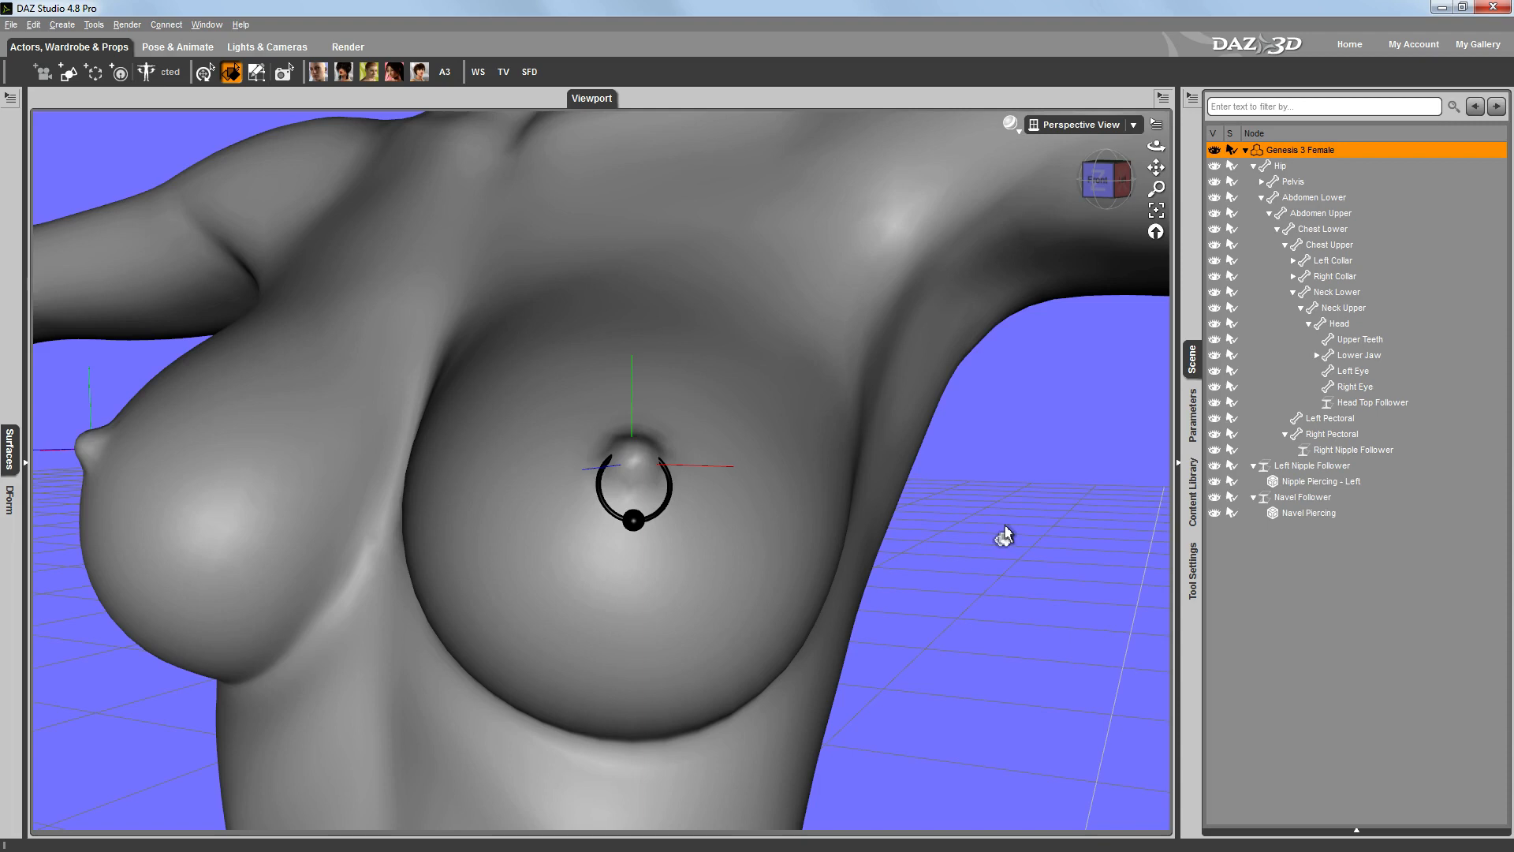
mouse_move(1028, 751)
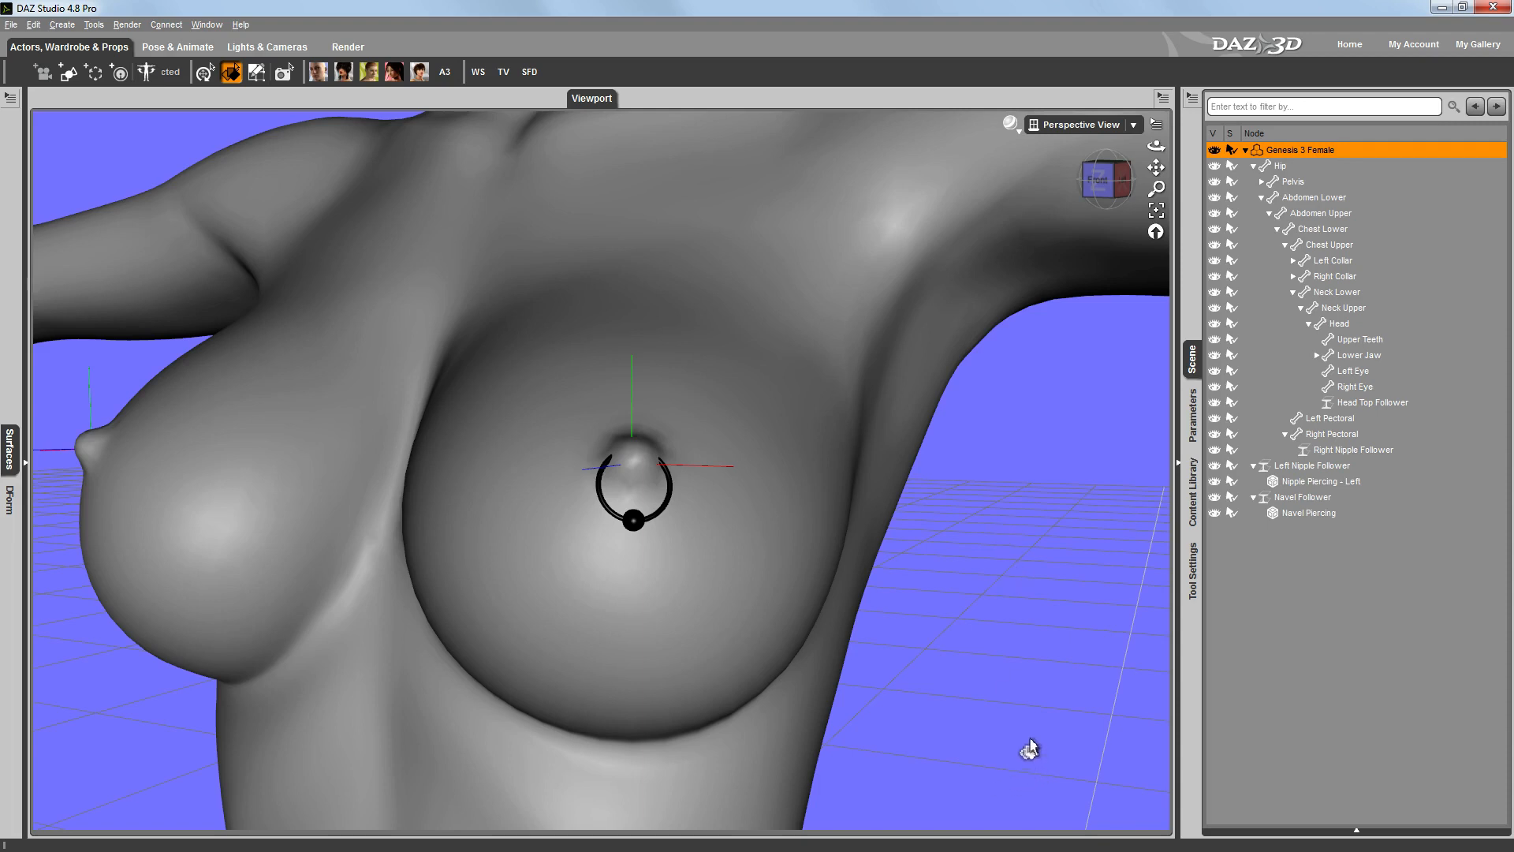